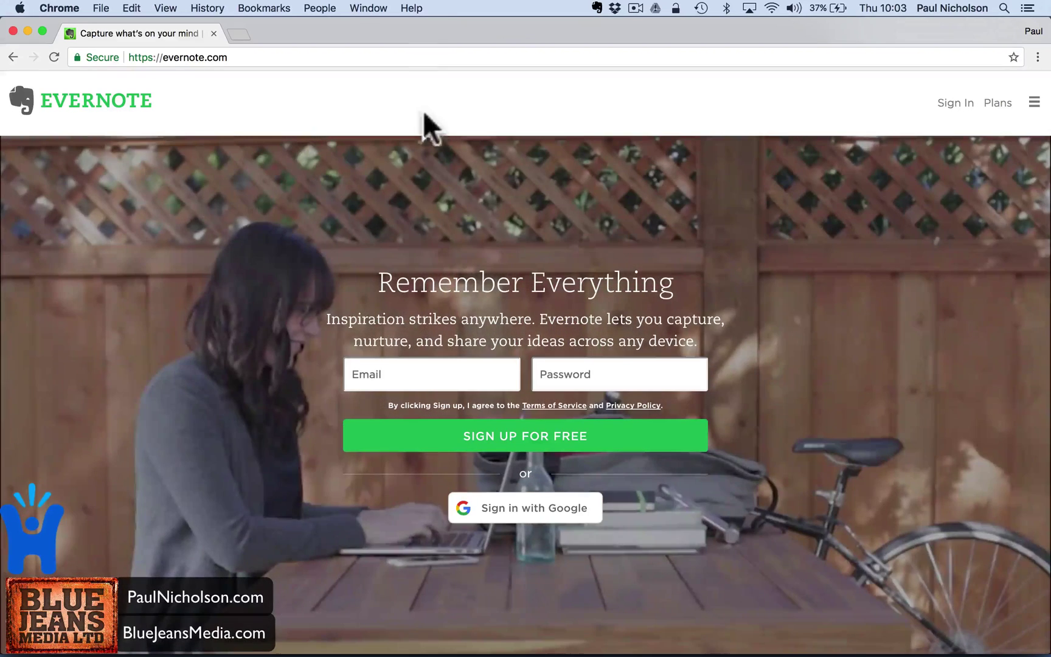
pyautogui.moveTo(354, 287)
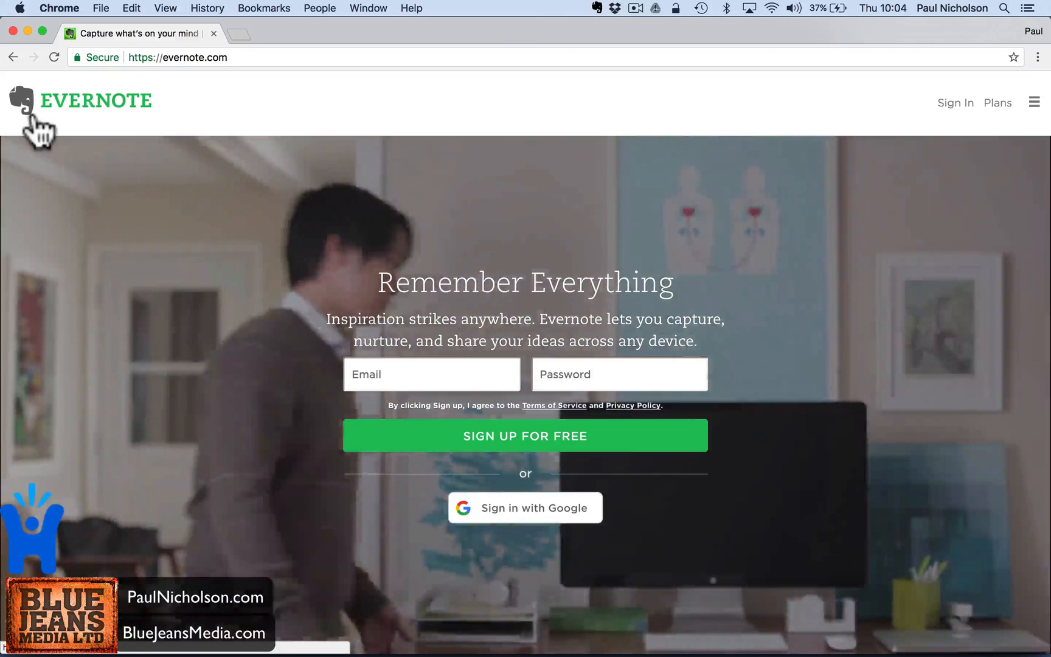
pyautogui.moveTo(238, 329)
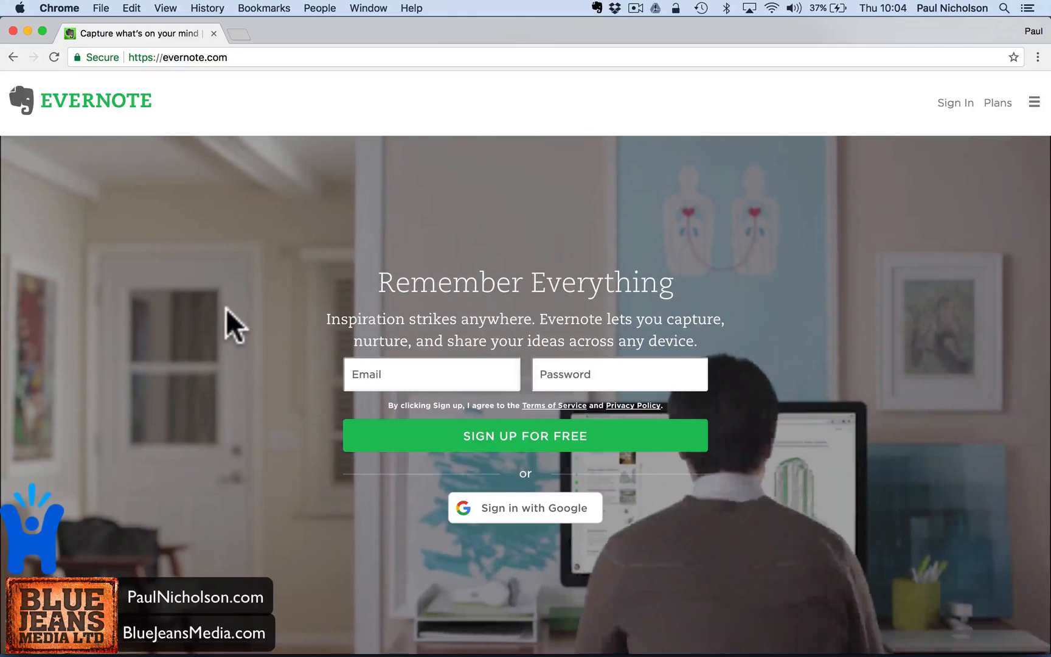
pyautogui.moveTo(386, 275)
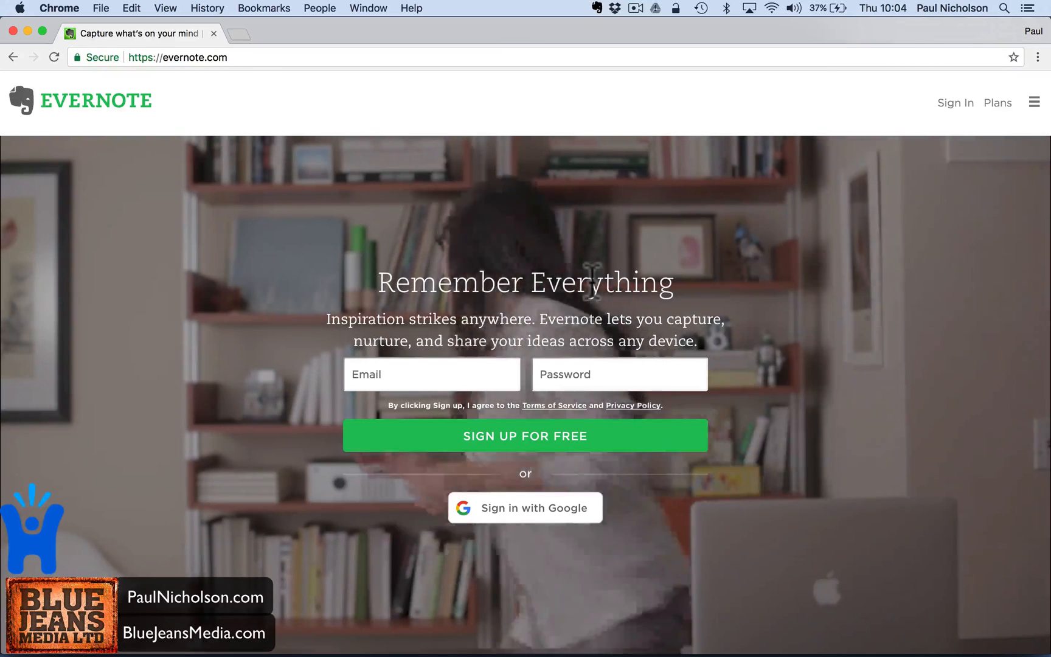
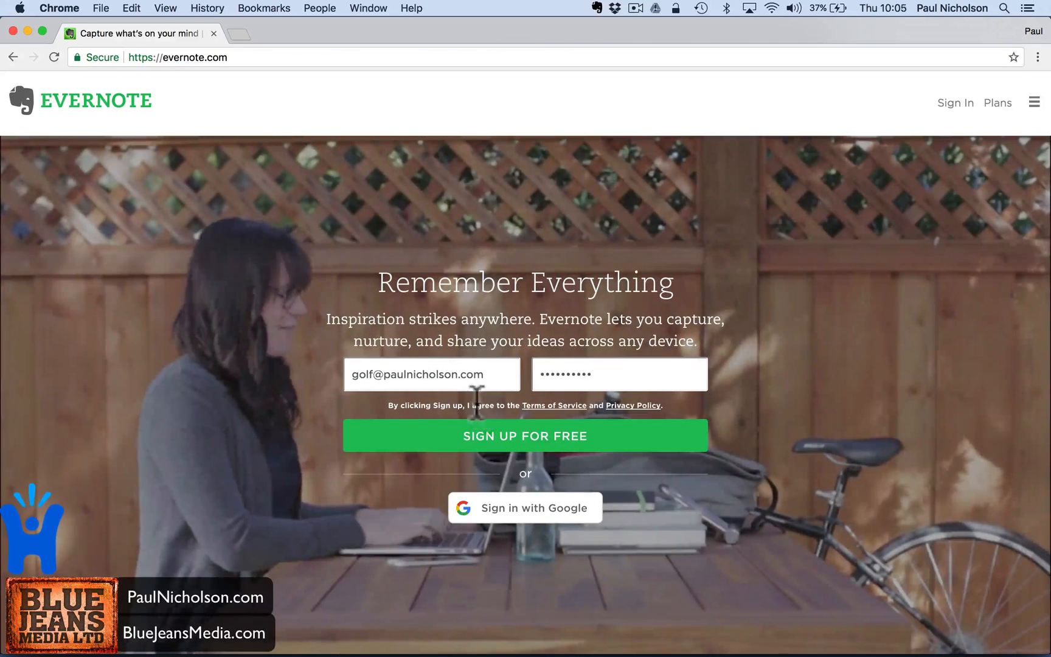
# Step: Sign up for a free Evernote account with the entered email and password
pyautogui.click(525, 436)
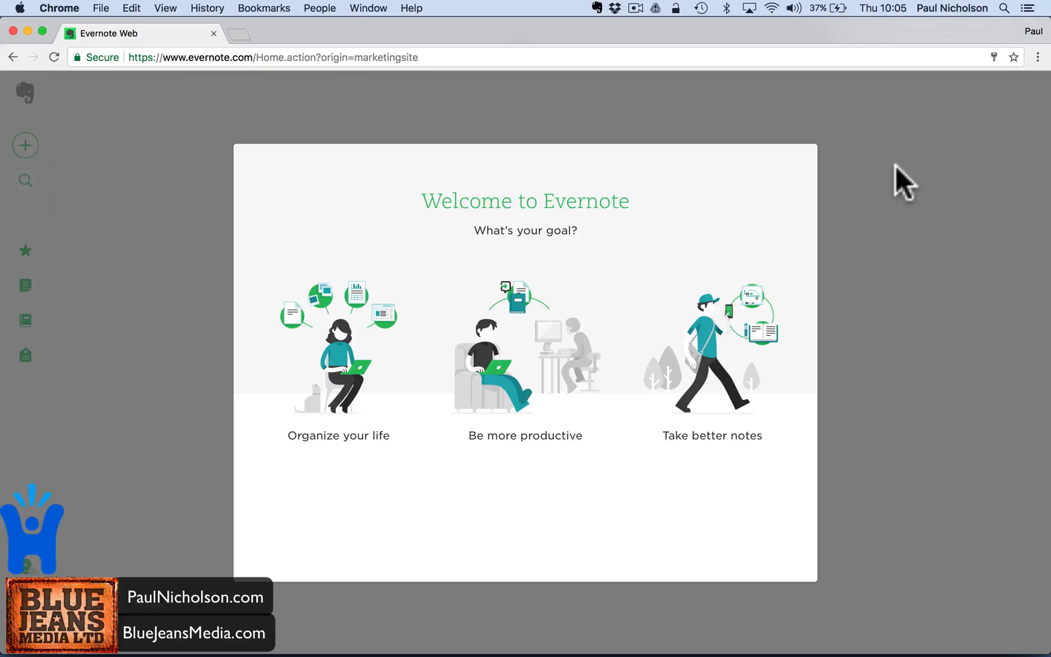
pyautogui.moveTo(540, 168)
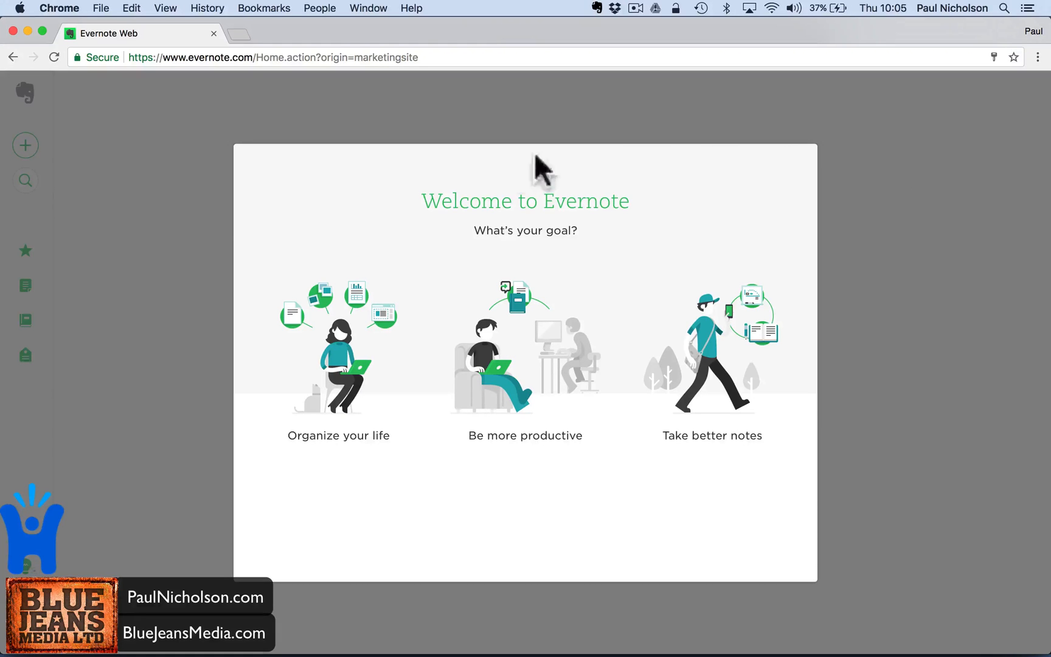
pyautogui.moveTo(697, 395)
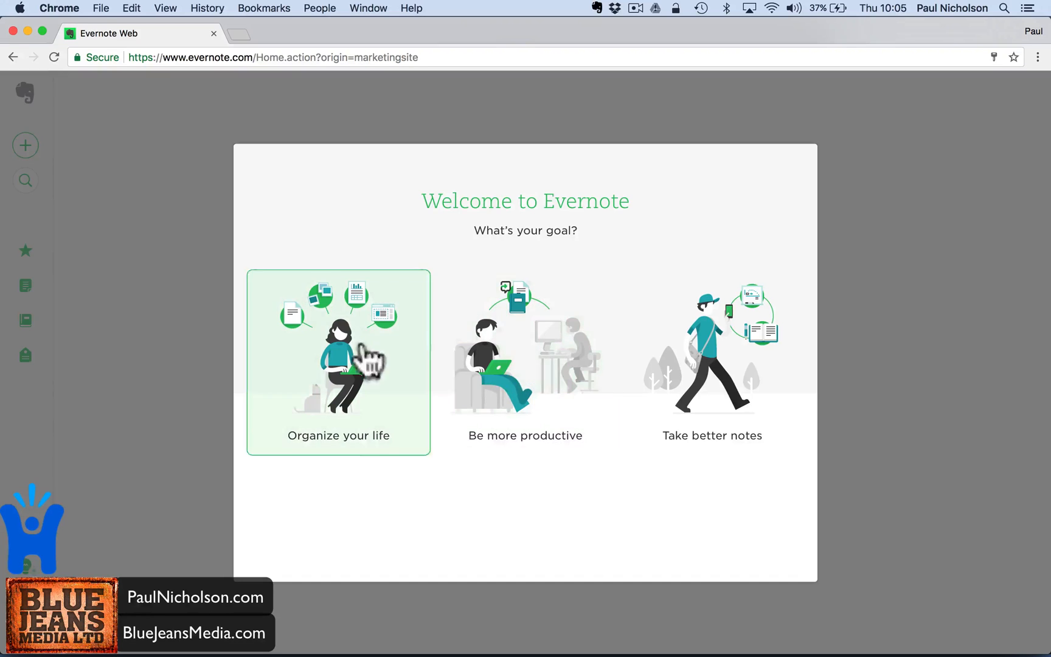
# Step: Choose 'Organize your life' as the Evernote goal
pyautogui.click(338, 362)
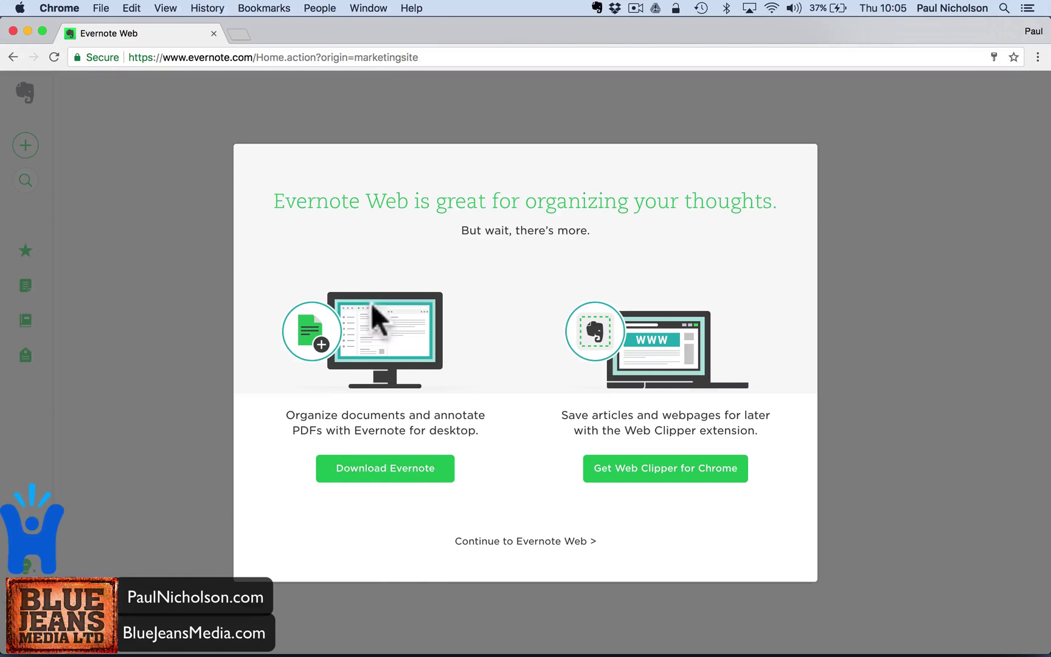
pyautogui.moveTo(532, 487)
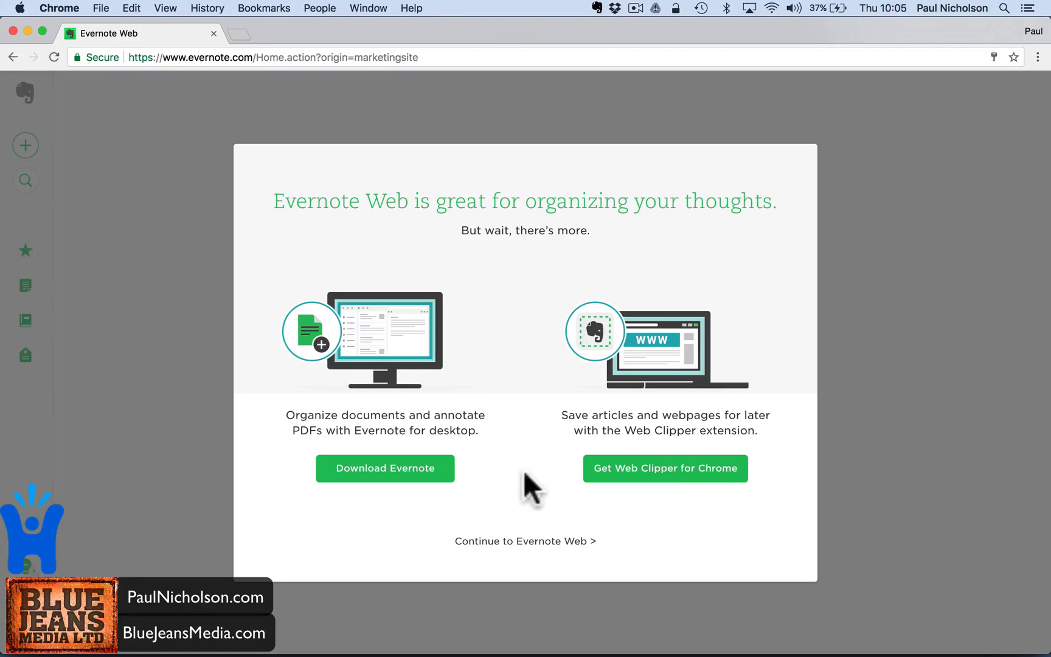
pyautogui.moveTo(553, 556)
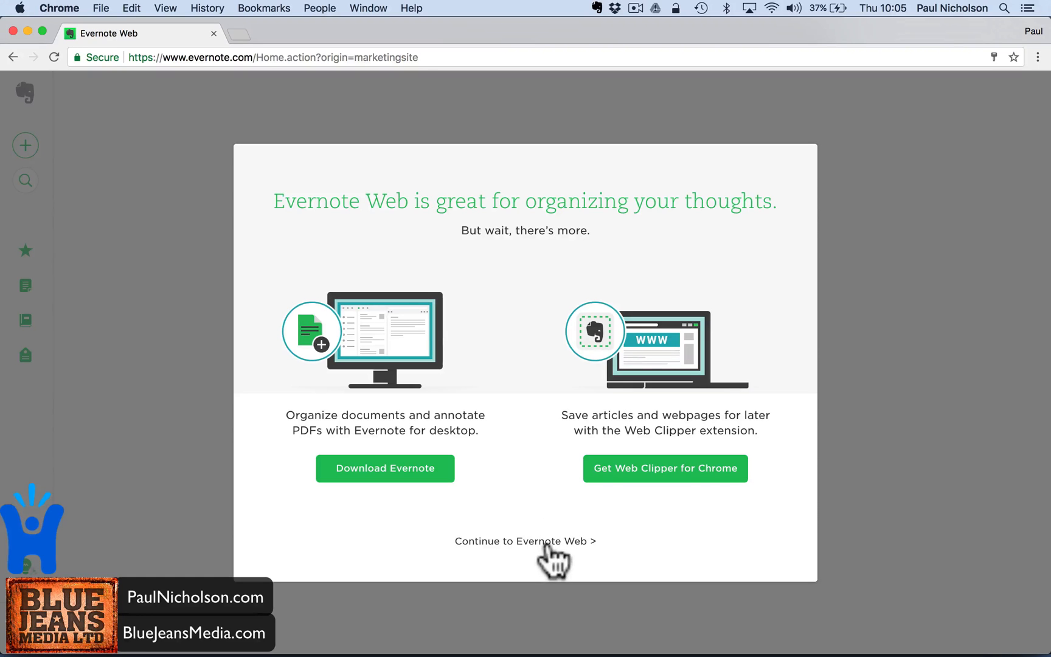
pyautogui.moveTo(630, 486)
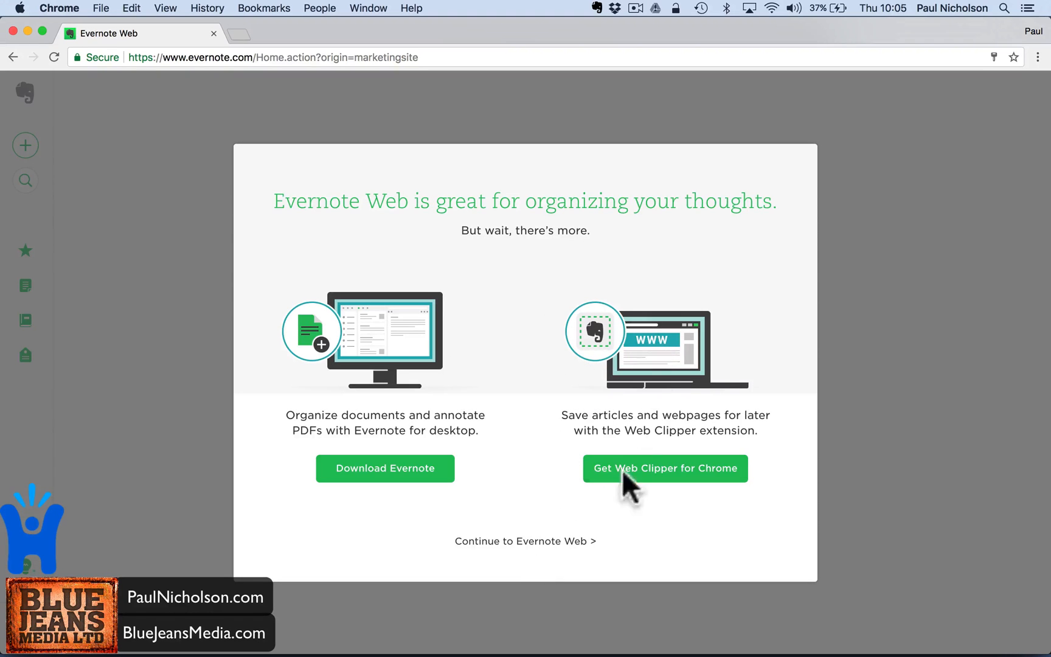
pyautogui.moveTo(402, 453)
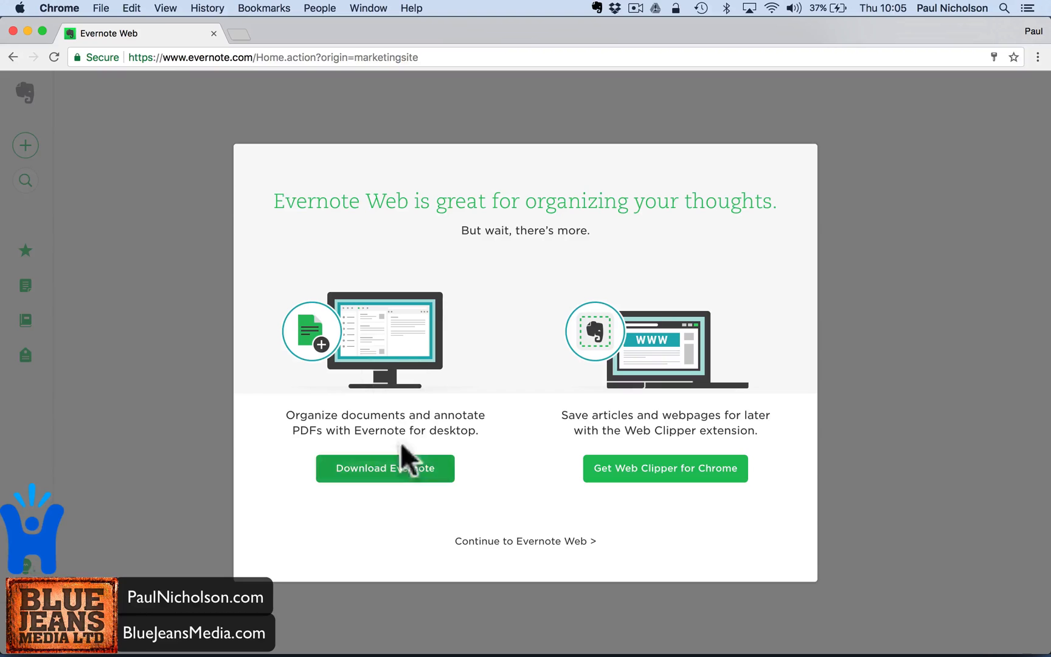
pyautogui.moveTo(517, 515)
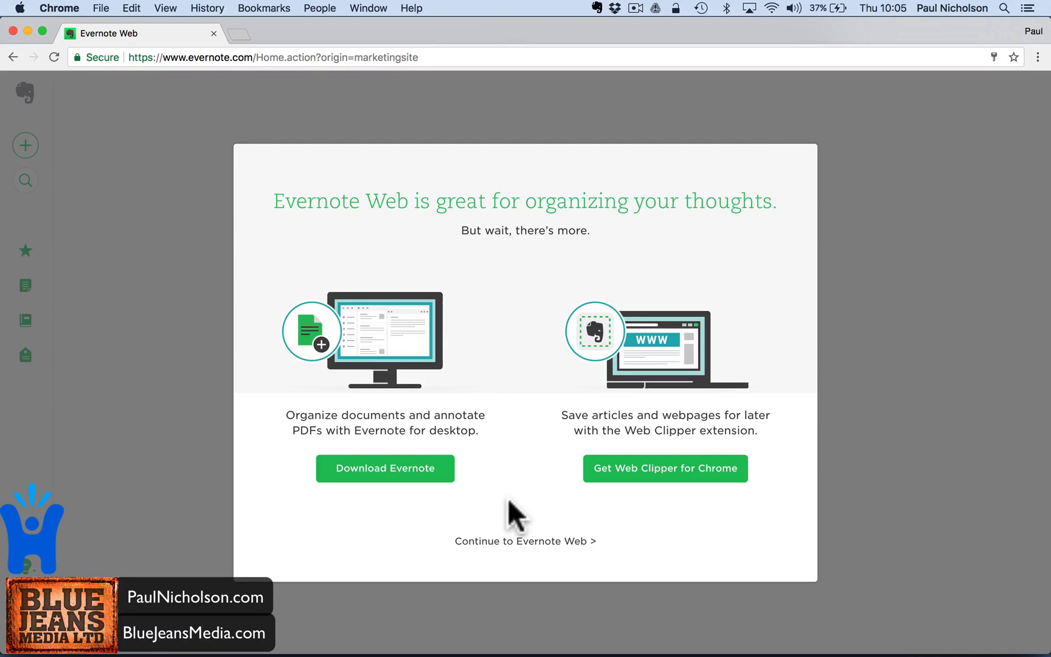
pyautogui.moveTo(473, 481)
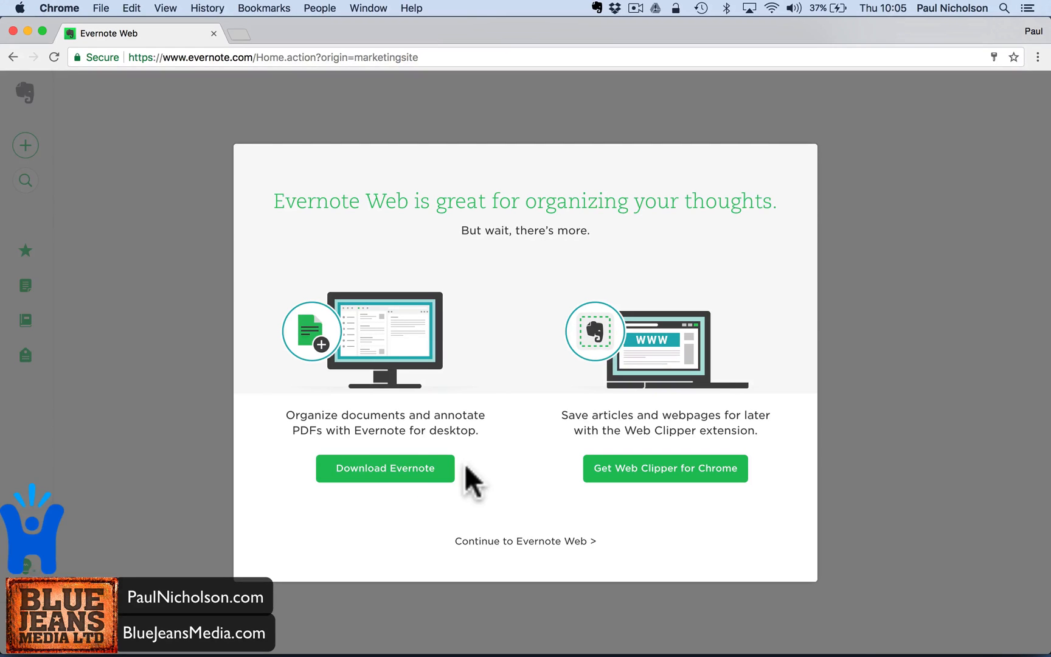
pyautogui.moveTo(381, 489)
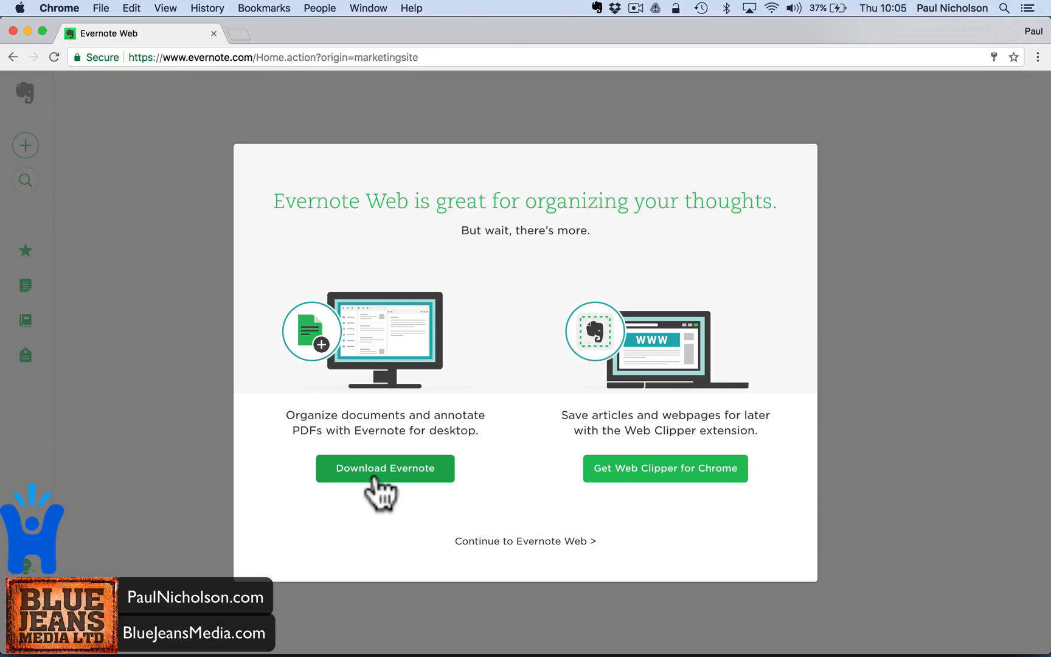
pyautogui.moveTo(600, 482)
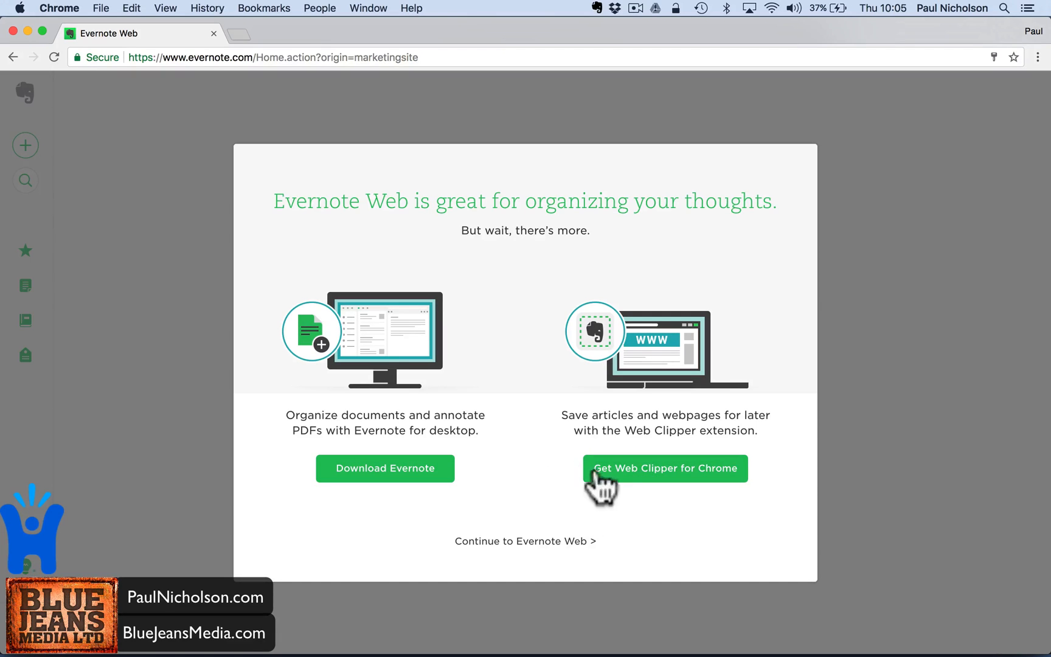
pyautogui.moveTo(519, 490)
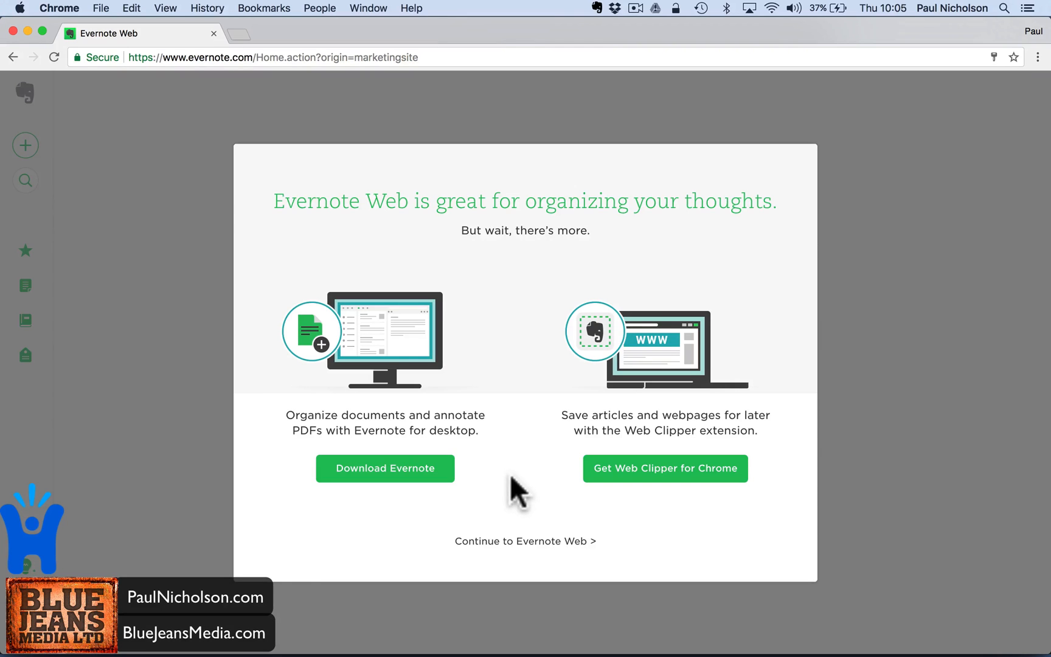
# Step: Start the Evernote desktop download and go to the Web Clipper for Chrome page
pyautogui.click(385, 467)
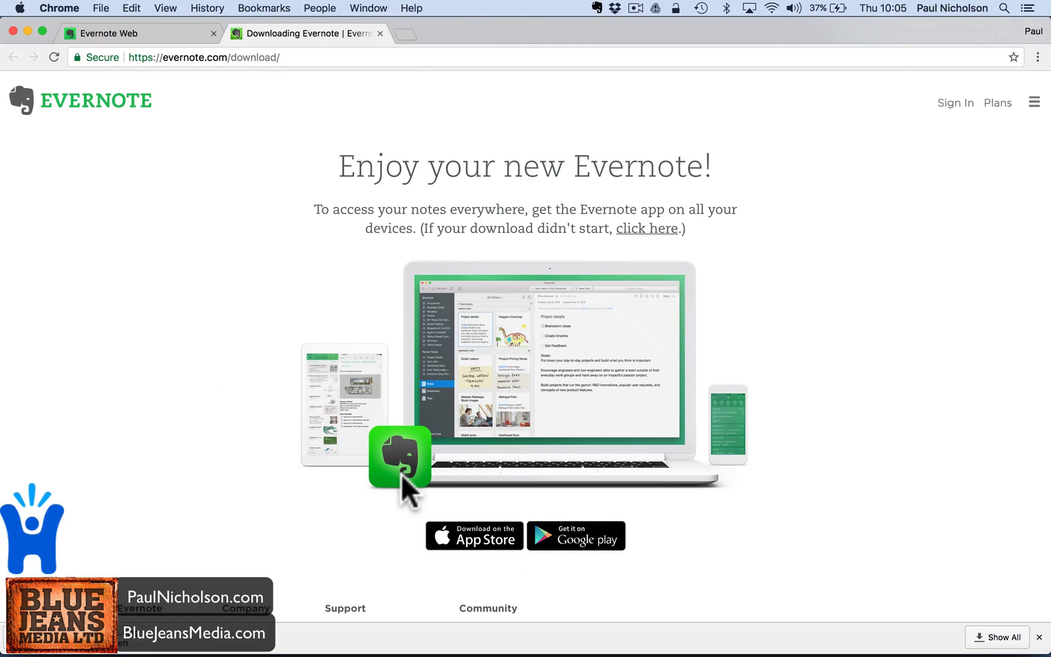
pyautogui.moveTo(257, 322)
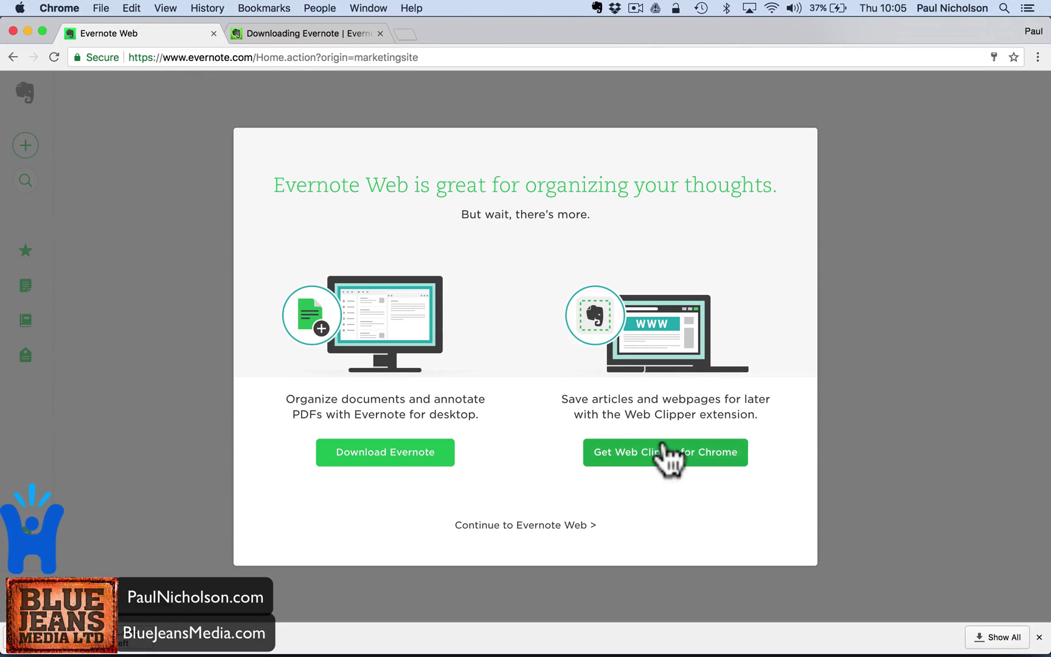
pyautogui.moveTo(670, 475)
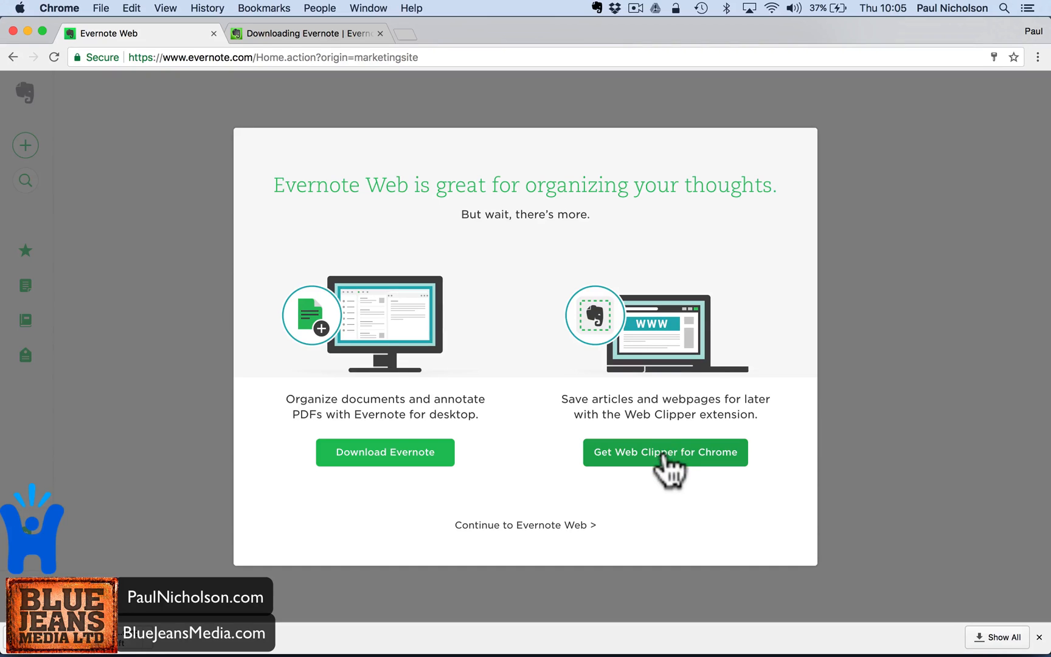
pyautogui.click(665, 452)
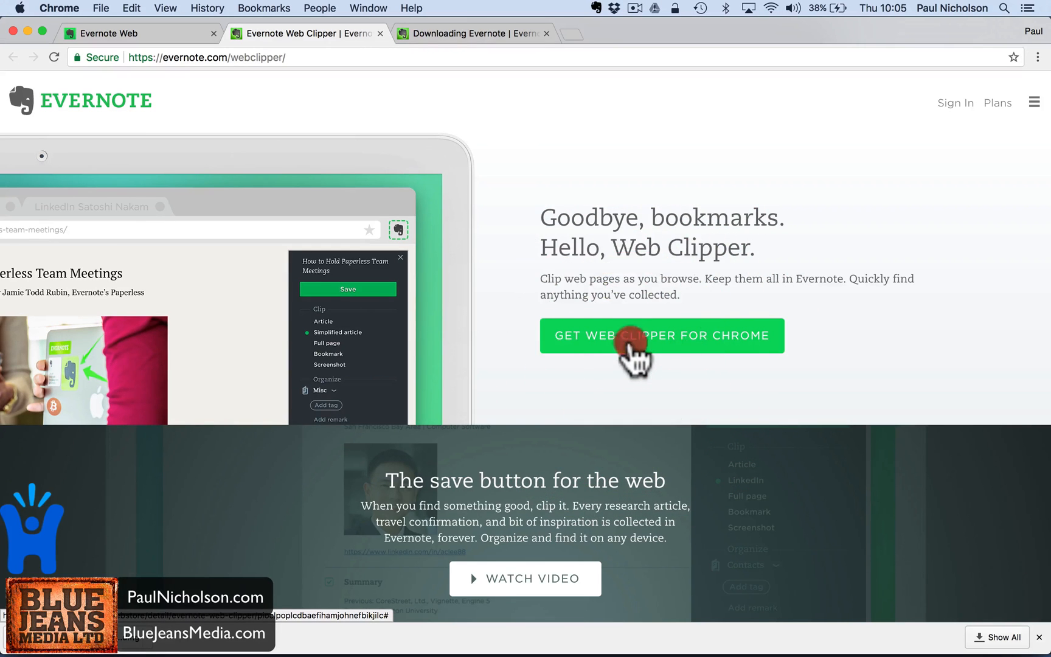
# Step: Reach the Web Clipper's Chrome Web Store listing from the Web Clipper page
pyautogui.click(661, 336)
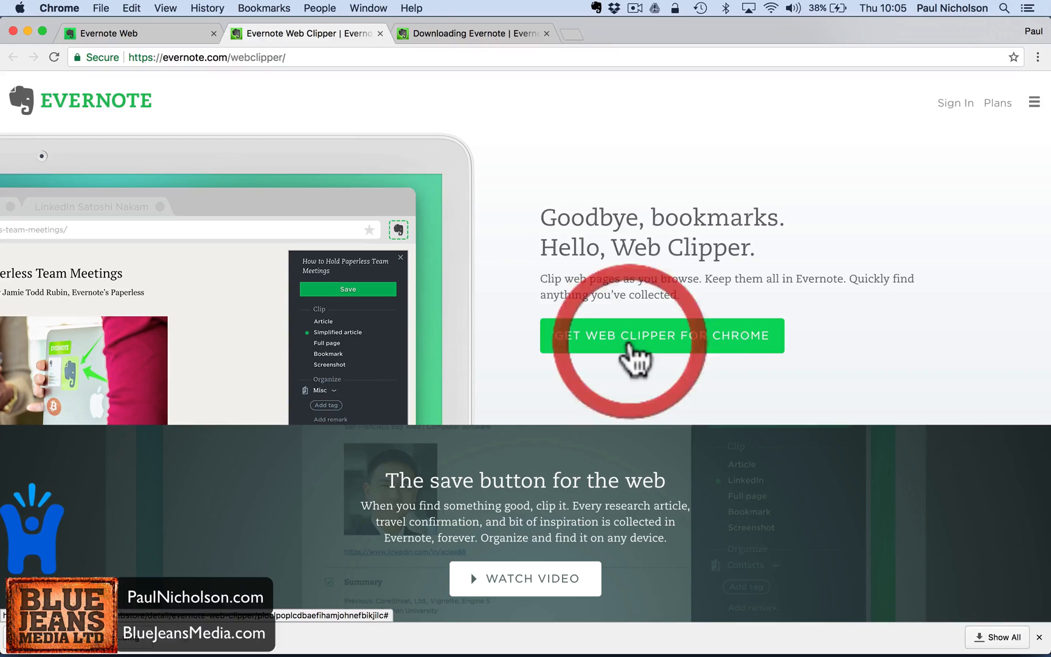
pyautogui.click(662, 336)
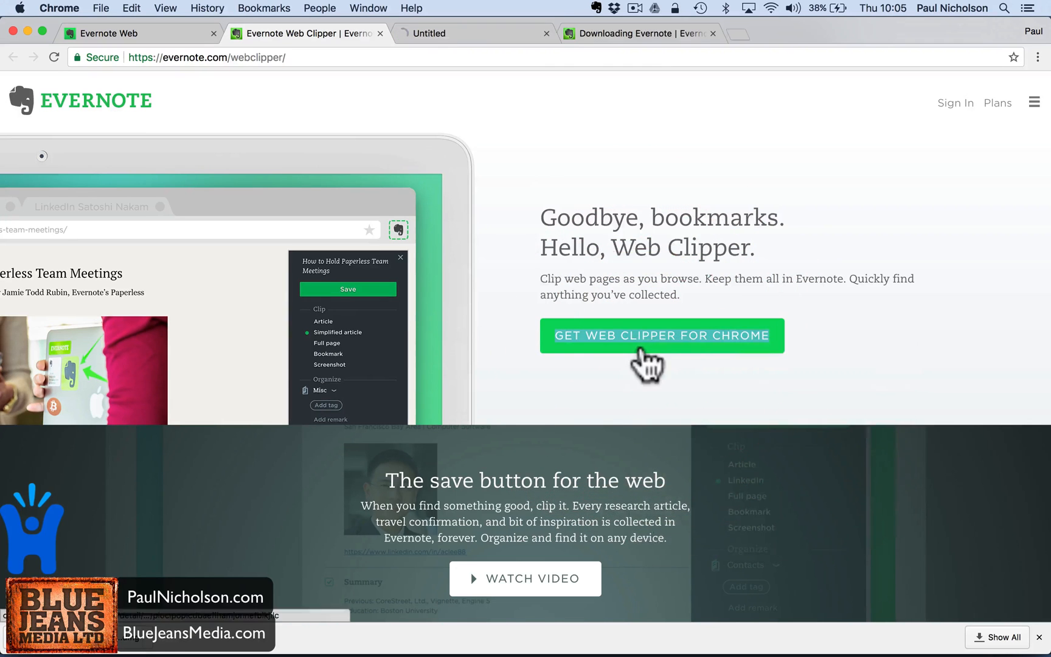
pyautogui.click(661, 335)
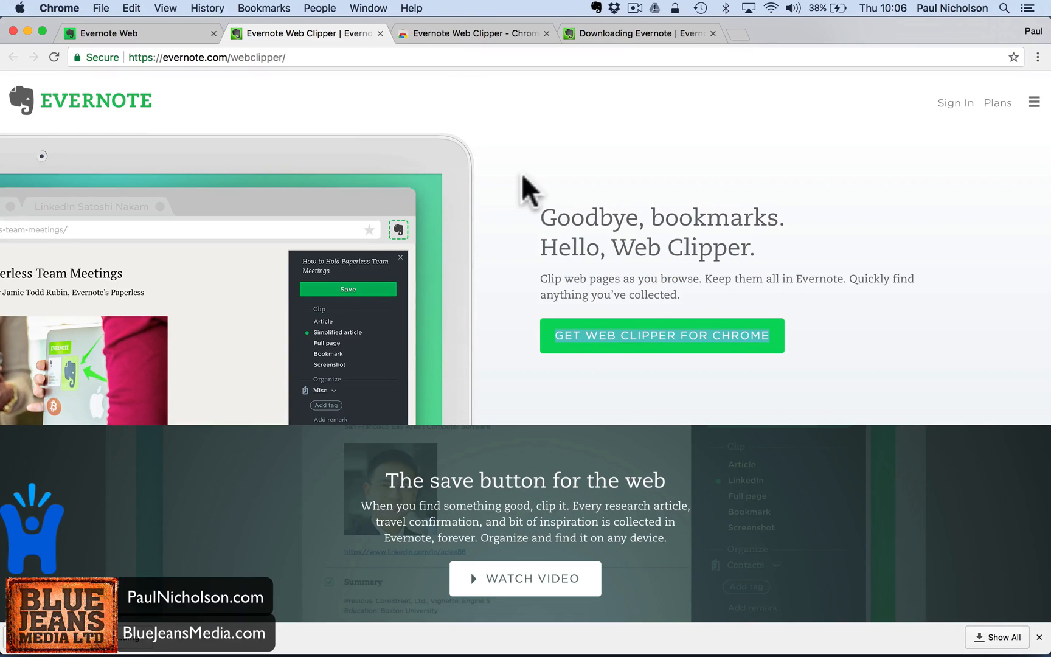
pyautogui.click(473, 33)
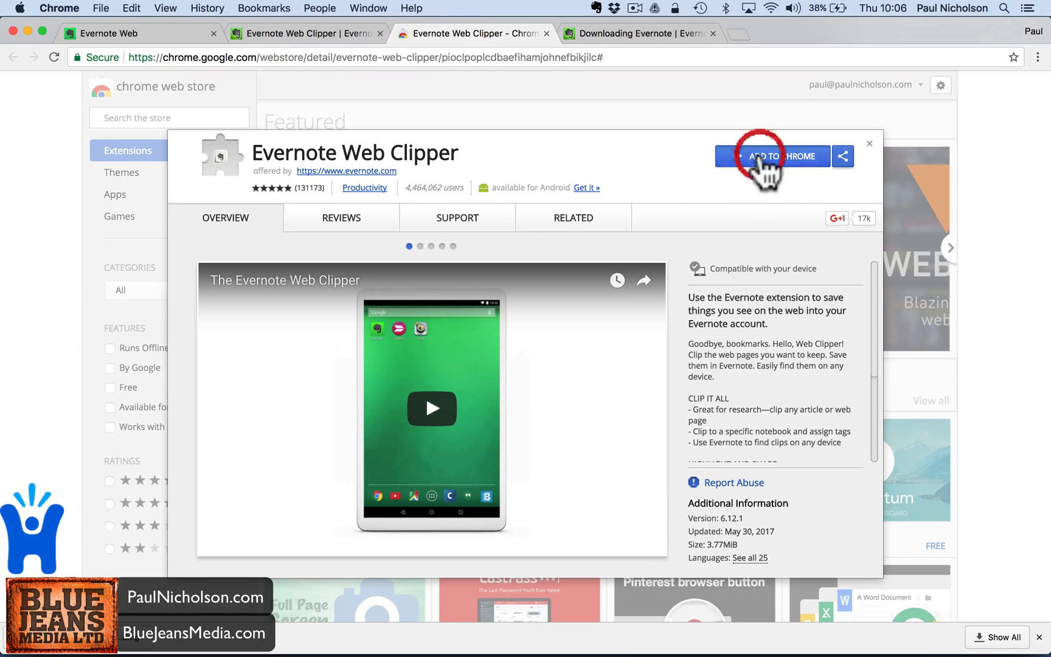
# Step: Add the Web Clipper extension to Chrome and try its panel and settings
pyautogui.click(771, 156)
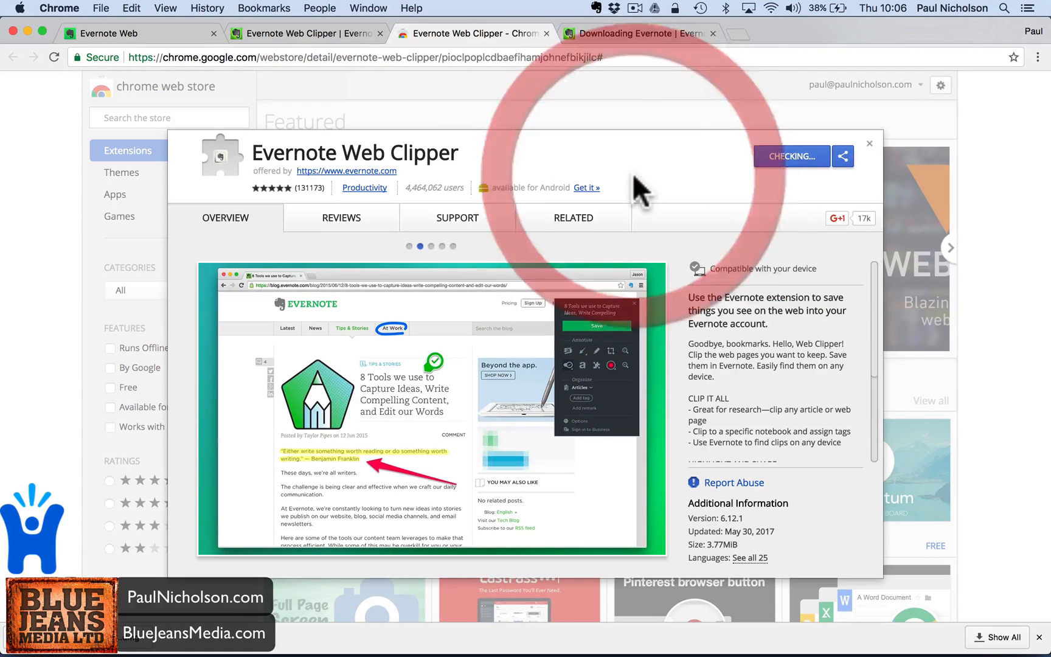
pyautogui.click(792, 156)
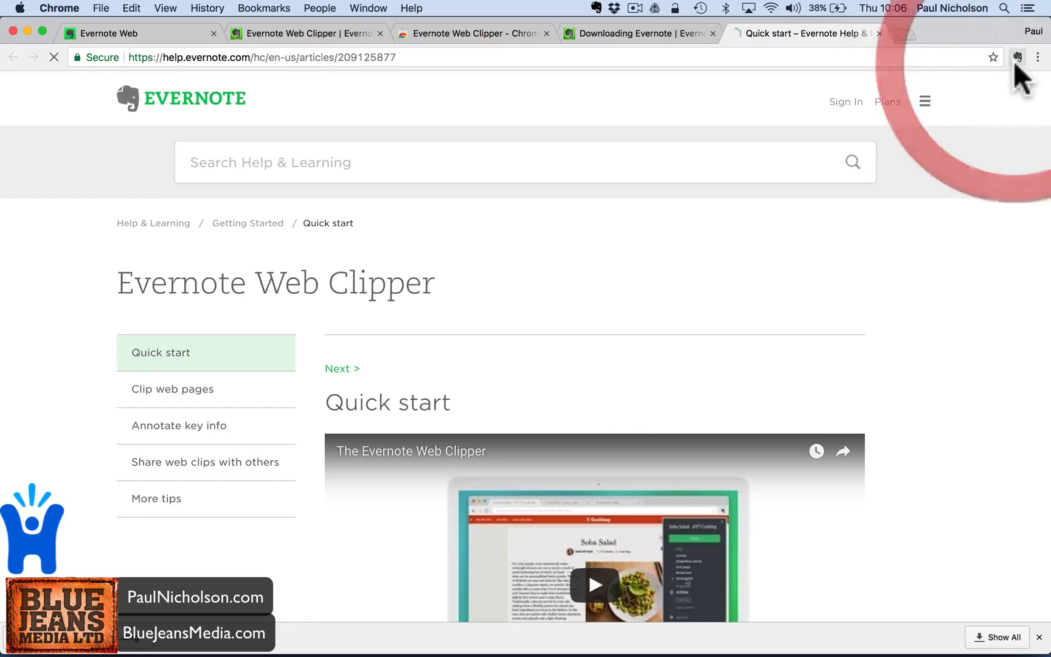
pyautogui.click(1017, 58)
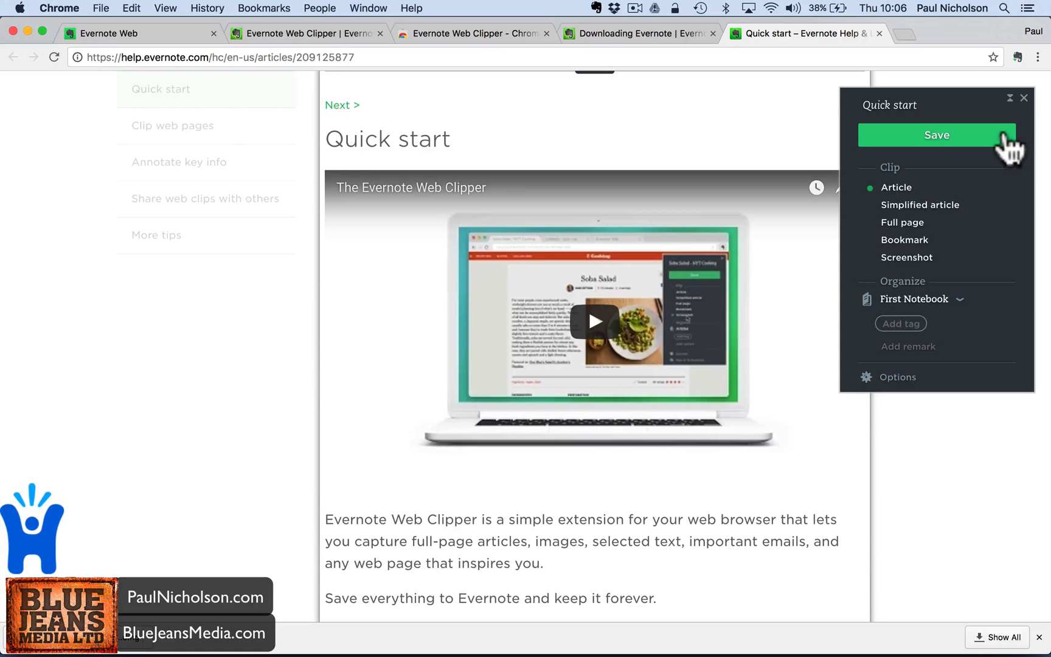
pyautogui.click(897, 377)
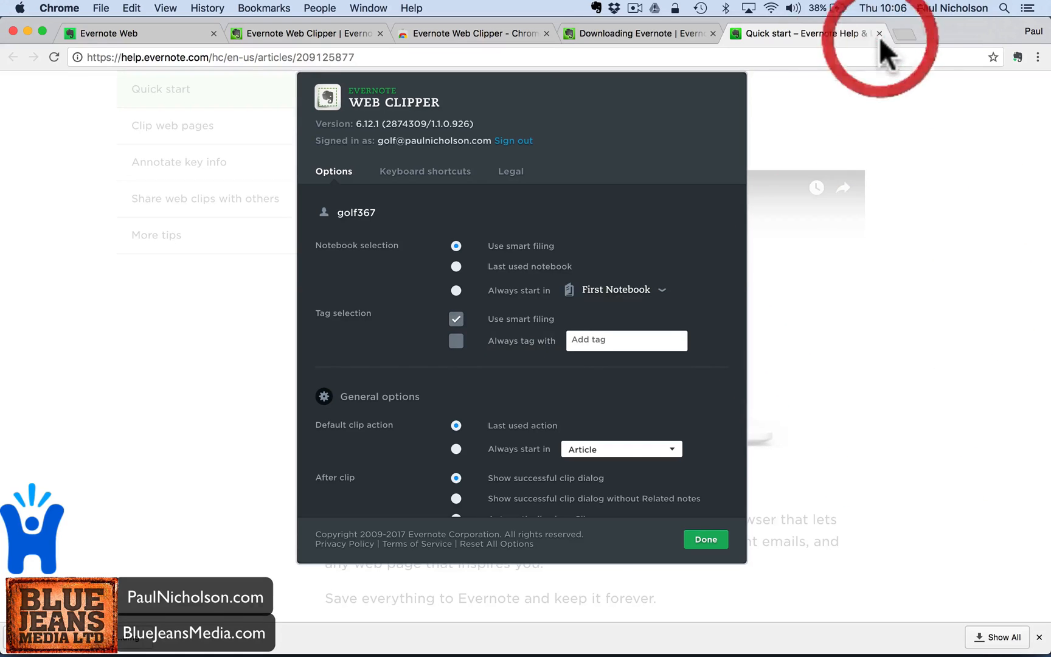
# Step: Close the Chrome Web Store and Web Clipper tabs, leaving only Evernote Web
pyautogui.click(879, 33)
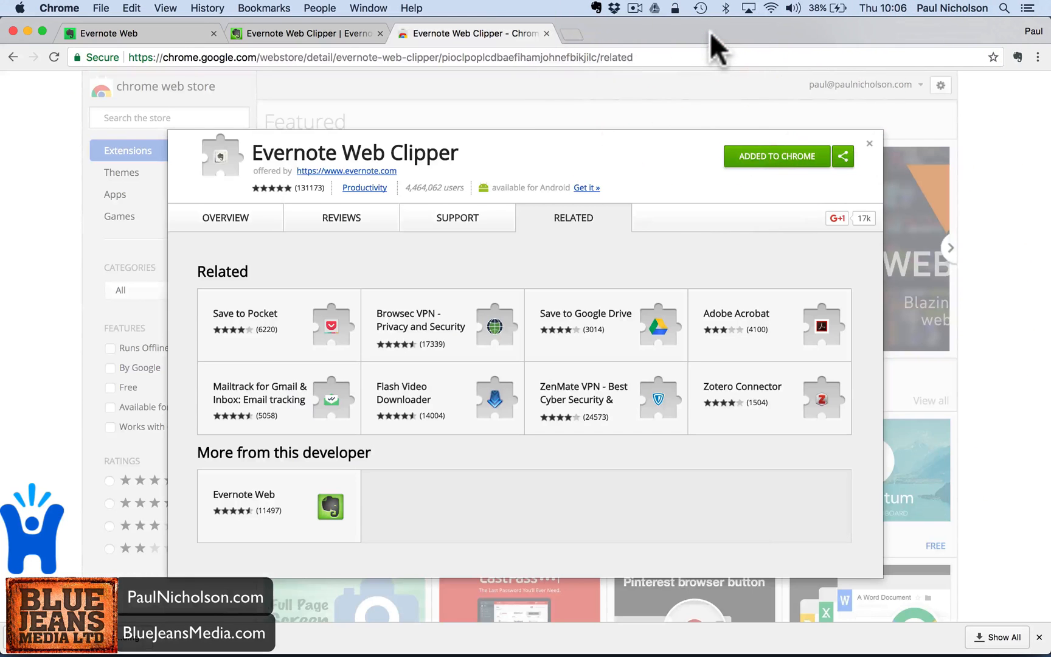
pyautogui.moveTo(566, 57)
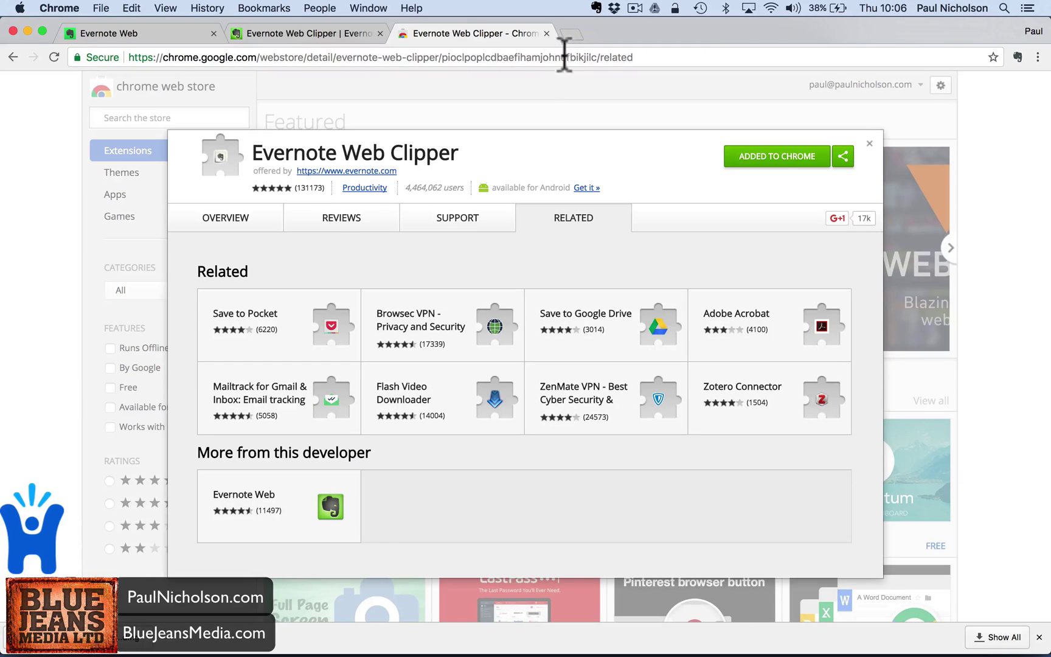
pyautogui.click(547, 32)
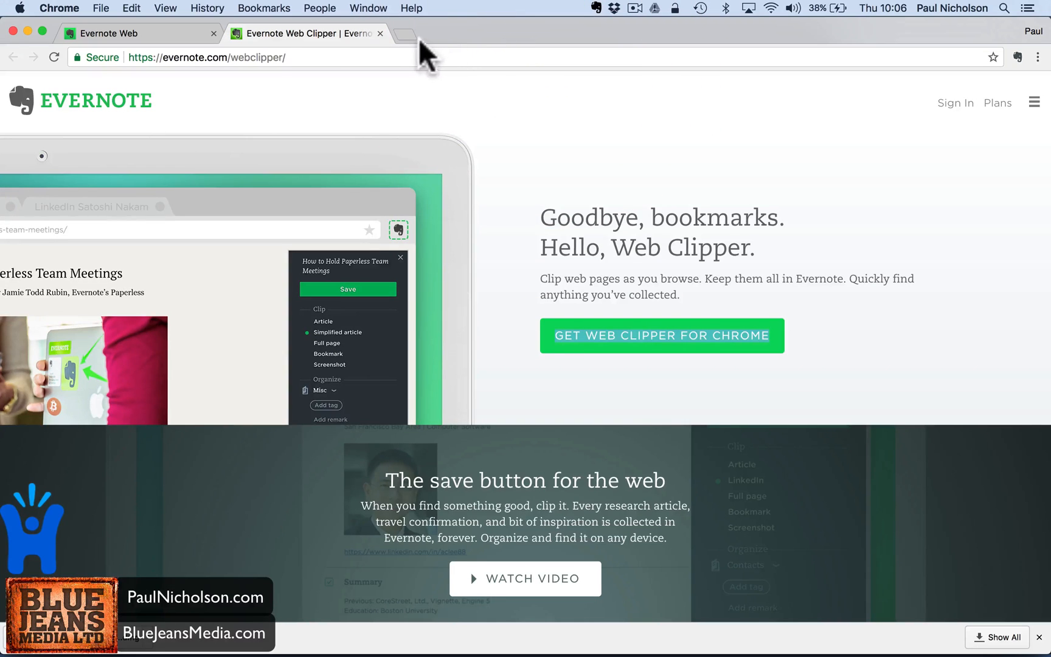
pyautogui.moveTo(382, 33)
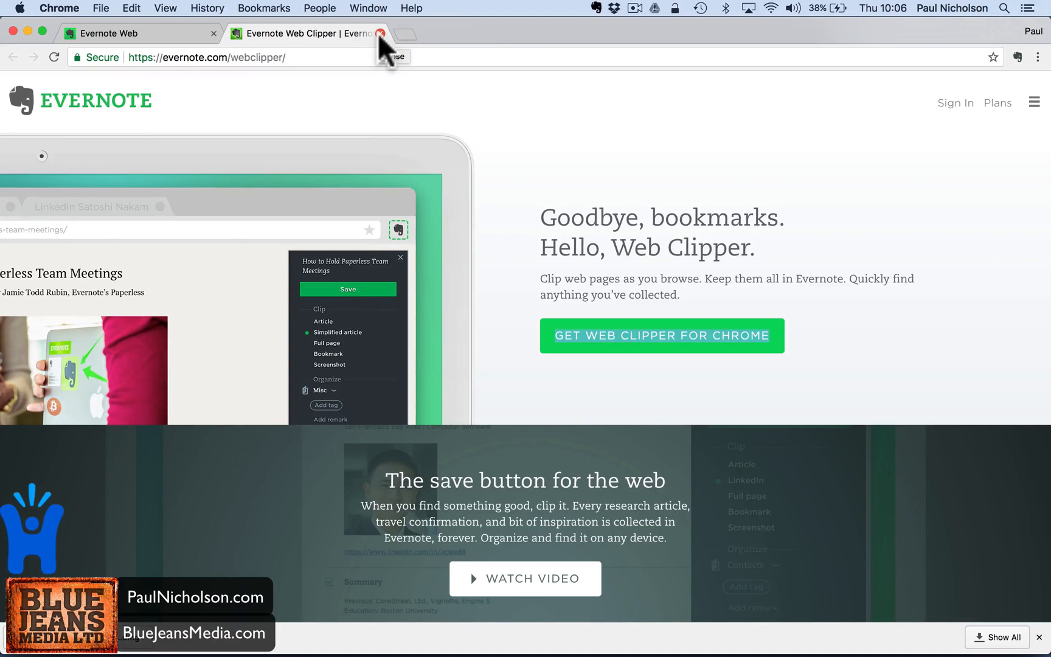
pyautogui.click(380, 33)
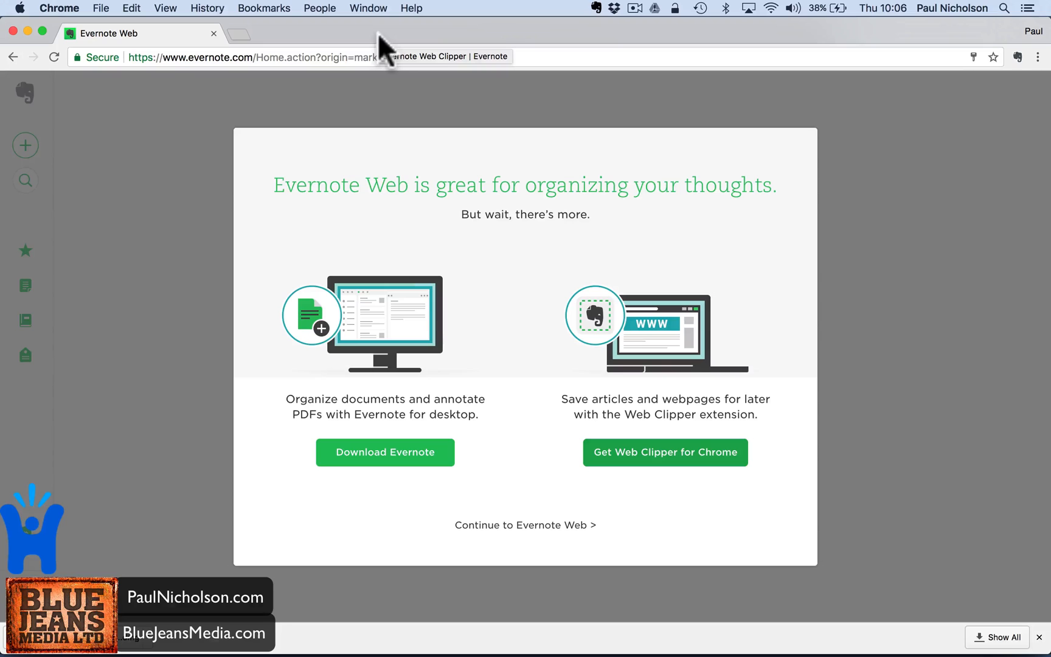
pyautogui.moveTo(467, 530)
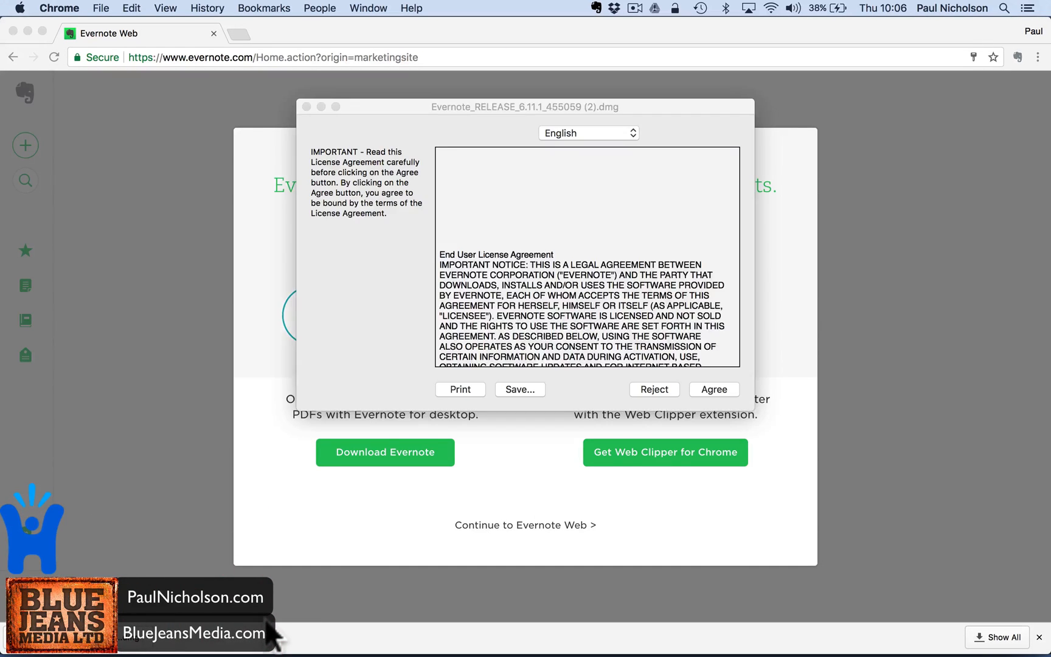
# Step: Accept the Evernote licence, select Evernote.app in the installer, and continue into Evernote Web
pyautogui.click(712, 389)
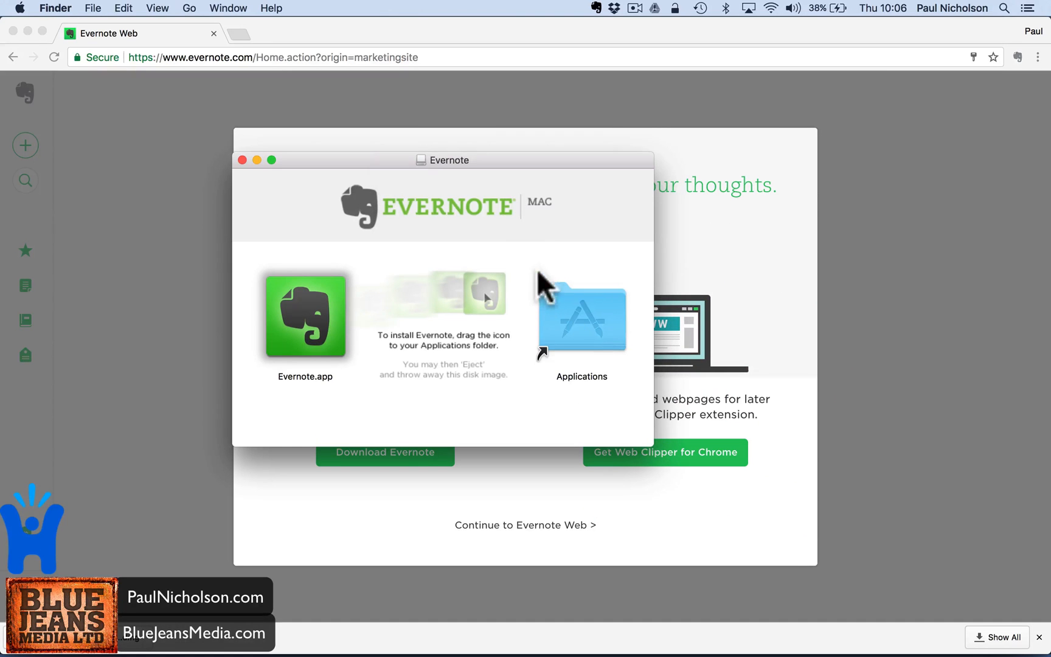
pyautogui.click(304, 315)
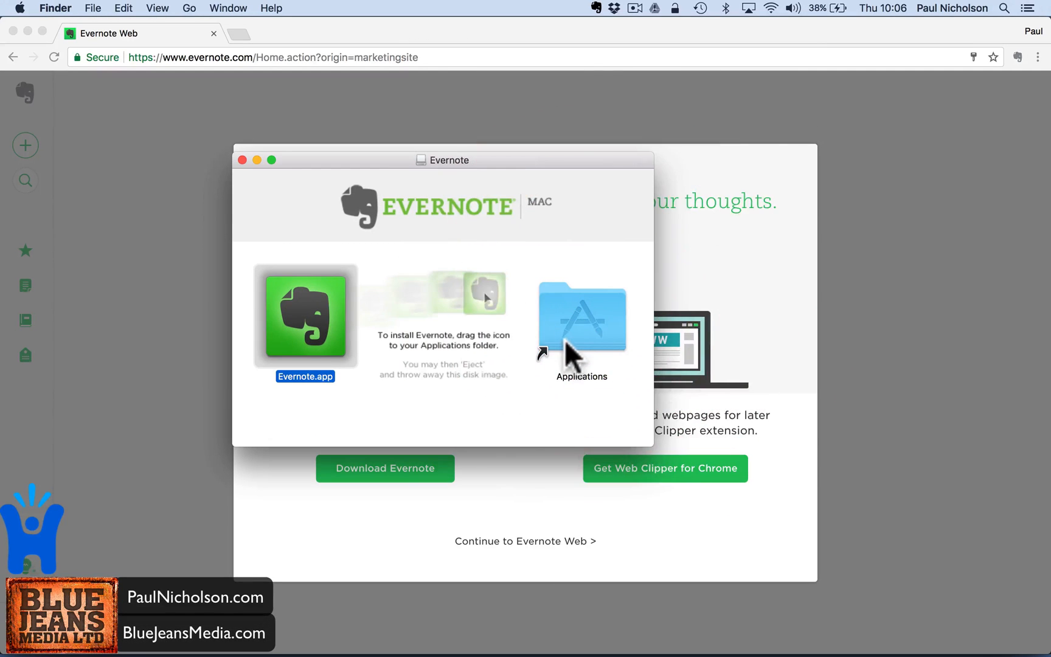
pyautogui.moveTo(675, 633)
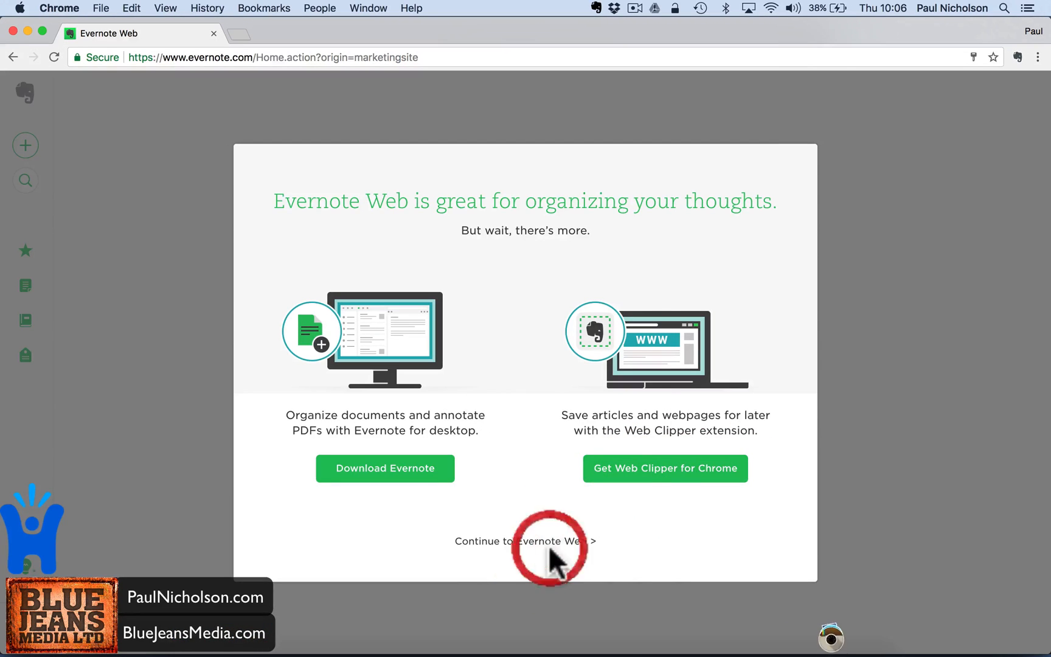
pyautogui.click(525, 541)
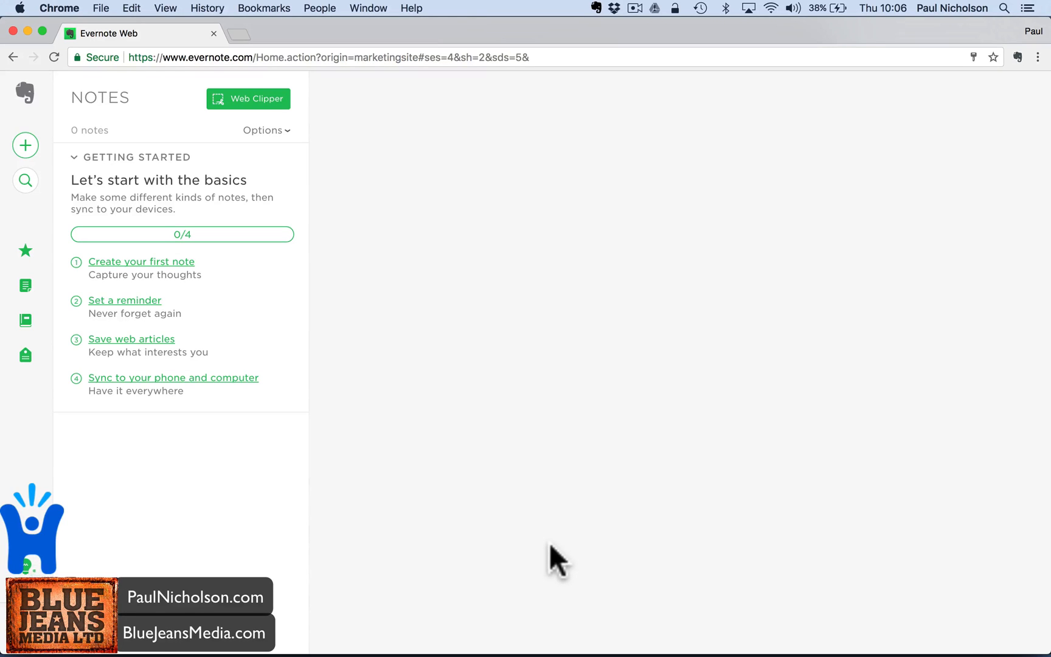
pyautogui.moveTo(211, 278)
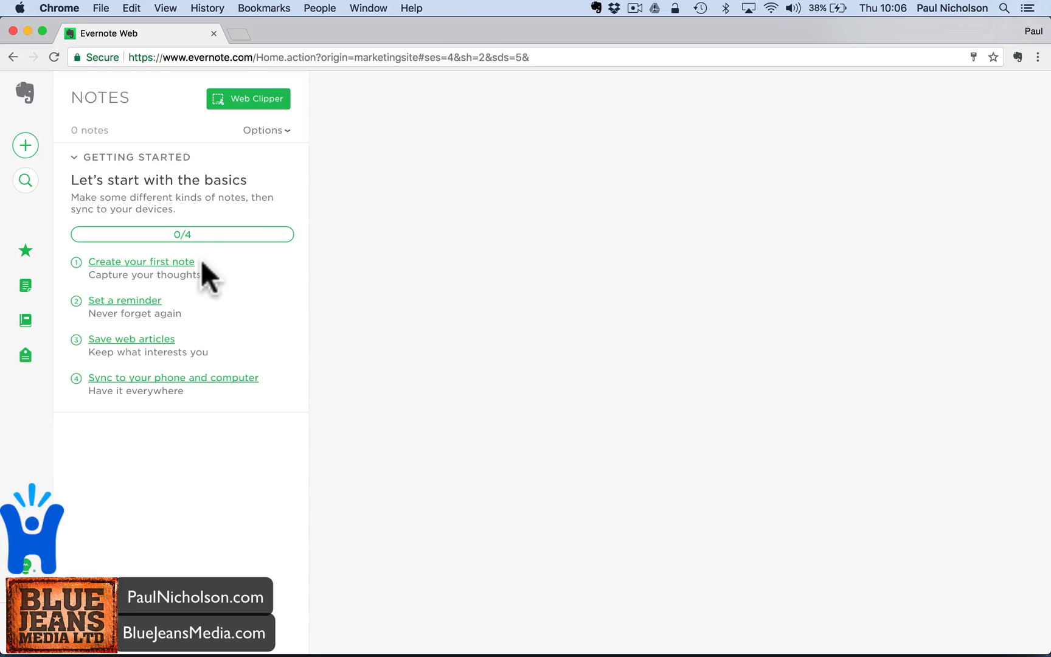
pyautogui.moveTo(184, 355)
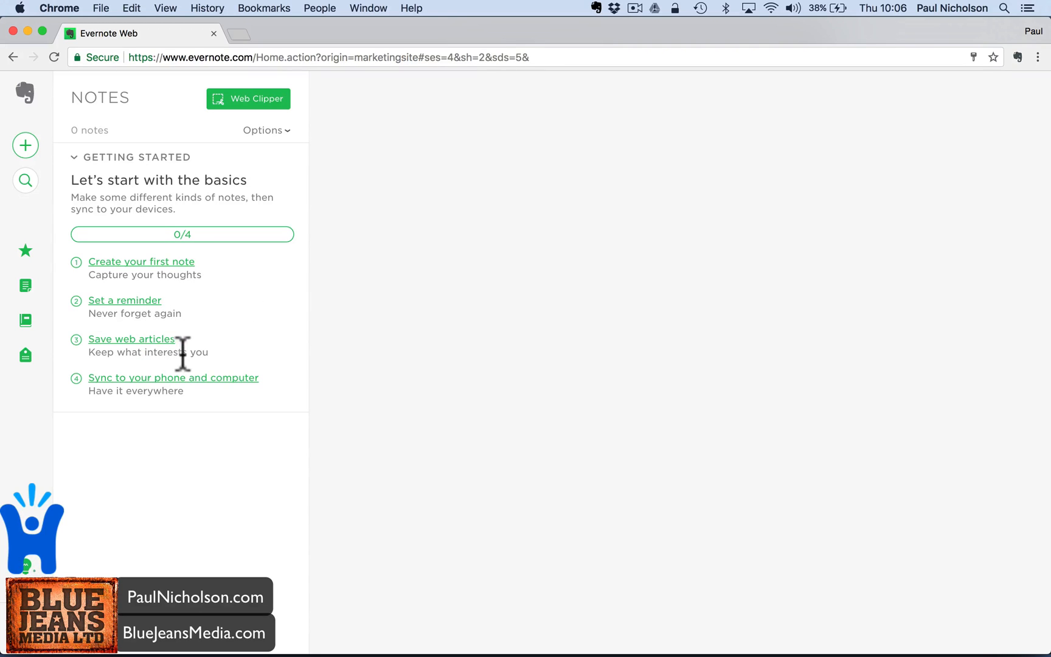
pyautogui.moveTo(175, 395)
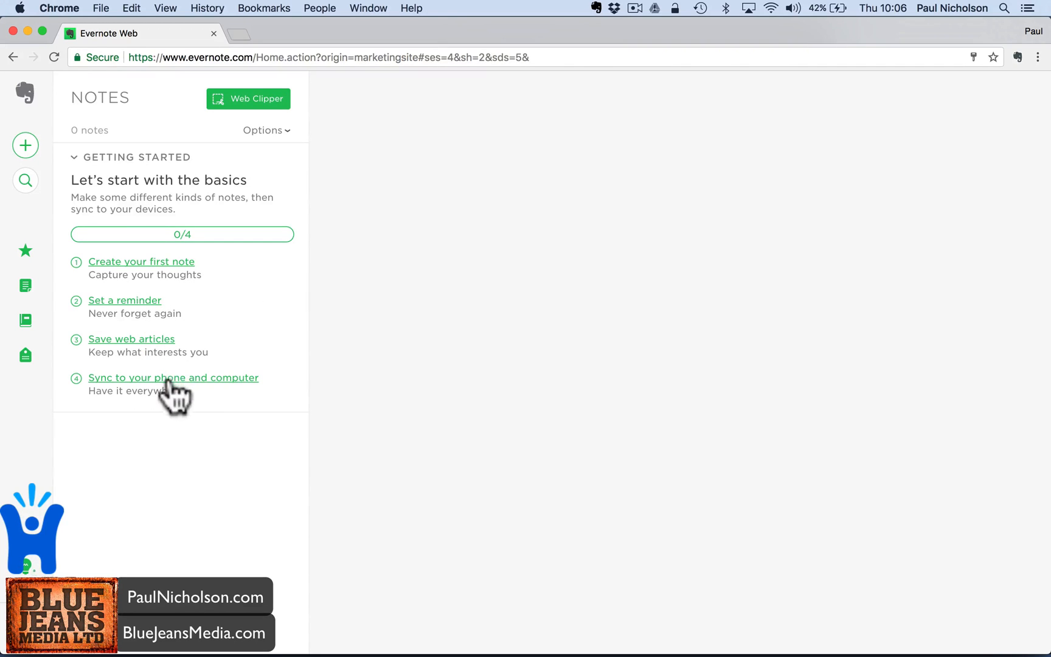
pyautogui.moveTo(249, 422)
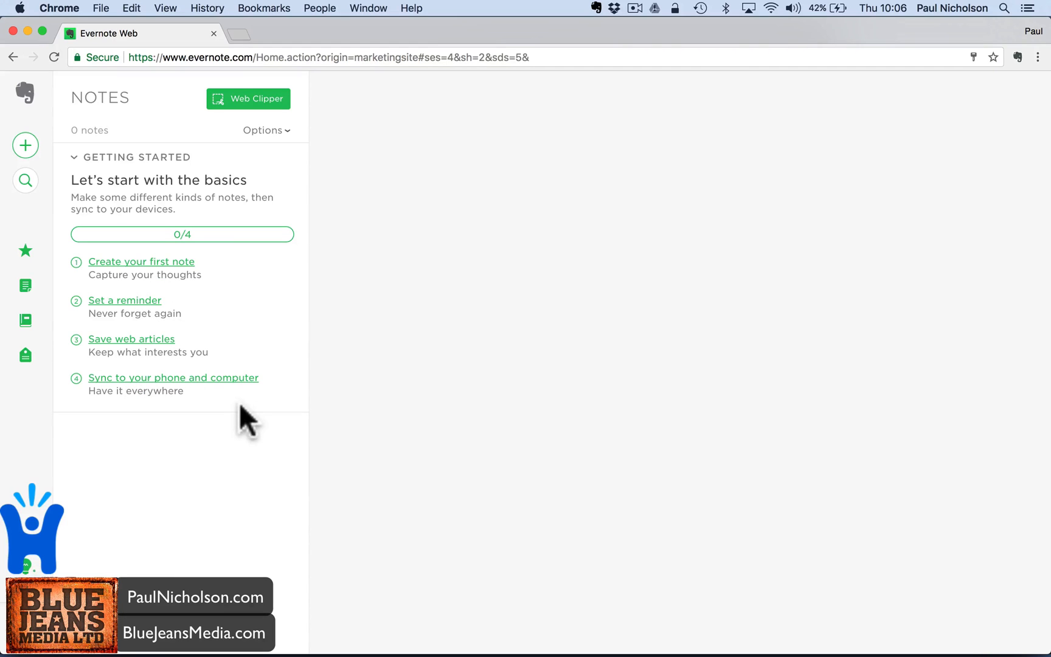
pyautogui.moveTo(272, 302)
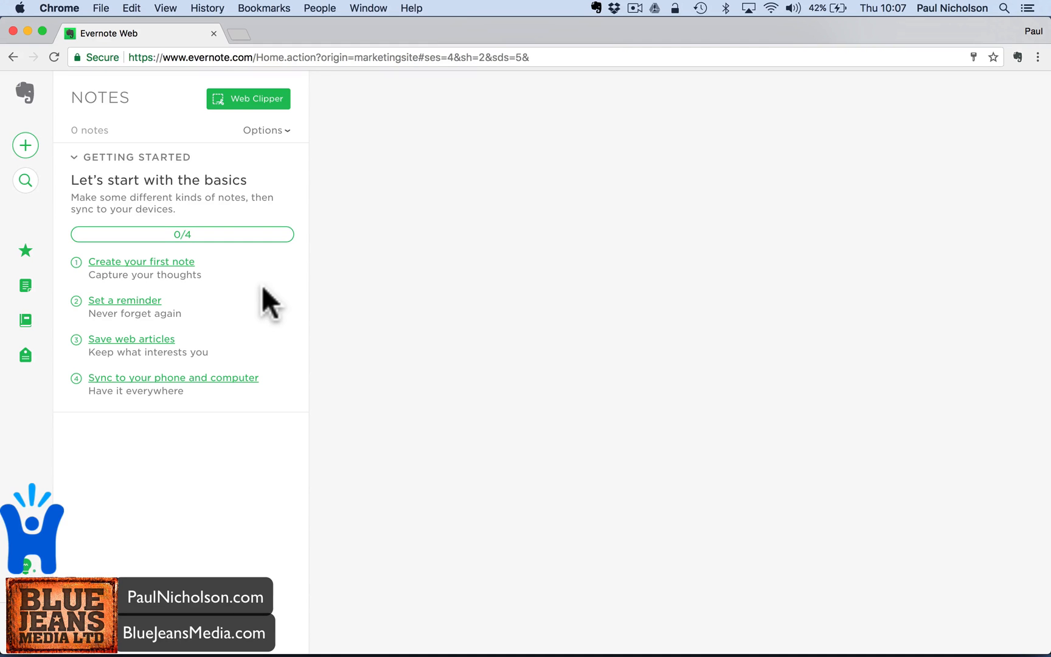
# Step: Start a new note titled 'Take Dead Aim'
pyautogui.click(142, 262)
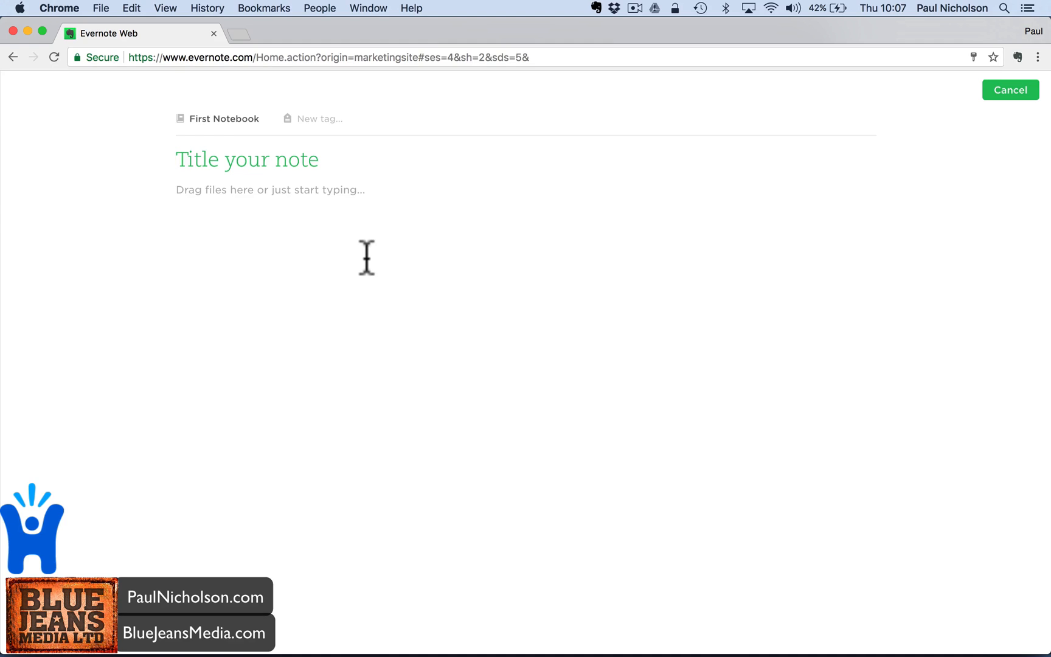
pyautogui.write('Take')
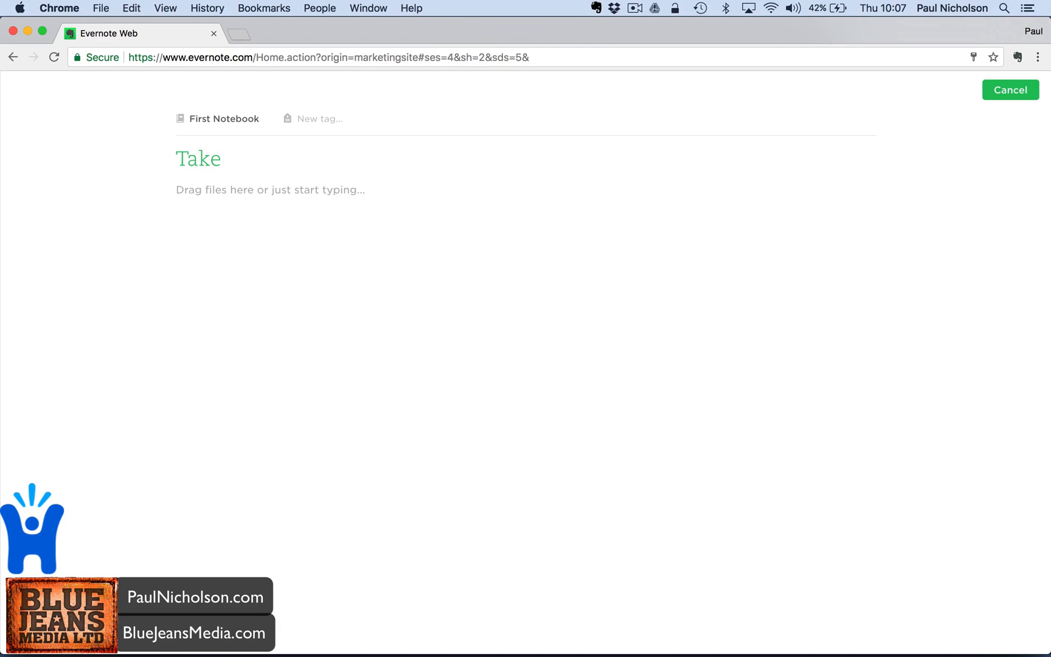
pyautogui.write('Dead Ai')
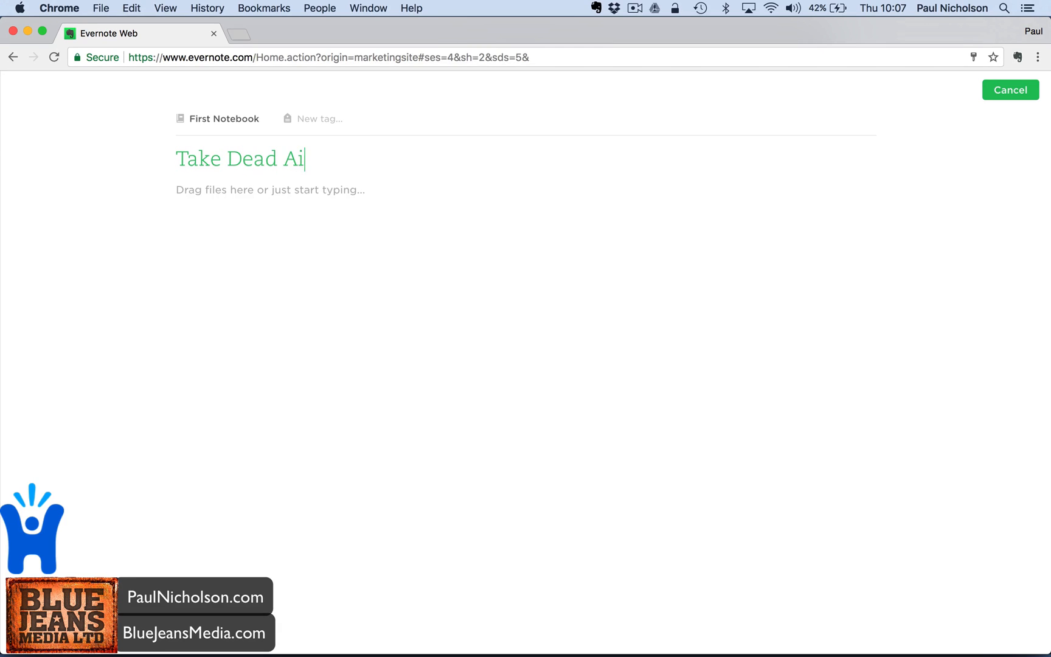
pyautogui.write('m')
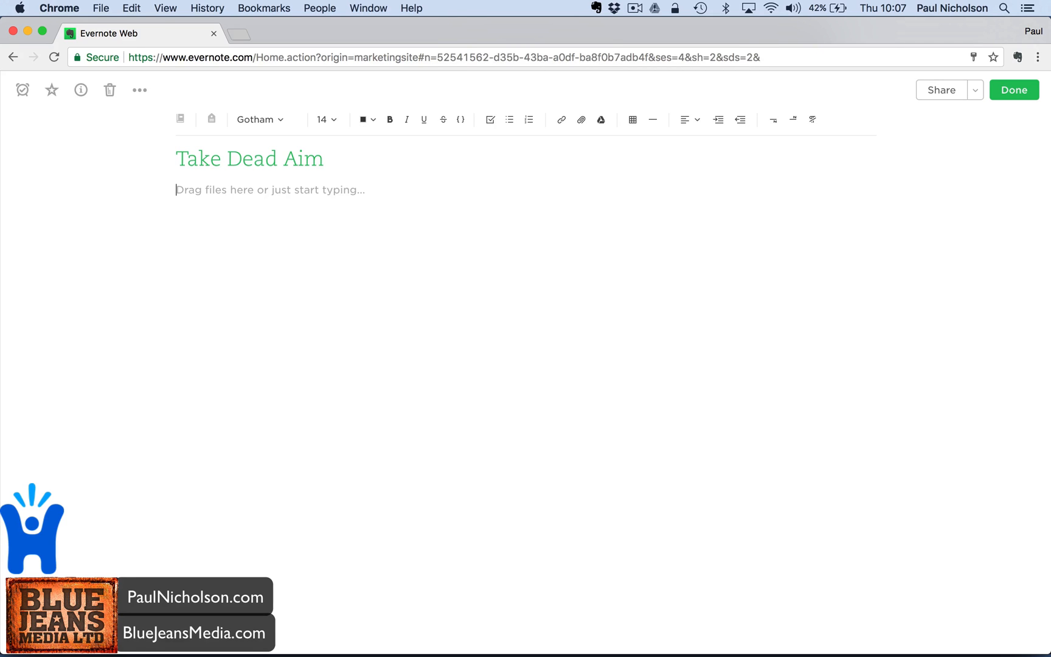
# Step: Write the body 'Aiming straight helps. Stop setting up right.' and finish the note
pyautogui.write('Aiming')
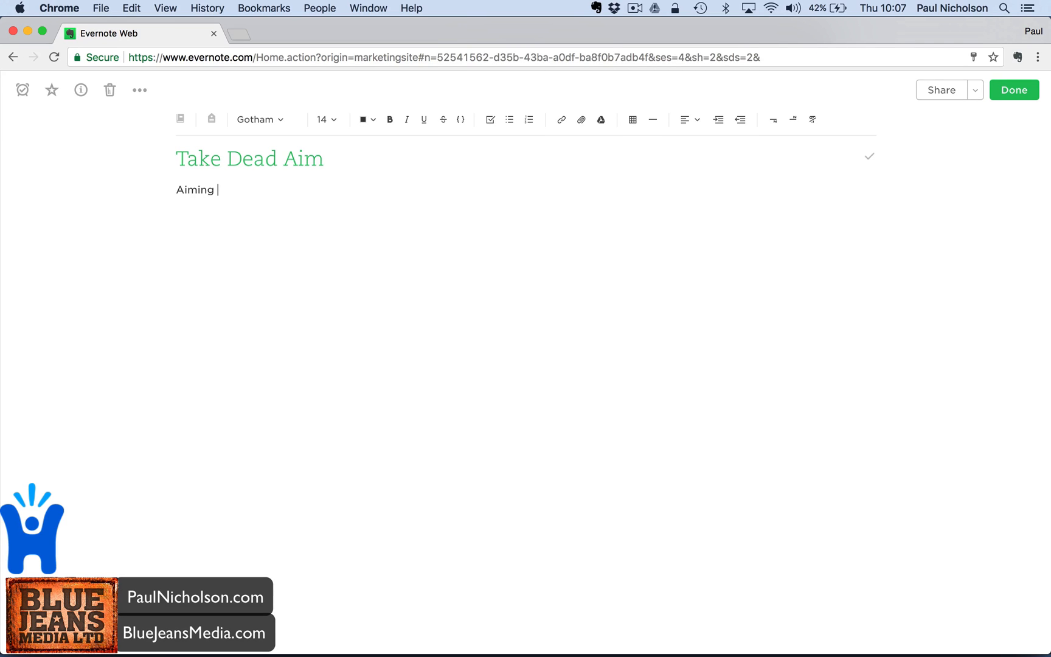
pyautogui.write('str')
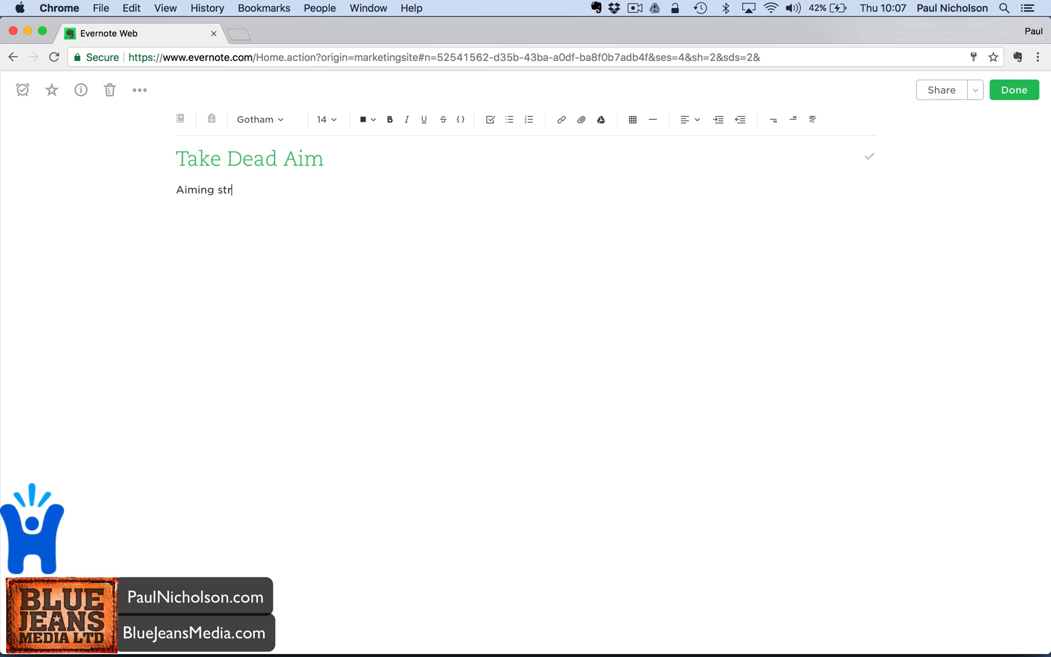
pyautogui.write('aight')
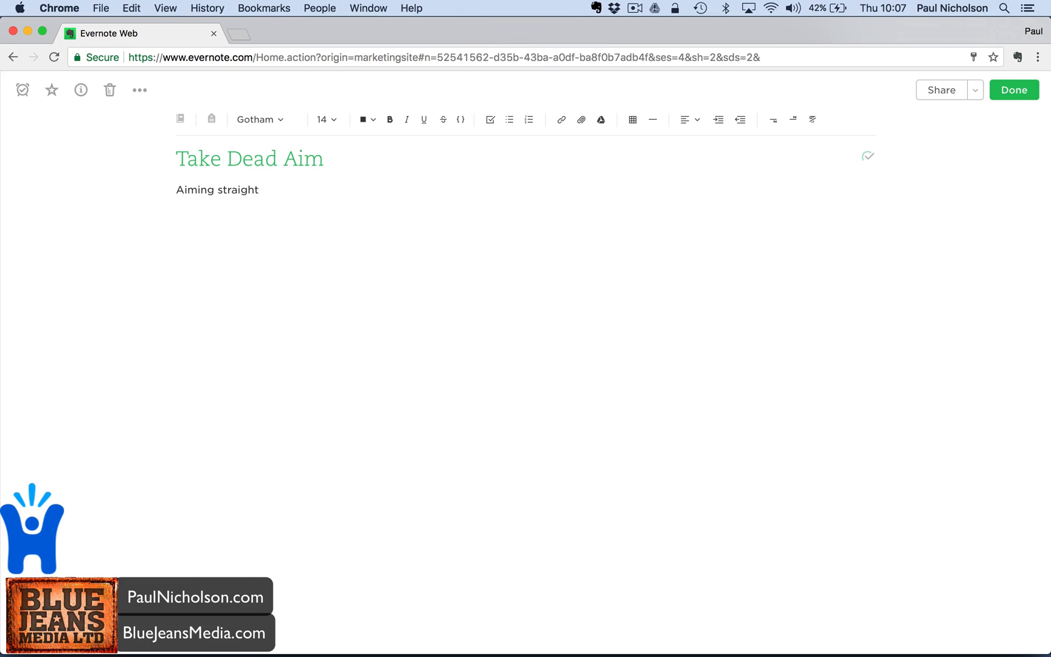
pyautogui.write('helps.')
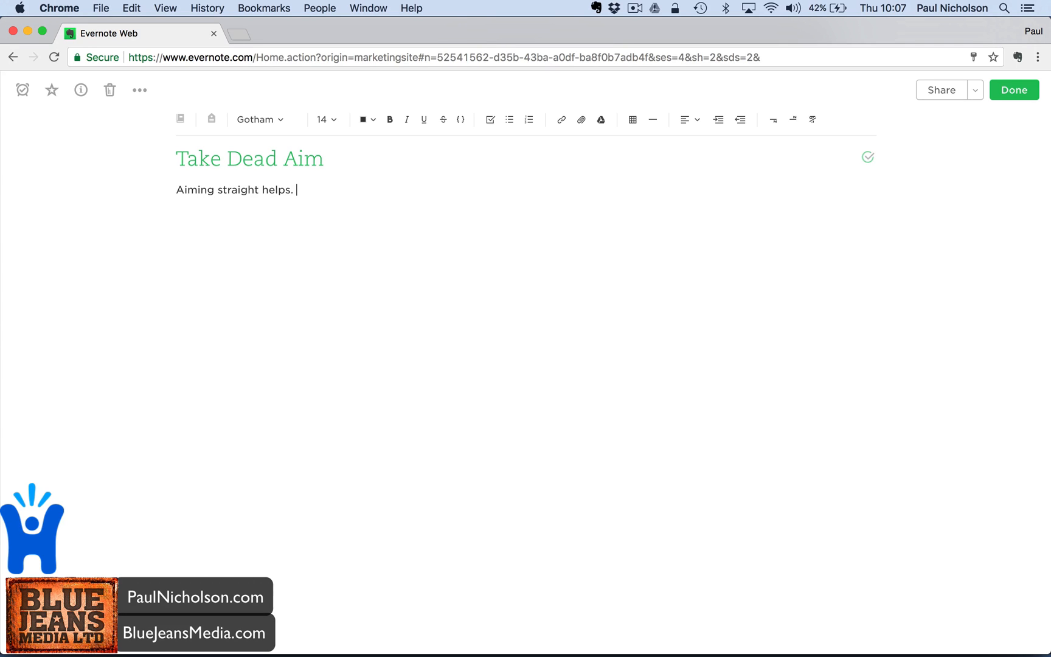
pyautogui.write('Stop se')
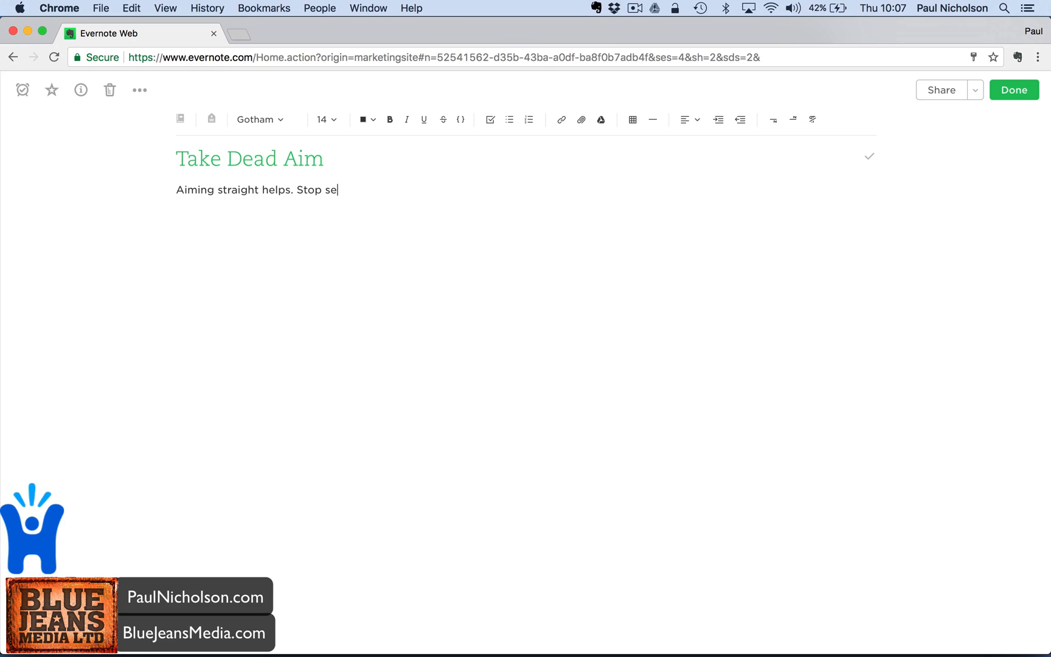
pyautogui.write('tting up ri')
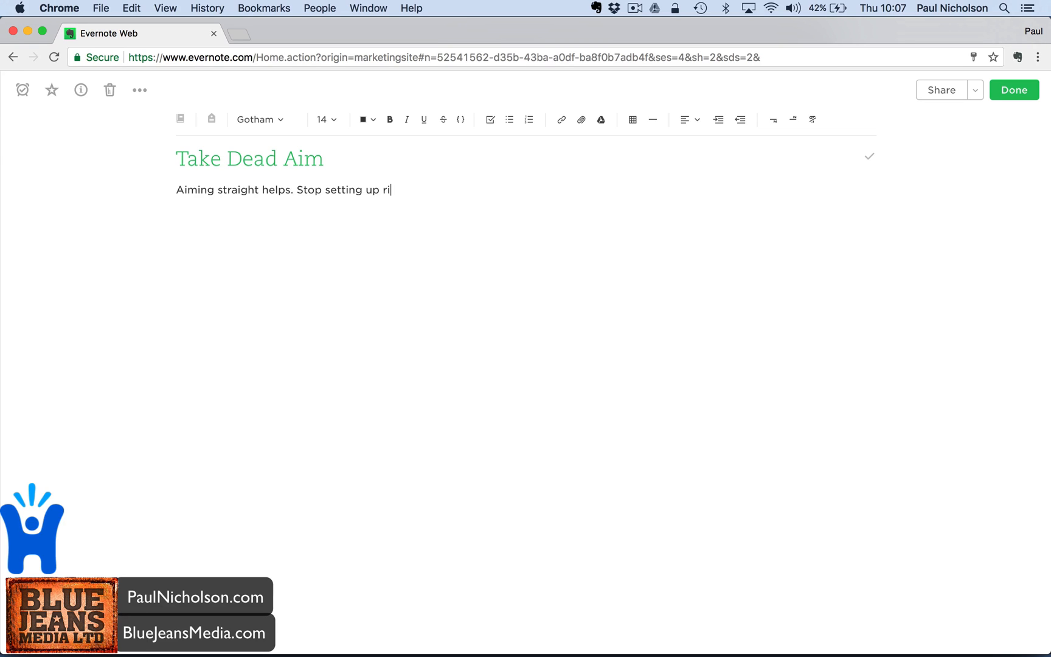
pyautogui.write('ght.')
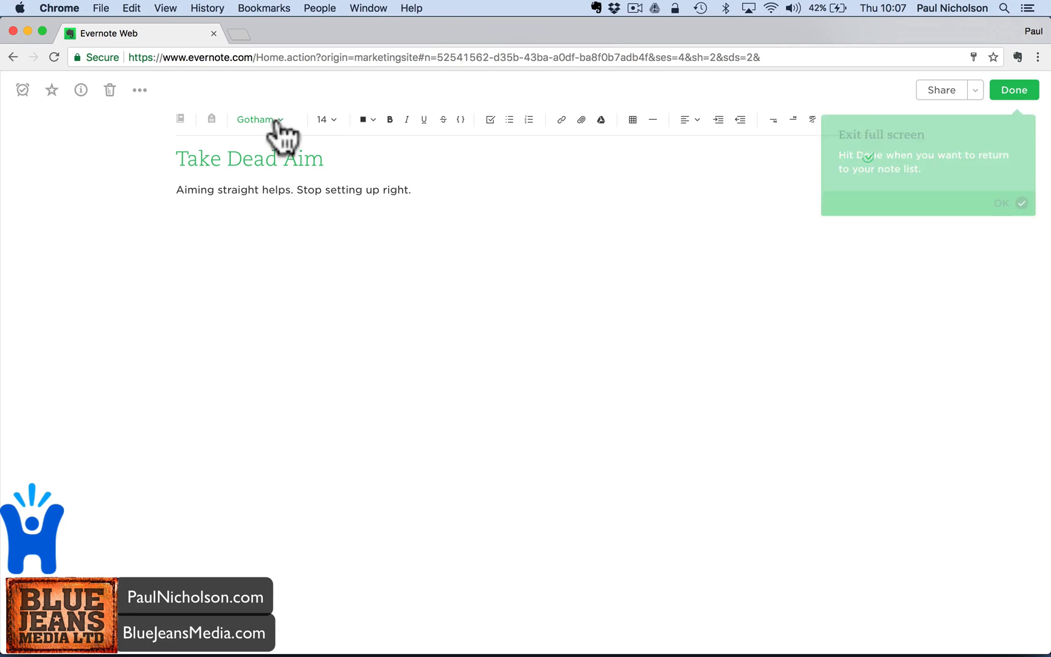
pyautogui.click(1014, 90)
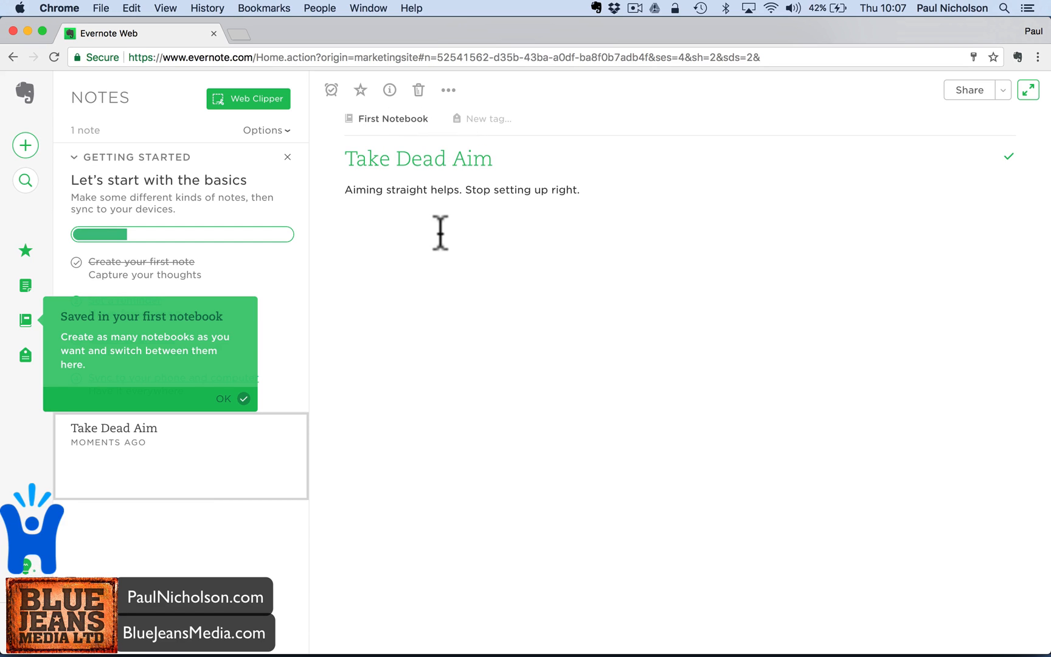
# Step: Dismiss the saved-in-First-Notebook tip and show the notebooks list
pyautogui.click(224, 398)
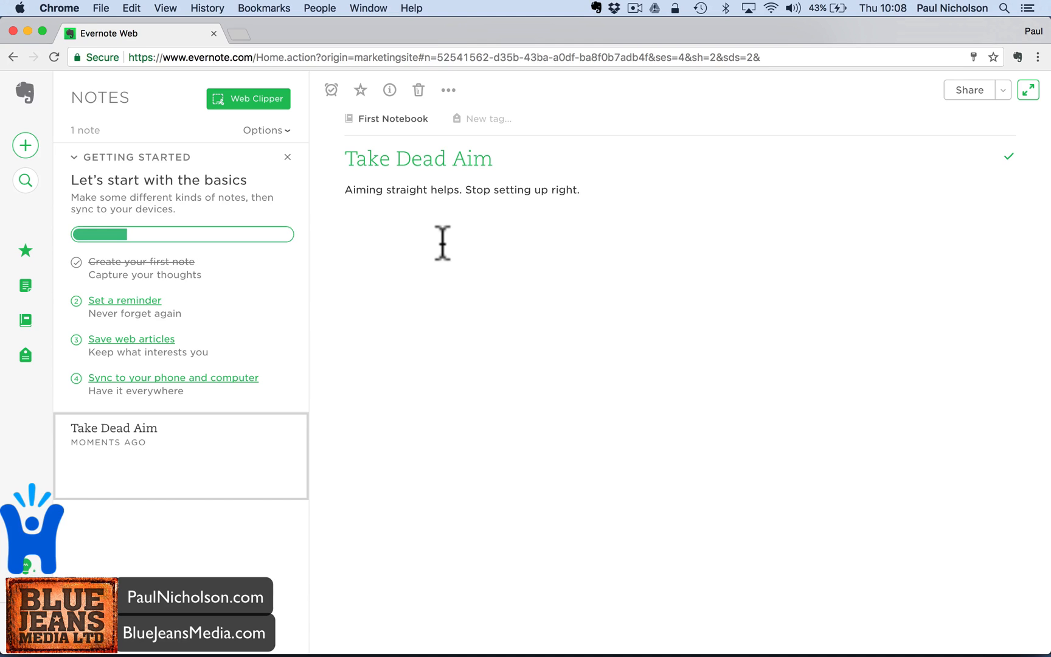
pyautogui.moveTo(373, 228)
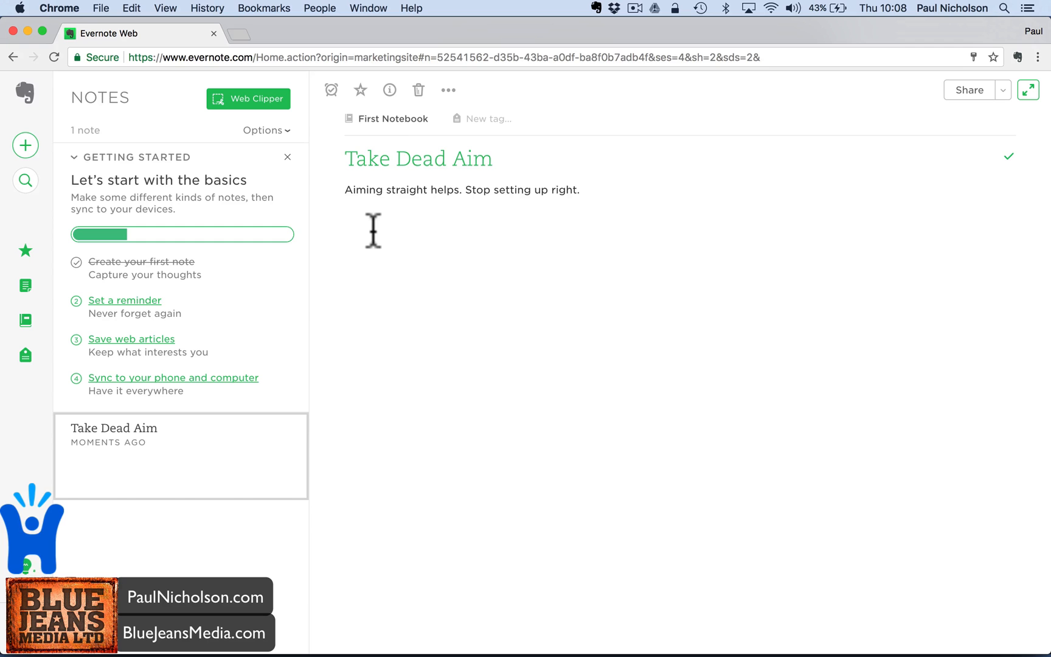
pyautogui.click(434, 120)
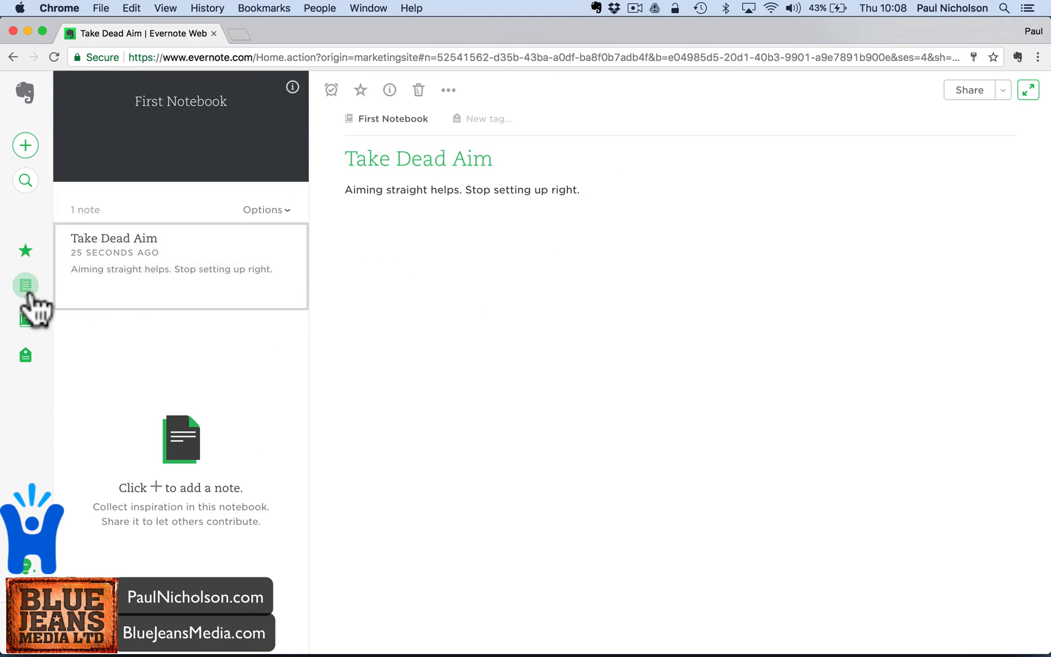
pyautogui.click(26, 320)
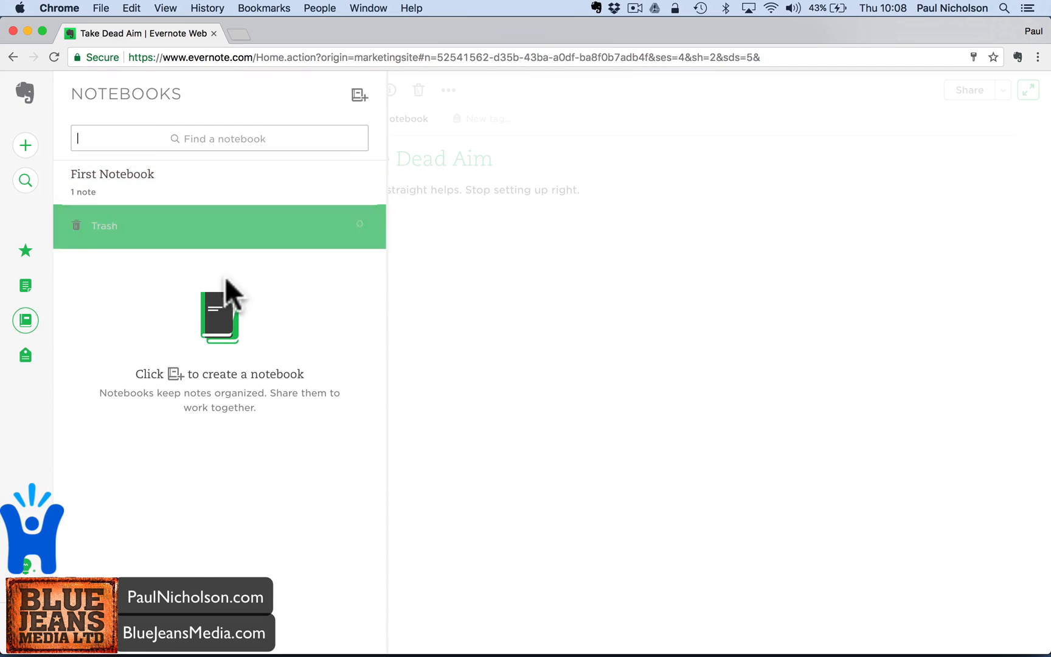
# Step: Create a new notebook named 'Golf Diary'
pyautogui.click(360, 93)
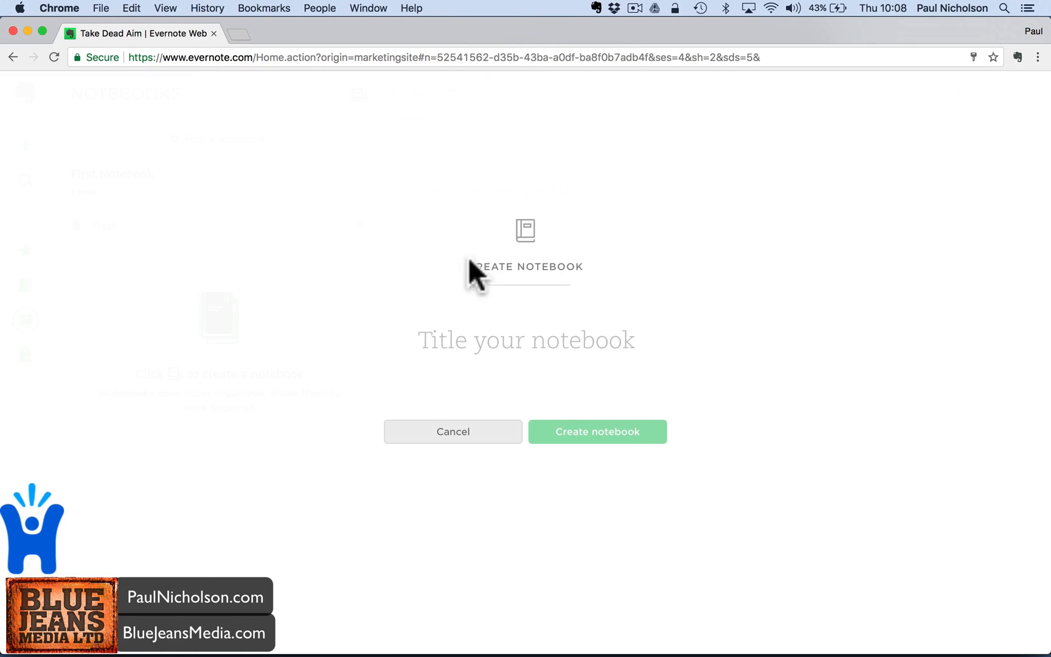
pyautogui.write('Golf Dia')
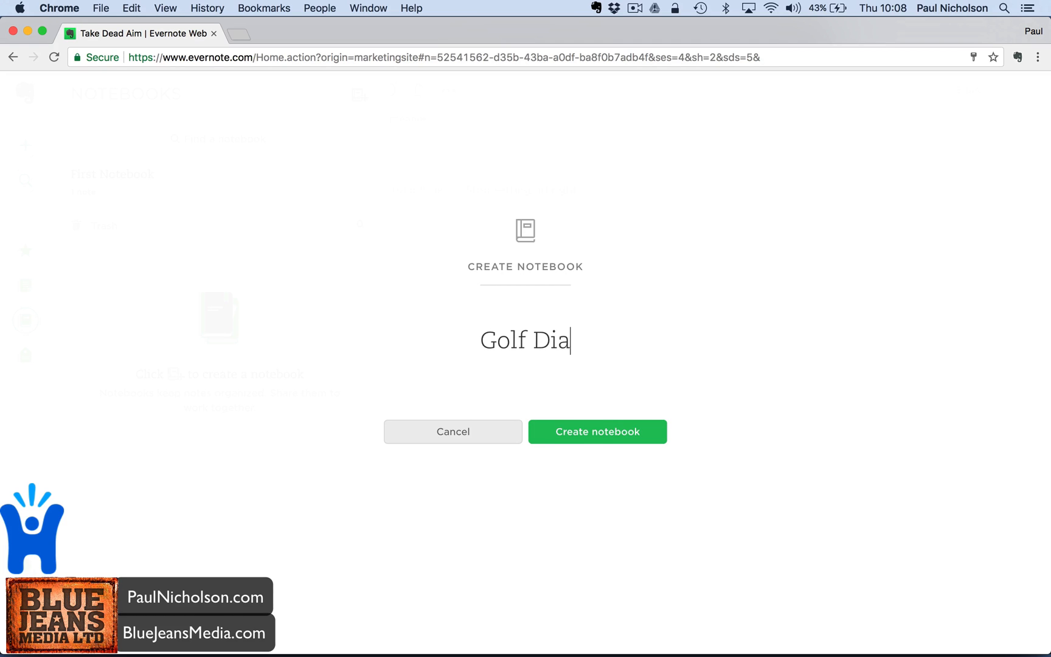
pyautogui.write('ry')
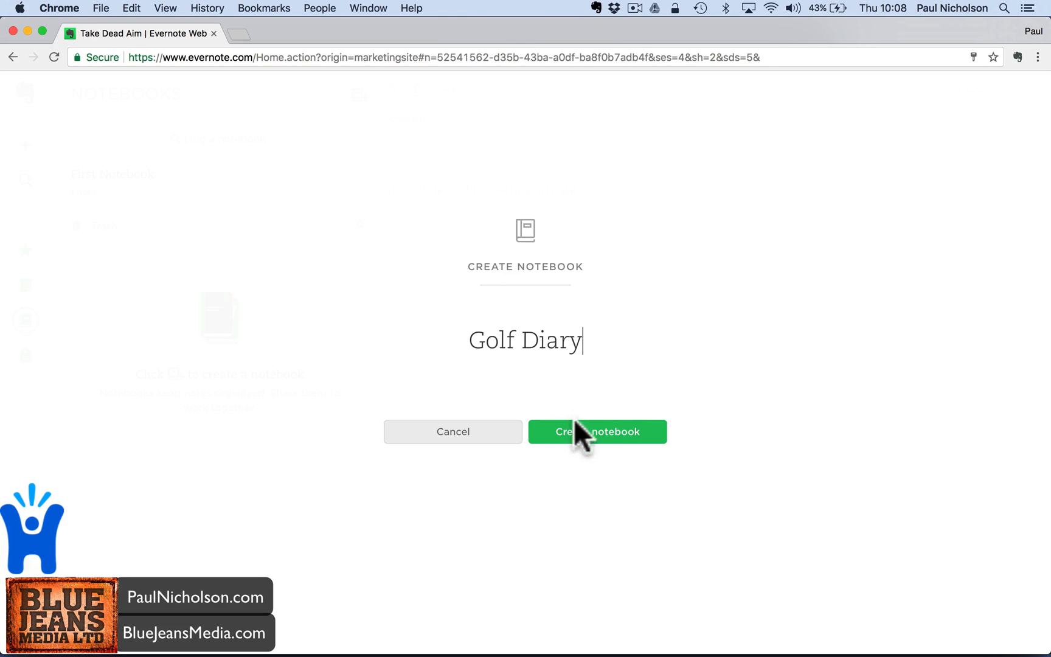
pyautogui.click(597, 431)
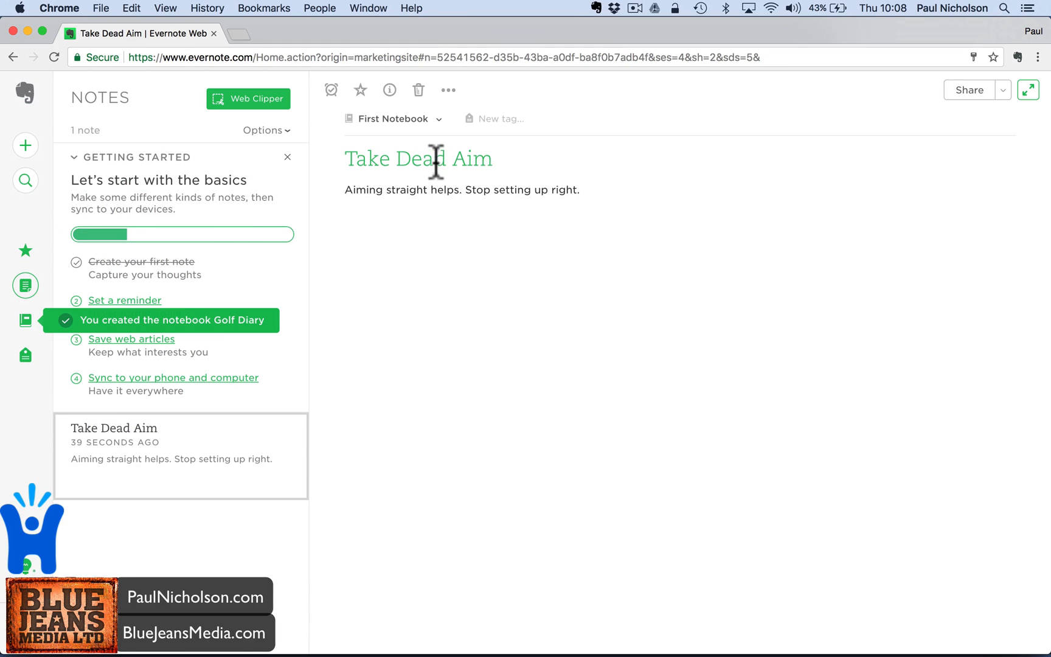
pyautogui.moveTo(448, 119)
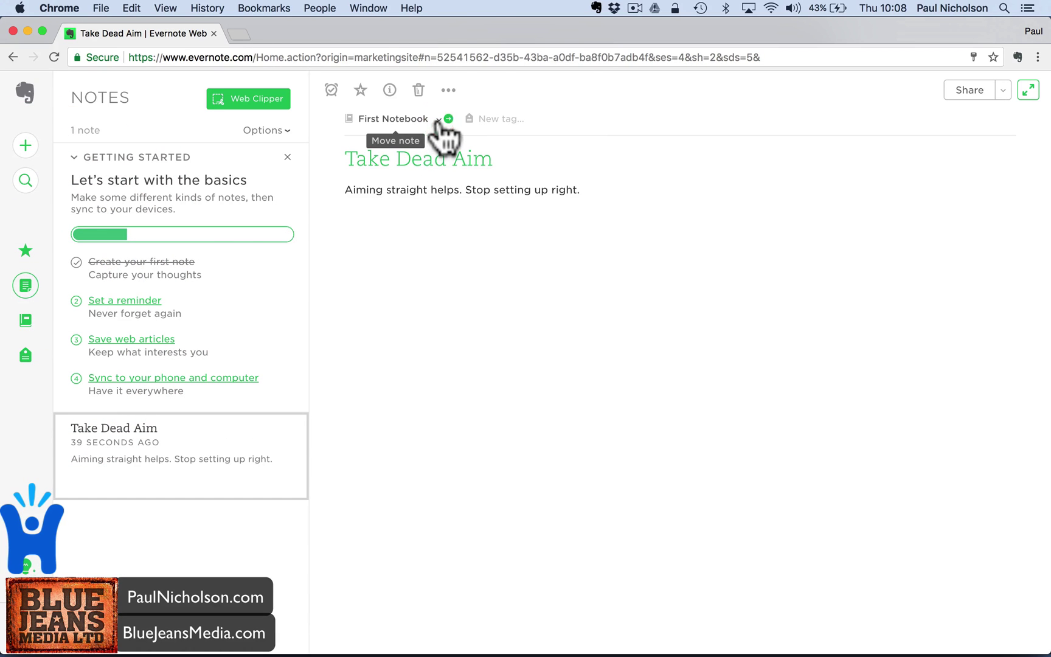
# Step: Move Take Dead Aim into Golf Diary, tag it Golf Diary and Golf Practice, and list all tags
pyautogui.click(447, 119)
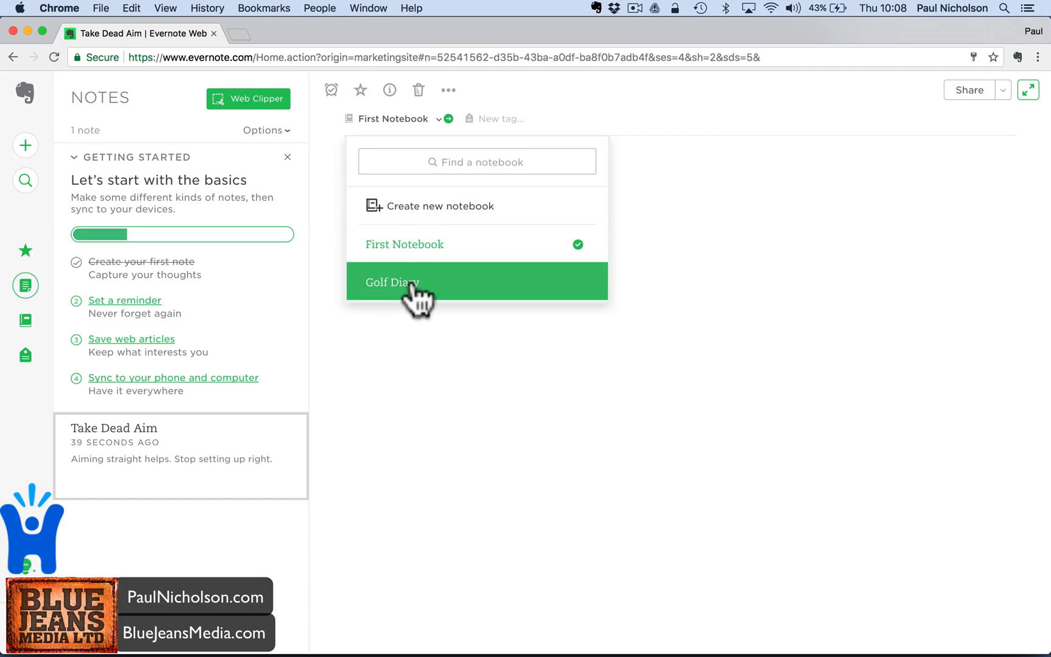
pyautogui.click(391, 282)
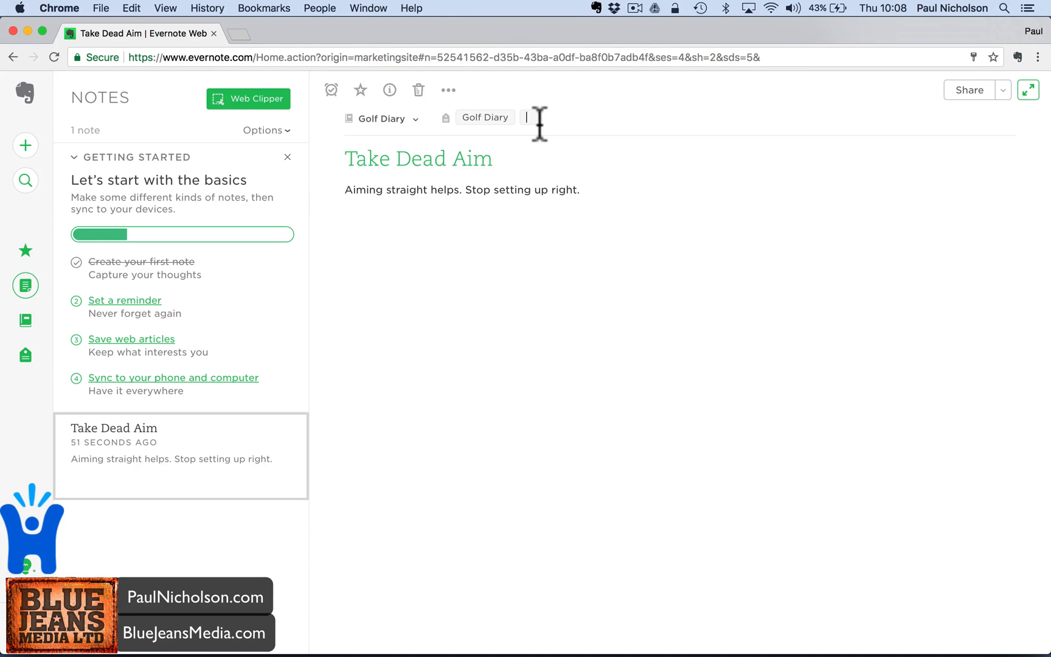
pyautogui.write('Golf Practice')
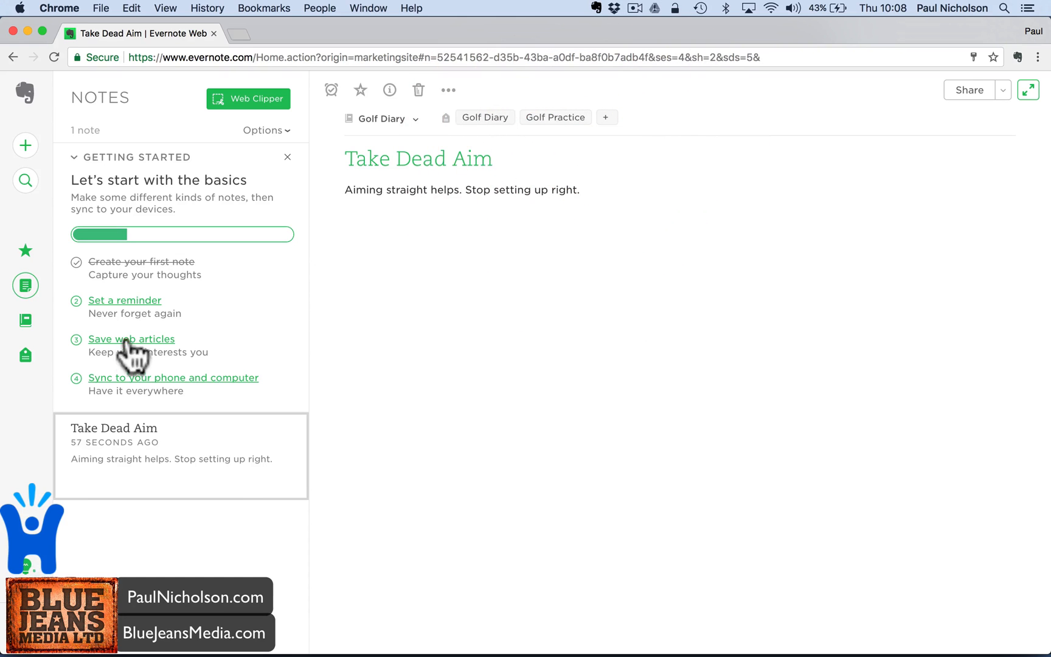
pyautogui.click(25, 356)
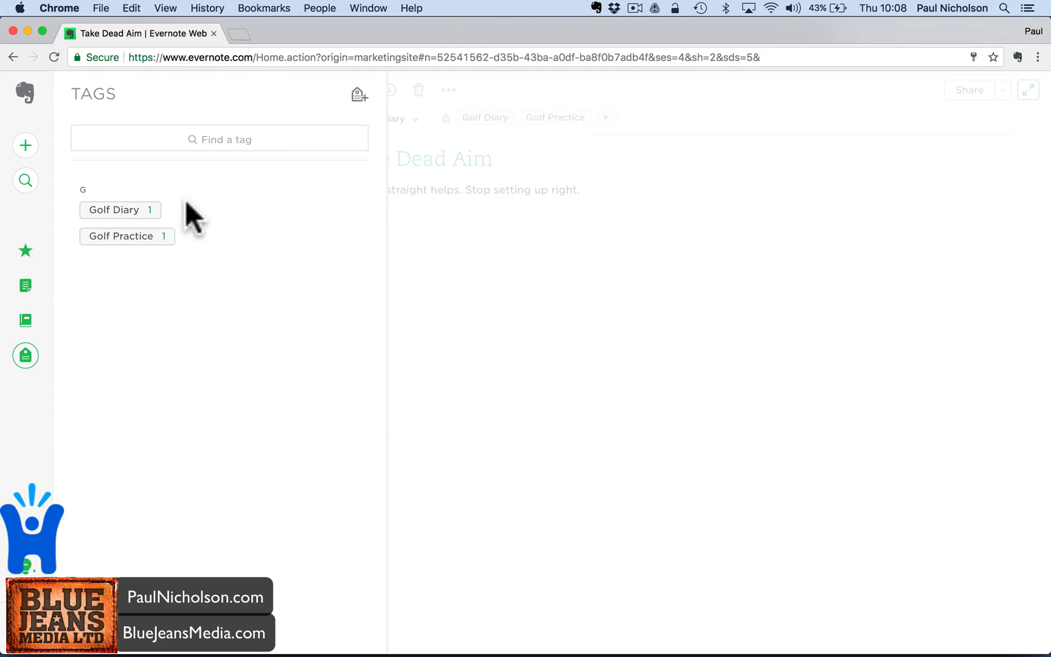
# Step: Delete First Notebook from the notebooks list and return to the notes list
pyautogui.click(26, 320)
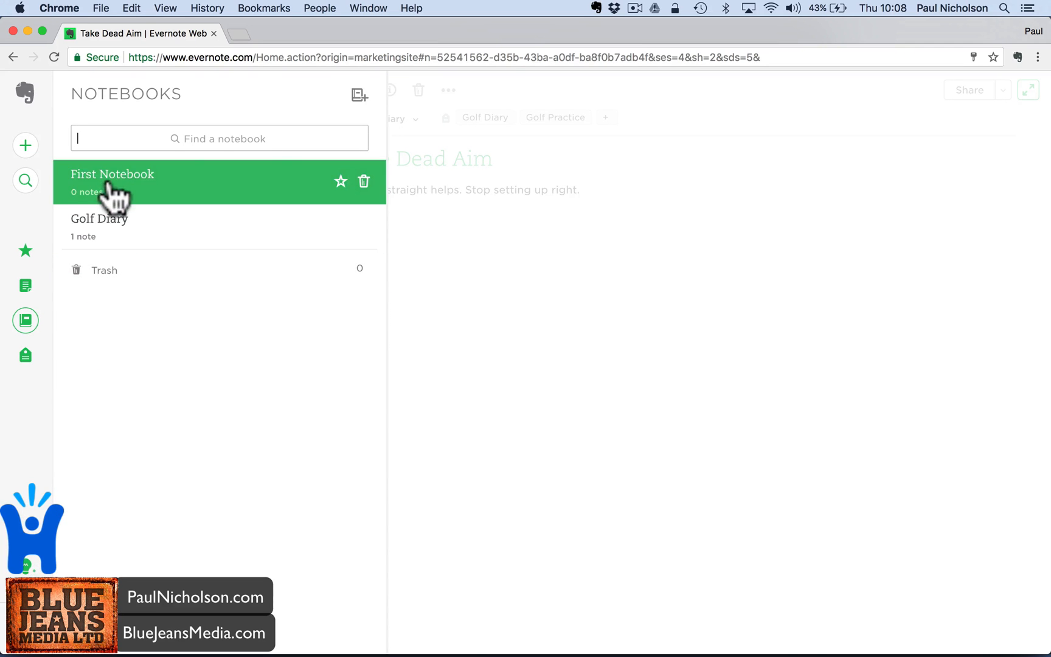
pyautogui.click(363, 181)
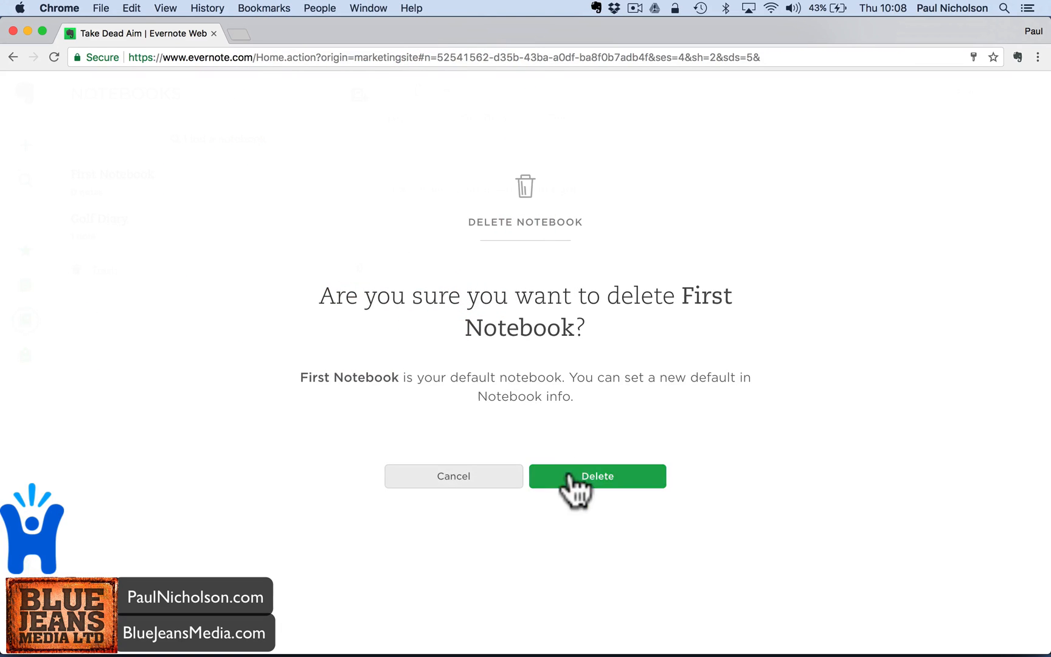
pyautogui.click(596, 476)
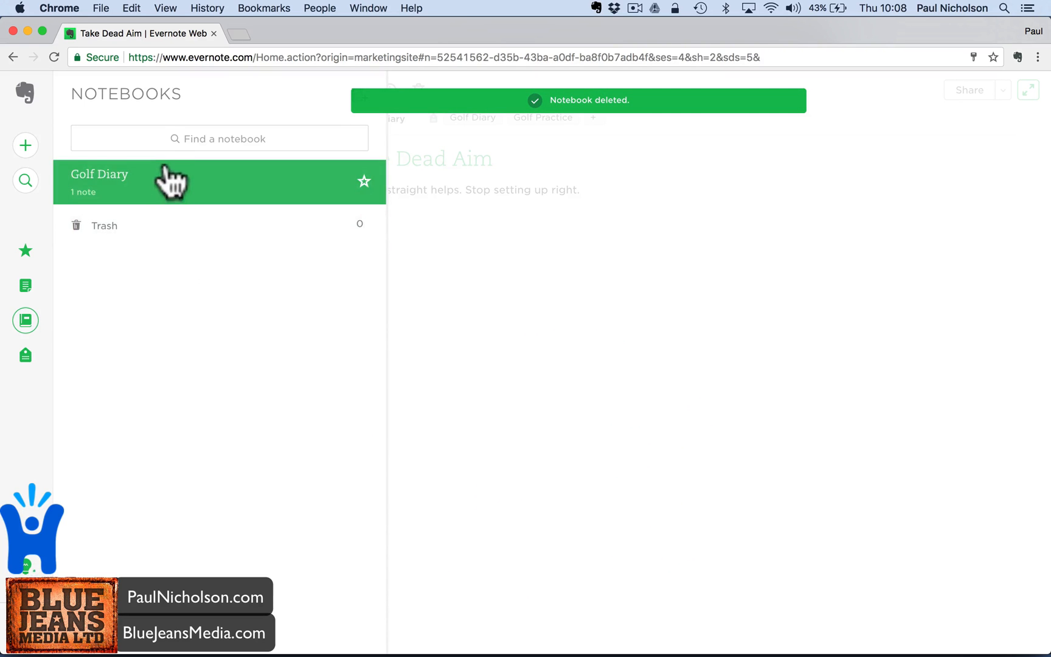
pyautogui.moveTo(329, 224)
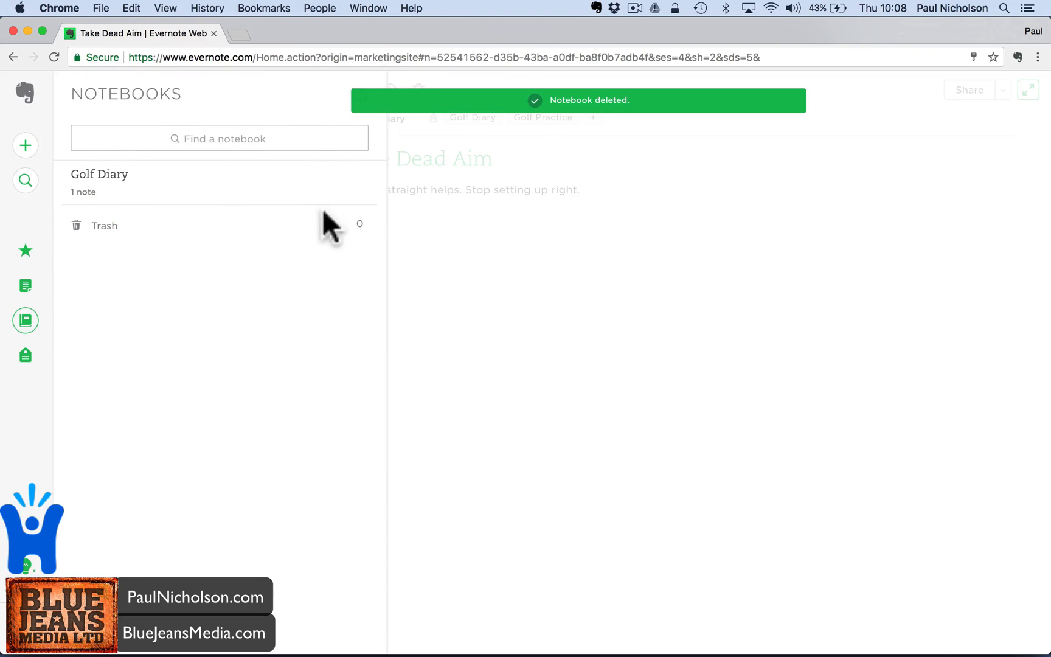
pyautogui.click(25, 284)
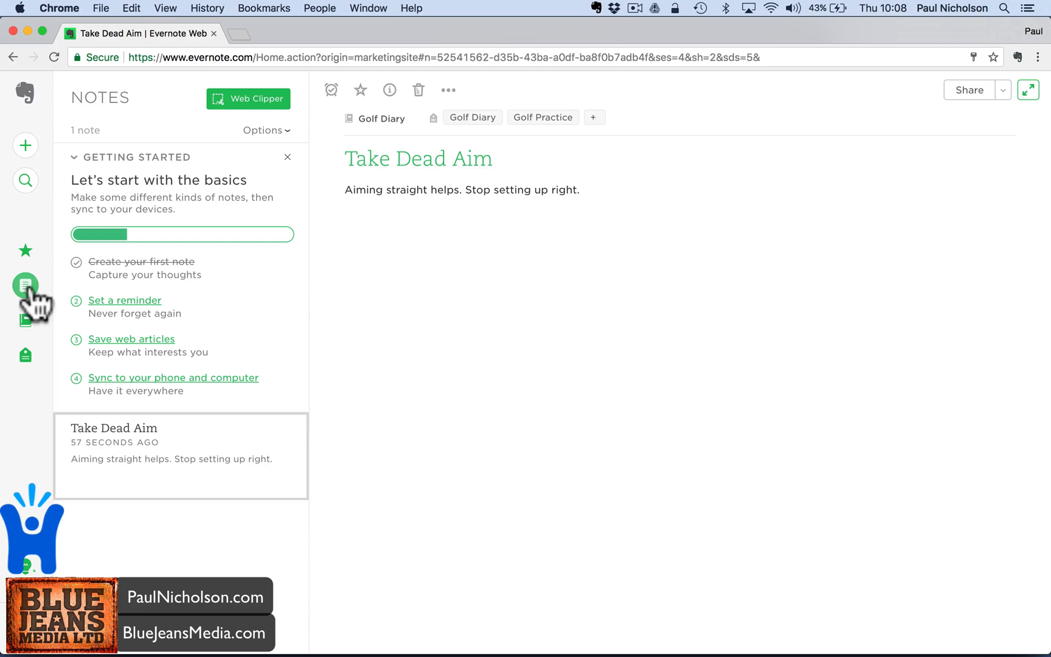
# Step: Create a notebook named 'Youtube Learning' and return to the notes list
pyautogui.click(25, 320)
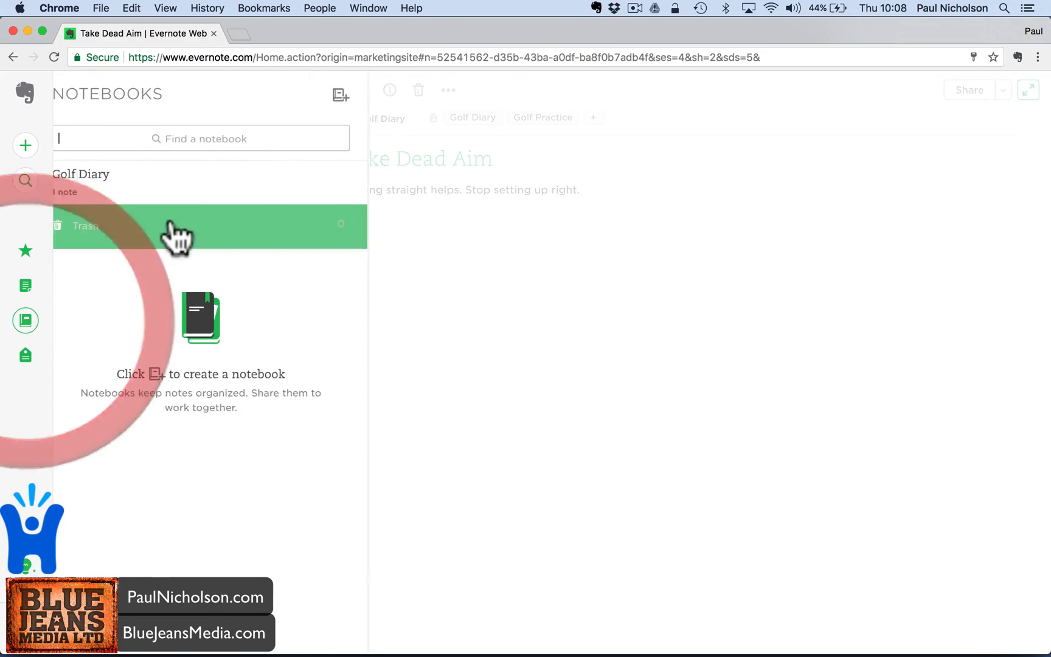
pyautogui.click(340, 94)
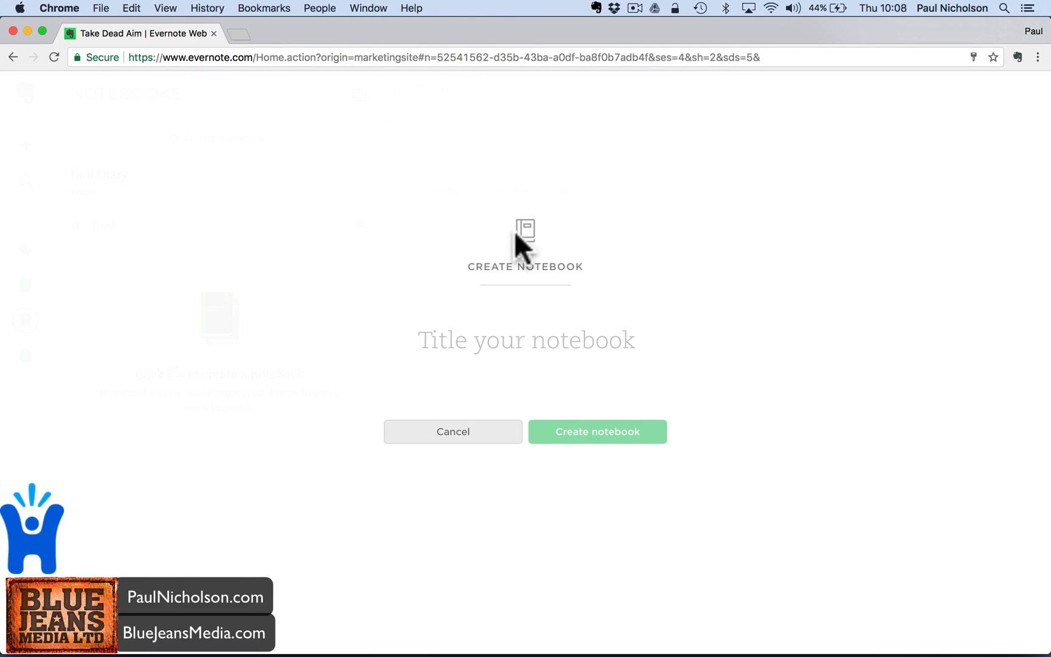
pyautogui.write('G')
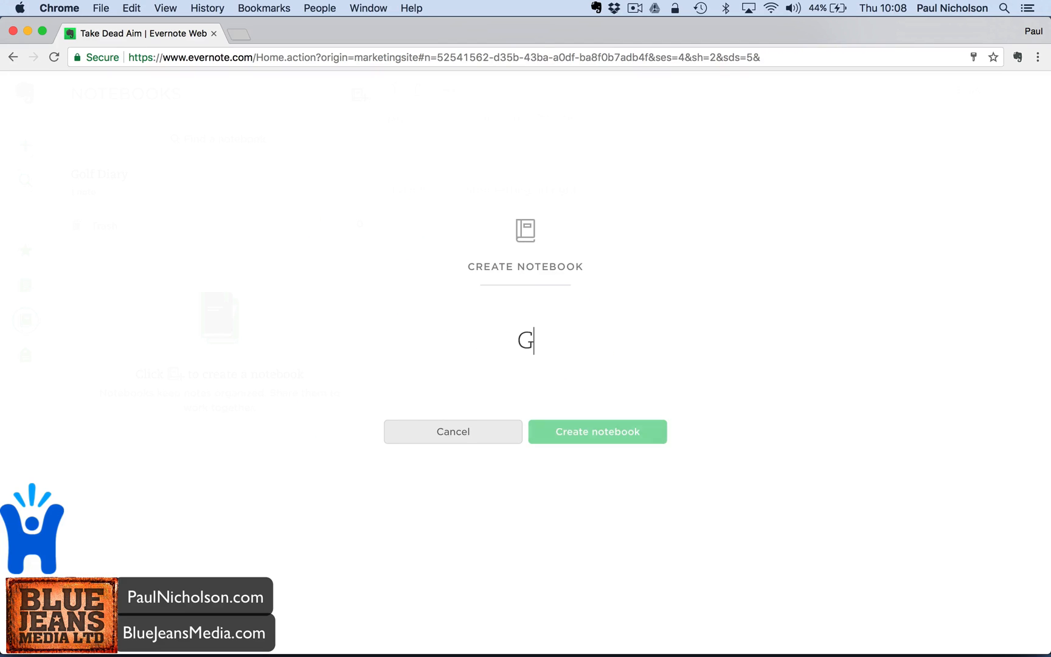
pyautogui.write('Yout')
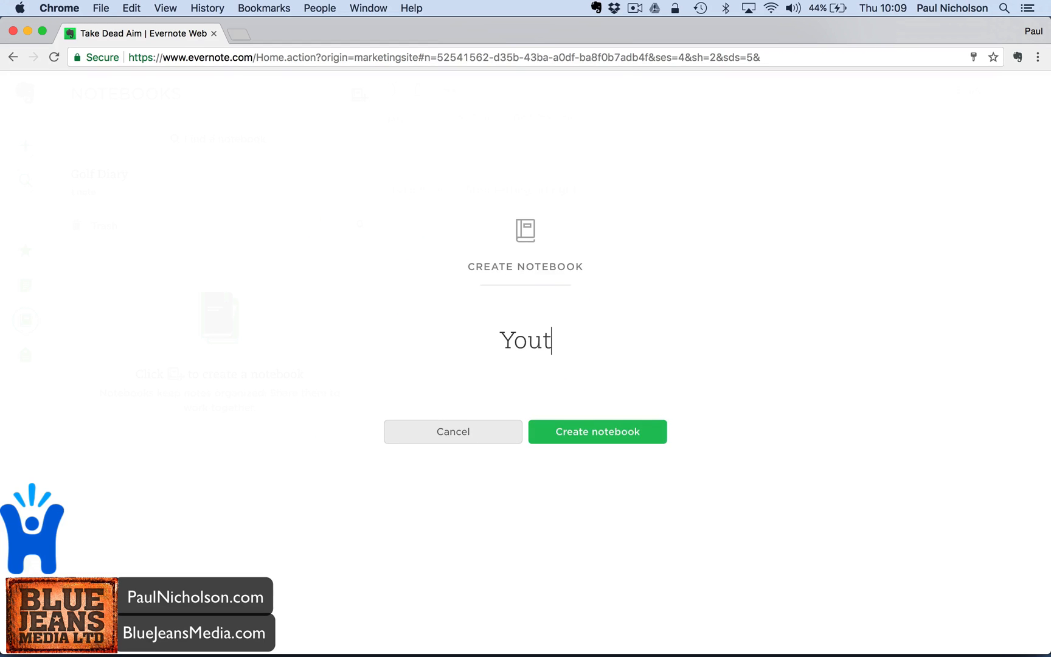
pyautogui.write('ube Vid')
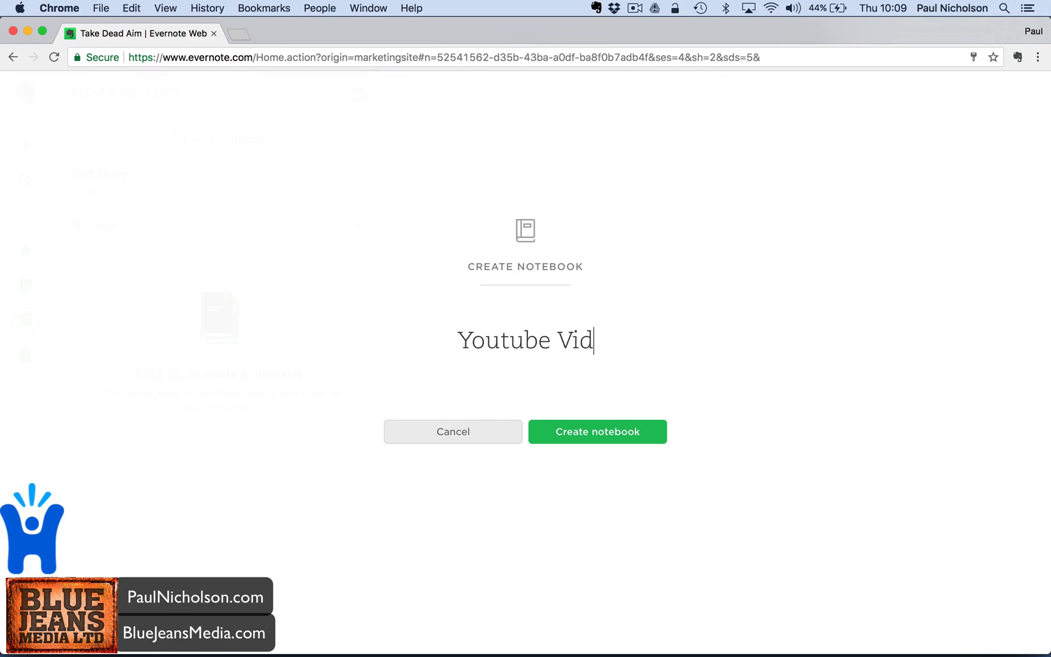
pyautogui.press('Backspace')
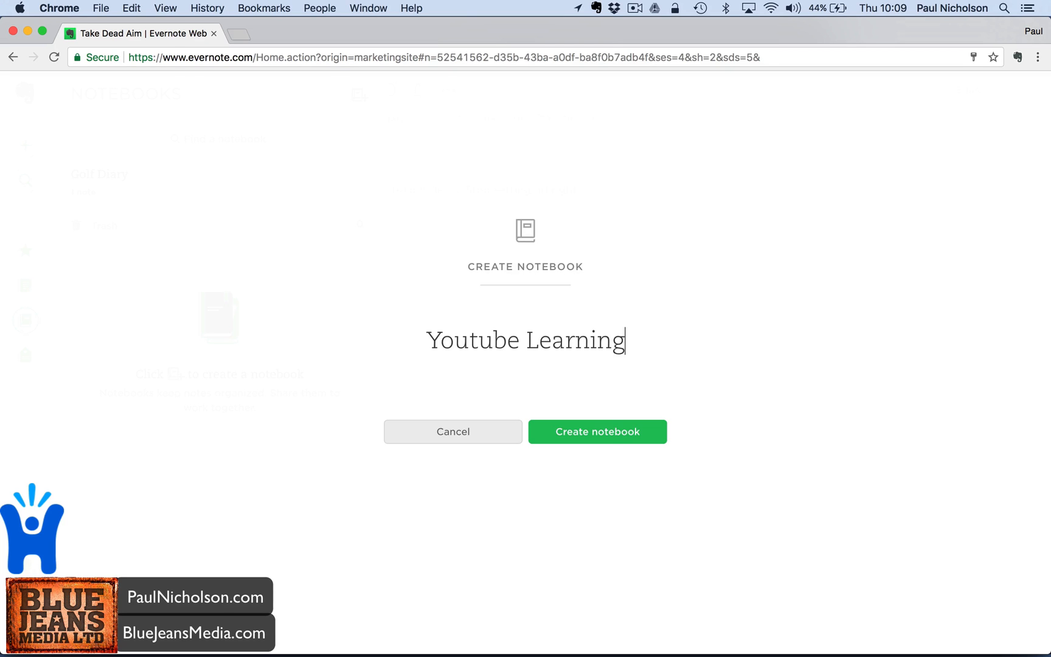
pyautogui.click(596, 432)
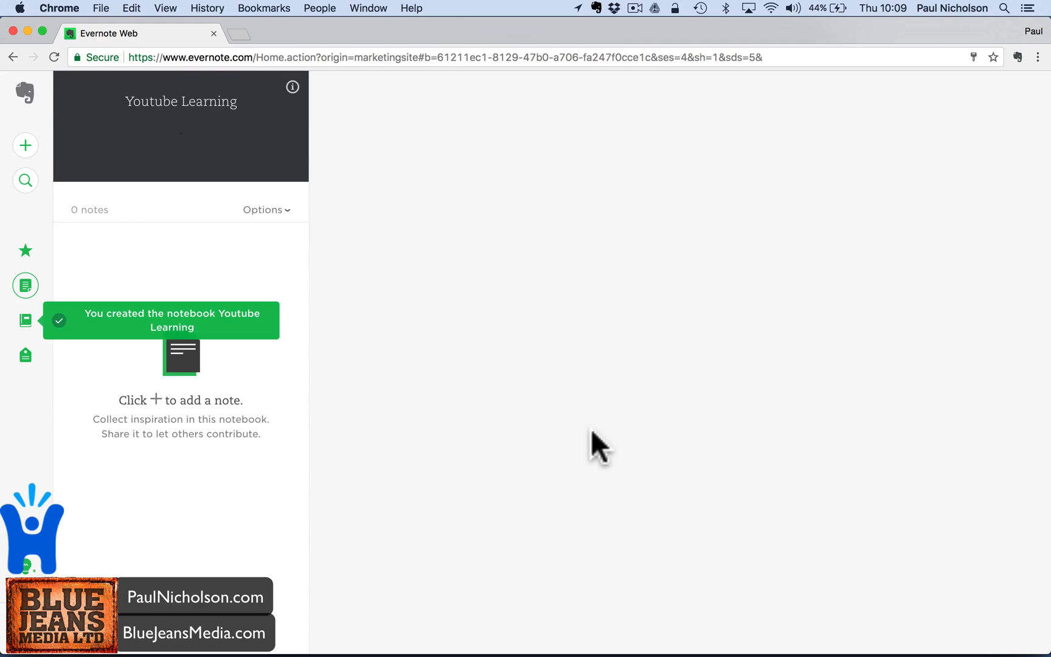
pyautogui.moveTo(144, 367)
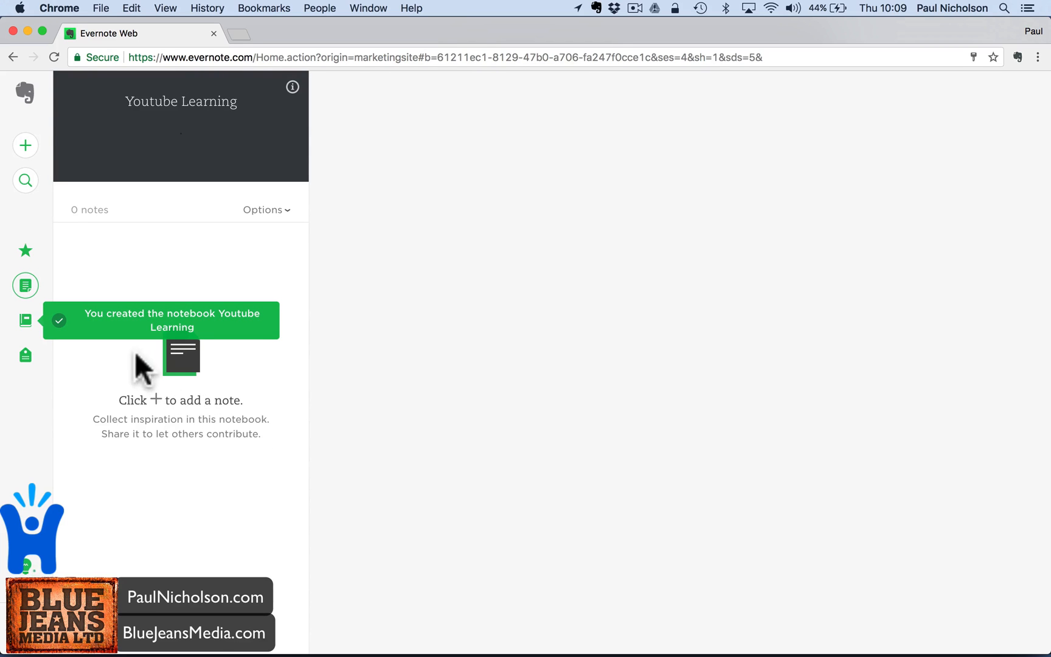
pyautogui.moveTo(25, 250)
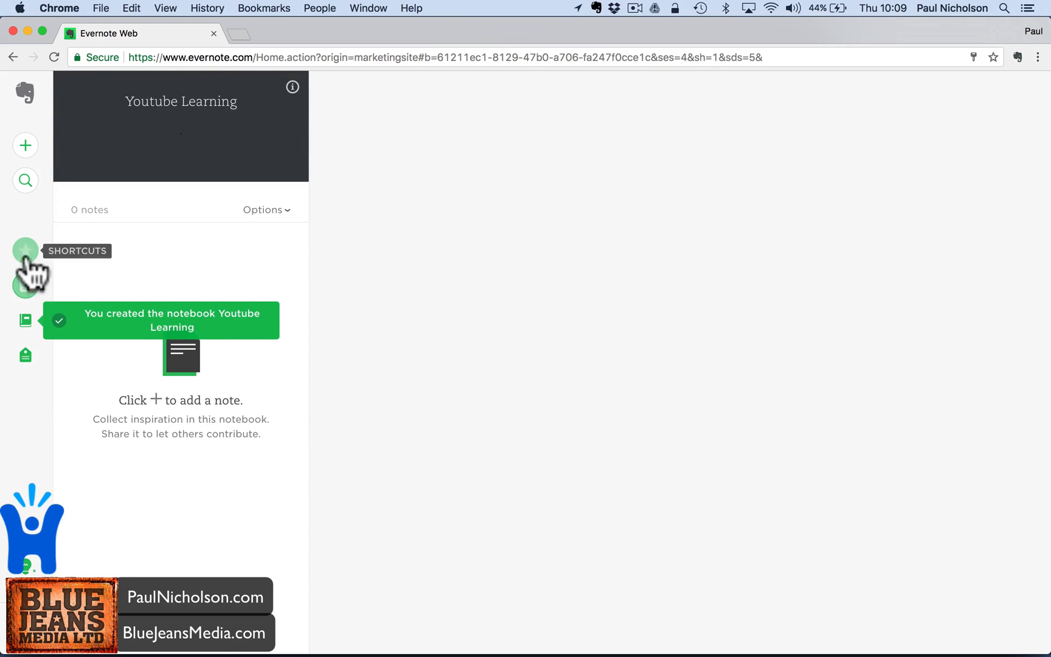
pyautogui.click(25, 285)
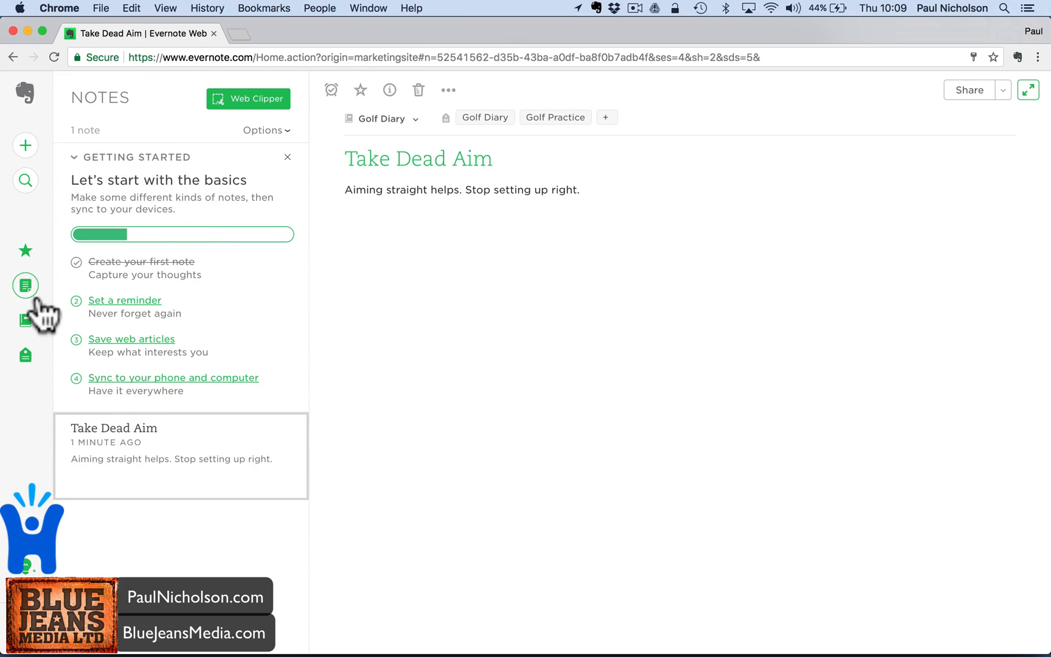
pyautogui.moveTo(141, 328)
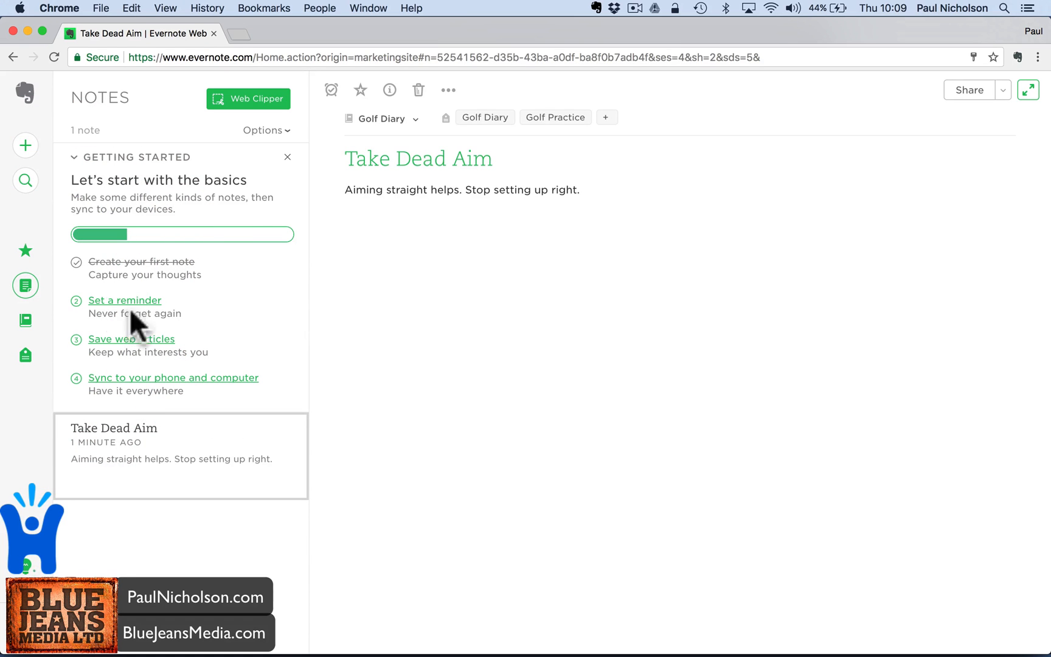
pyautogui.moveTo(331, 147)
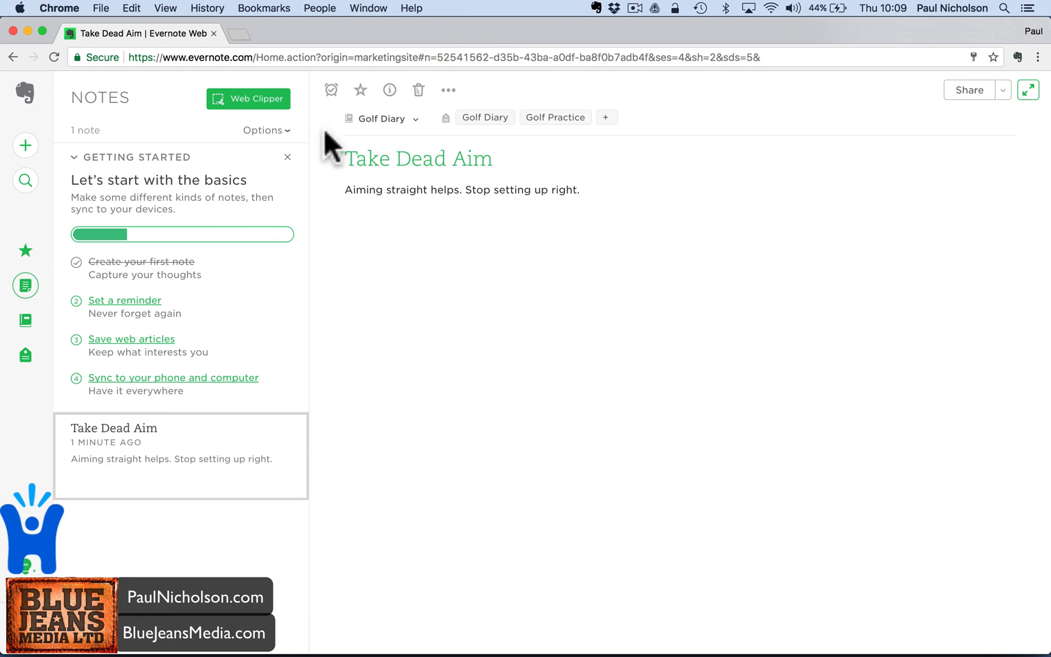
pyautogui.moveTo(419, 290)
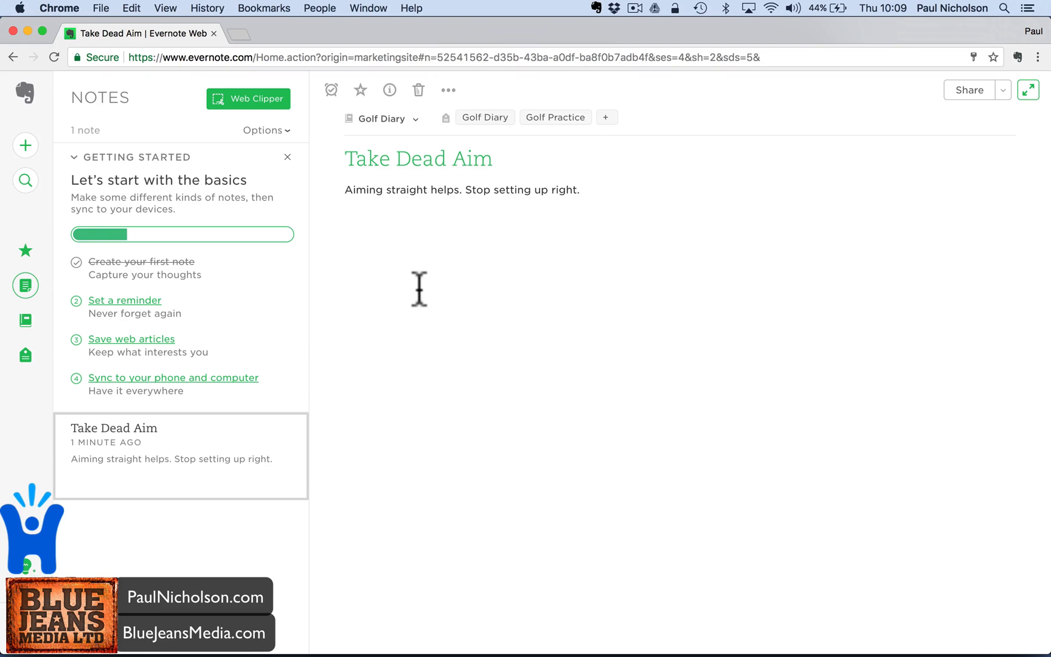
# Step: Create a third notebook named 'Lessons' from the searched name
pyautogui.click(25, 321)
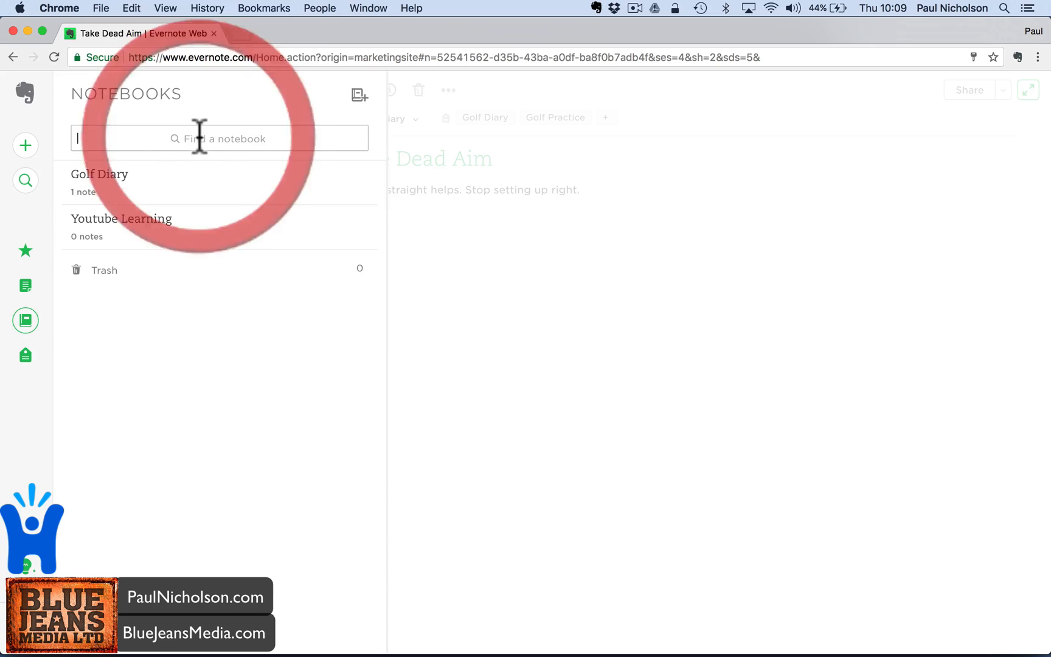
pyautogui.write('Lessons')
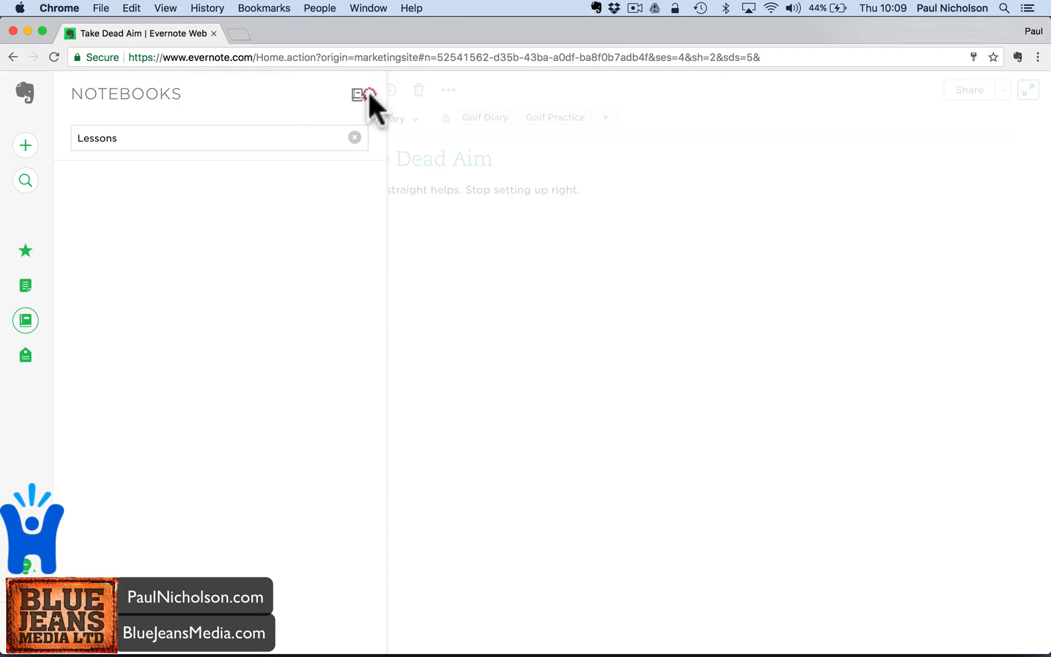
pyautogui.click(360, 94)
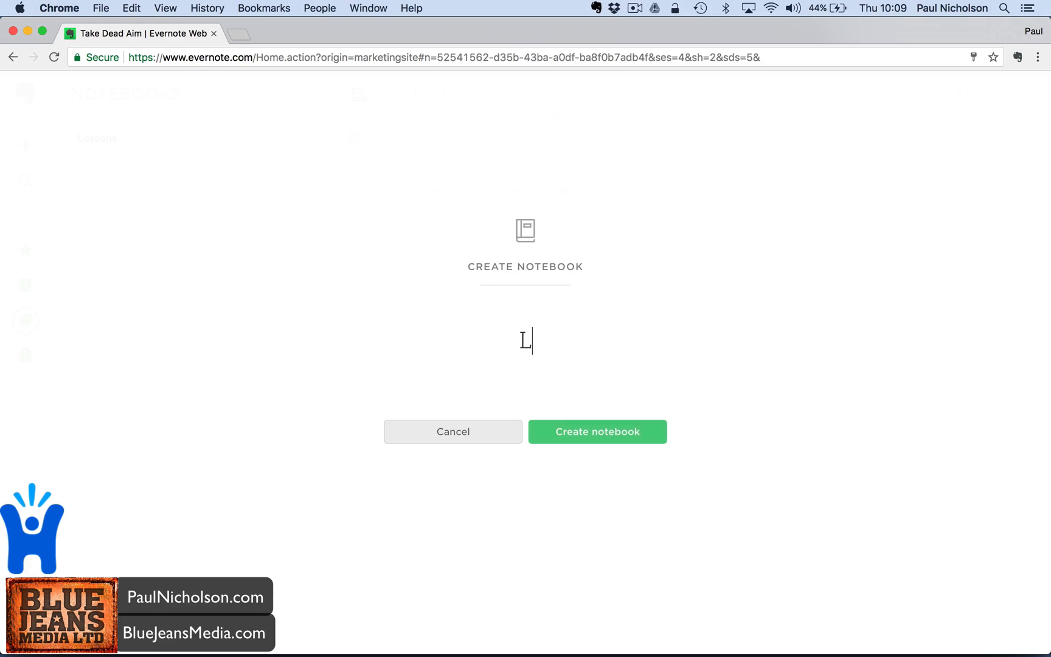
pyautogui.click(596, 431)
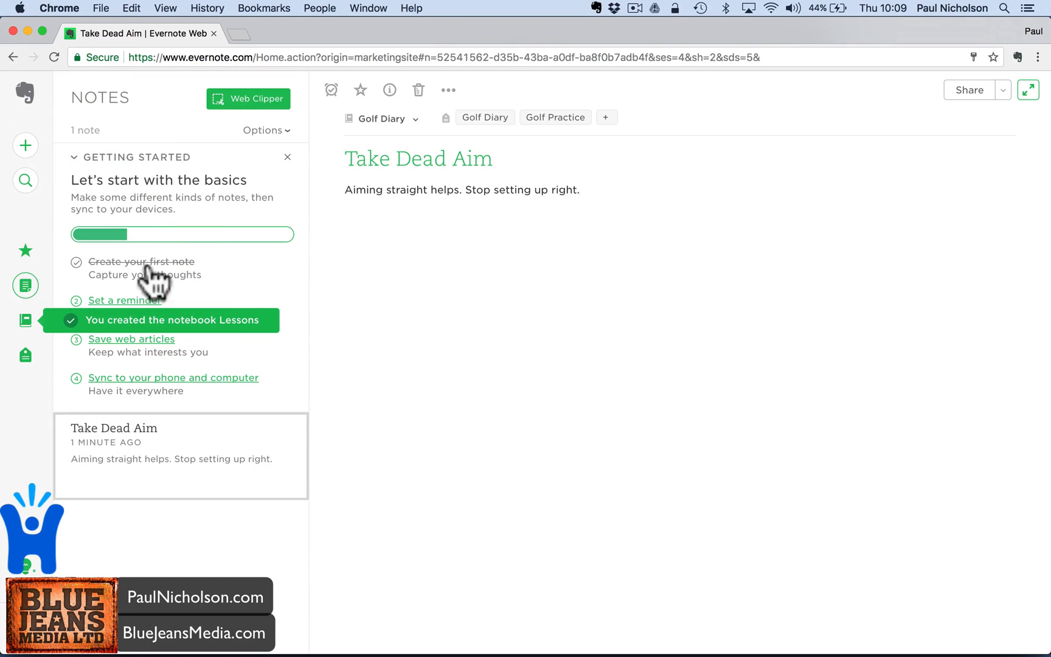
# Step: Start a new Golf Diary note titled 'Lesson With Pro'
pyautogui.click(25, 320)
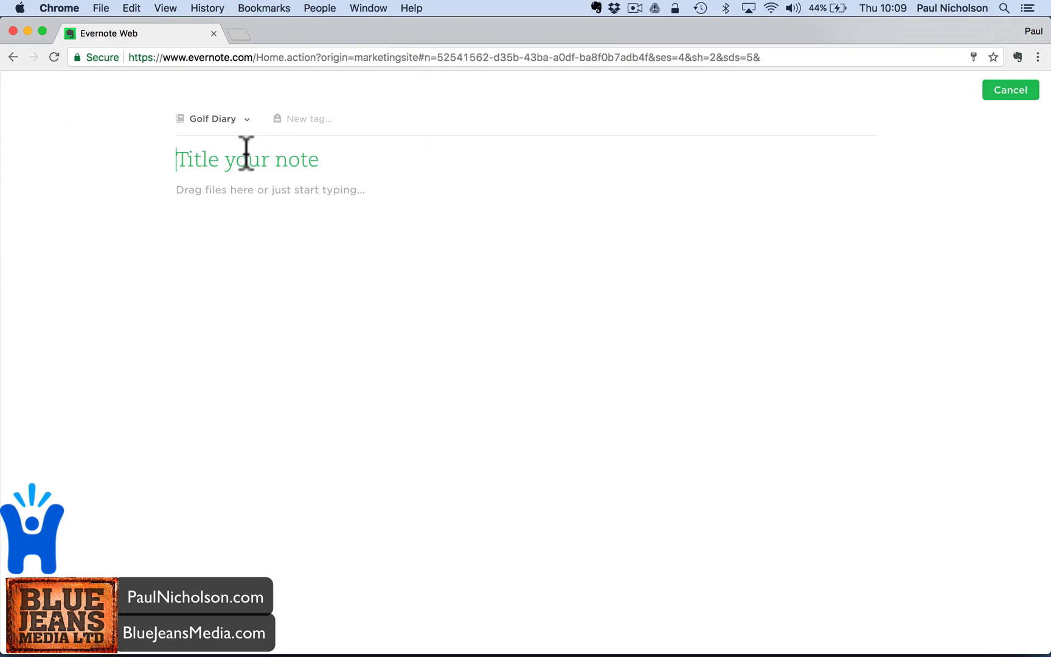
pyautogui.write('less')
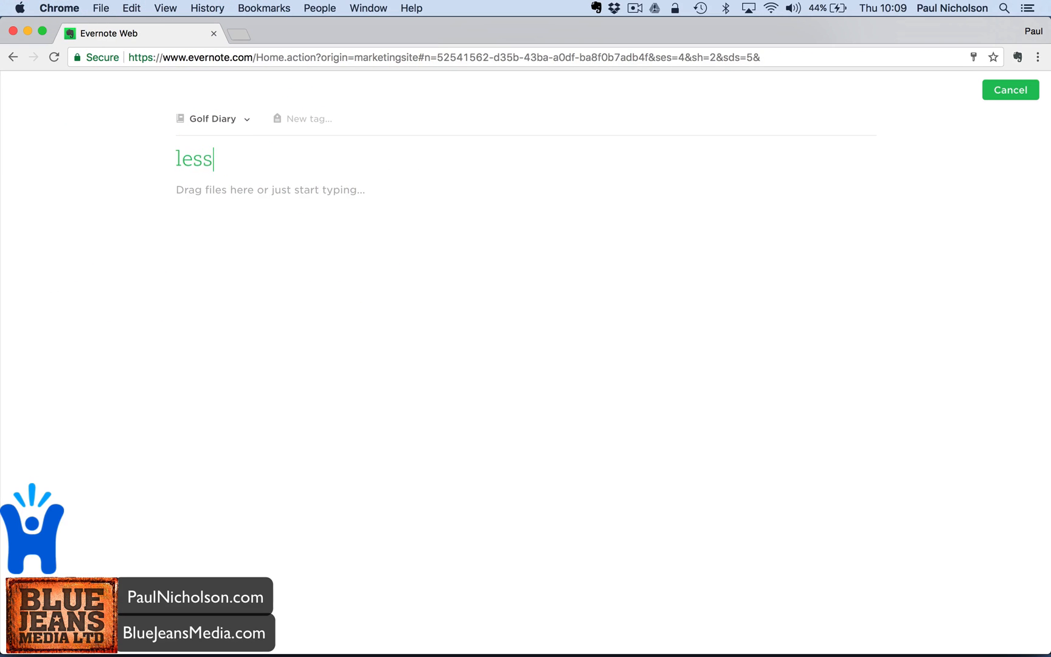
pyautogui.write('Less')
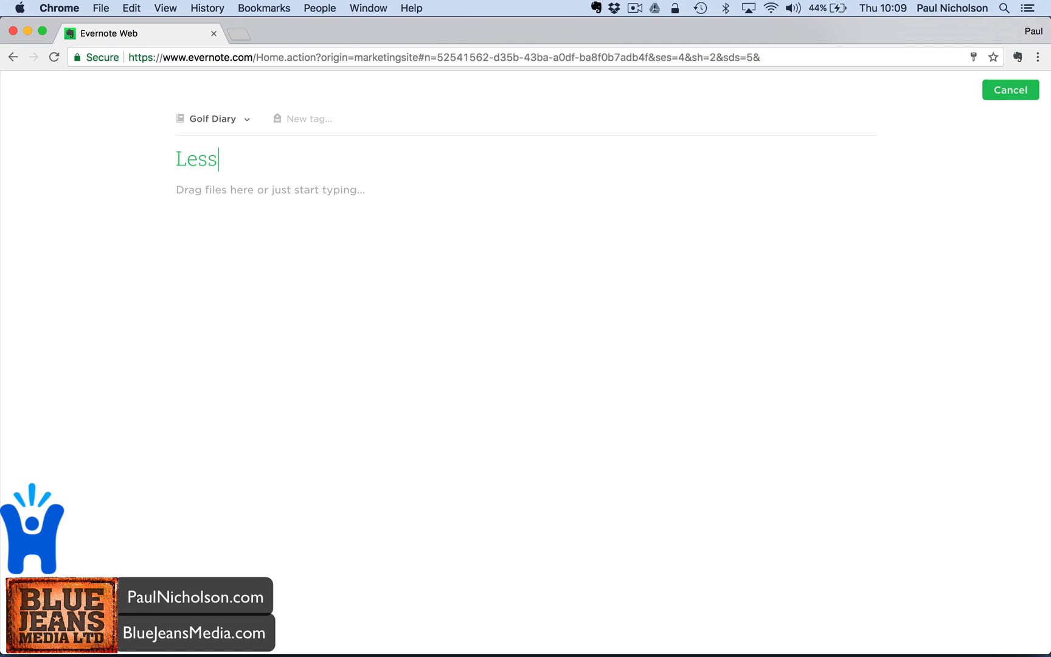
pyautogui.write('son With Pro')
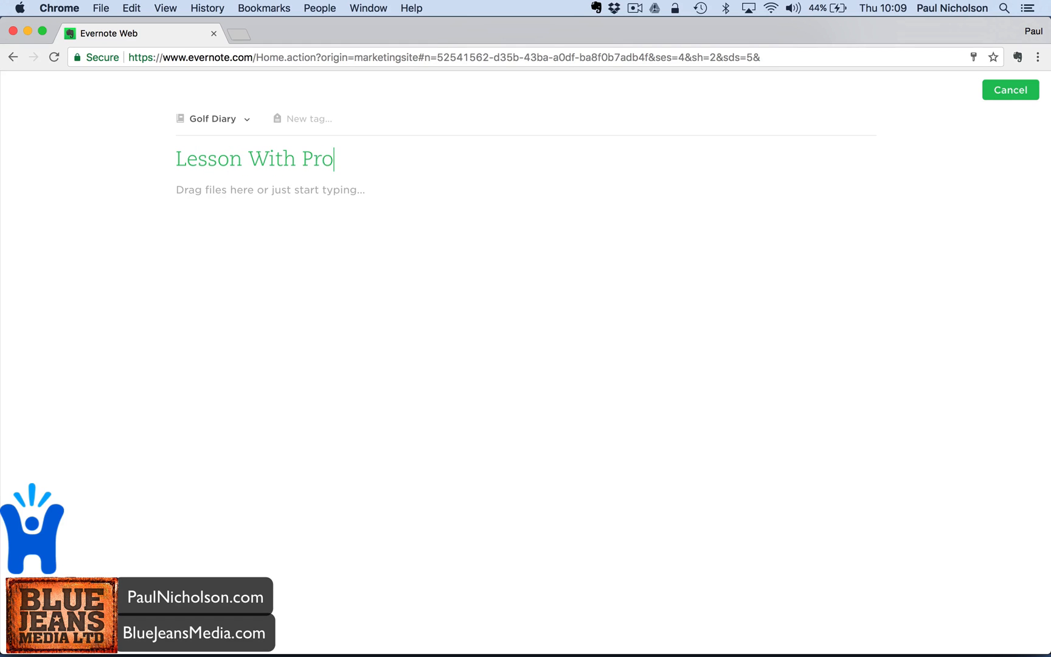
# Step: Write the body: 'Practice Chipping after last lesson. Remember to ask about putting.'
pyautogui.write('Practic')
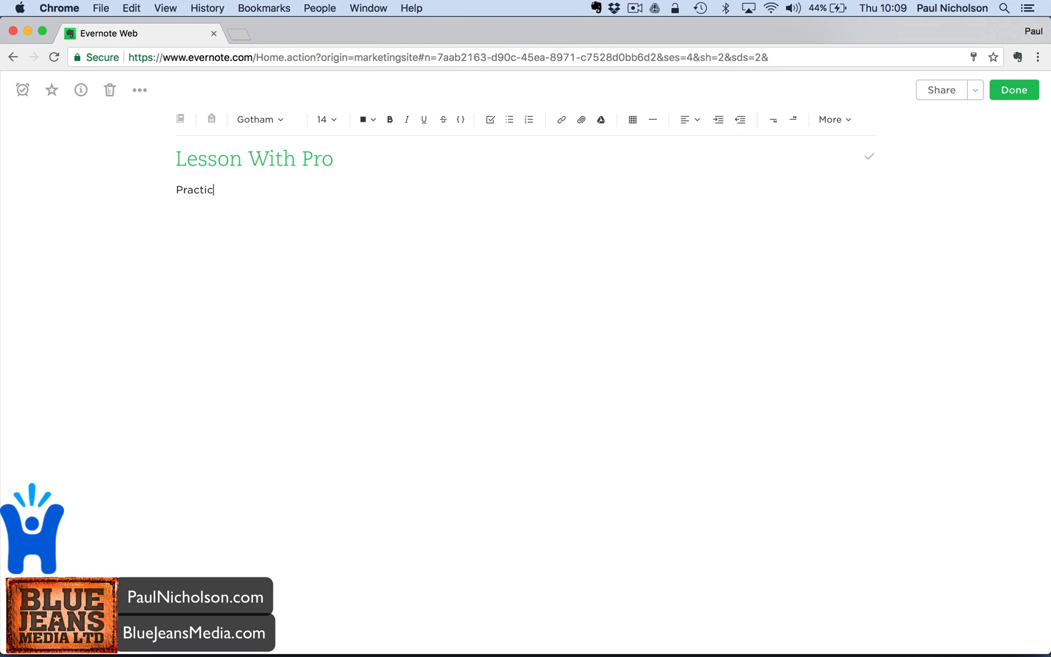
pyautogui.write('e Chipping a')
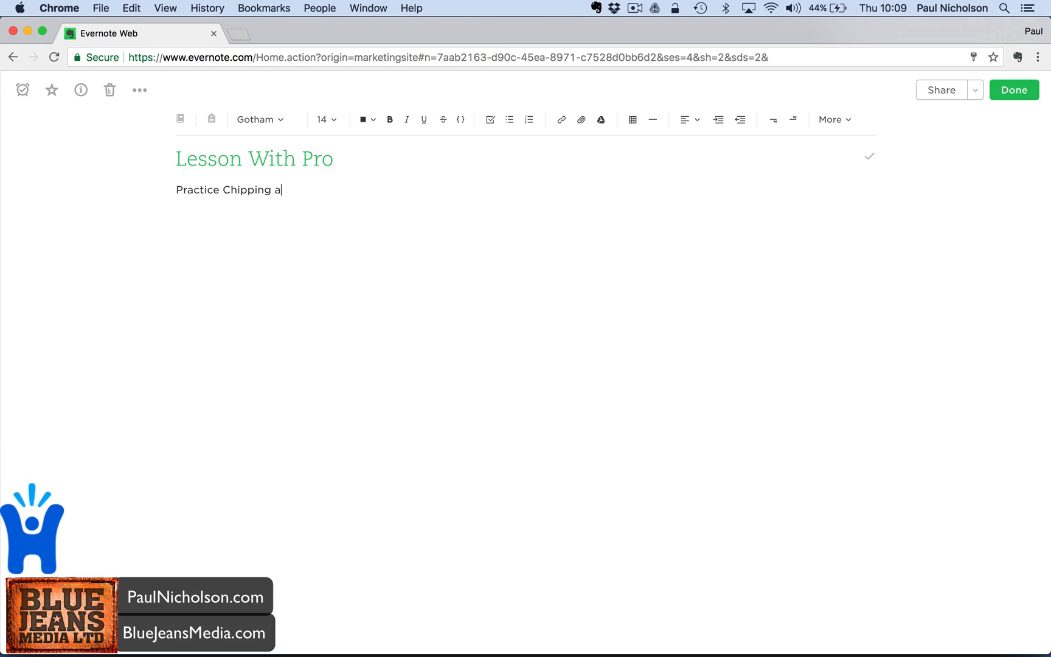
pyautogui.write('fter la')
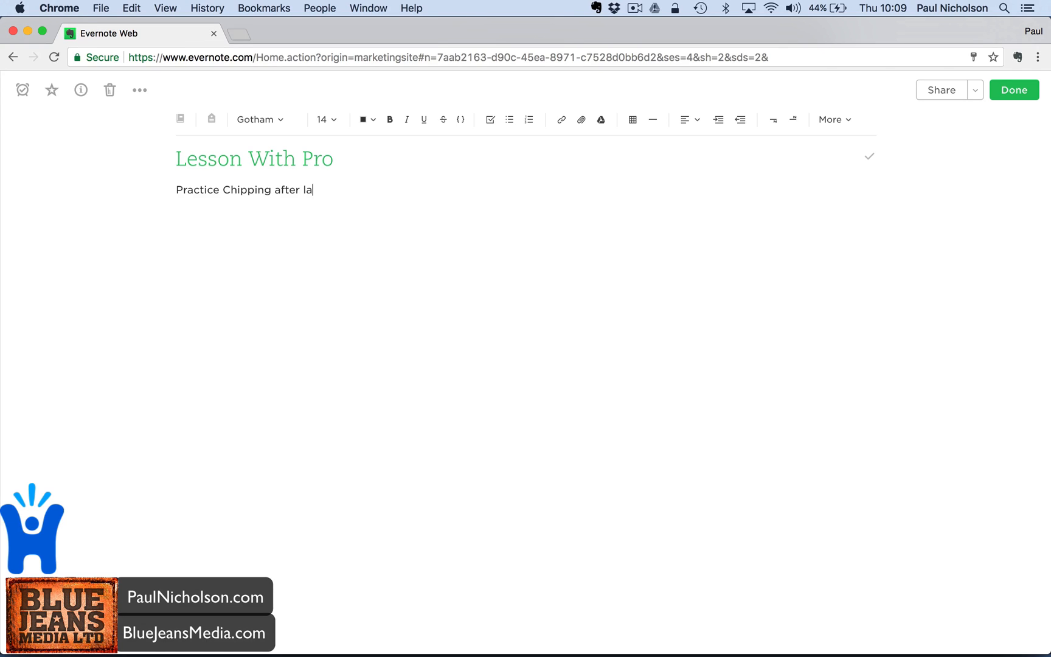
pyautogui.write('st lesson.')
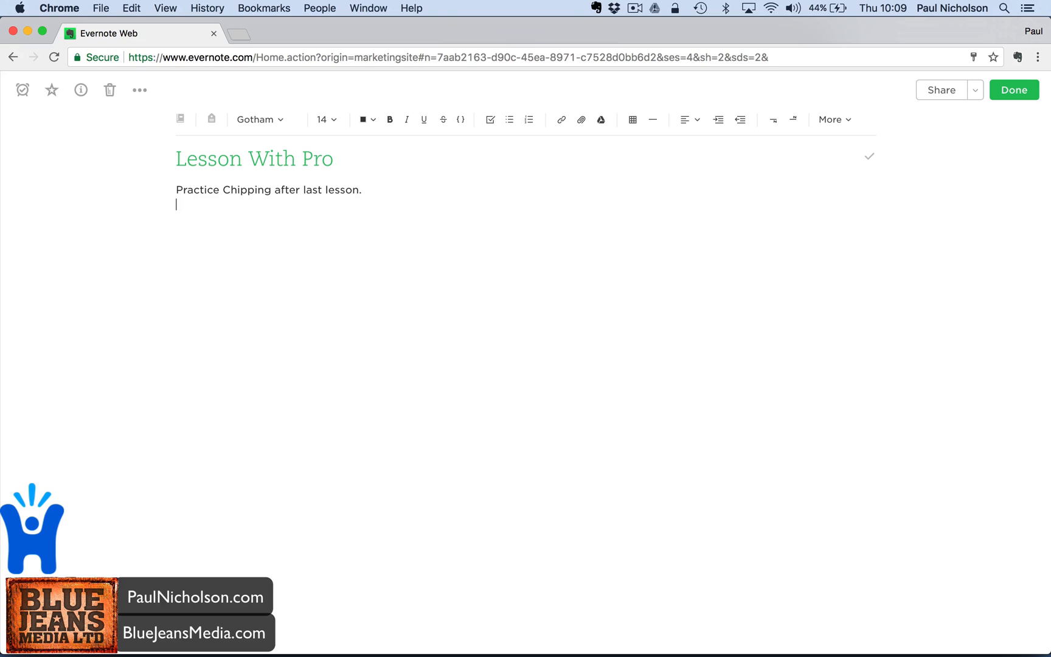
pyautogui.write('Remember to')
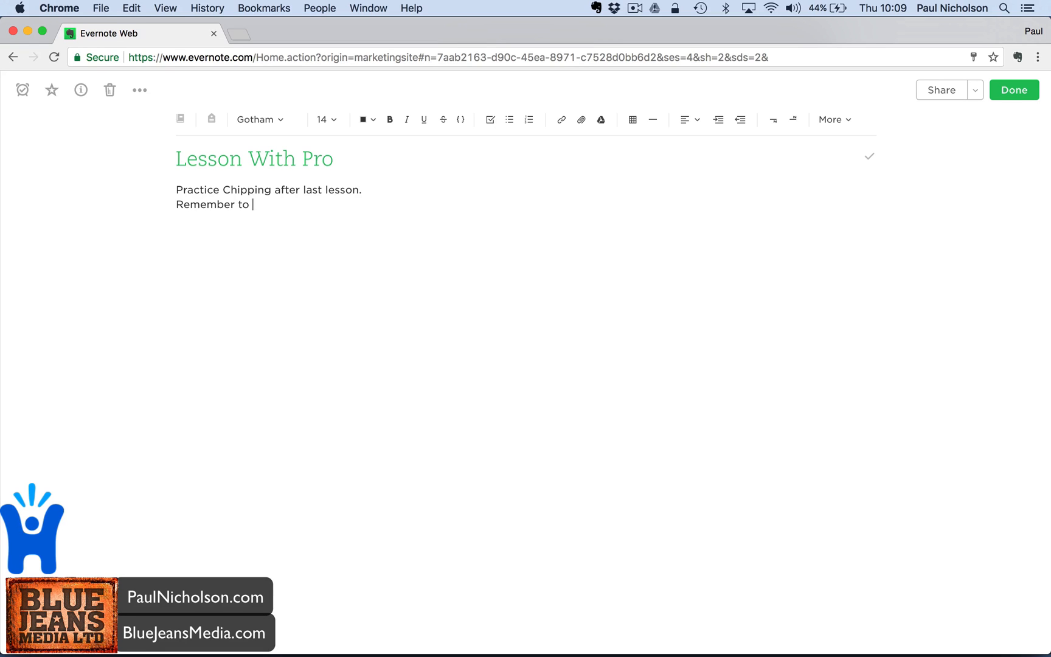
pyautogui.write('ask about p')
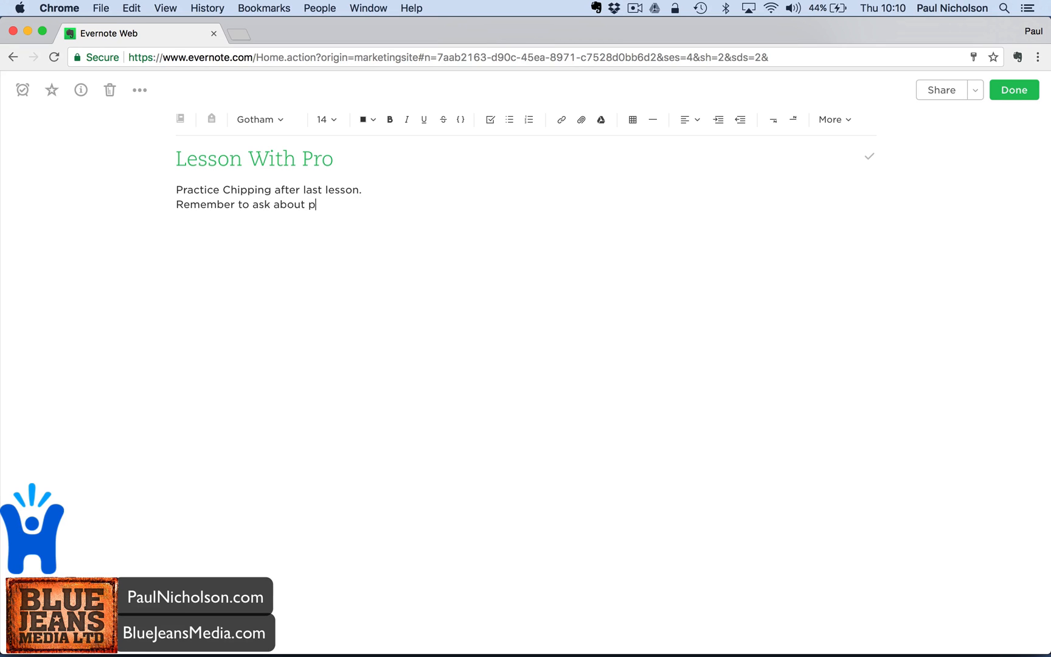
pyautogui.write('utting.')
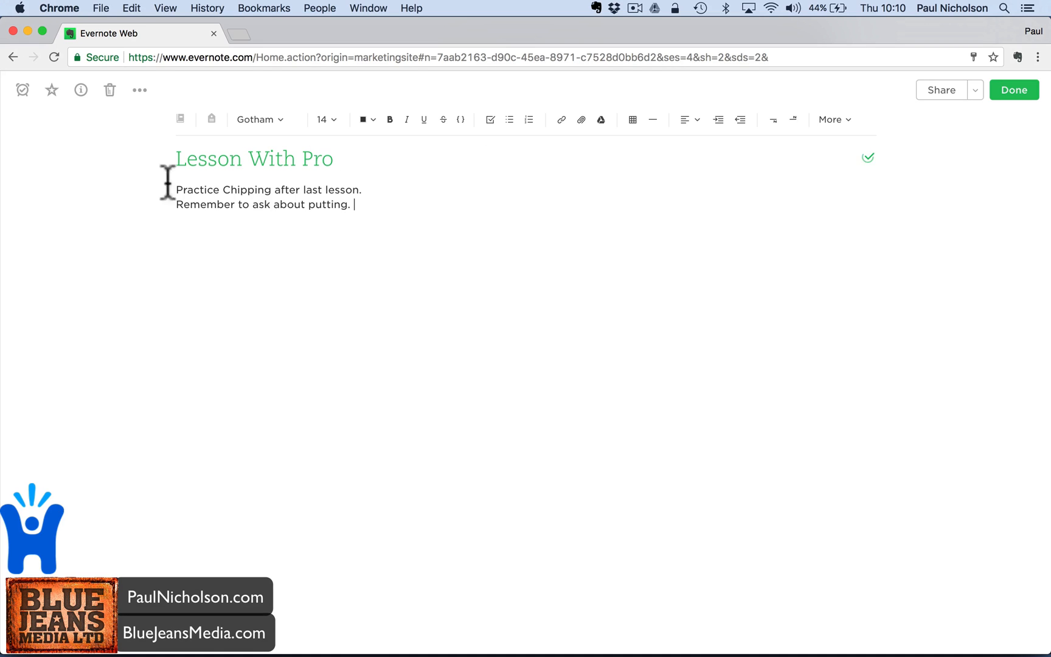
pyautogui.moveTo(22, 90)
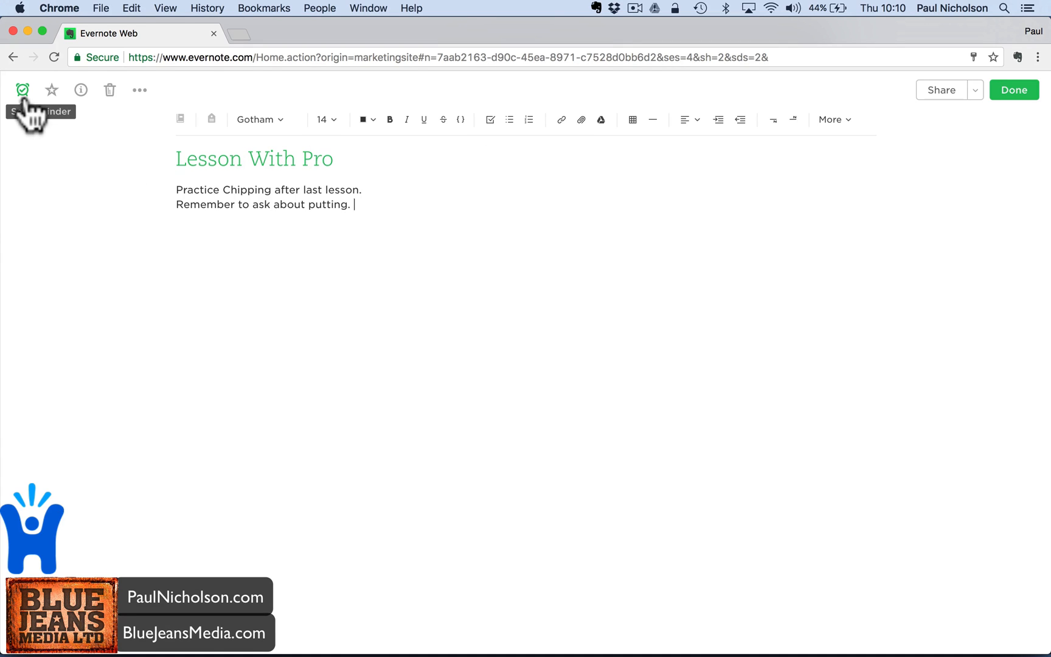
# Step: Set an email reminder for June 15, 2017 on the note and return to the notes list
pyautogui.click(22, 89)
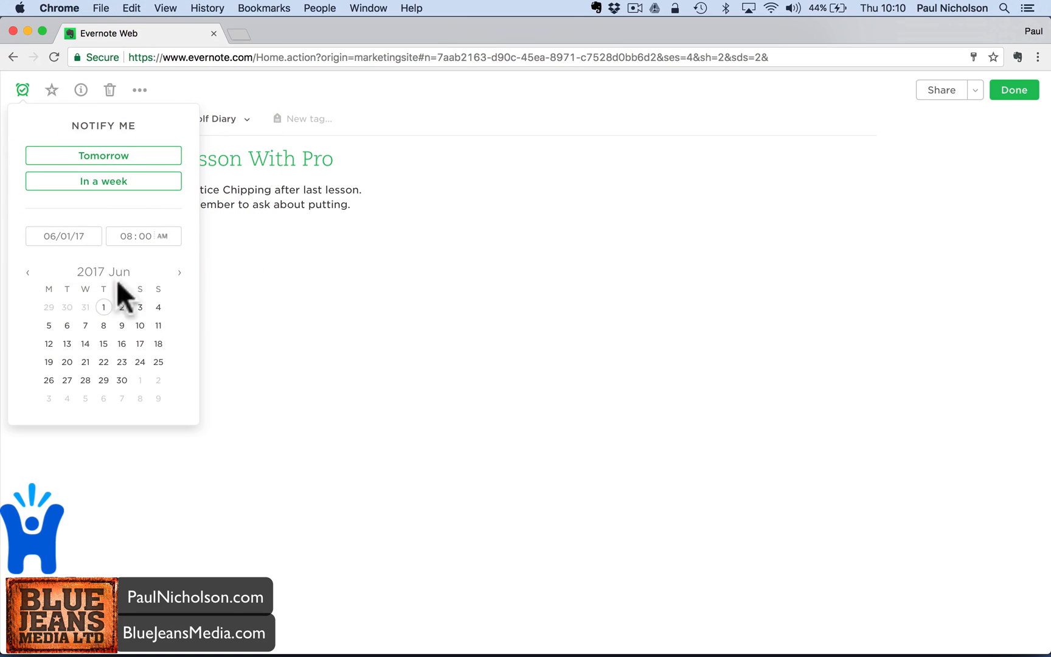
pyautogui.click(158, 325)
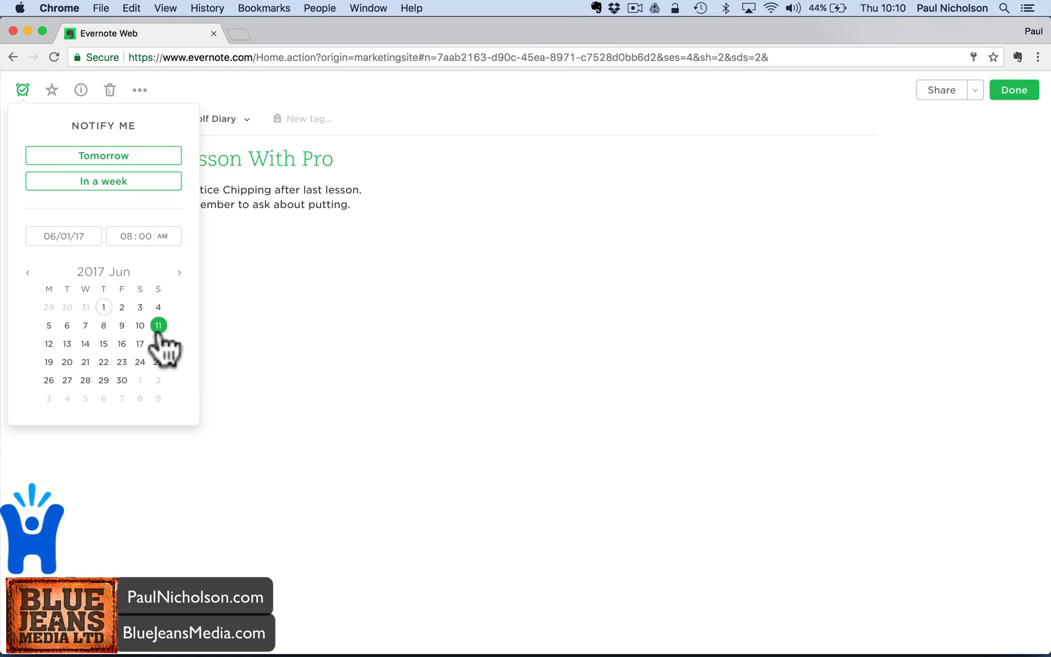
pyautogui.click(121, 344)
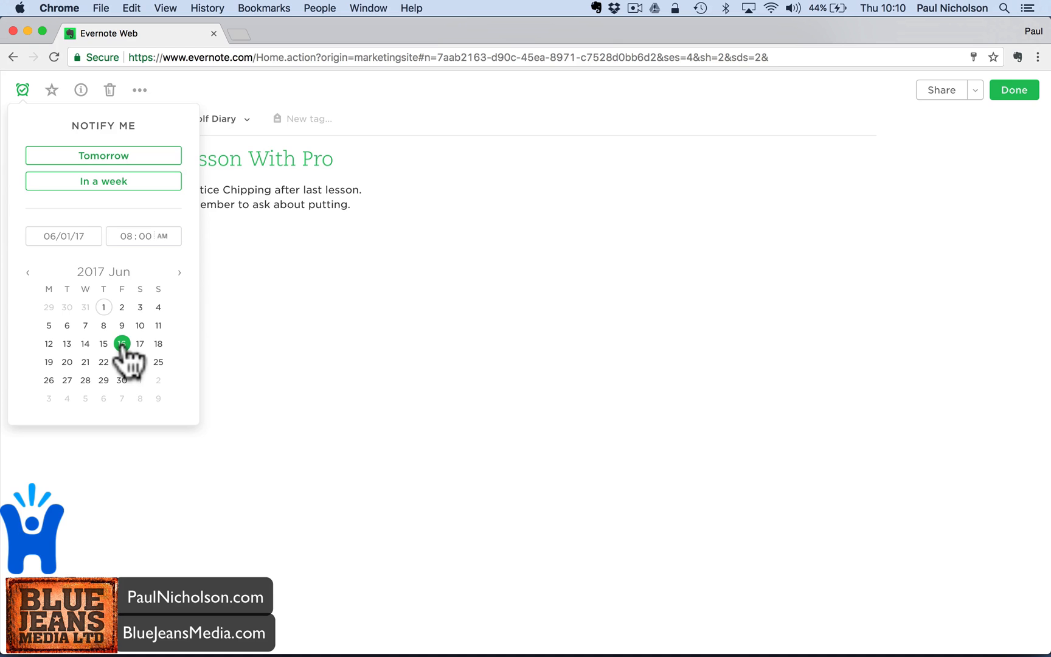
pyautogui.click(104, 343)
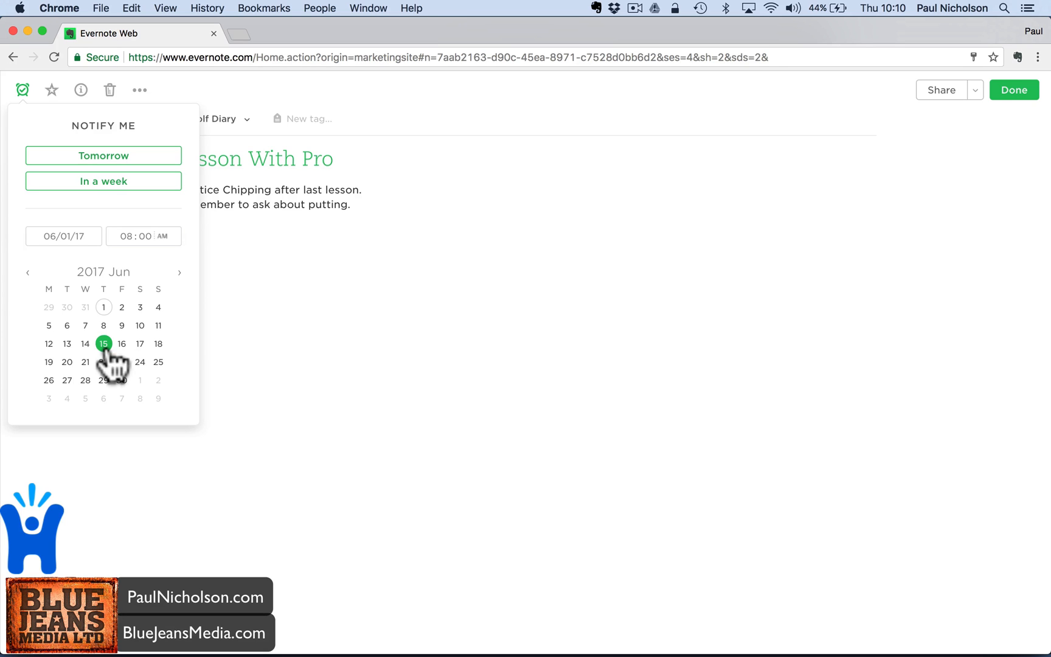
pyautogui.click(103, 343)
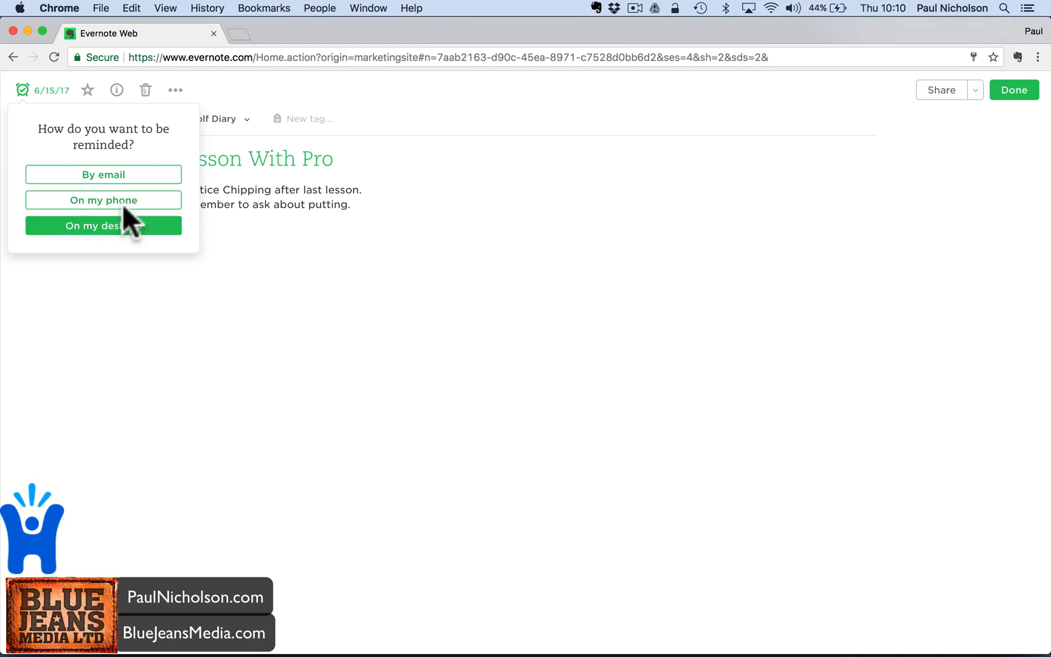
pyautogui.click(104, 175)
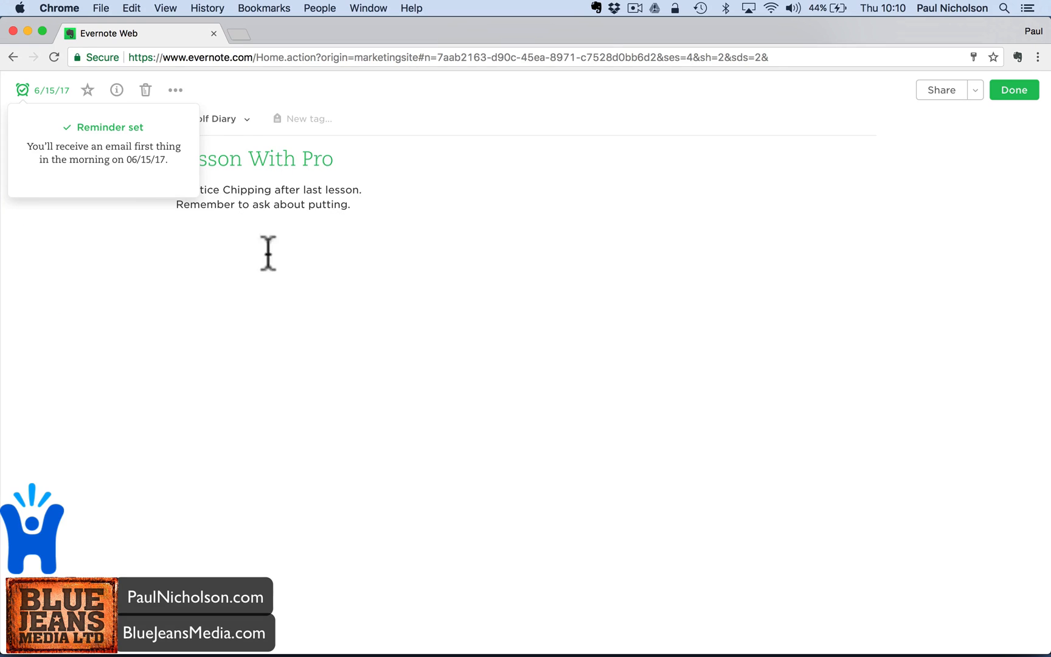
pyautogui.click(1014, 90)
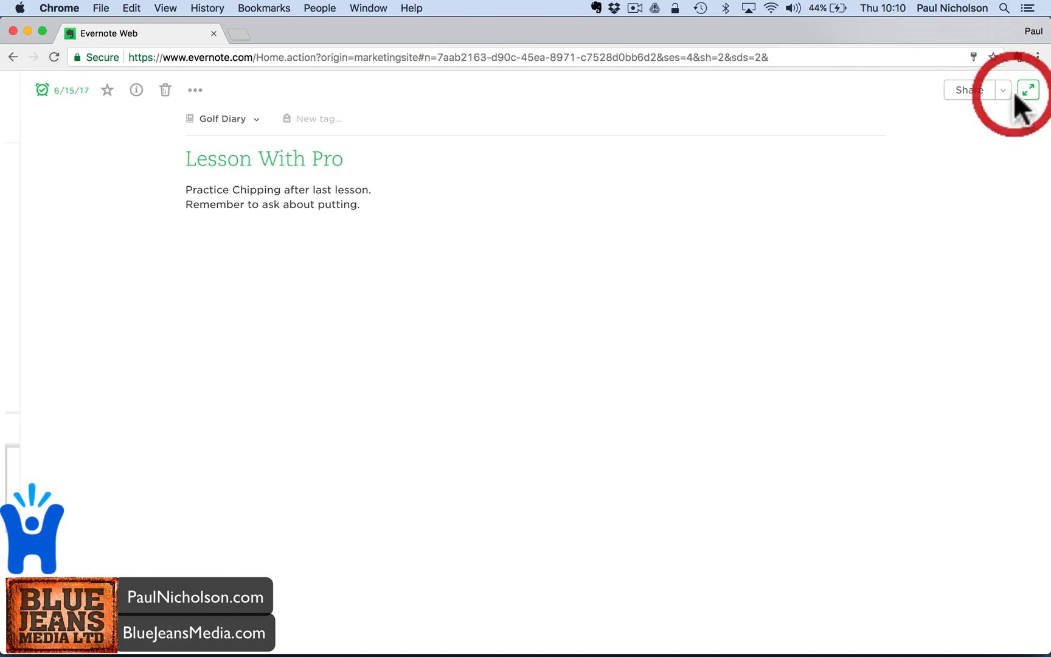
pyautogui.click(1027, 90)
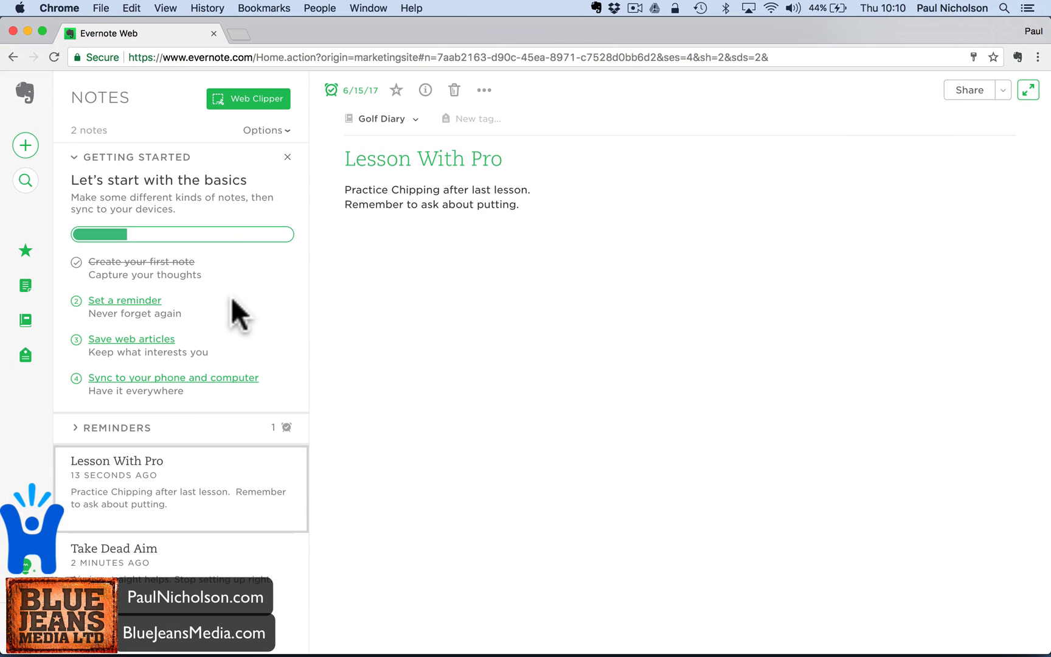
pyautogui.moveTo(289, 355)
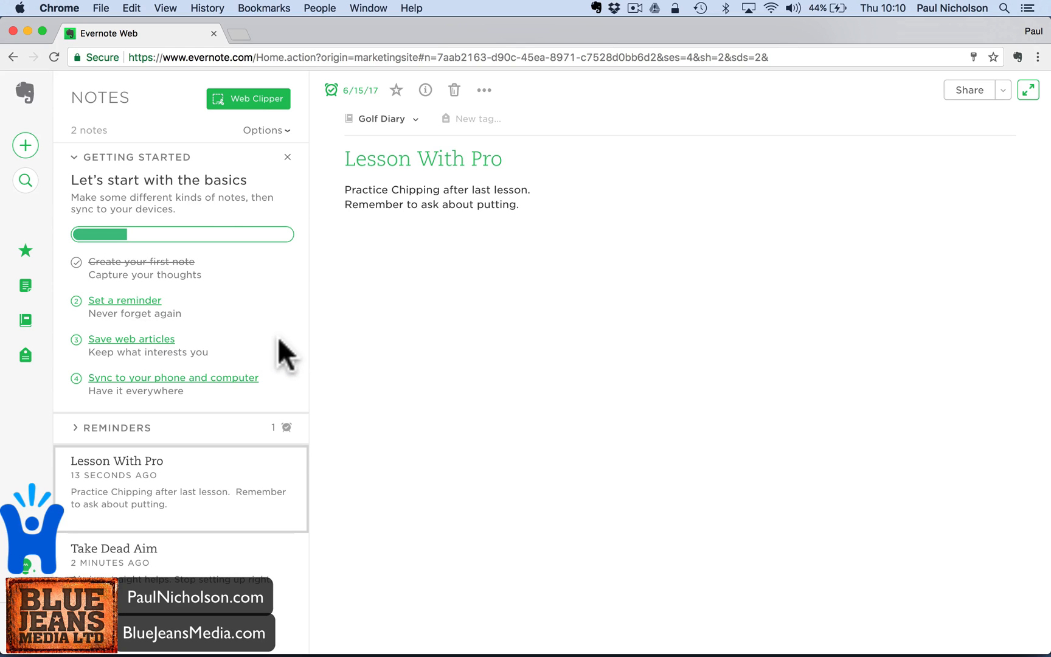
pyautogui.moveTo(280, 161)
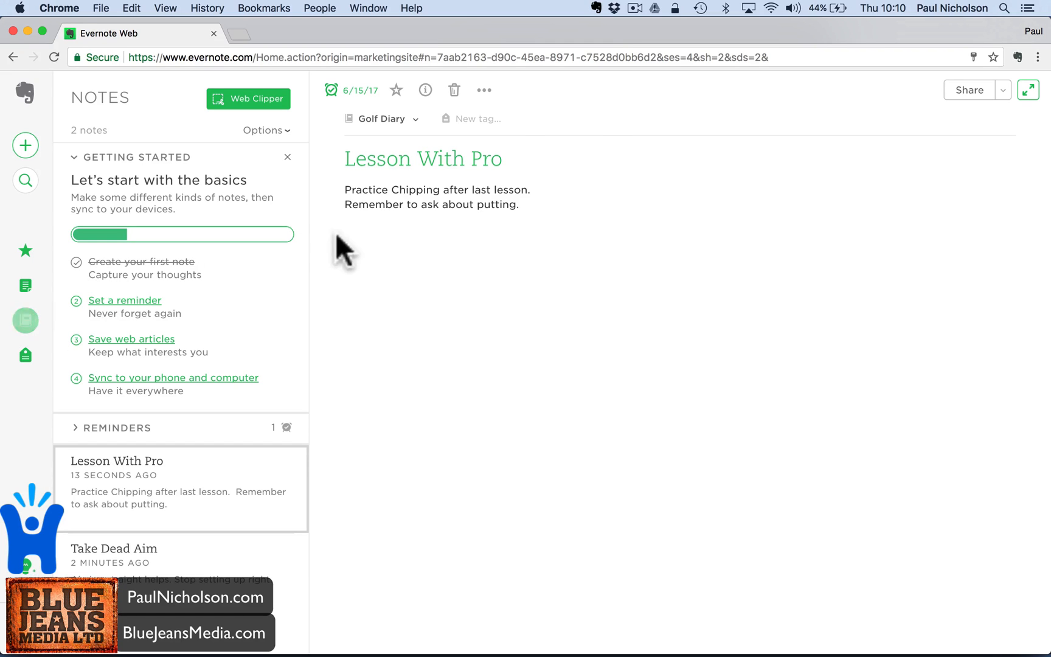
pyautogui.moveTo(136, 282)
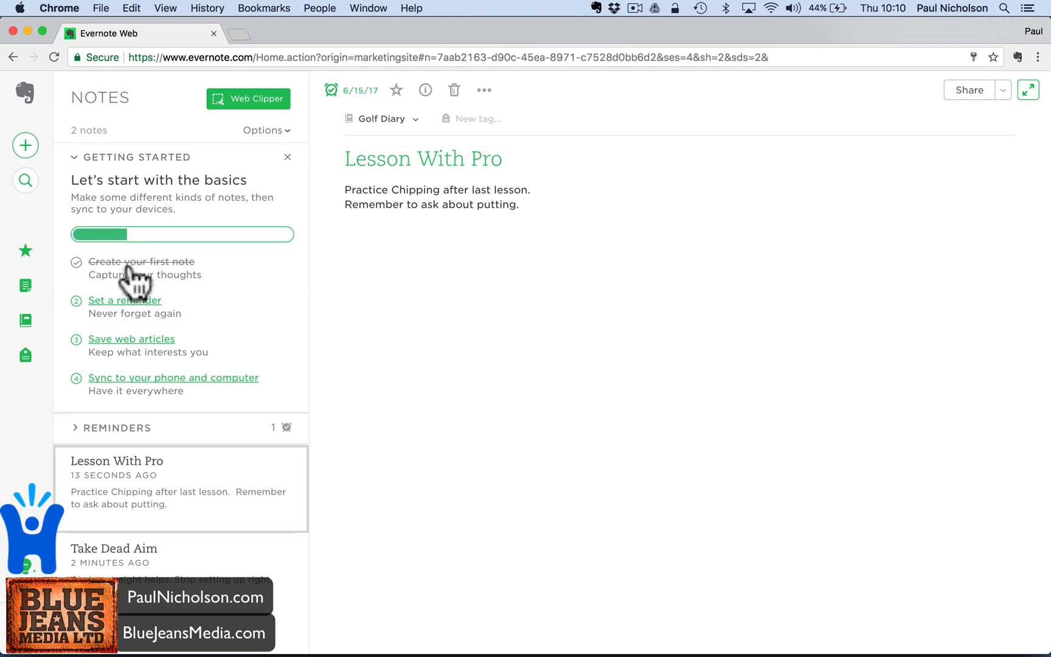
# Step: Create a notebook named 'Motivation Articles'
pyautogui.click(26, 321)
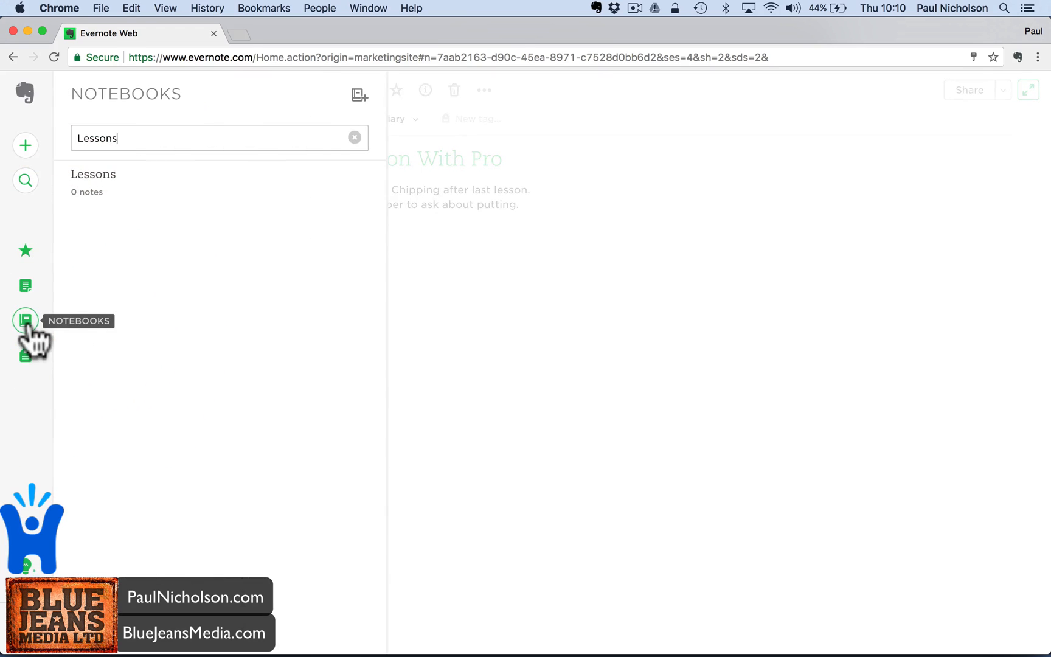
pyautogui.moveTo(25, 284)
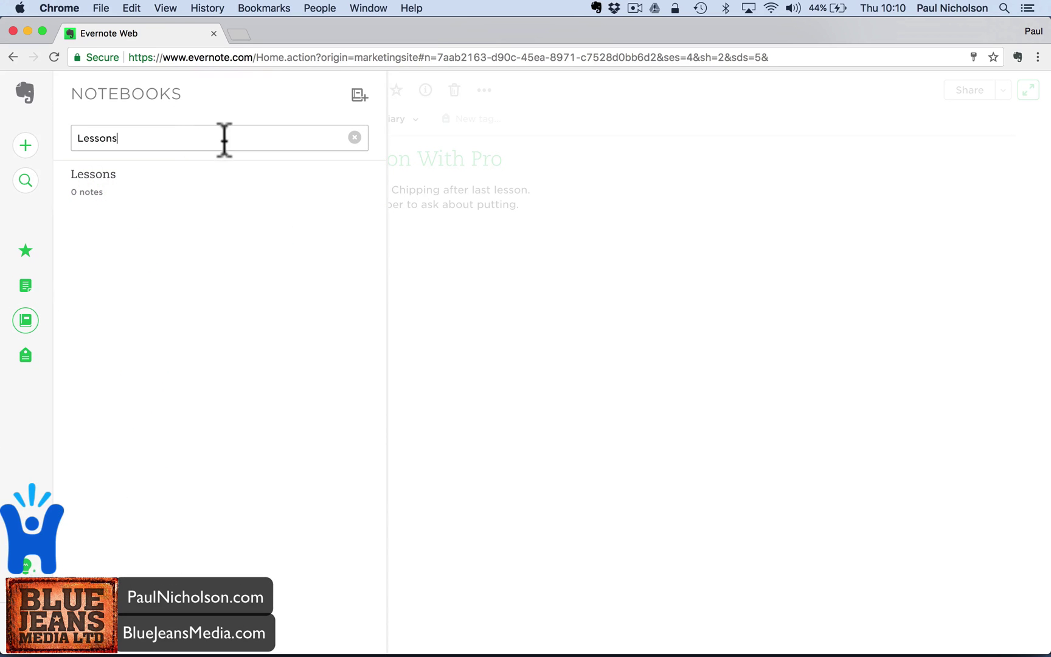
pyautogui.click(359, 93)
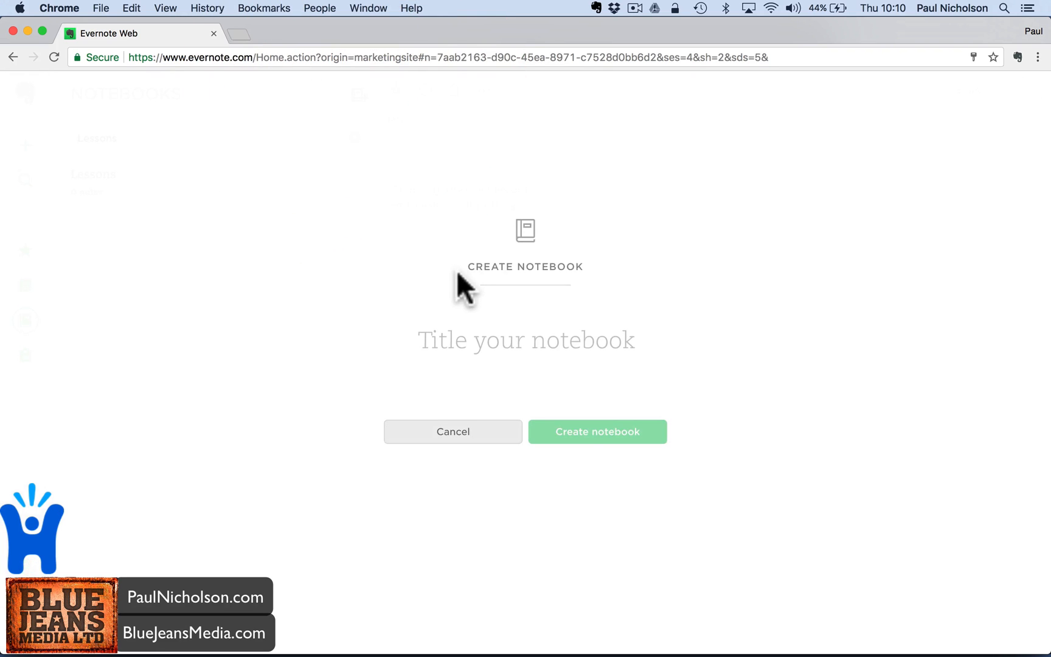
pyautogui.write('Motiv')
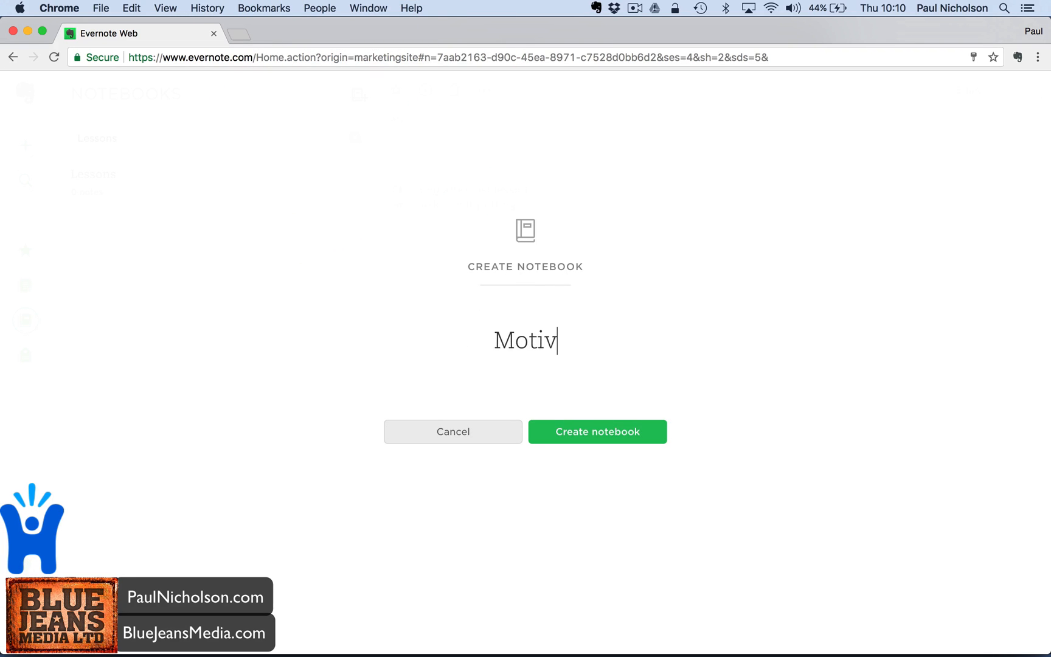
pyautogui.write('ation')
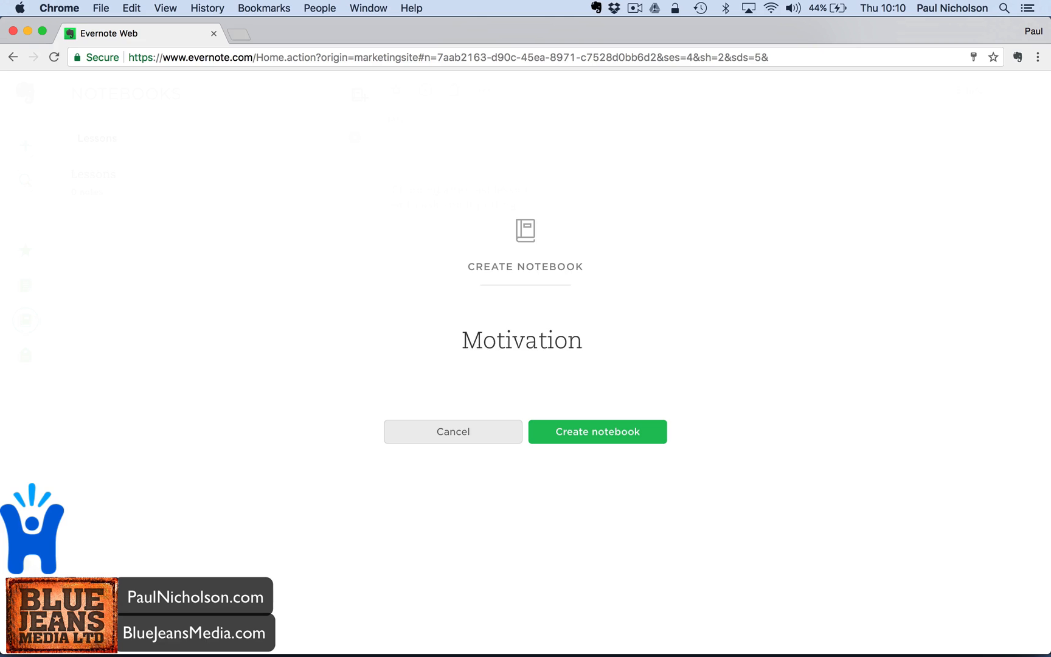
pyautogui.write('Articles')
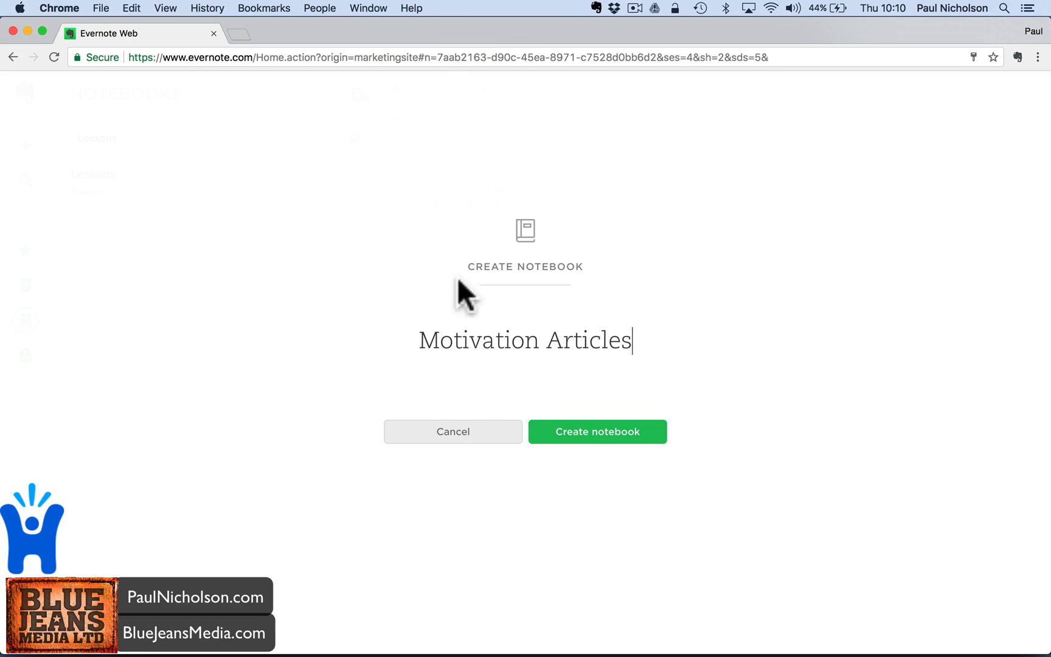
pyautogui.click(596, 431)
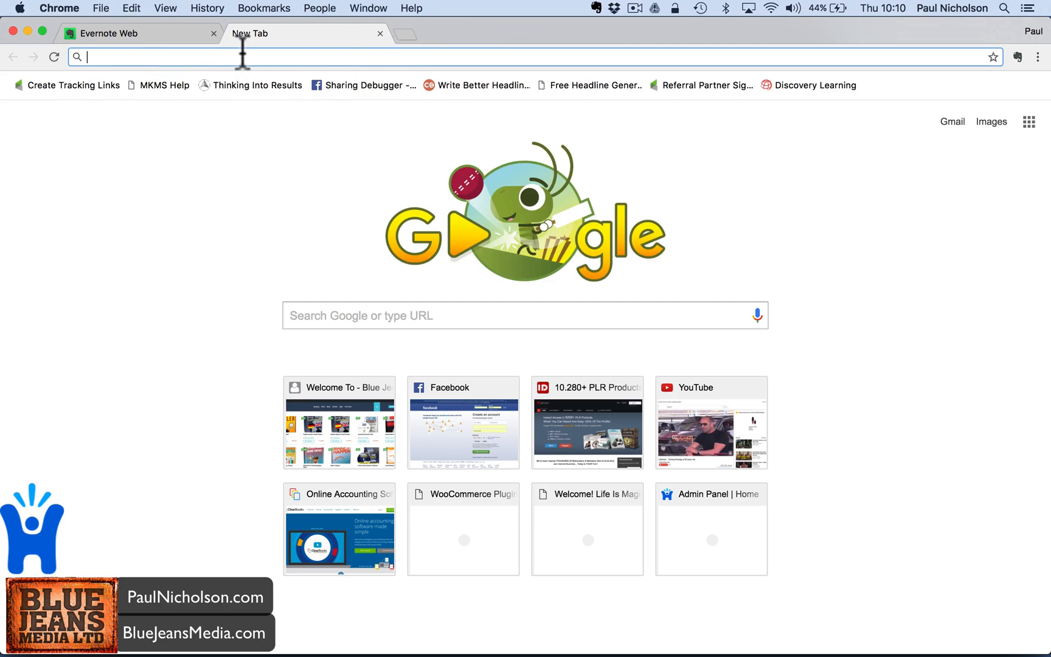
# Step: Go to Happy-Me.com and open the 'Q&A: How Can I Overcome Procrastination?' post
pyautogui.write('Happy-Me.com')
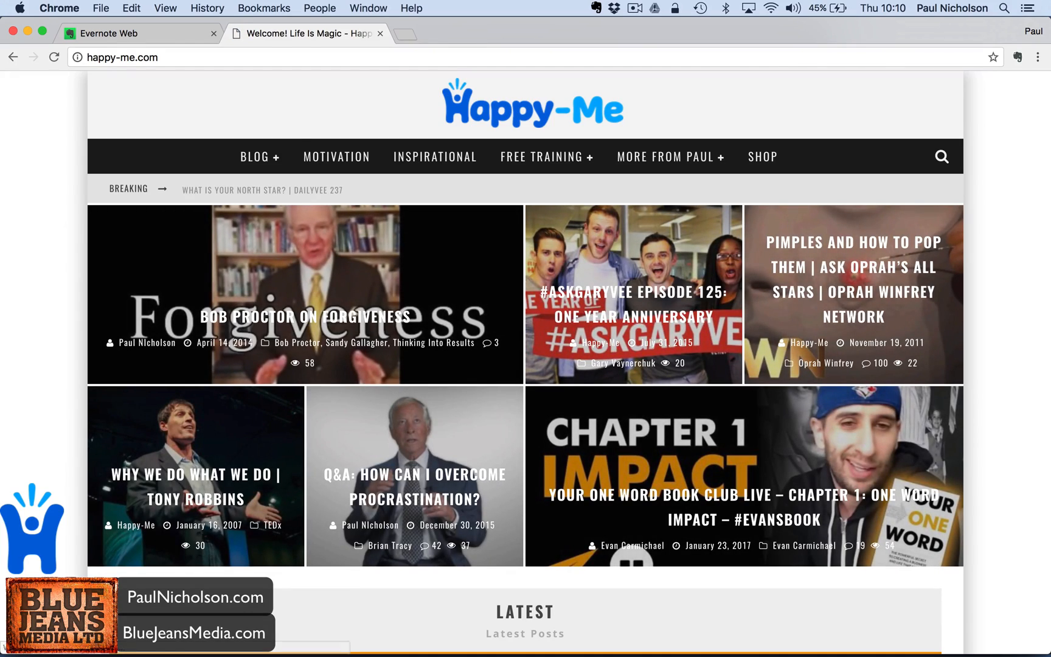
pyautogui.scroll(-3)
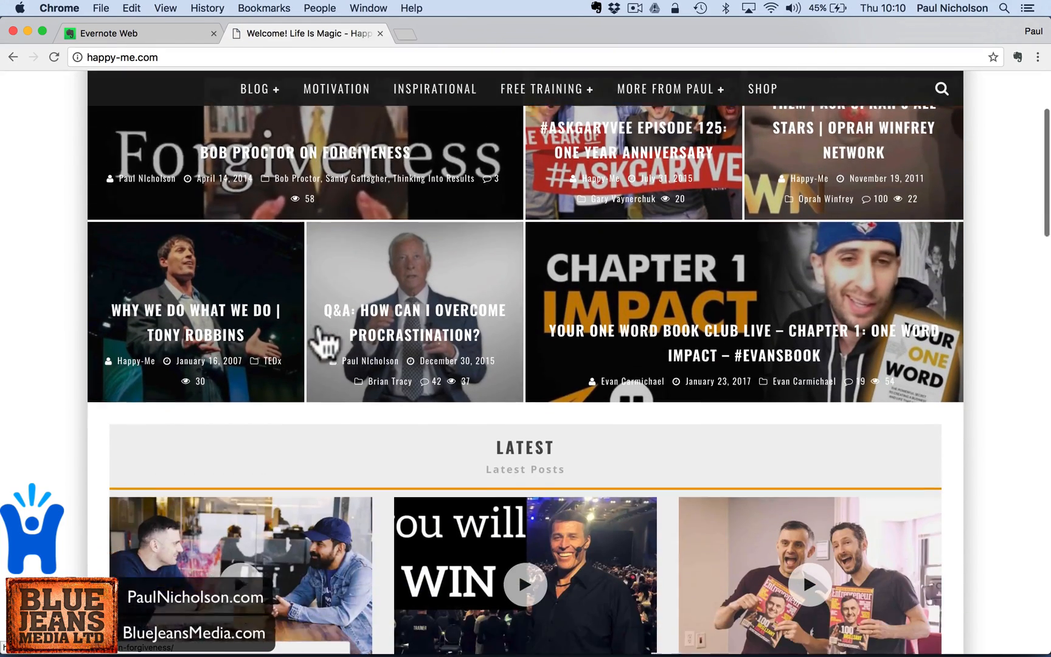
pyautogui.scroll(-3)
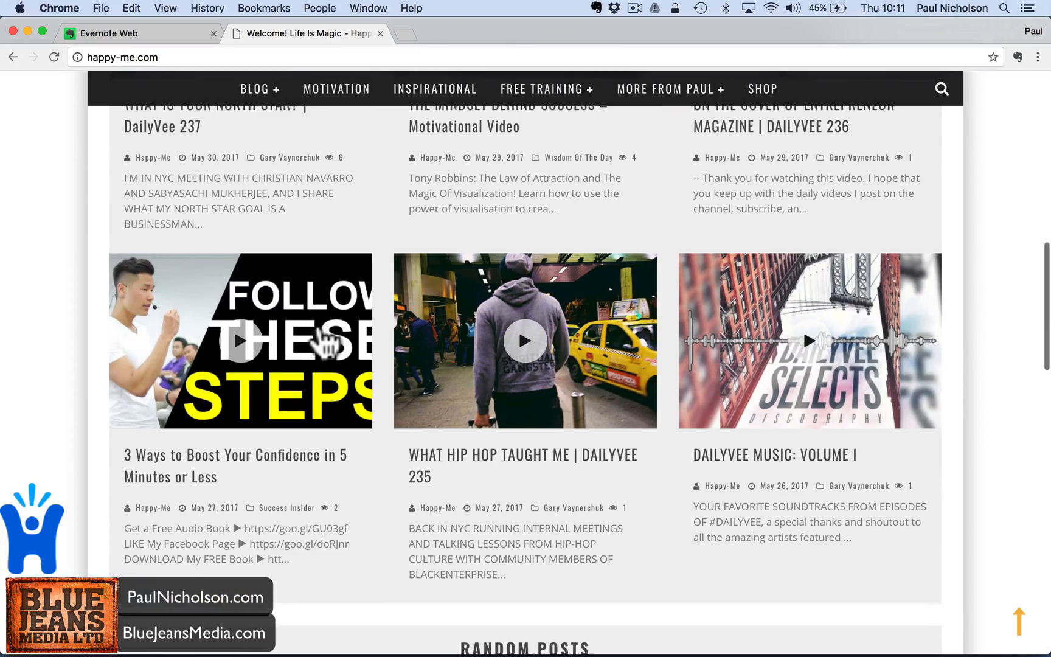
pyautogui.scroll(-3)
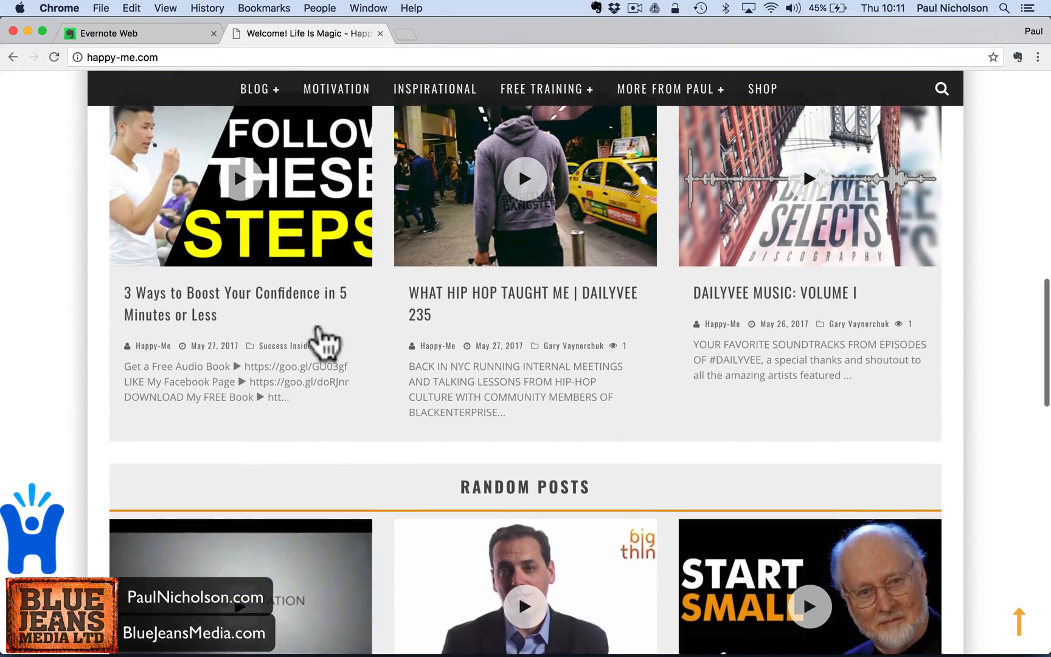
pyautogui.scroll(-3)
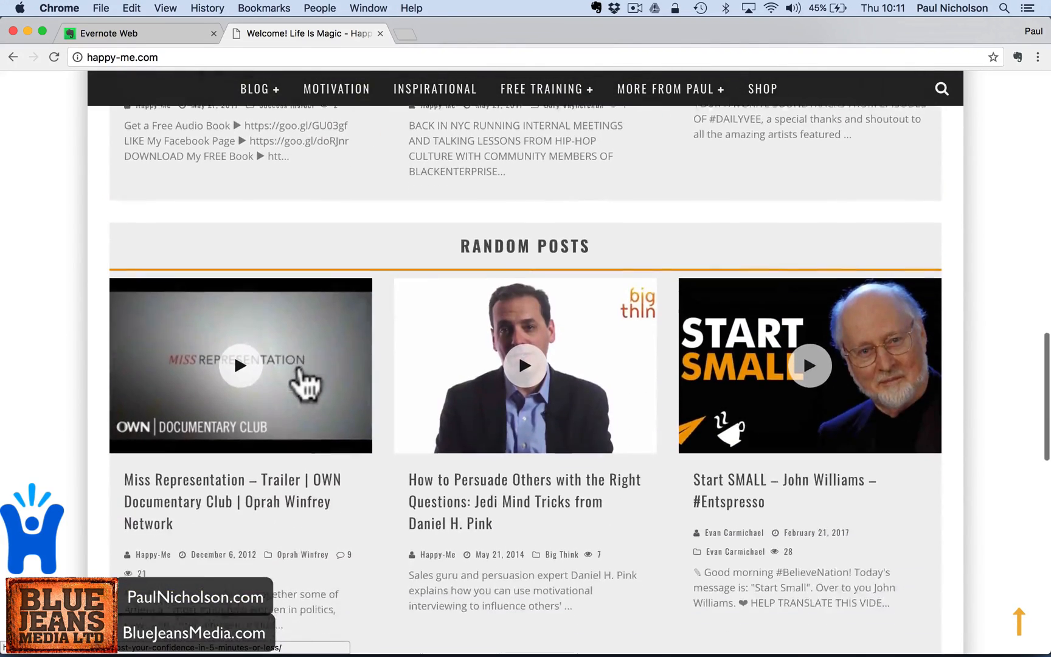
pyautogui.scroll(-3)
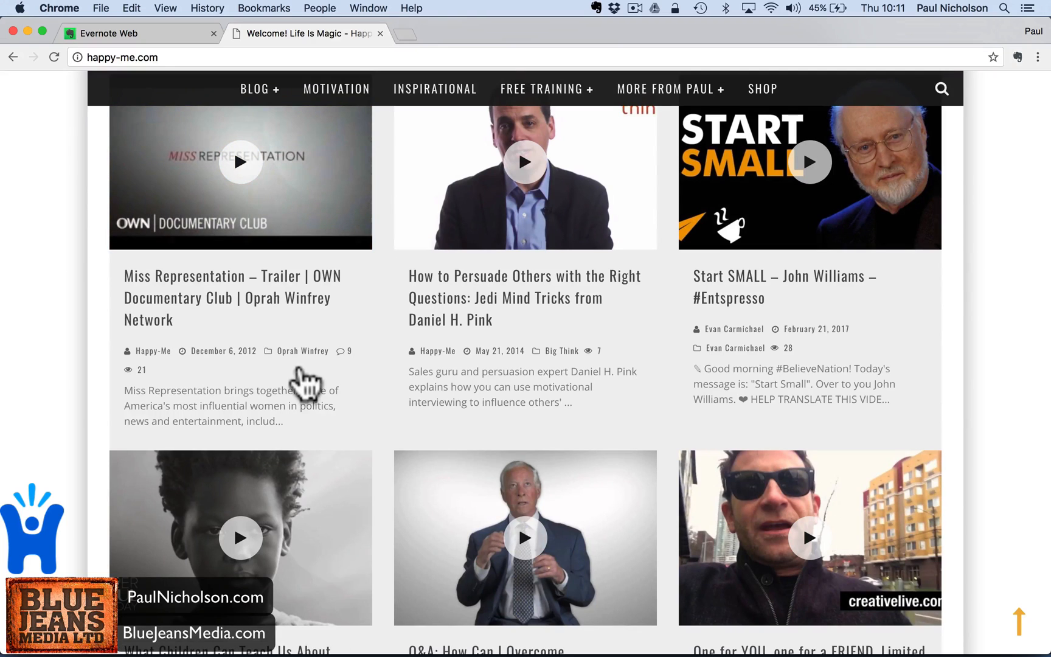
pyautogui.scroll(-3)
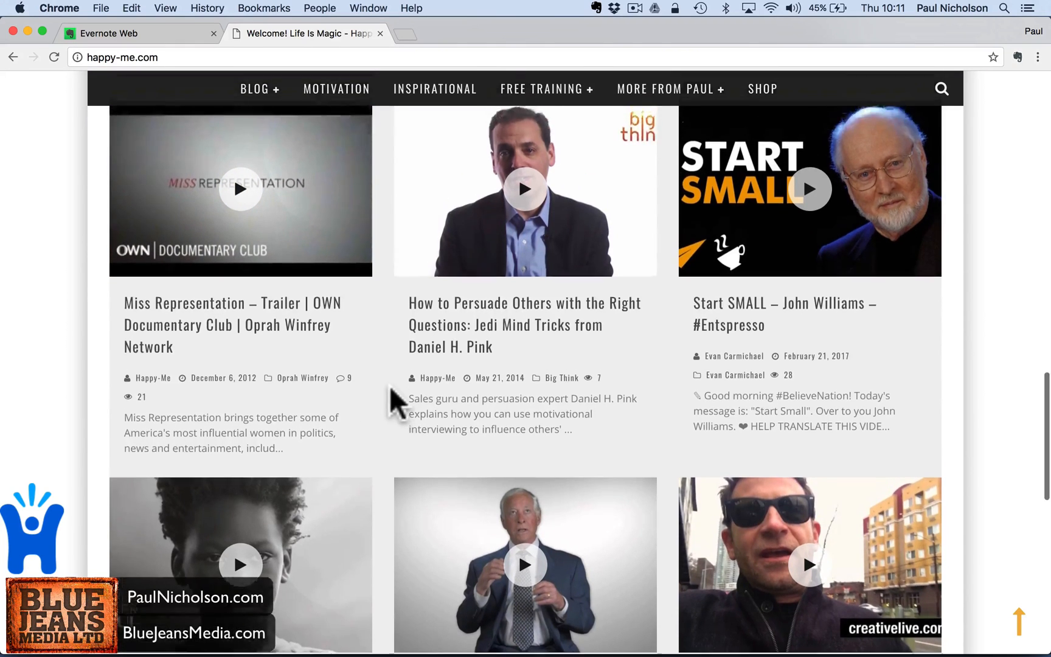
pyautogui.scroll(-3)
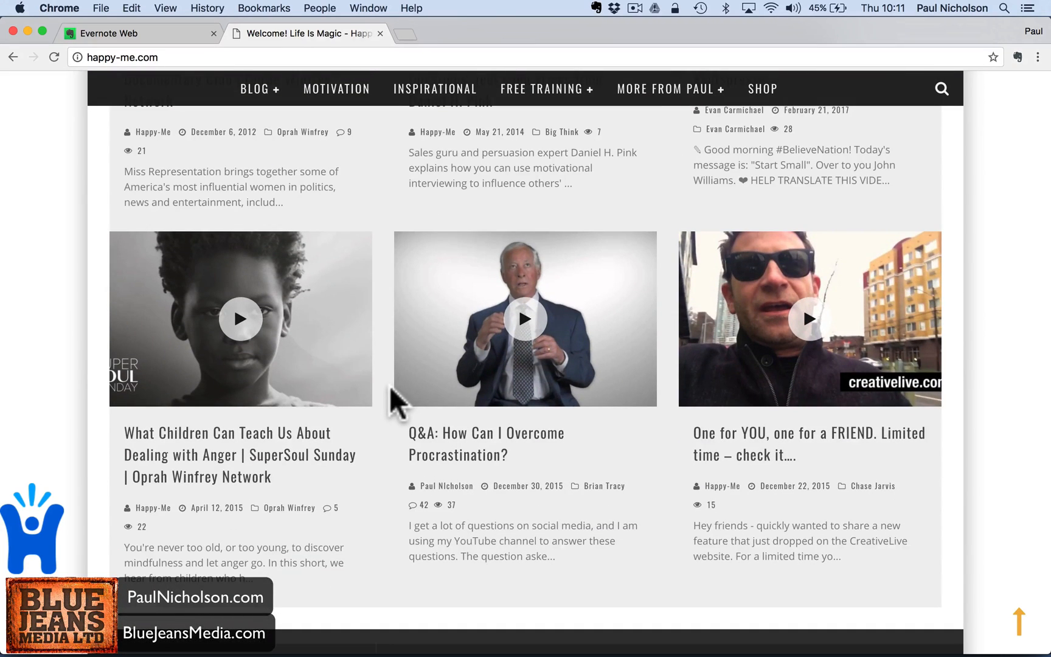
pyautogui.moveTo(526, 469)
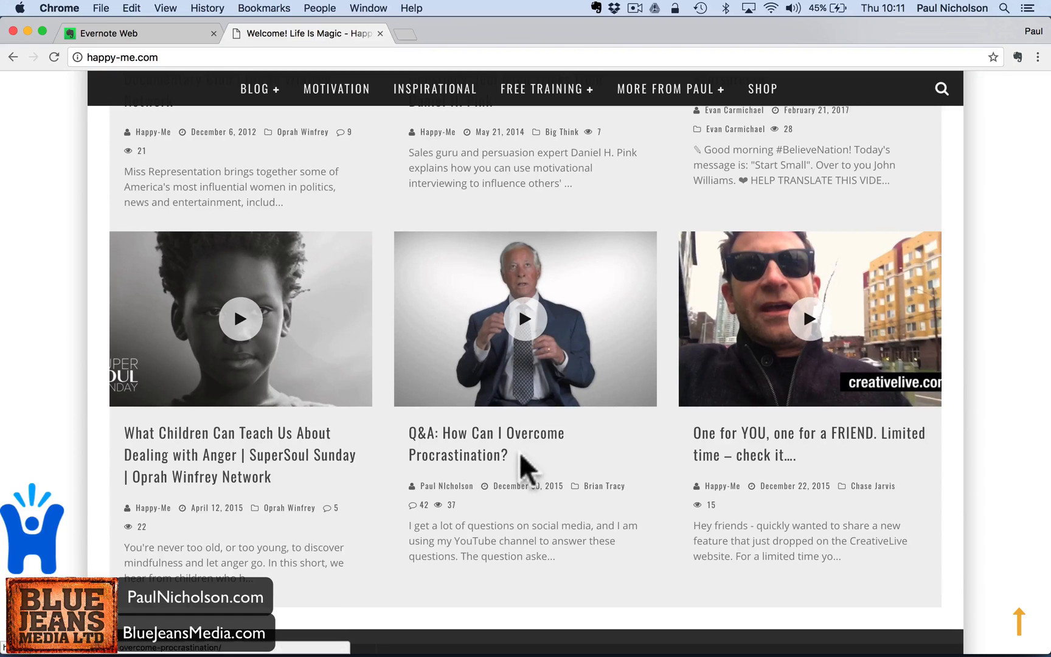
pyautogui.click(464, 455)
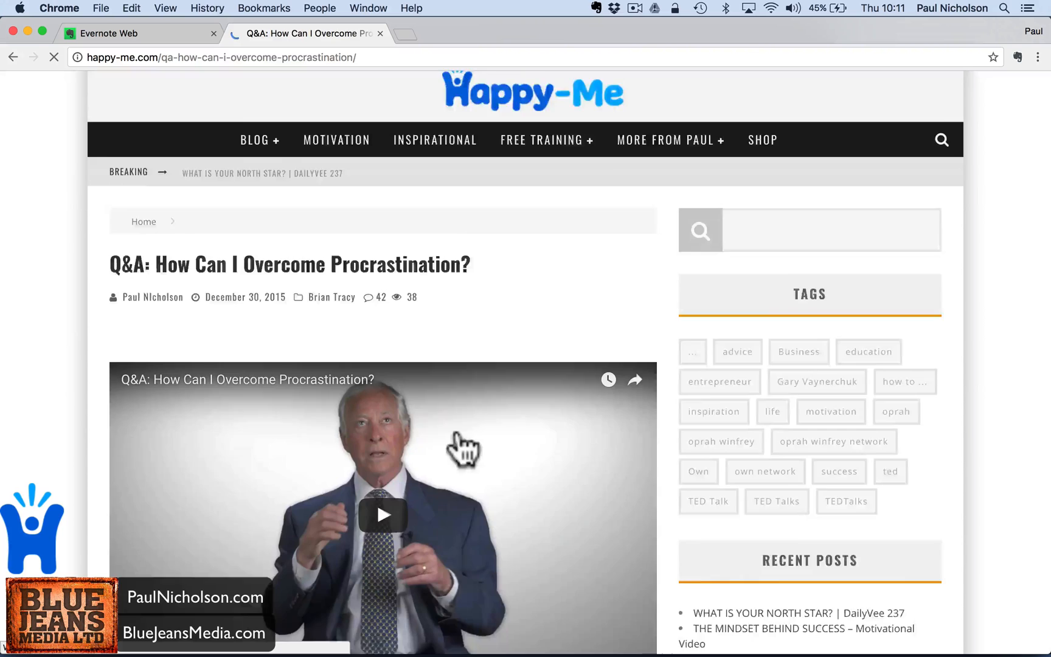
pyautogui.scroll(-3)
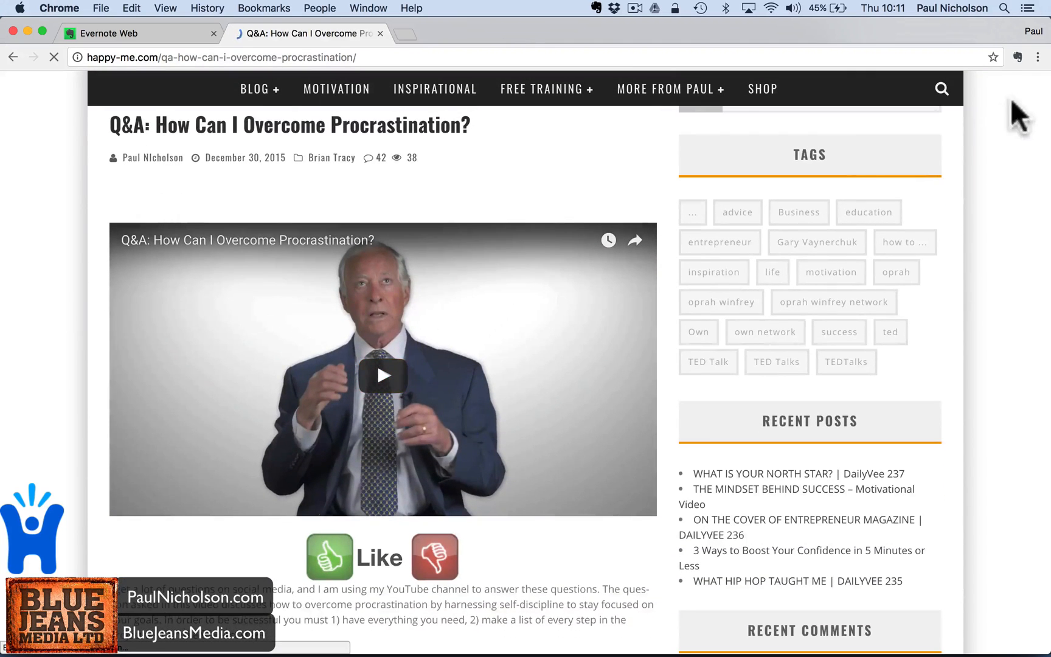
pyautogui.click(1016, 57)
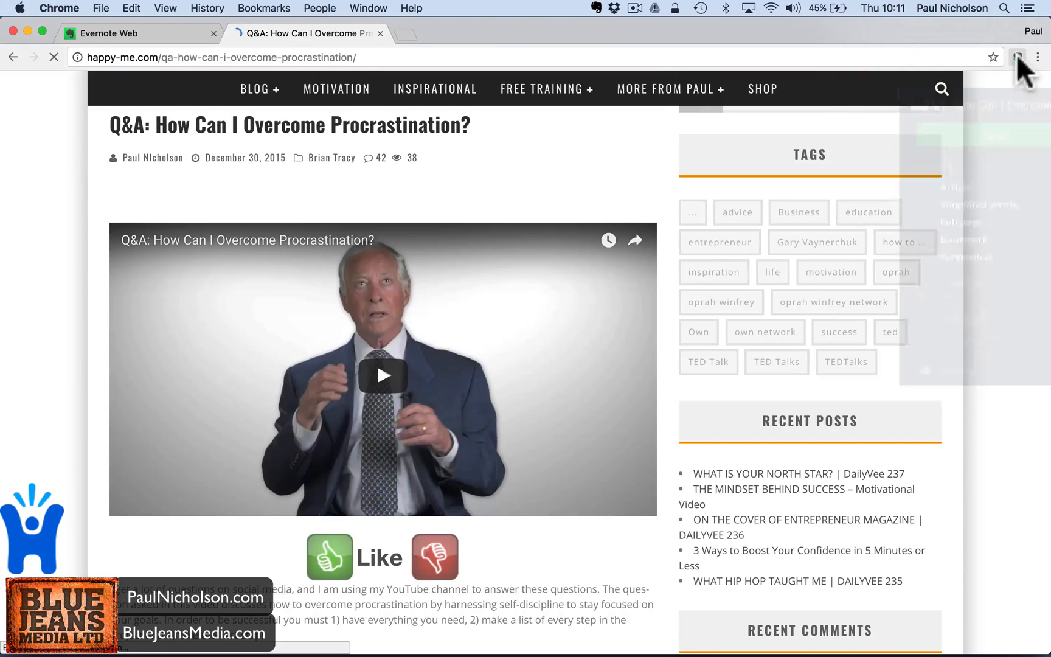
pyautogui.click(1017, 57)
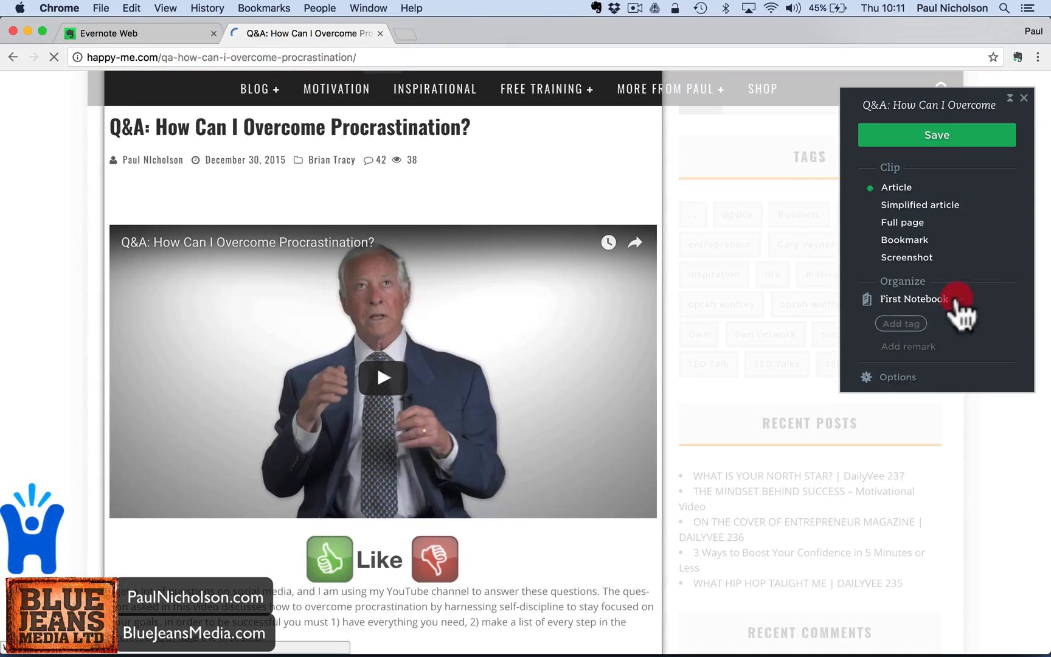
pyautogui.click(913, 299)
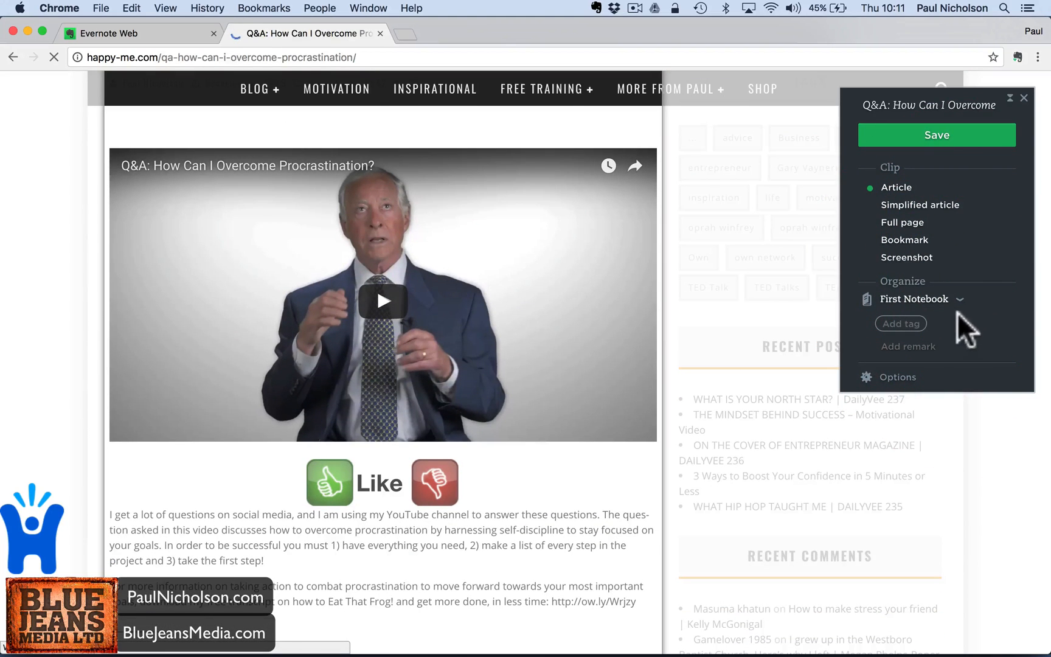
pyautogui.click(898, 377)
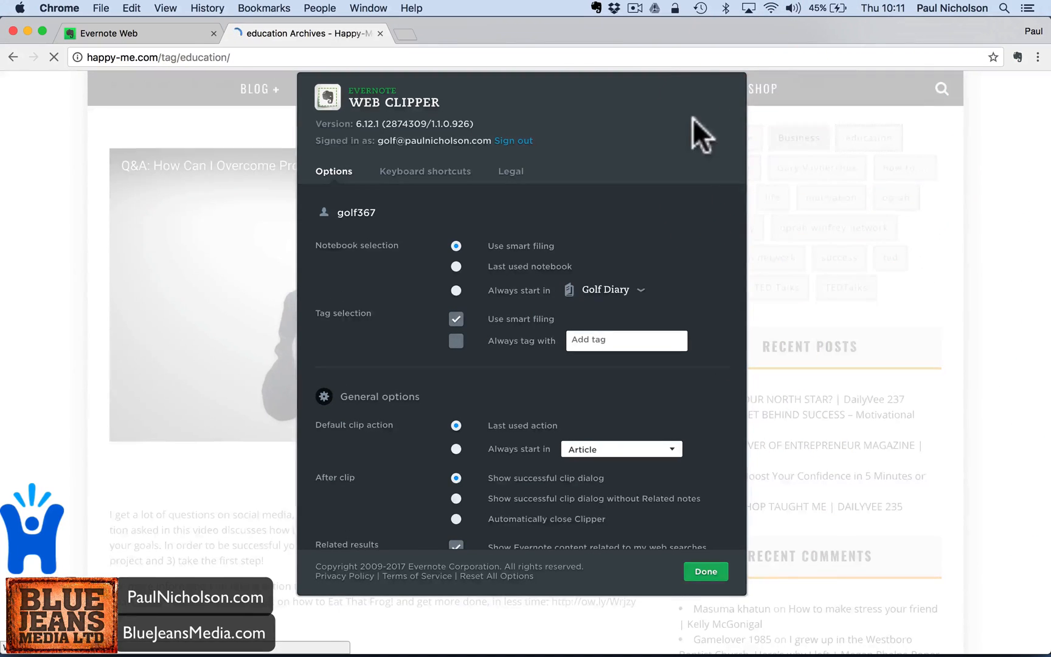
pyautogui.click(704, 571)
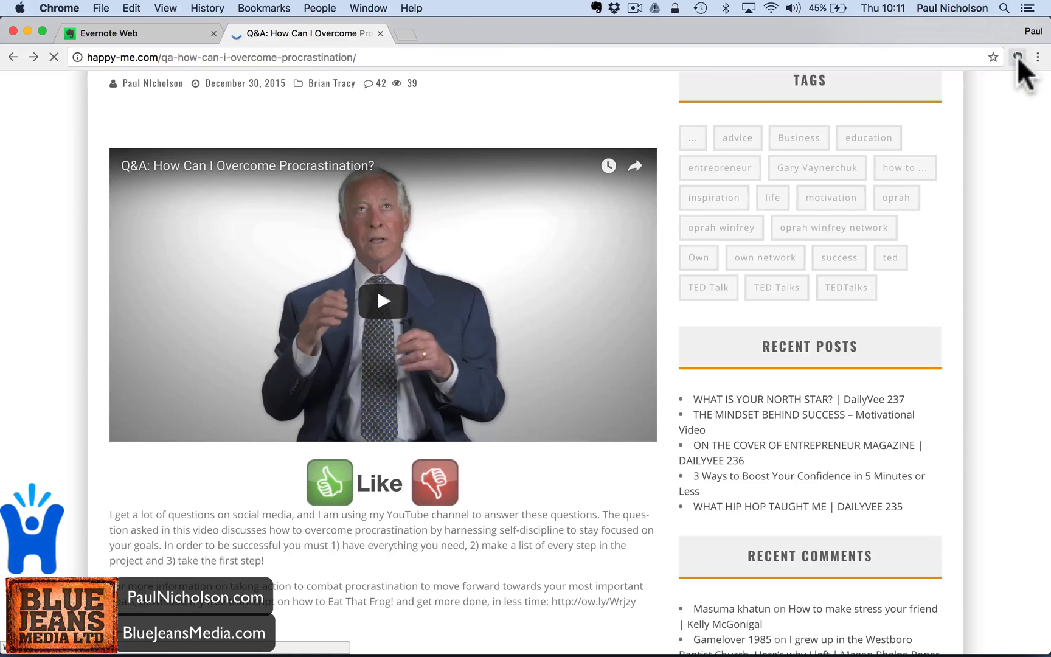
pyautogui.scroll(3)
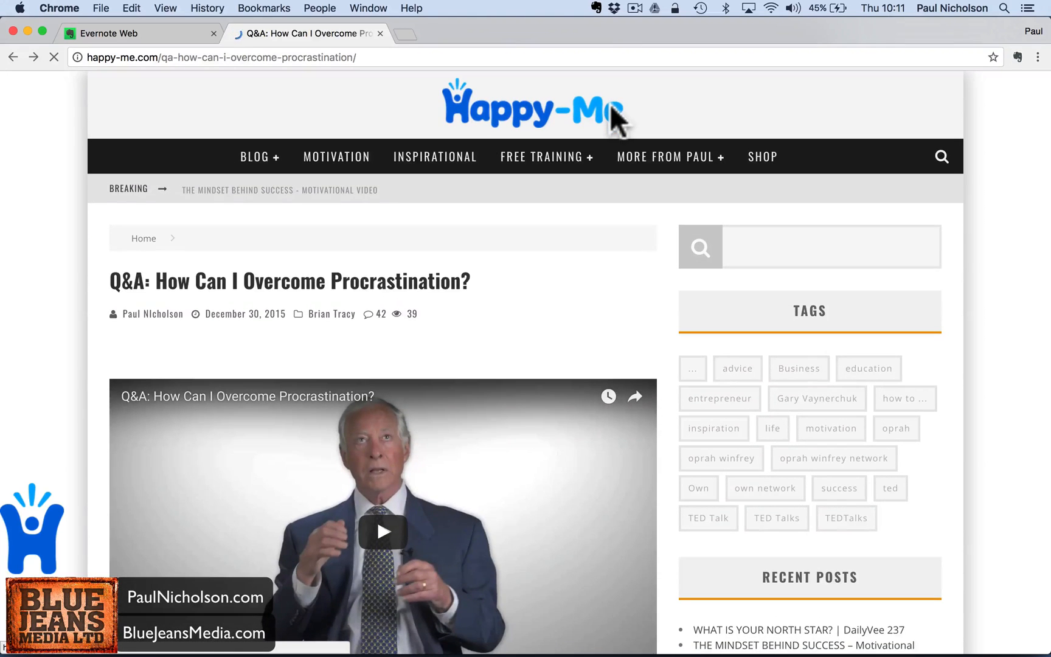
pyautogui.scroll(-3)
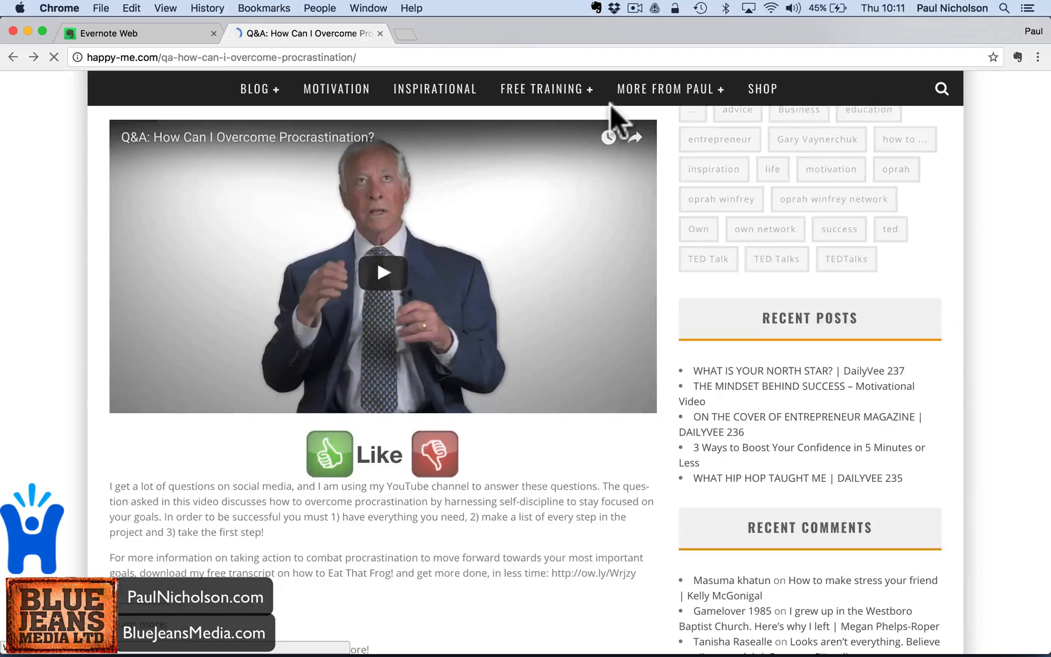
pyautogui.scroll(3)
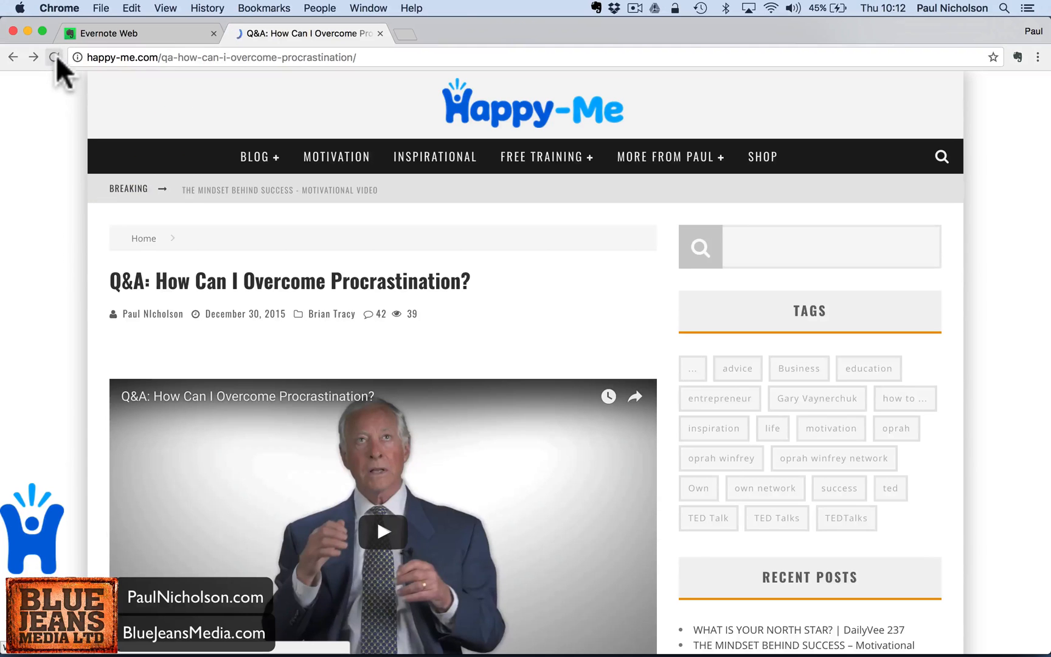
pyautogui.click(54, 57)
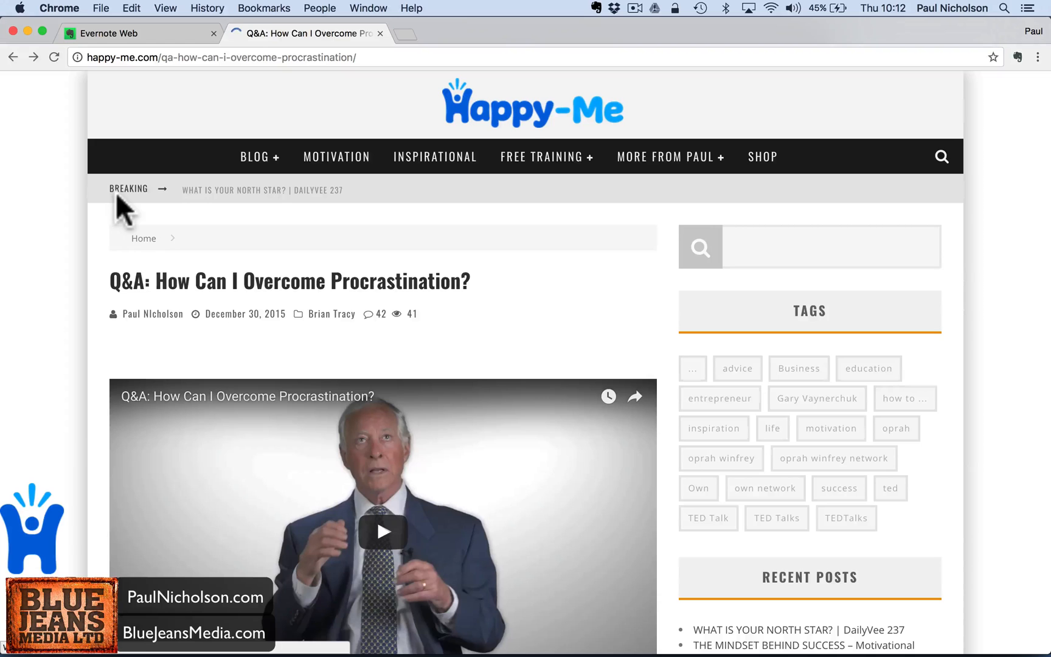
pyautogui.moveTo(892, 107)
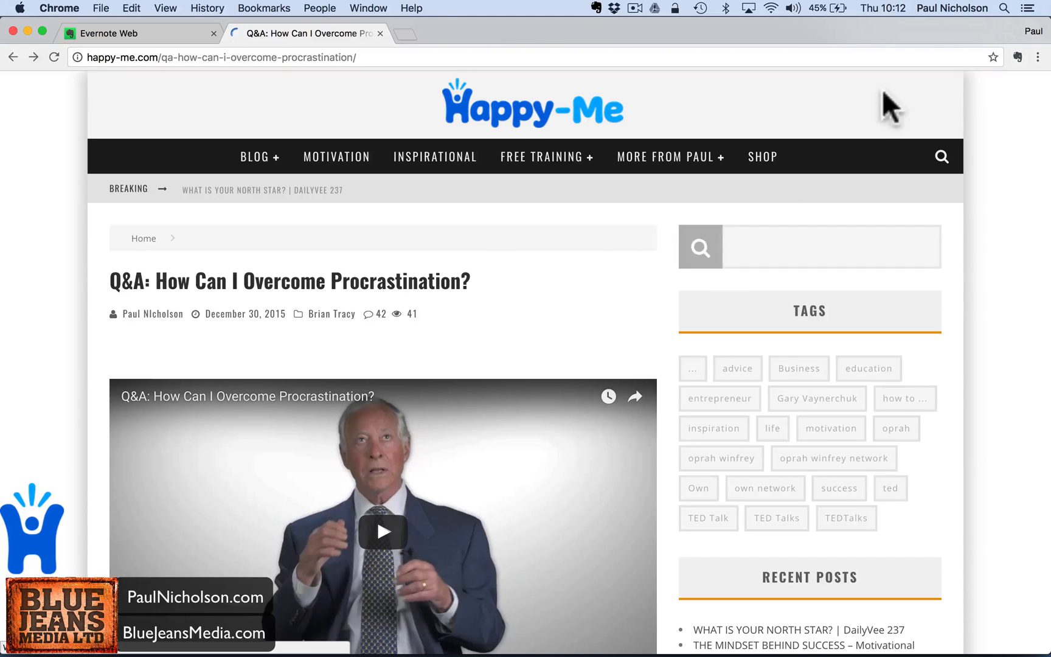
# Step: Clip the article with Web Clipper and file it in Motivation Articles
pyautogui.click(1017, 58)
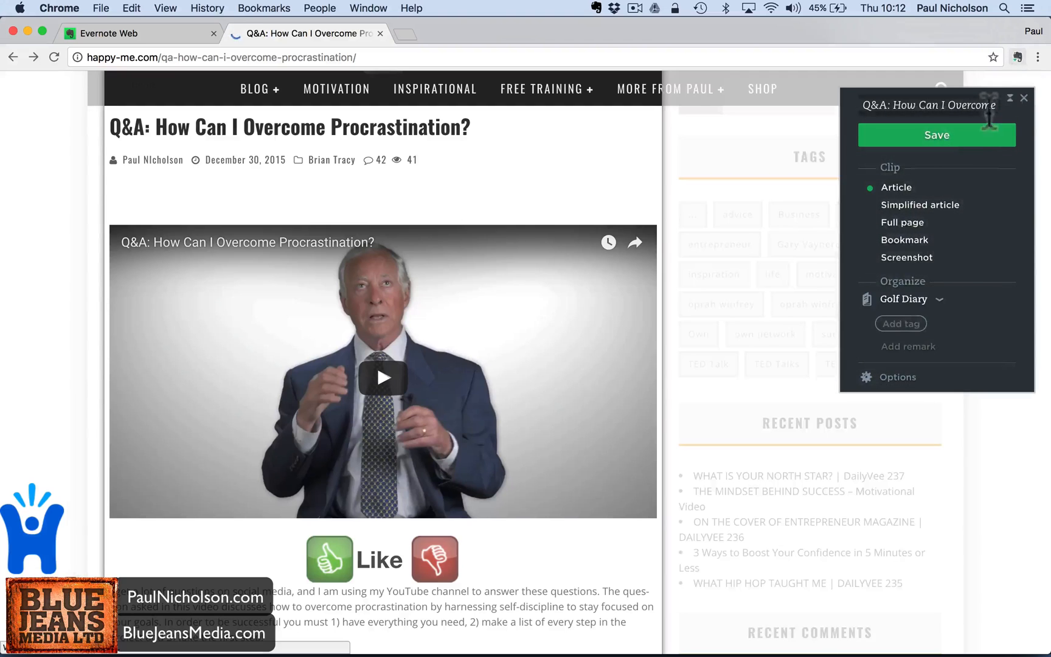
pyautogui.click(941, 299)
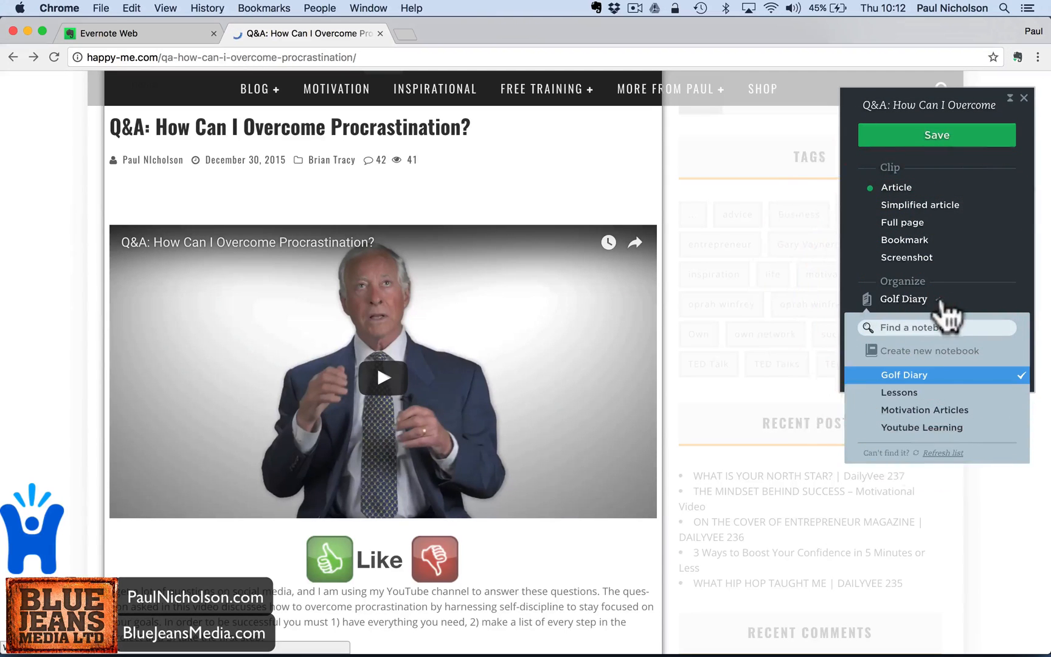
pyautogui.moveTo(924, 410)
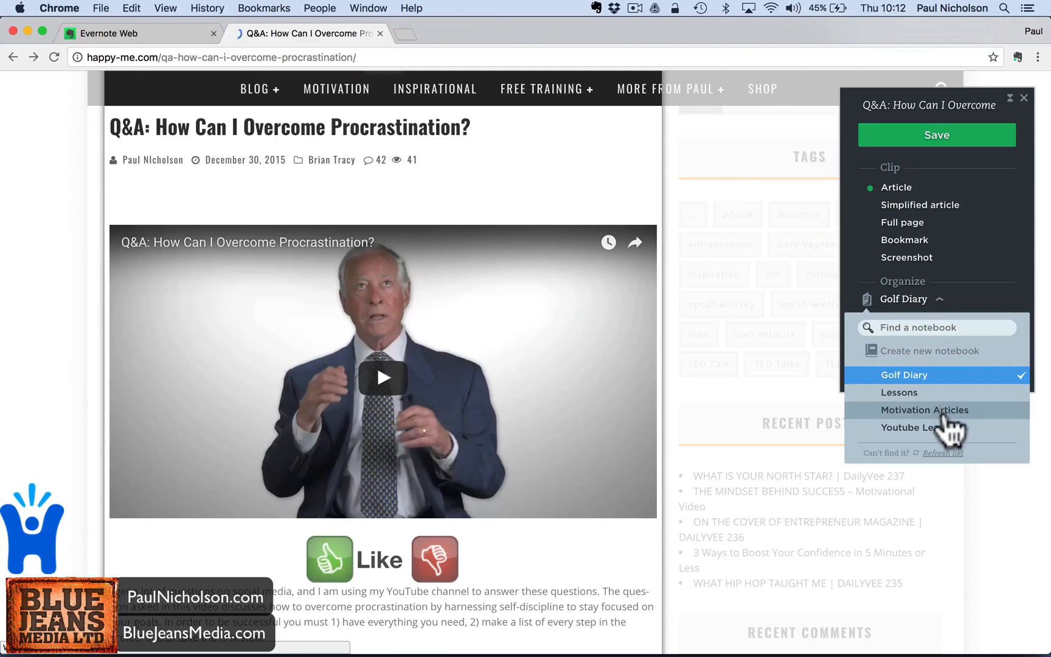
pyautogui.click(926, 409)
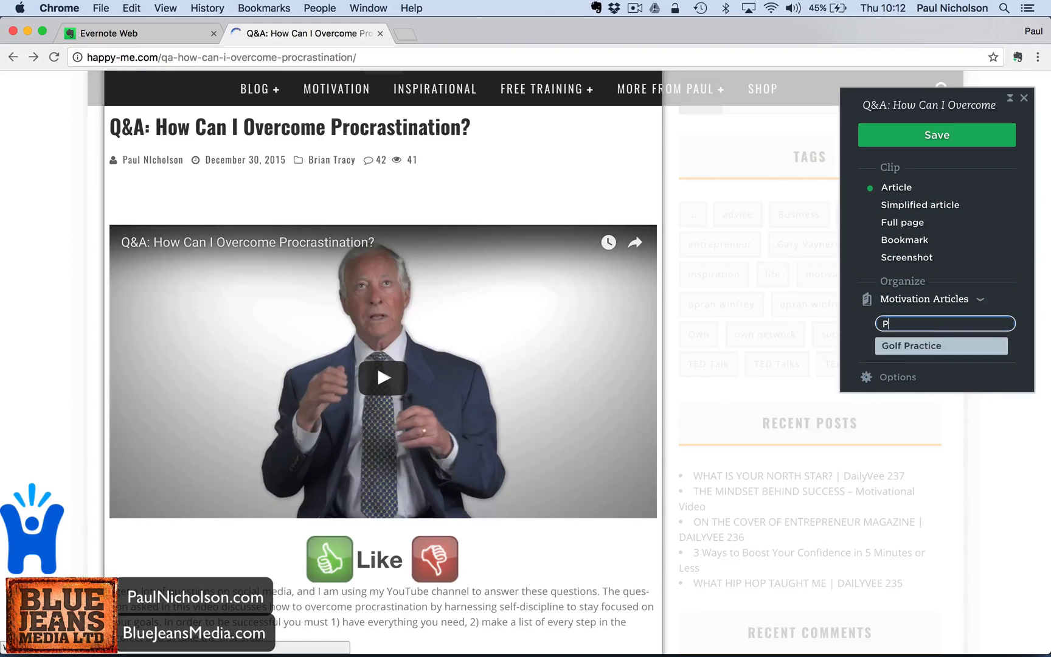
# Step: Tag the clip 'Procrastination' and save it
pyautogui.write('rocrast')
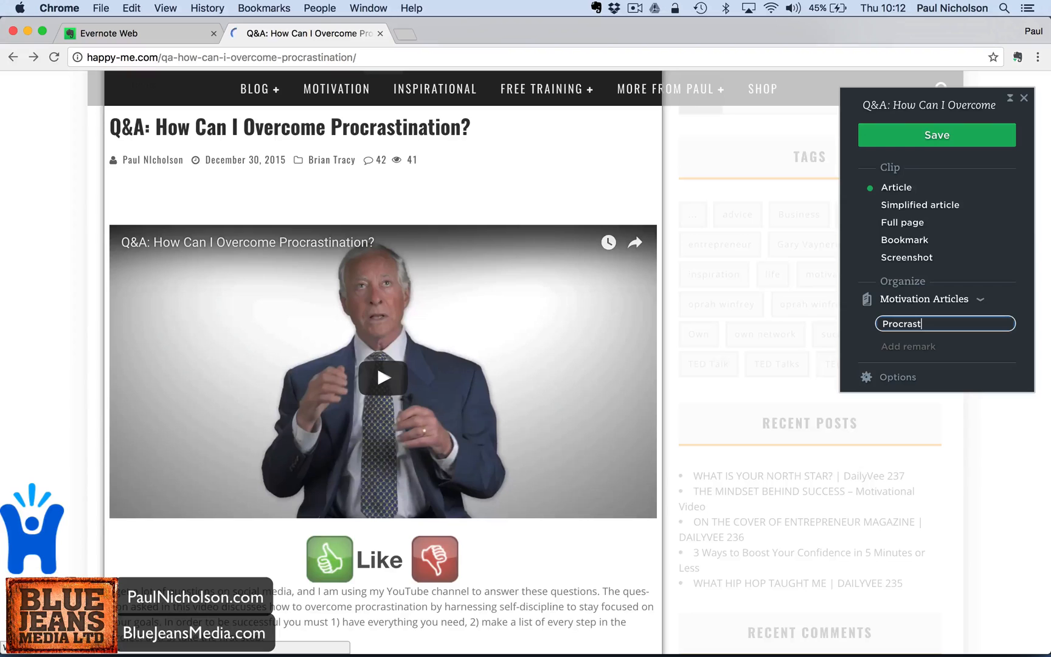
pyautogui.write('ination')
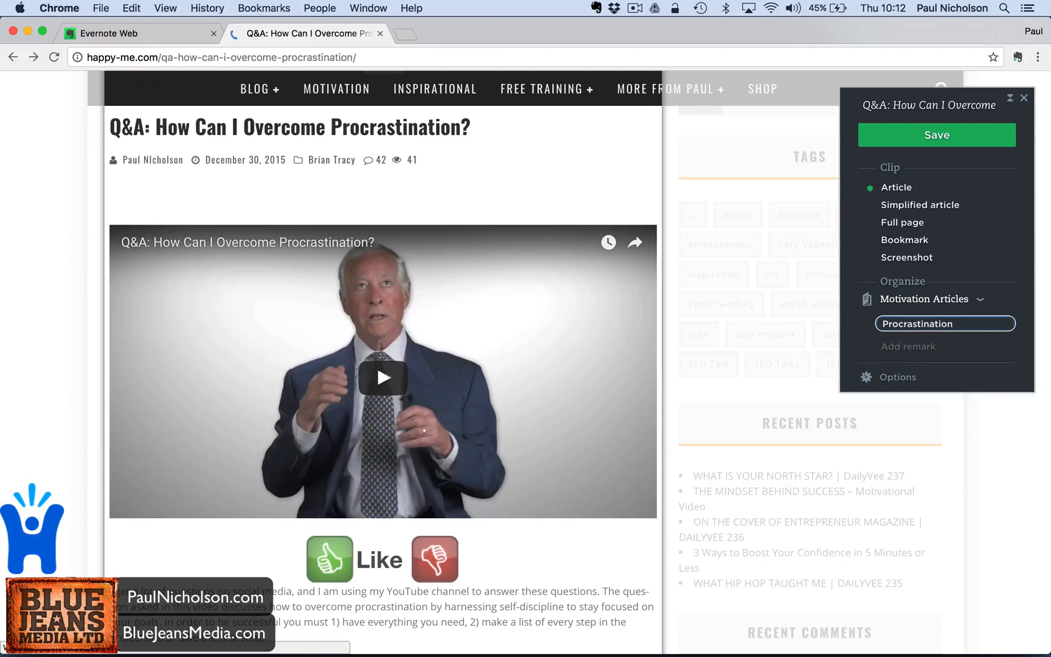
pyautogui.press('Return')
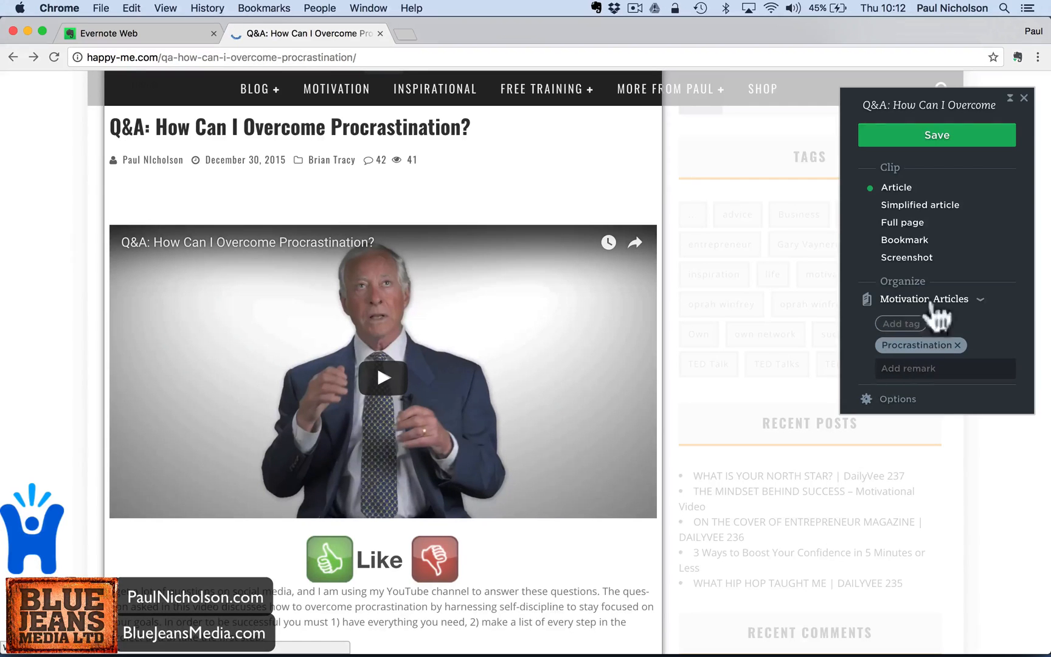
pyautogui.click(937, 135)
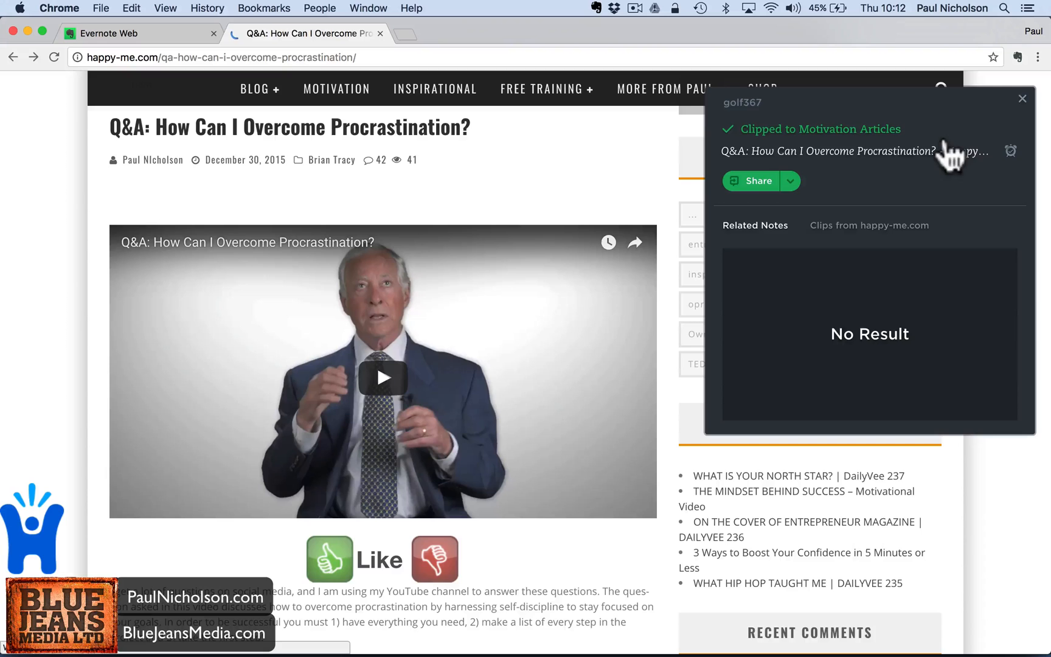
# Step: Start a Facebook private-message share of the clip, cancel it, and return to Evernote Web
pyautogui.click(789, 182)
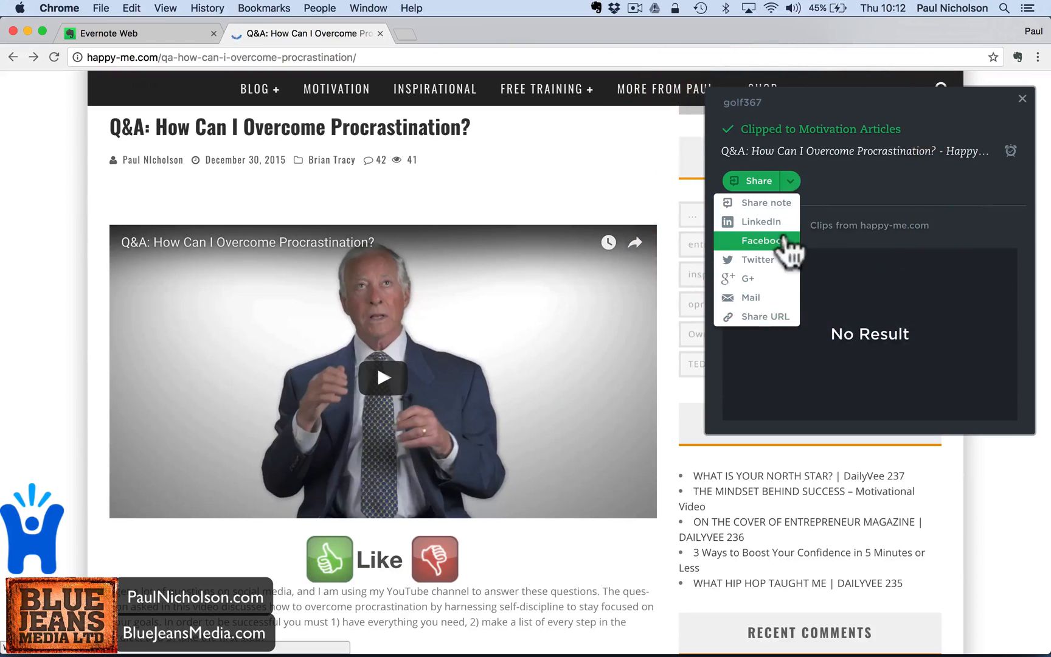
pyautogui.moveTo(771, 206)
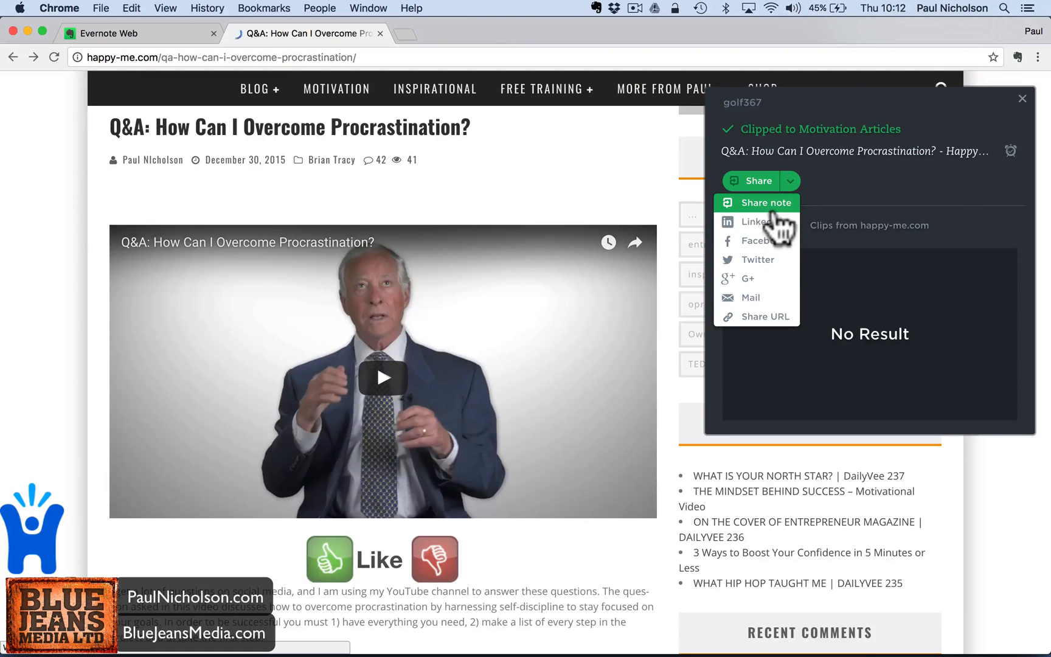
pyautogui.moveTo(758, 278)
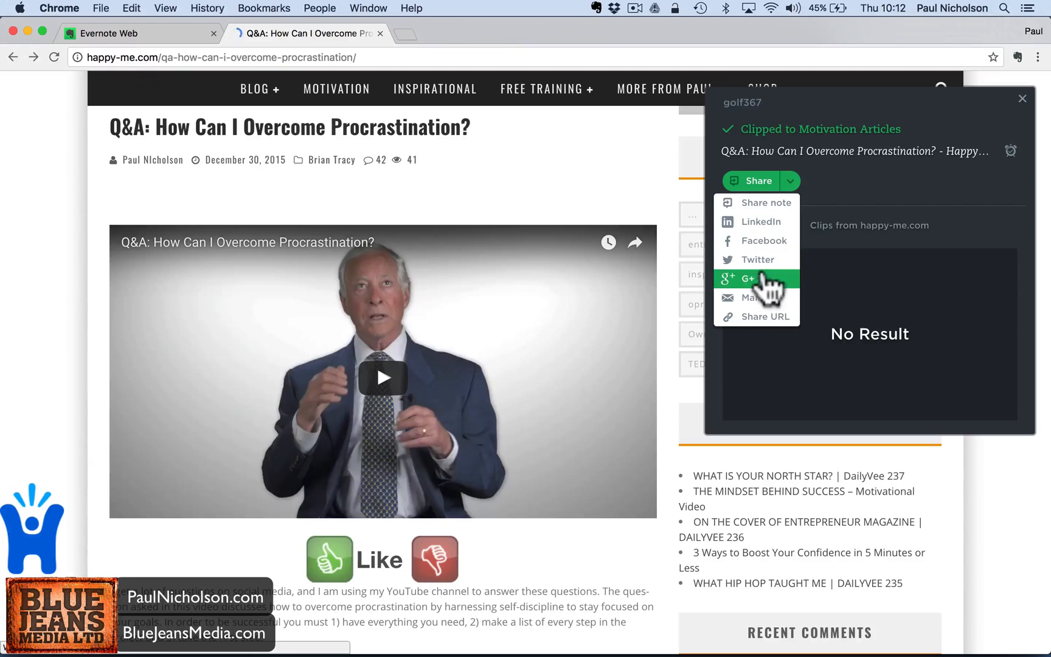
pyautogui.moveTo(761, 222)
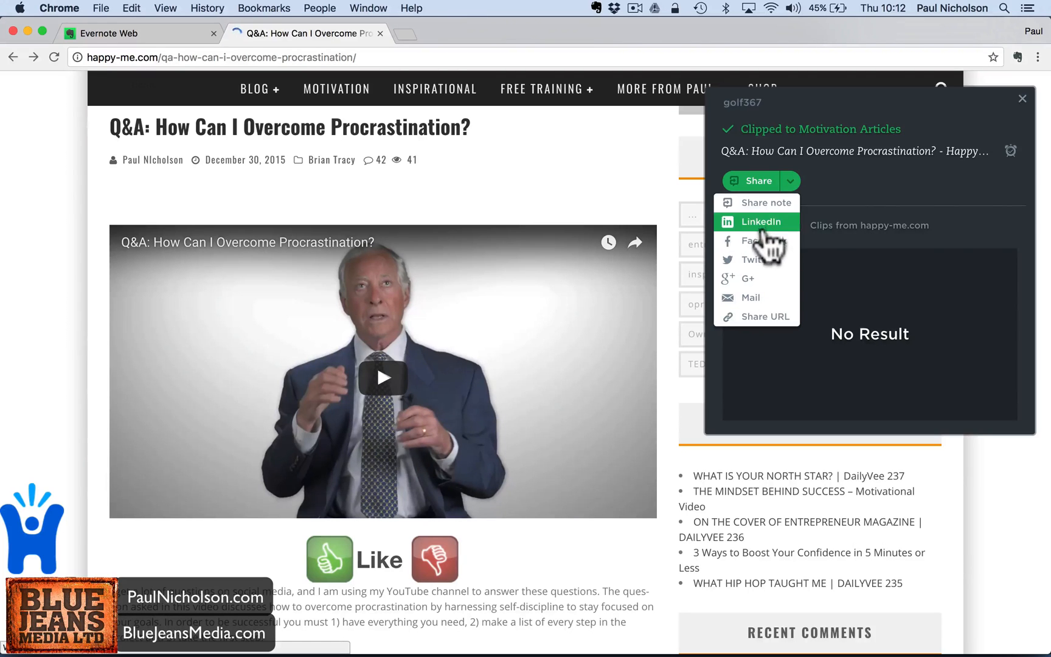
pyautogui.moveTo(761, 240)
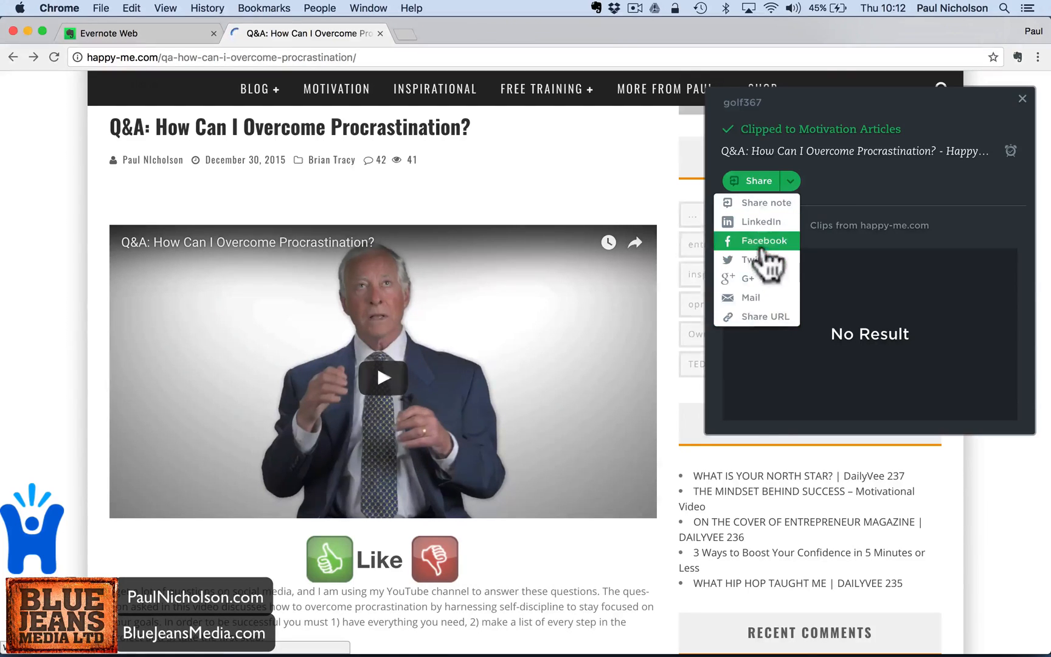
pyautogui.click(766, 241)
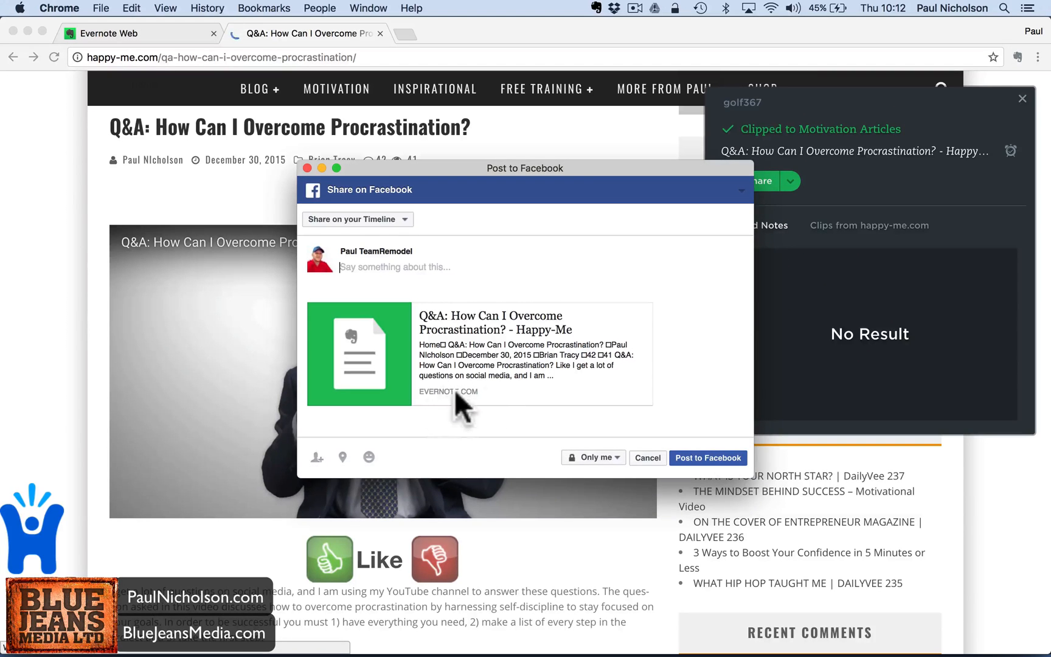
pyautogui.moveTo(570, 365)
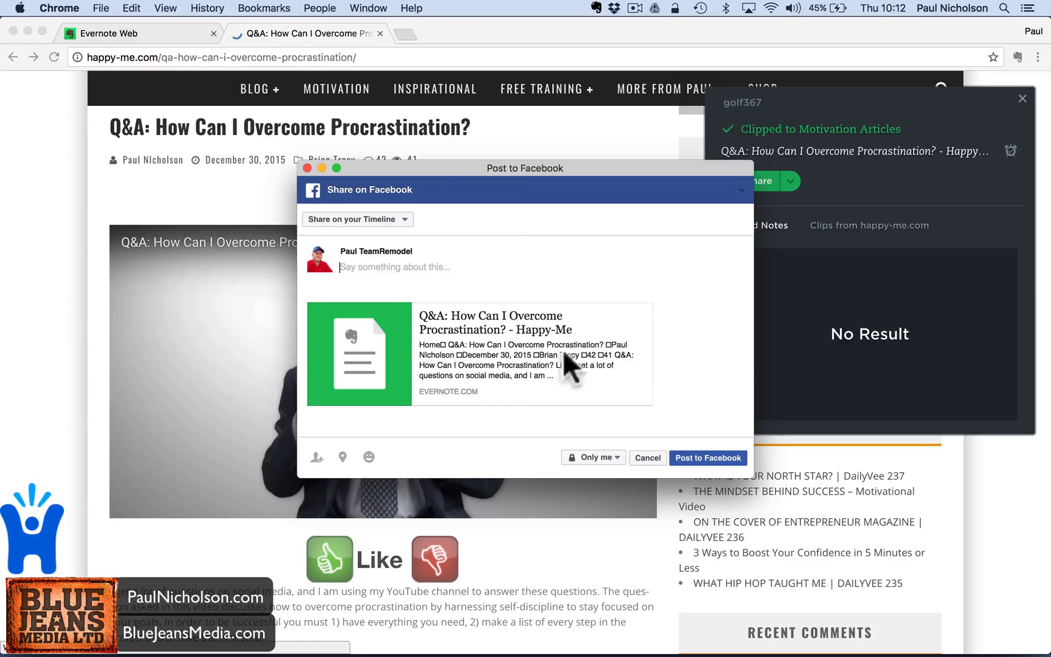
pyautogui.click(356, 218)
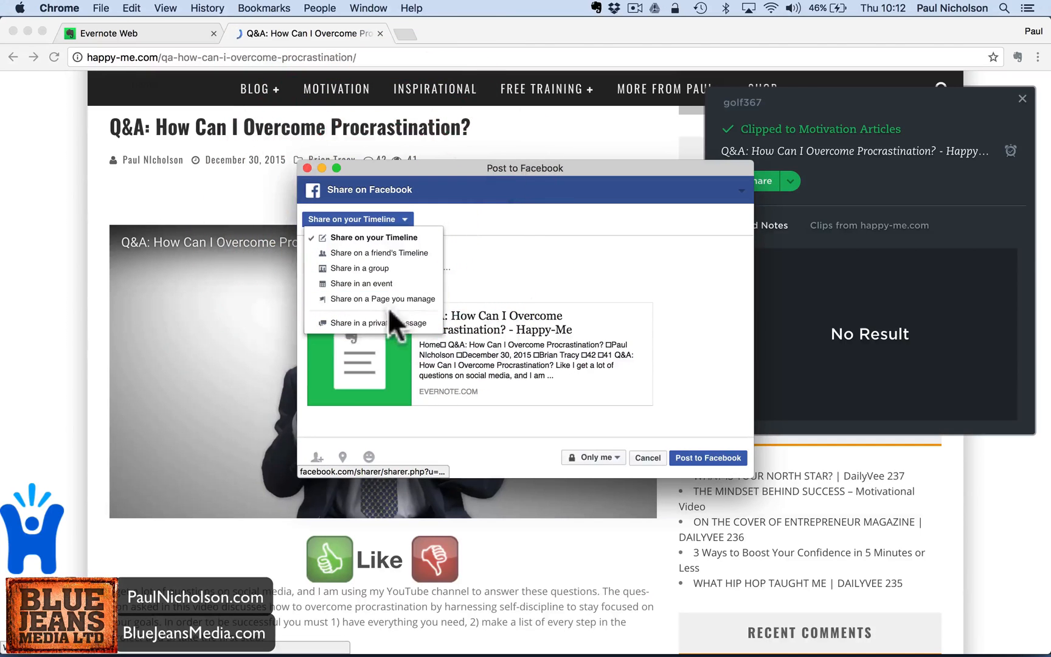
pyautogui.click(368, 322)
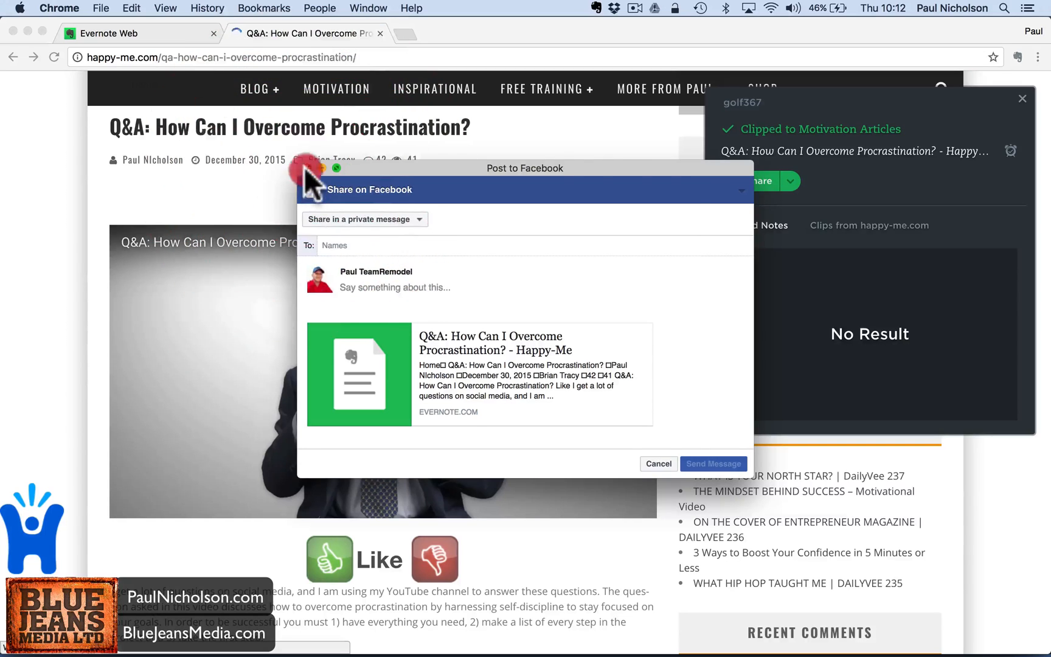
pyautogui.click(658, 463)
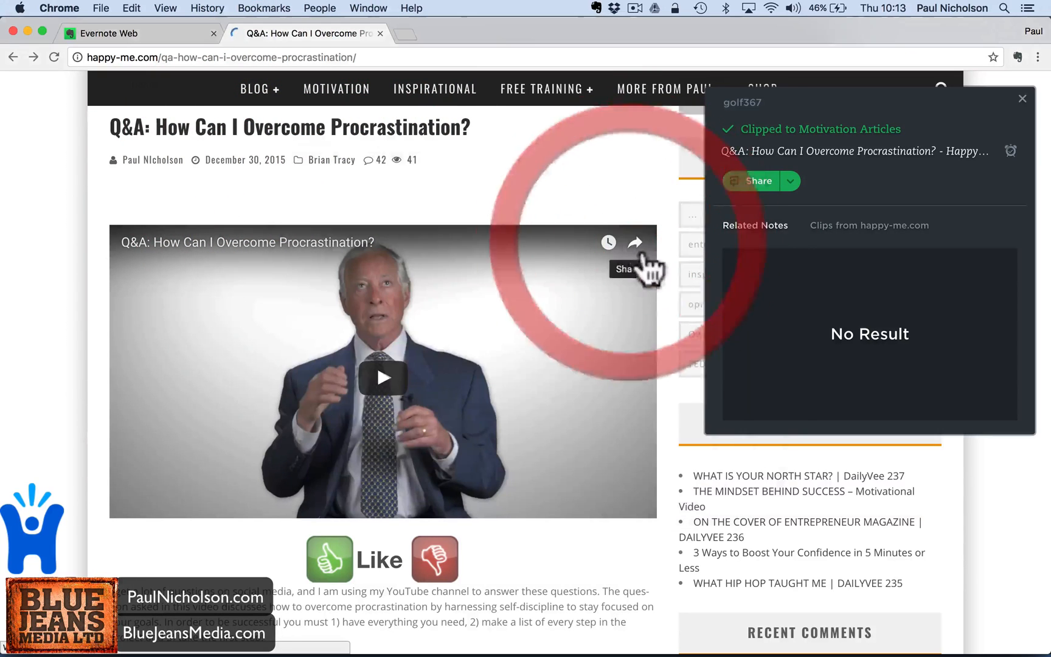
pyautogui.click(133, 33)
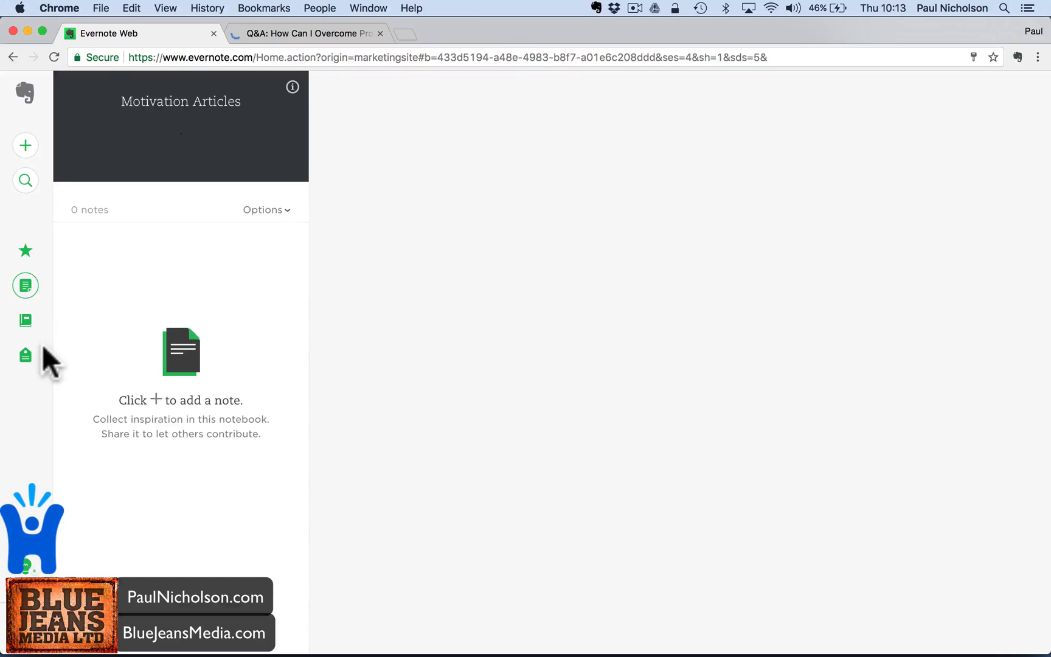
# Step: Open the Lessons notebook, reload the page and send the account email verification
pyautogui.click(25, 321)
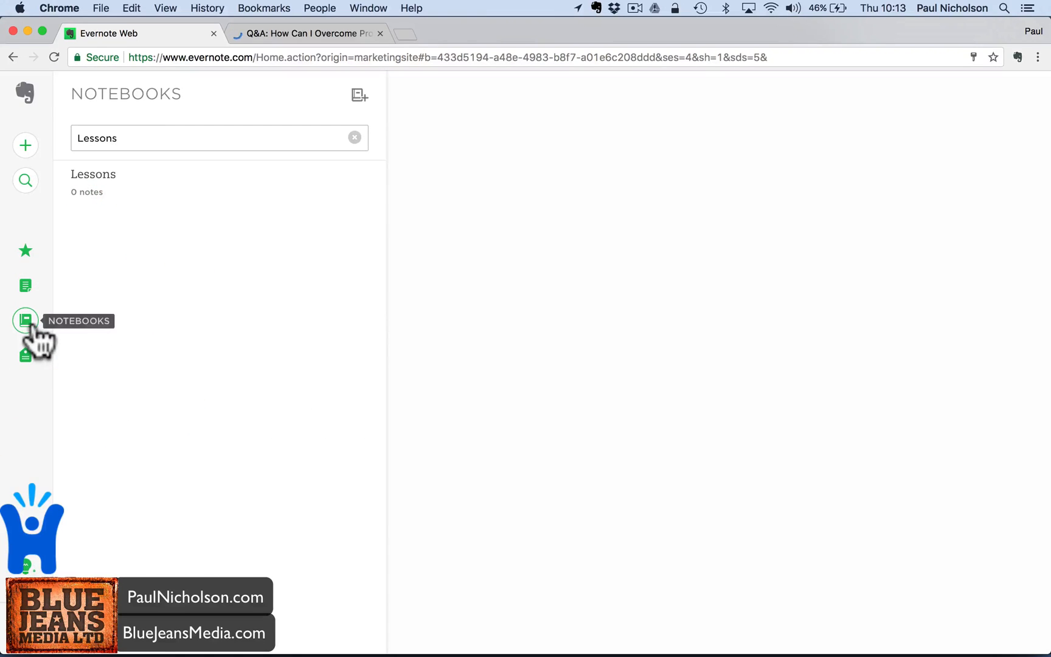
pyautogui.moveTo(73, 339)
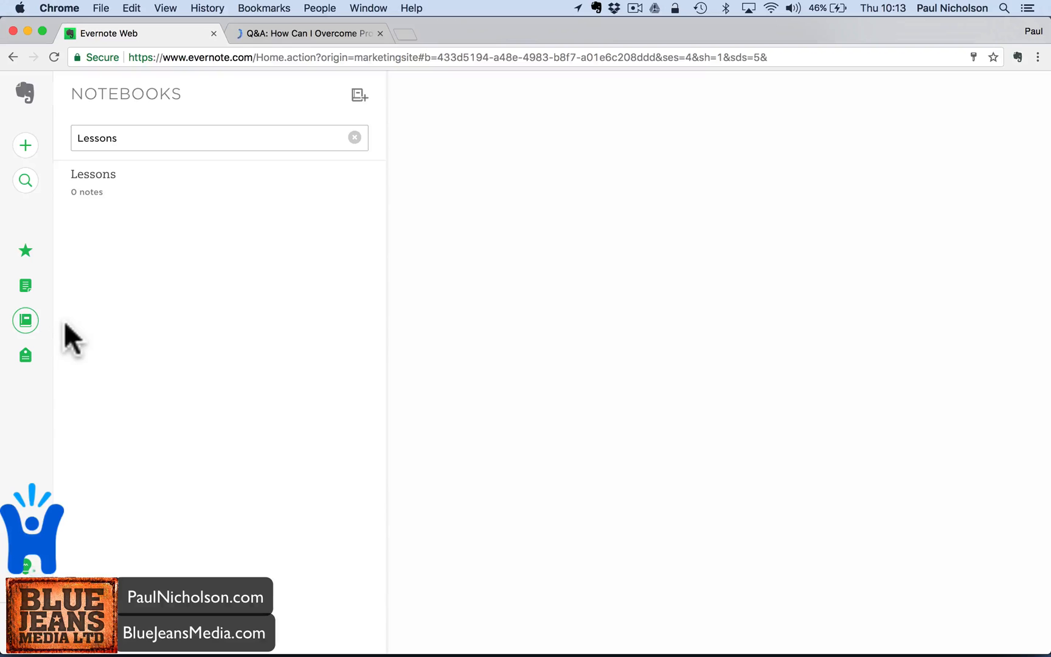
pyautogui.click(93, 174)
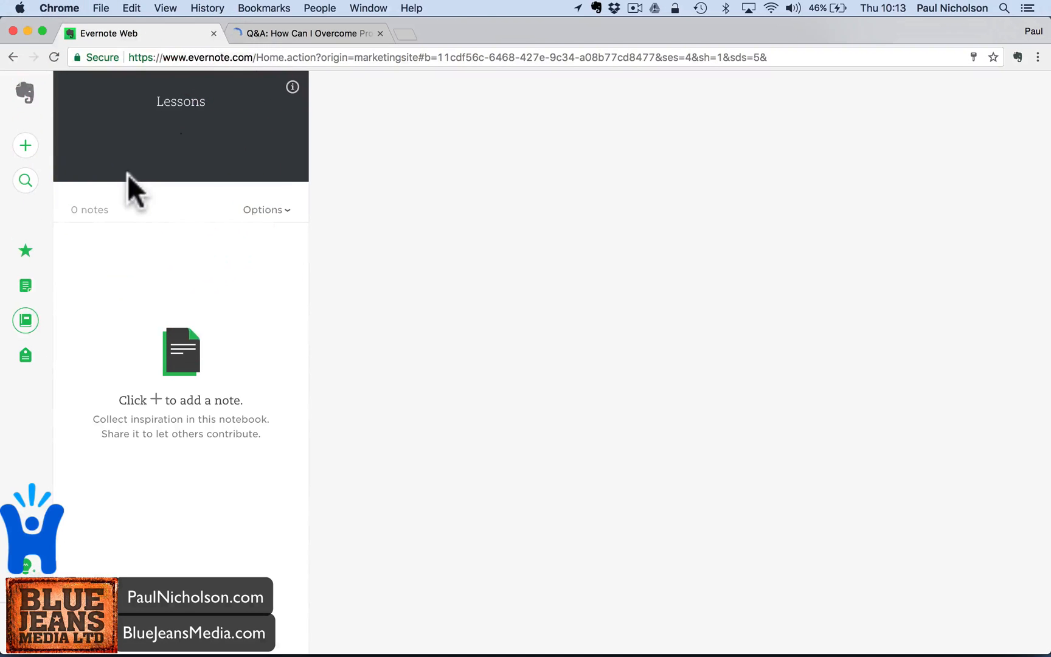
pyautogui.click(55, 57)
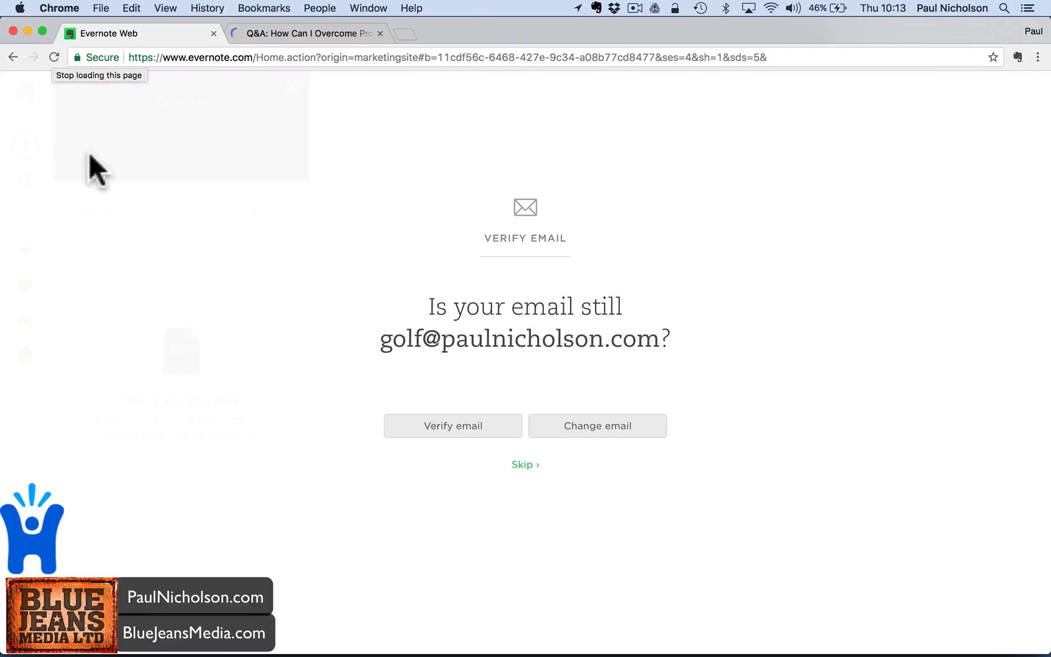
pyautogui.click(452, 425)
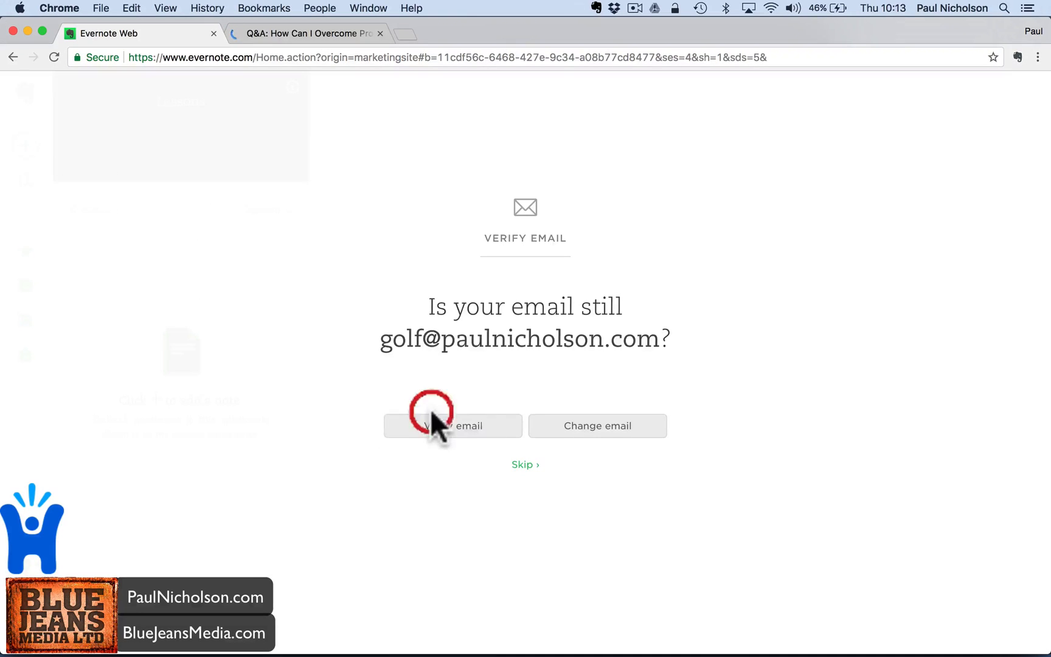
pyautogui.click(453, 426)
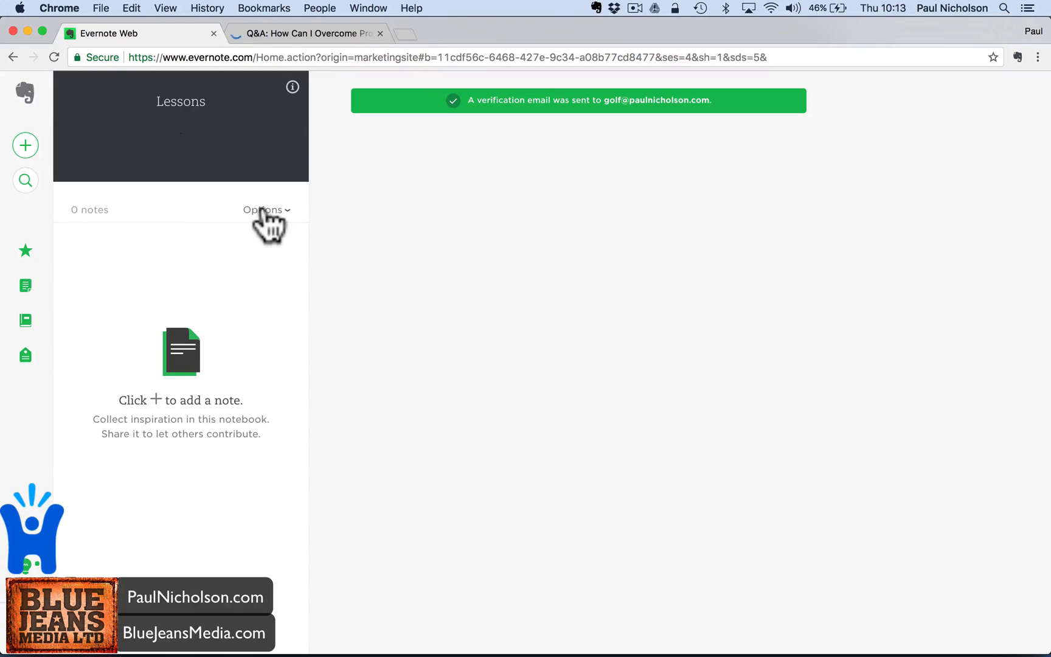
# Step: Open the Motivation Articles notebook showing the clipped procrastination note
pyautogui.click(25, 320)
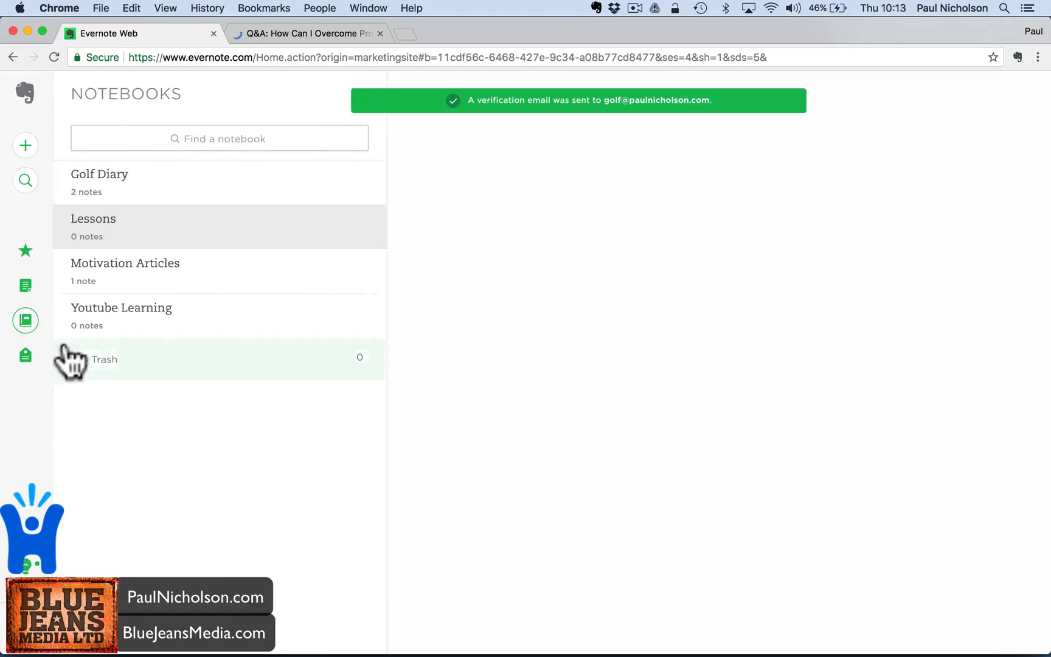
pyautogui.click(99, 181)
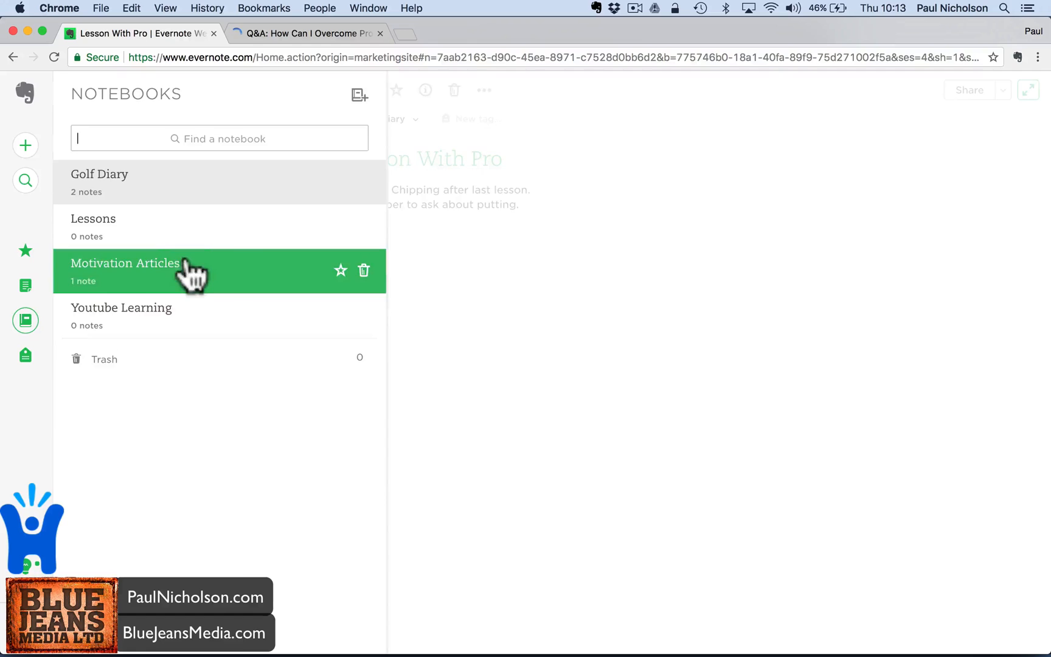
pyautogui.click(125, 263)
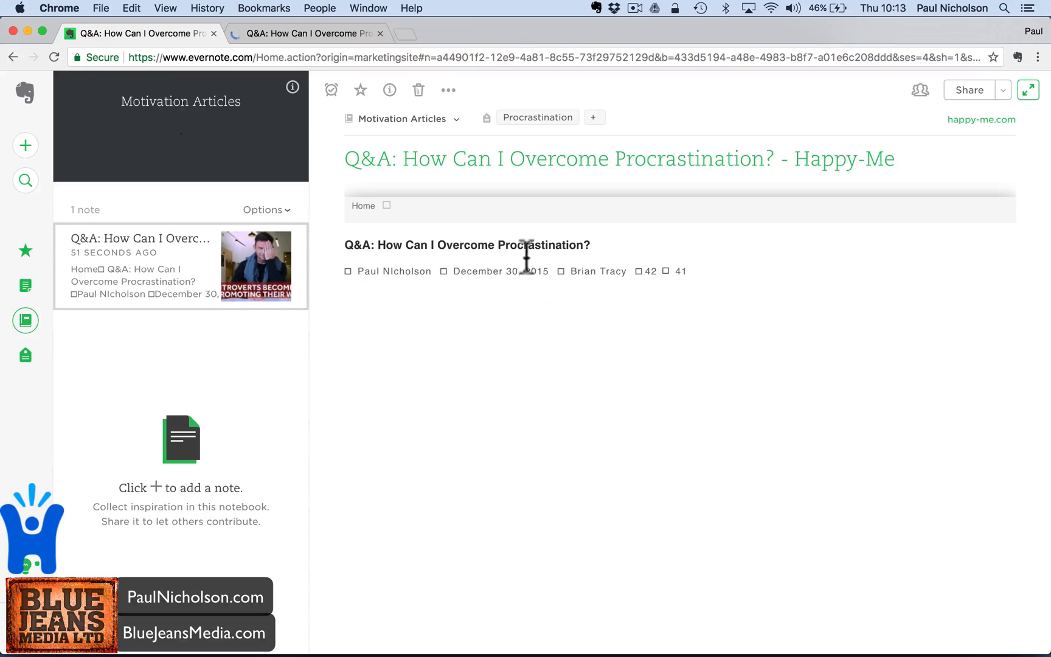
# Step: Follow the author name link in the clipped note and close the original article tab
pyautogui.click(388, 270)
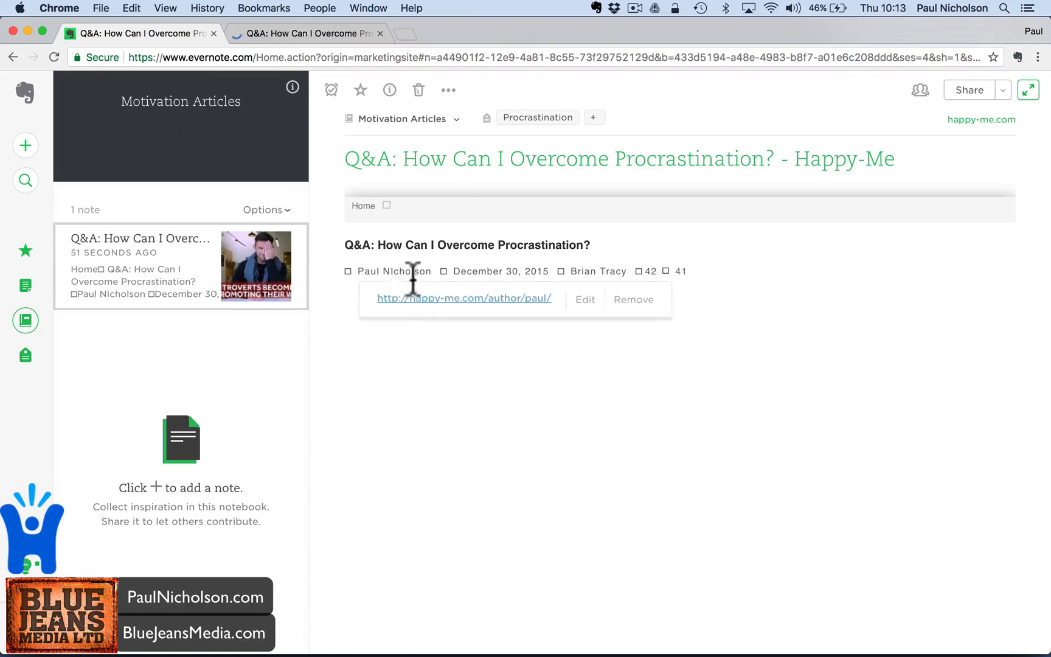
pyautogui.click(464, 298)
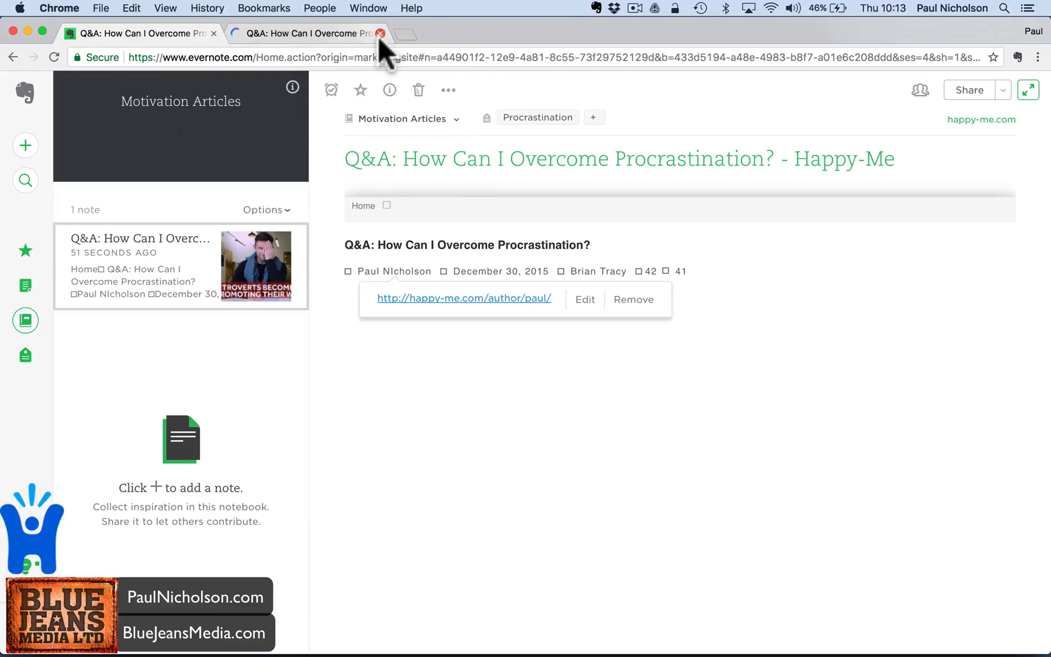
pyautogui.moveTo(368, 80)
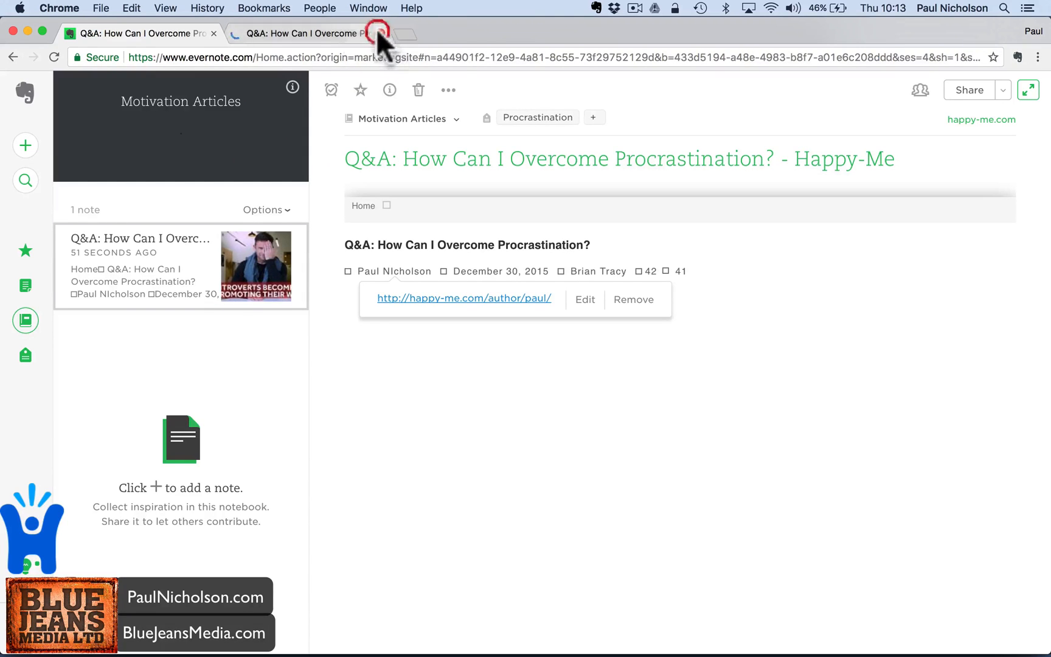
pyautogui.click(380, 33)
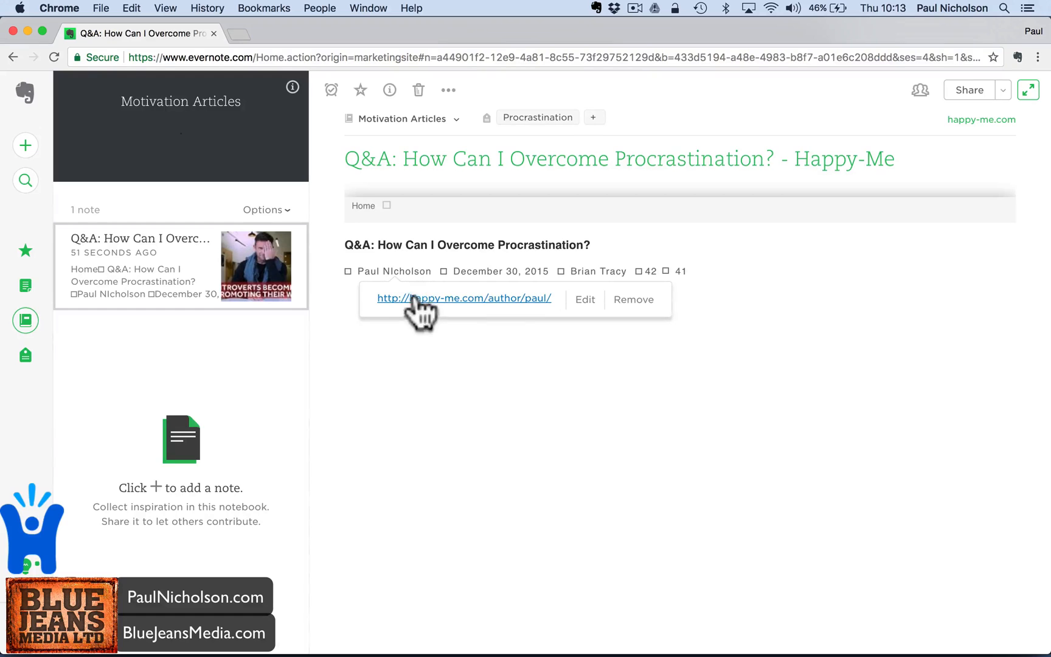
pyautogui.click(464, 298)
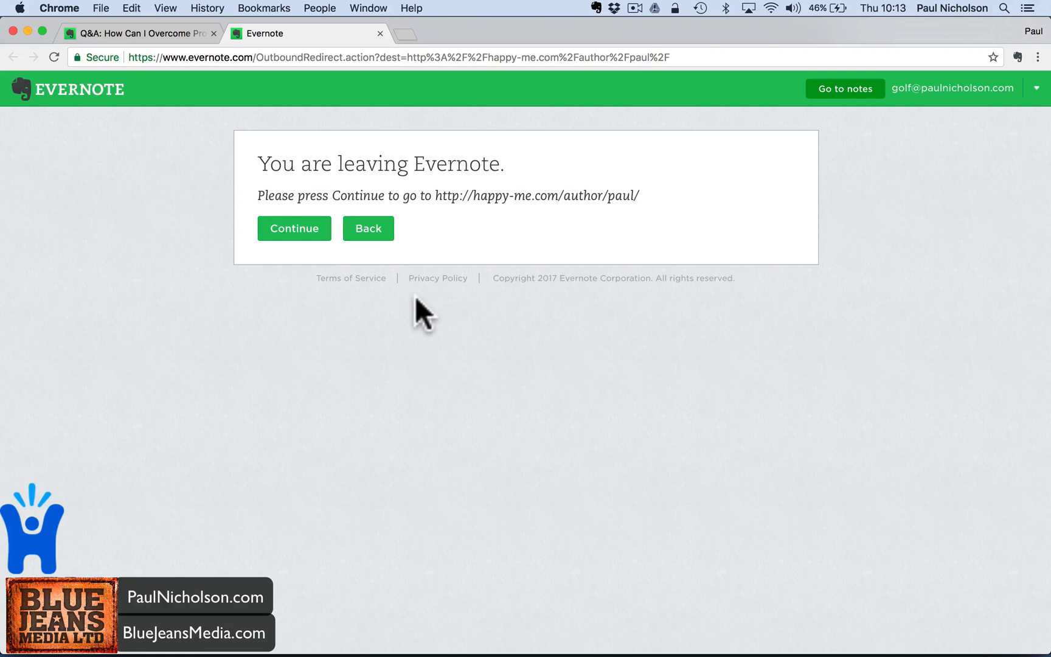
# Step: Continue past the redirect page and go to bluejeansmedia.com
pyautogui.click(293, 228)
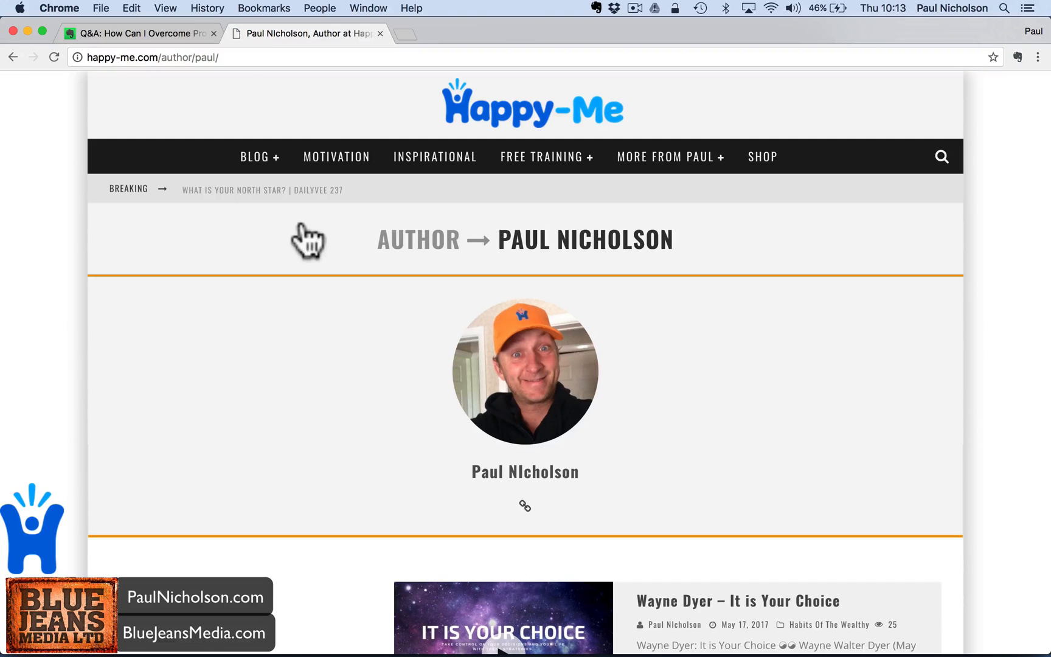
pyautogui.write('bluejeansmedia.com')
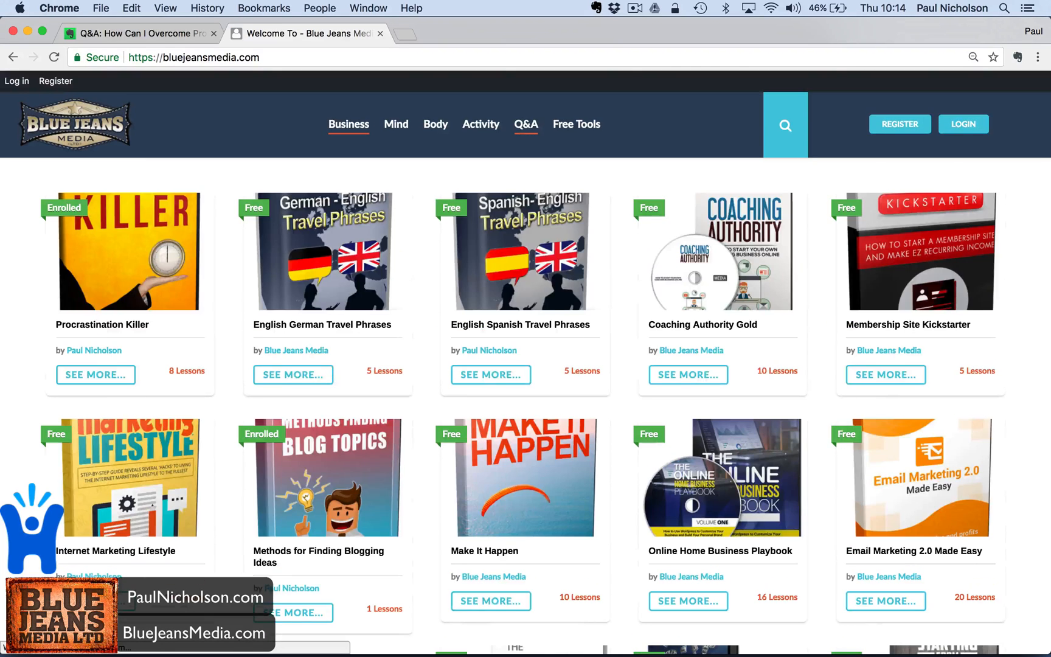
pyautogui.moveTo(140, 271)
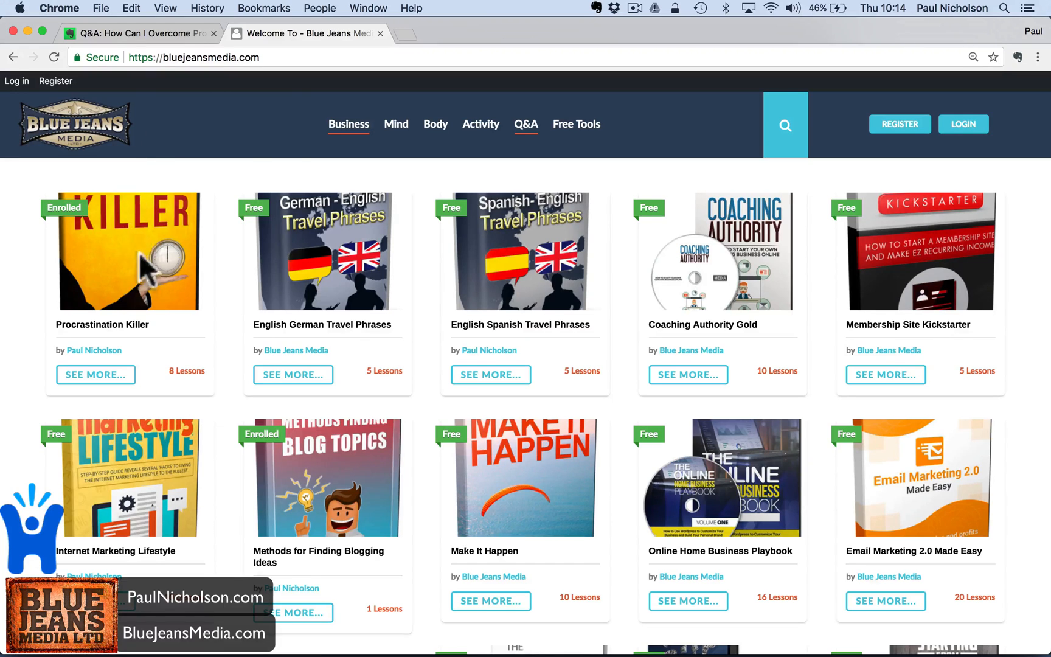
pyautogui.click(128, 252)
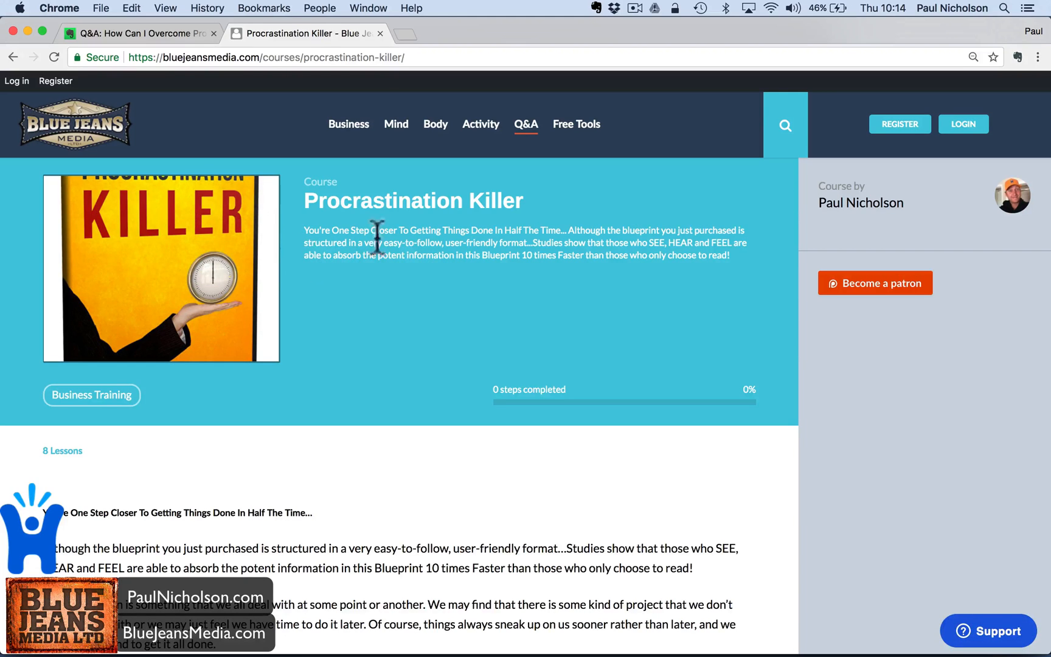
pyautogui.moveTo(161, 241)
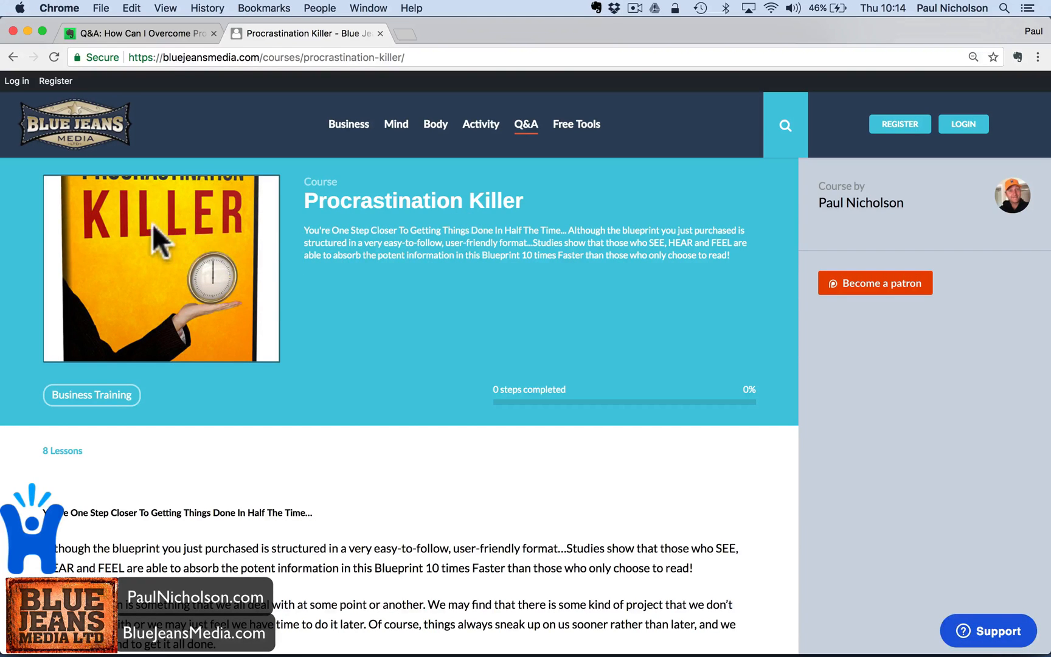
pyautogui.moveTo(320, 231)
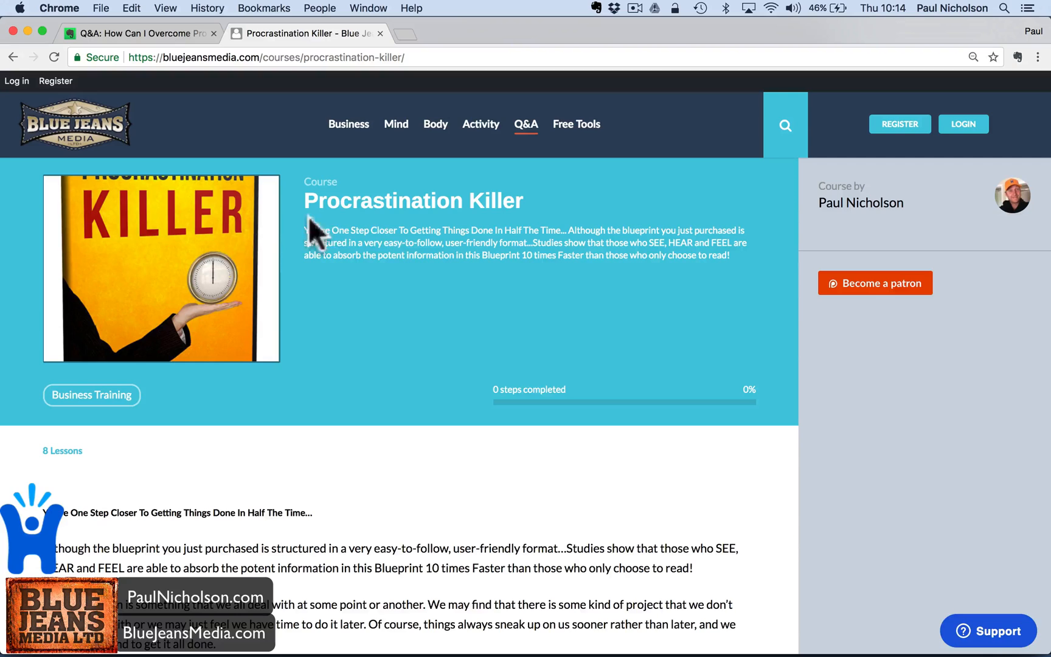
pyautogui.moveTo(134, 195)
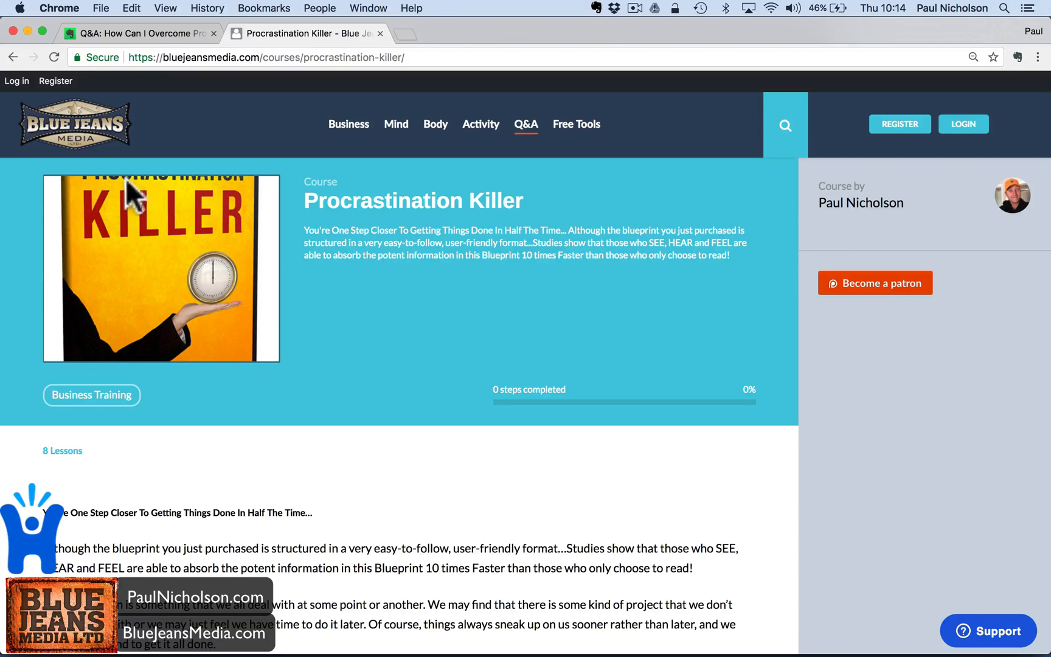
pyautogui.moveTo(168, 232)
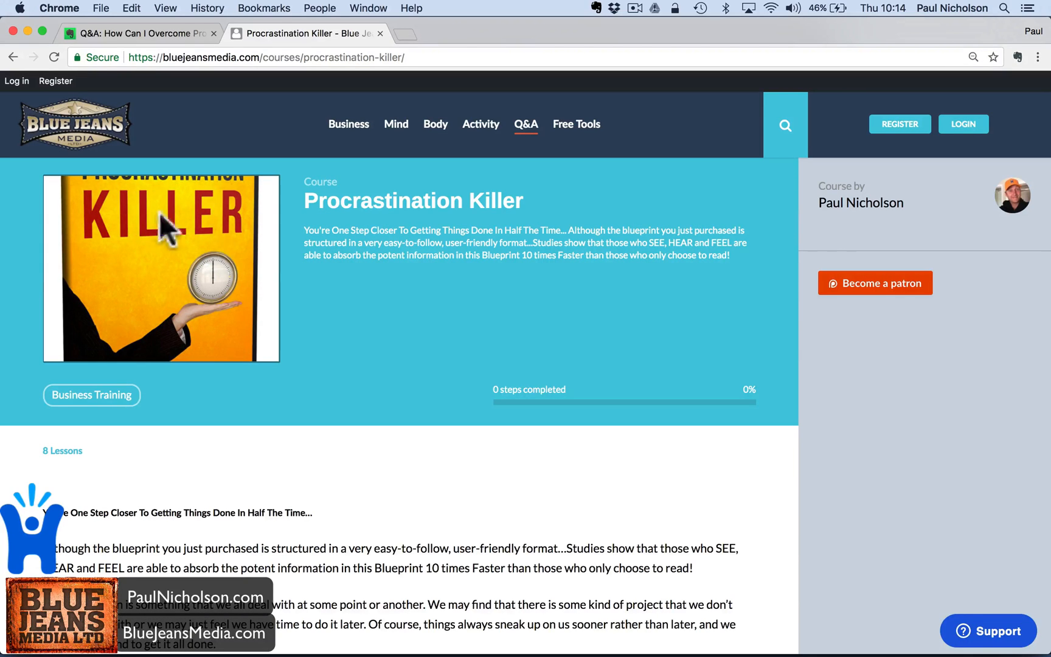
pyautogui.moveTo(501, 425)
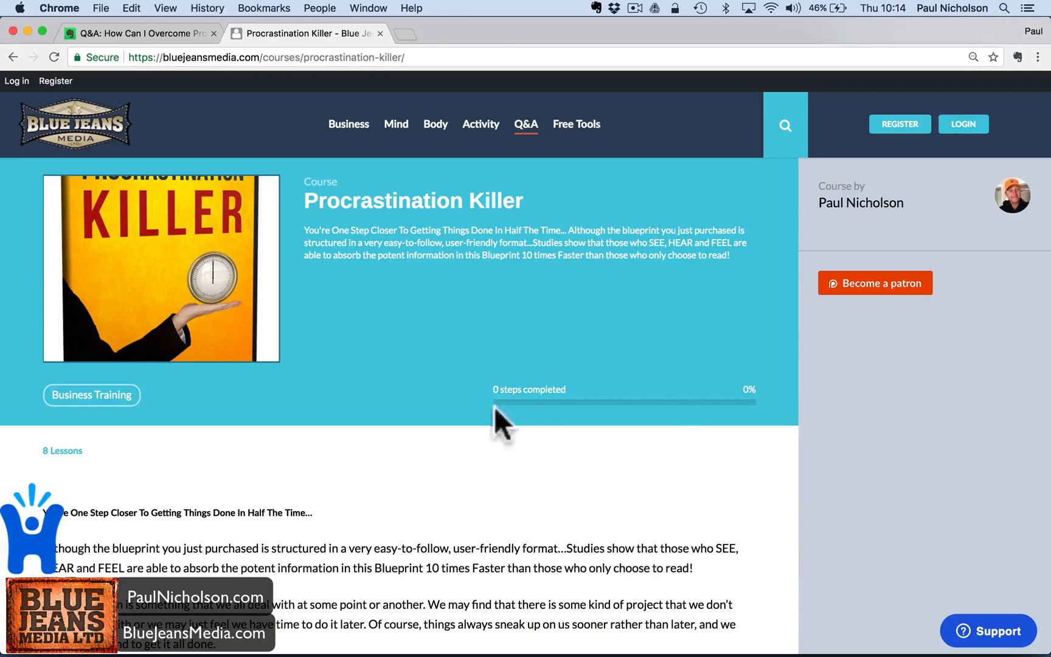
pyautogui.moveTo(769, 377)
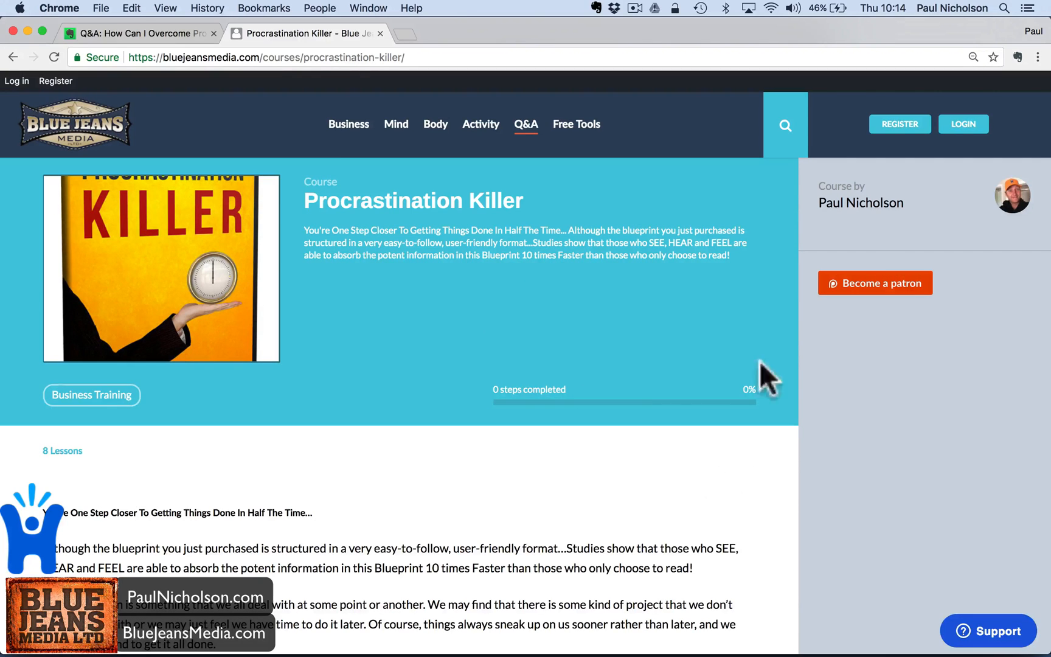
pyautogui.moveTo(986, 127)
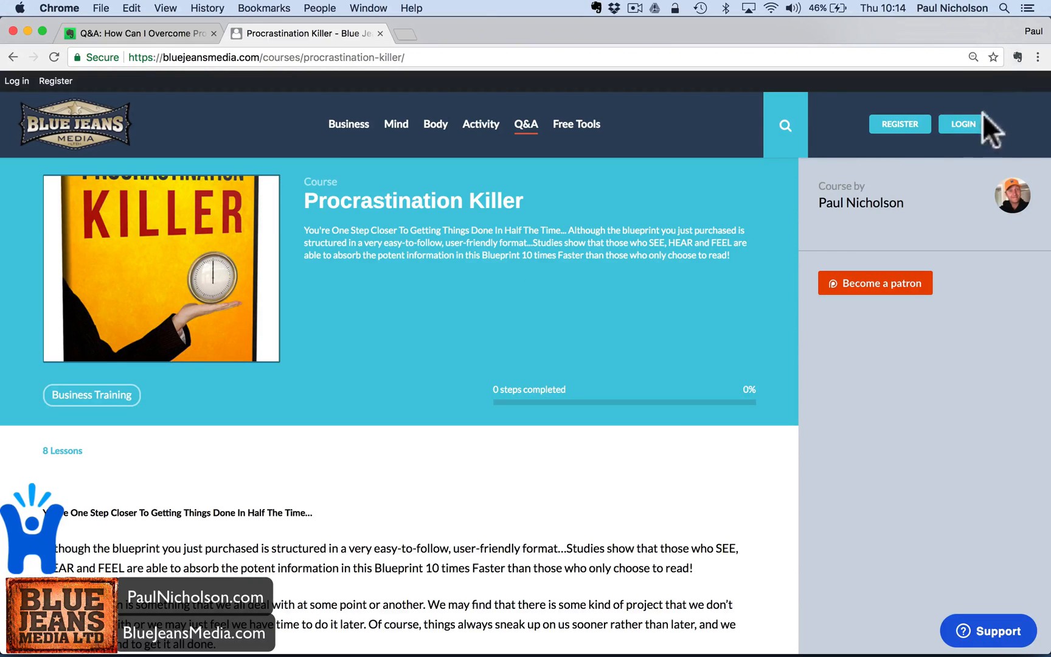
pyautogui.click(963, 124)
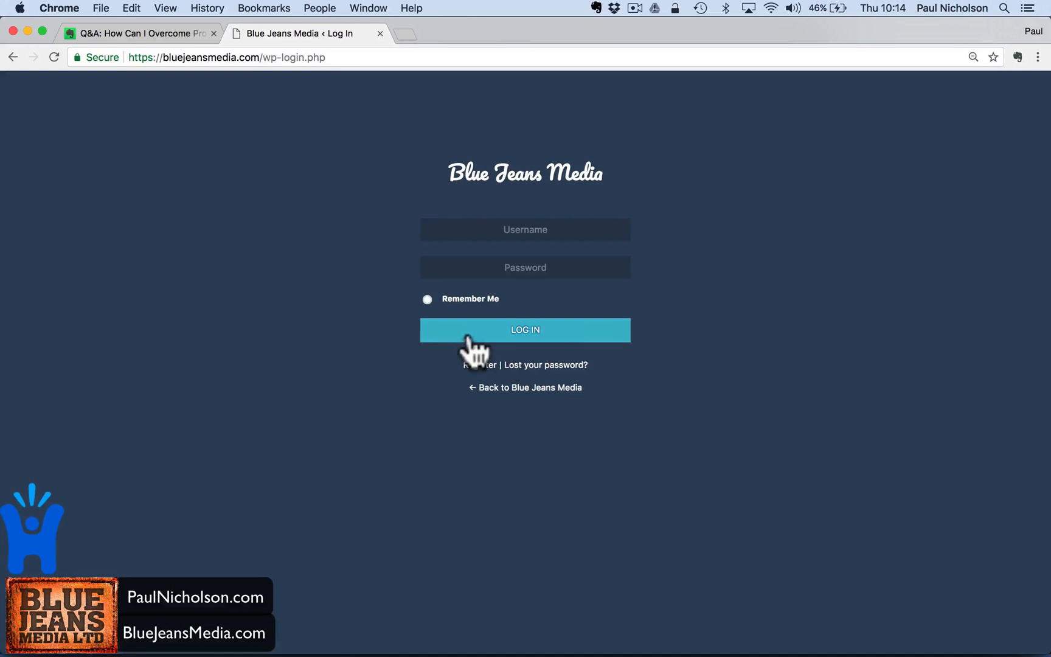
pyautogui.write('bluejeansm')
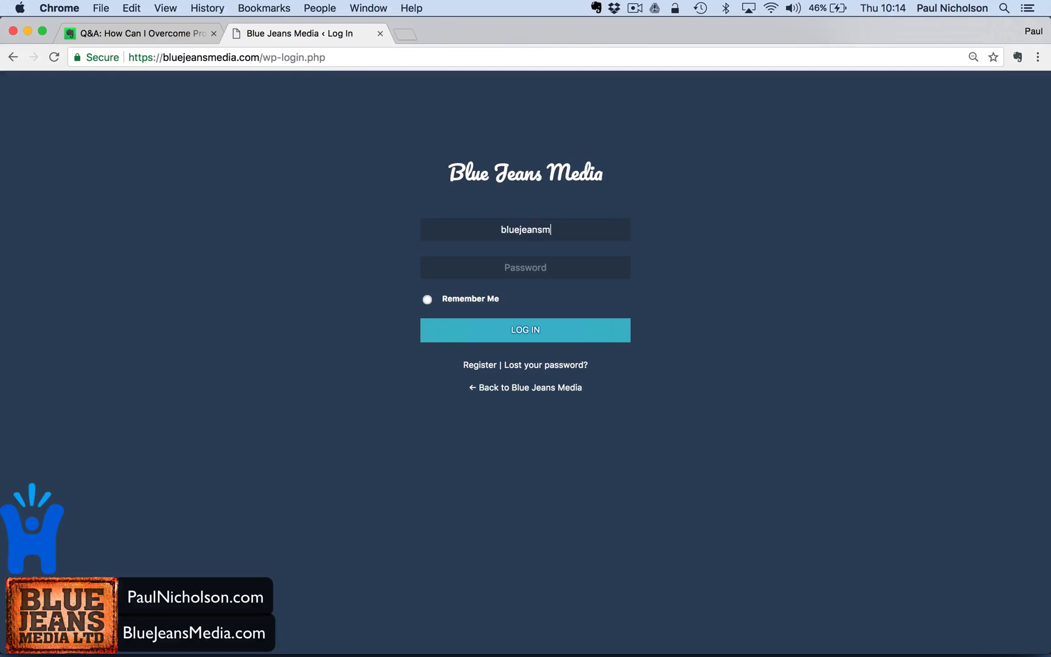
pyautogui.write('••')
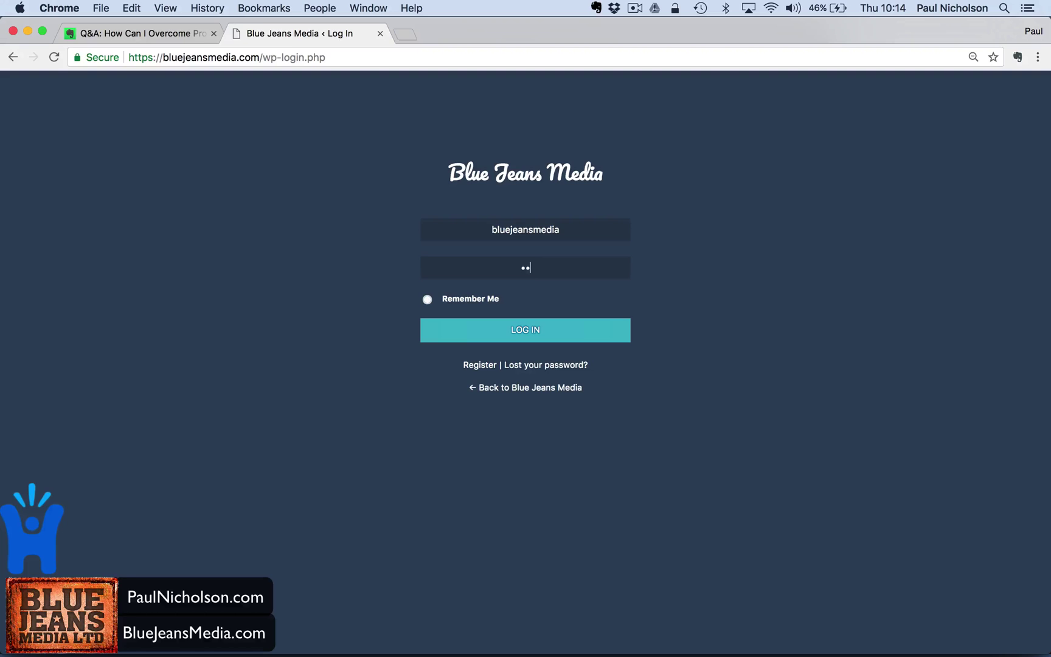
pyautogui.write('••••')
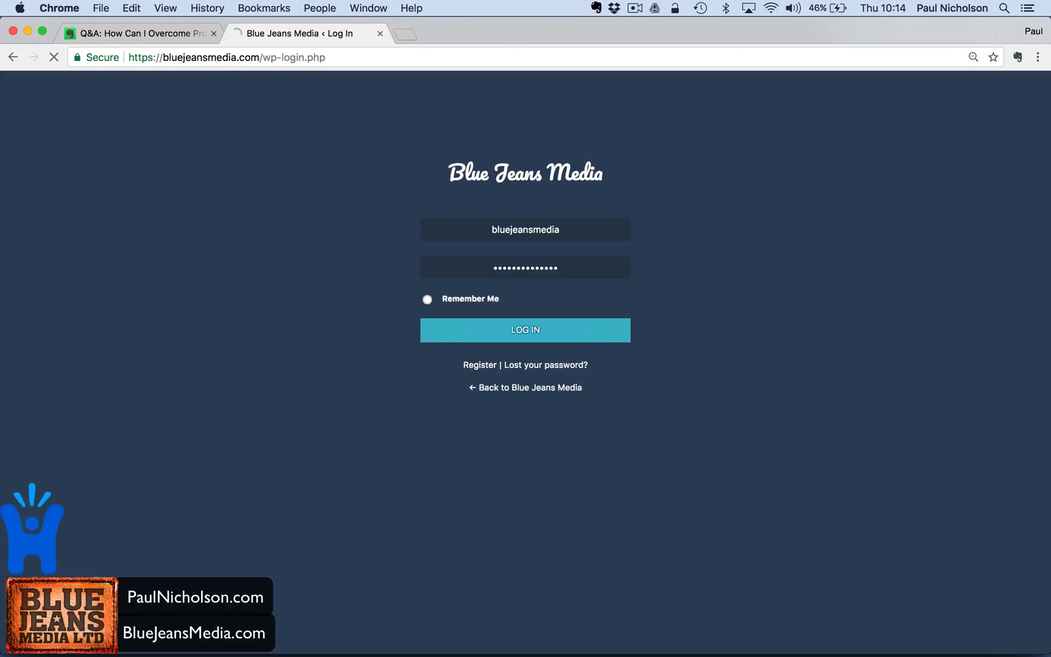
# Step: Sign in to WordPress and re-save the Procrastination Killer course with Update
pyautogui.click(525, 329)
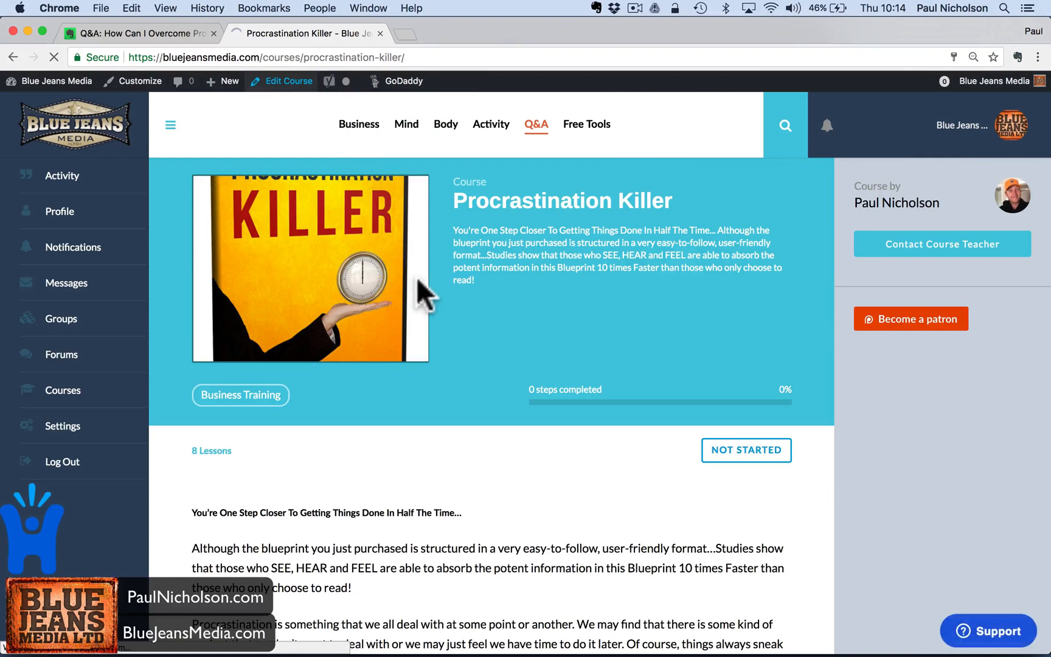
pyautogui.click(289, 80)
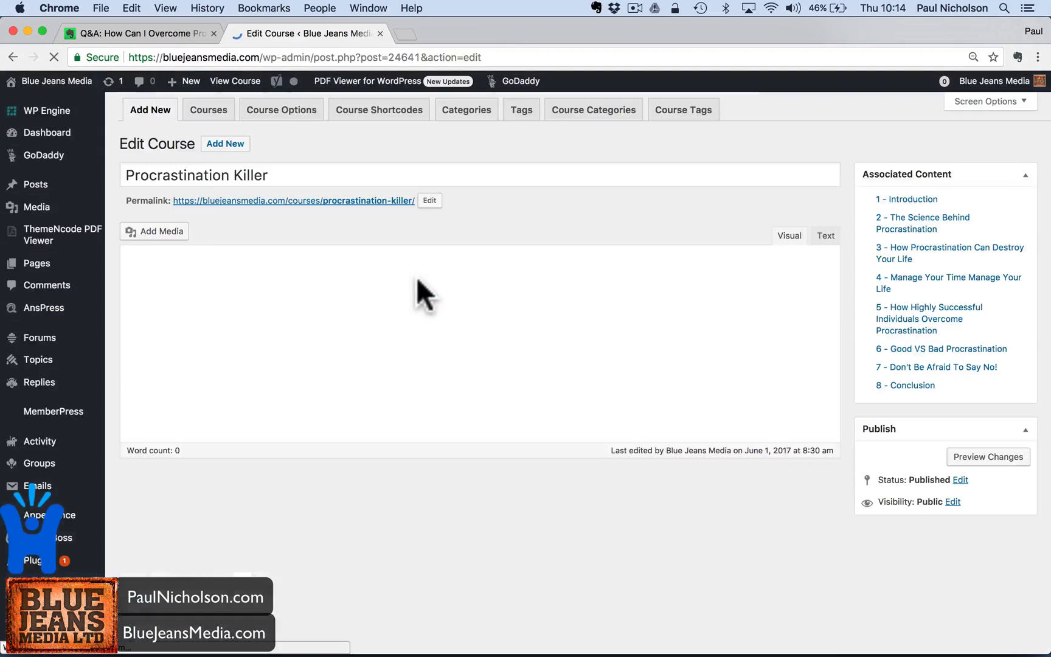
pyautogui.scroll(-3)
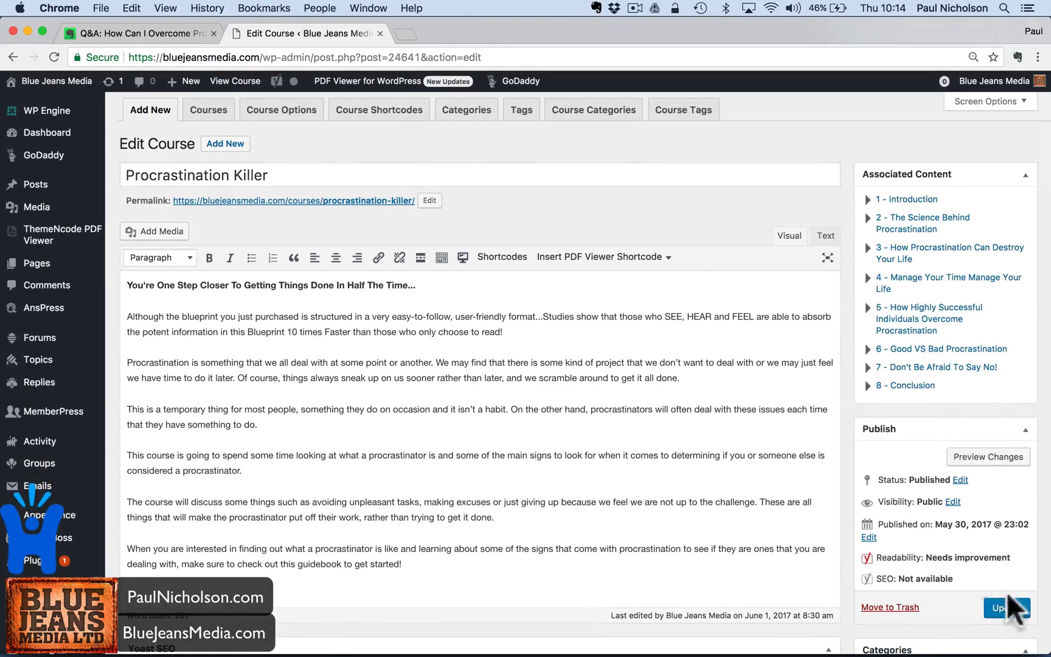
pyautogui.click(1006, 607)
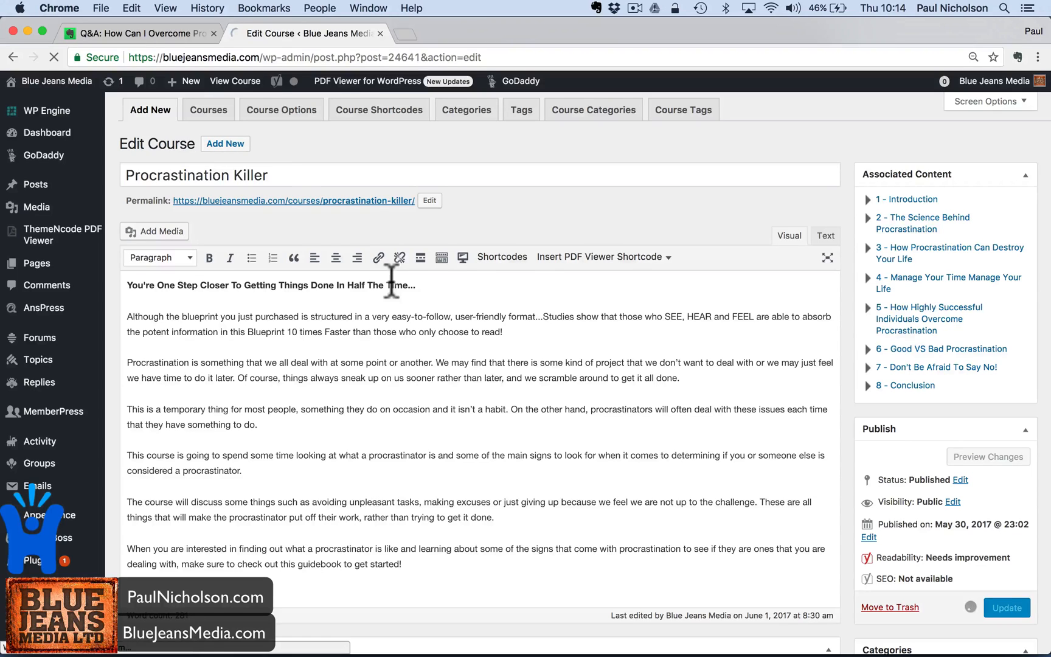
# Step: View the published course page and log out to see it as the public does
pyautogui.click(1005, 609)
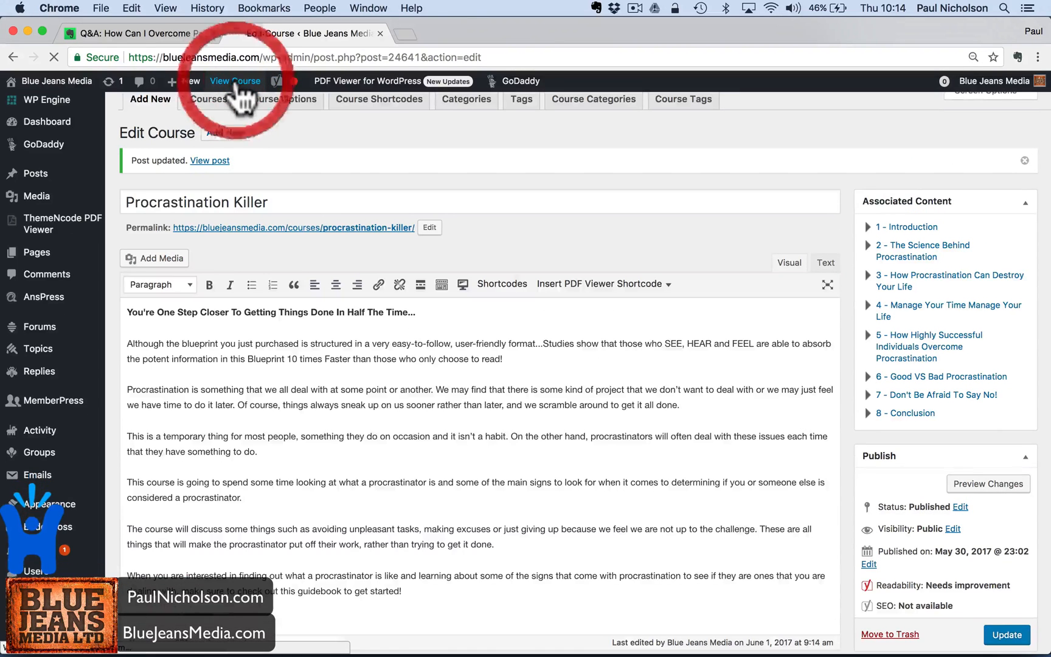
pyautogui.click(235, 80)
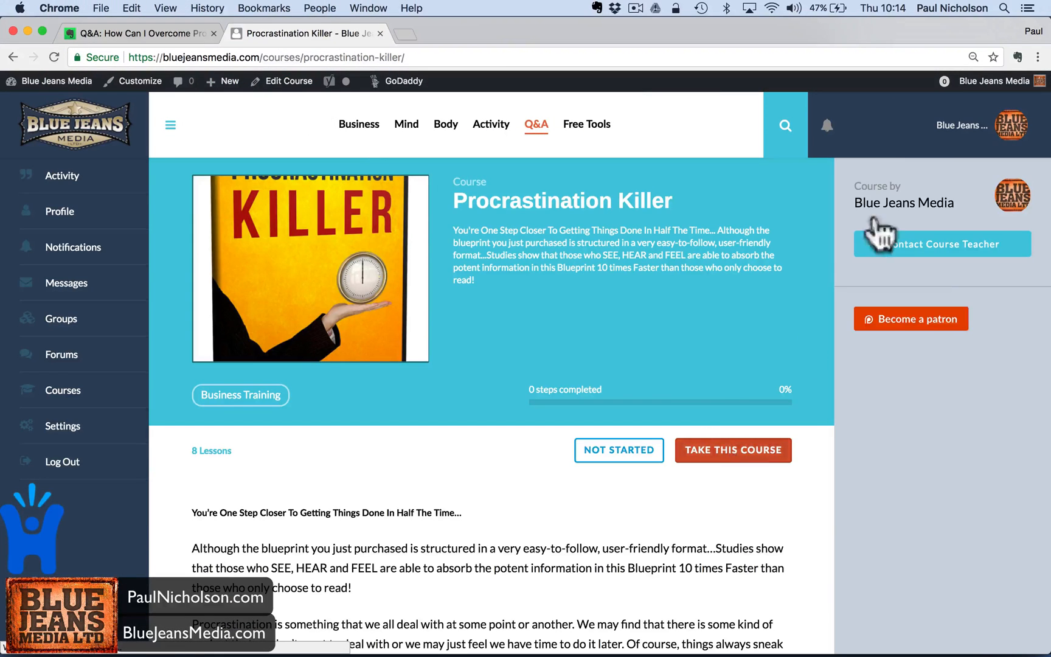
pyautogui.moveTo(797, 336)
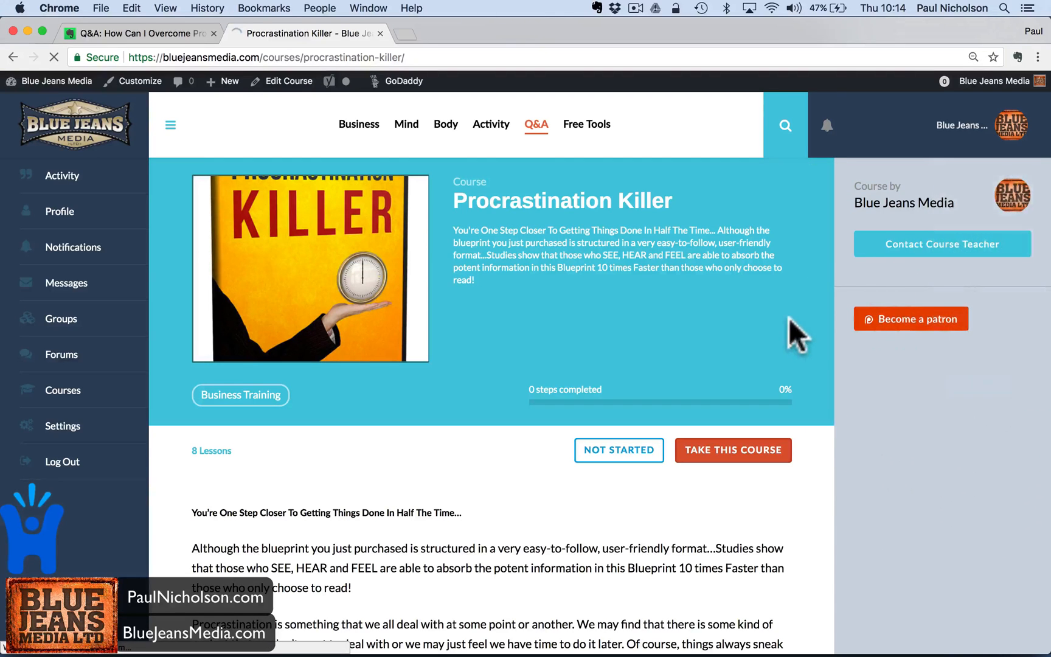
pyautogui.click(61, 461)
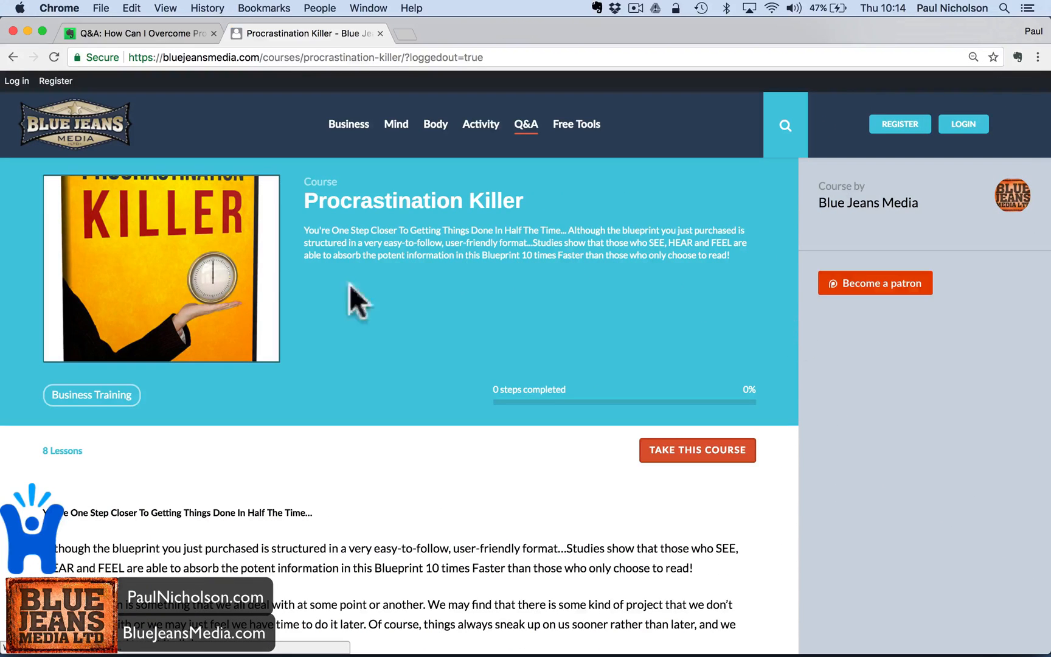
pyautogui.moveTo(269, 406)
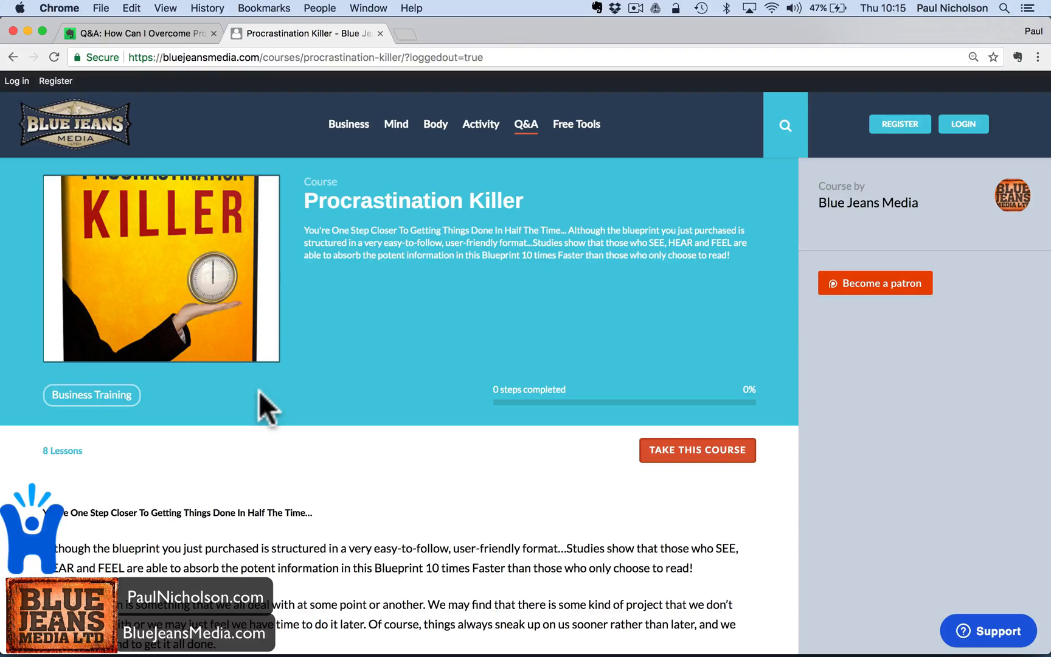
pyautogui.moveTo(1022, 107)
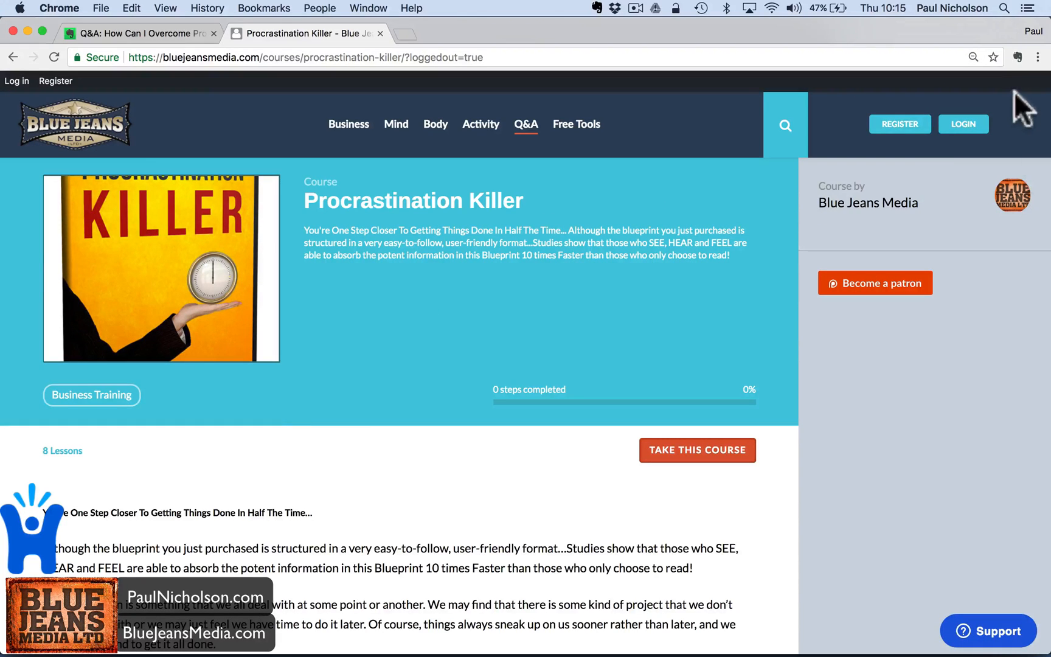
# Step: Clip the course page to Motivation Articles tagged Procrastination and Take Course, then head to the saved clip
pyautogui.click(1017, 57)
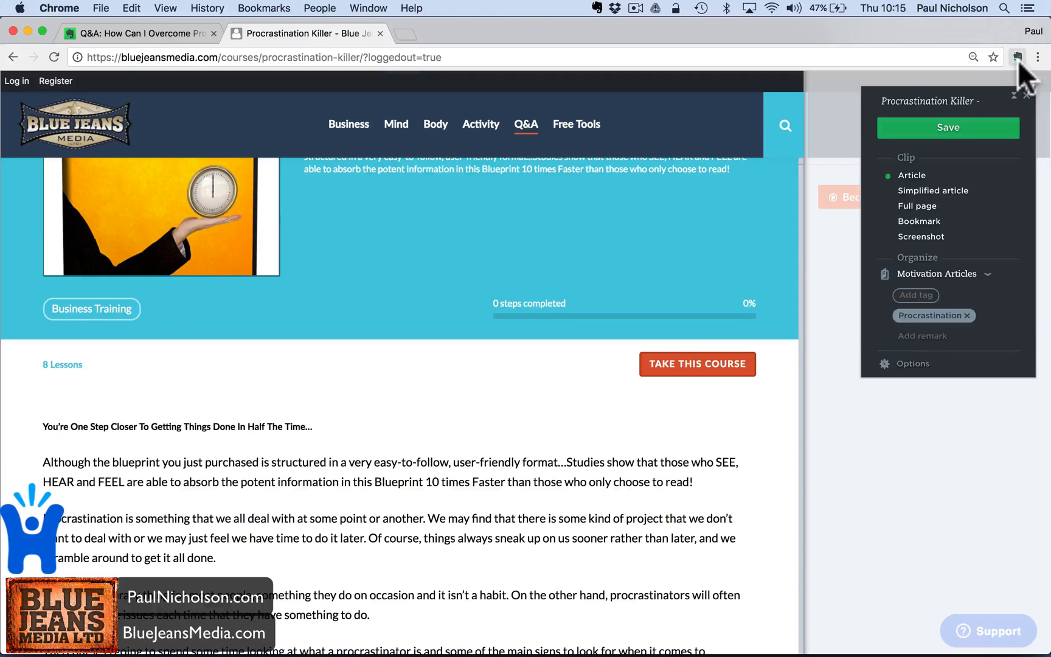
pyautogui.moveTo(955, 164)
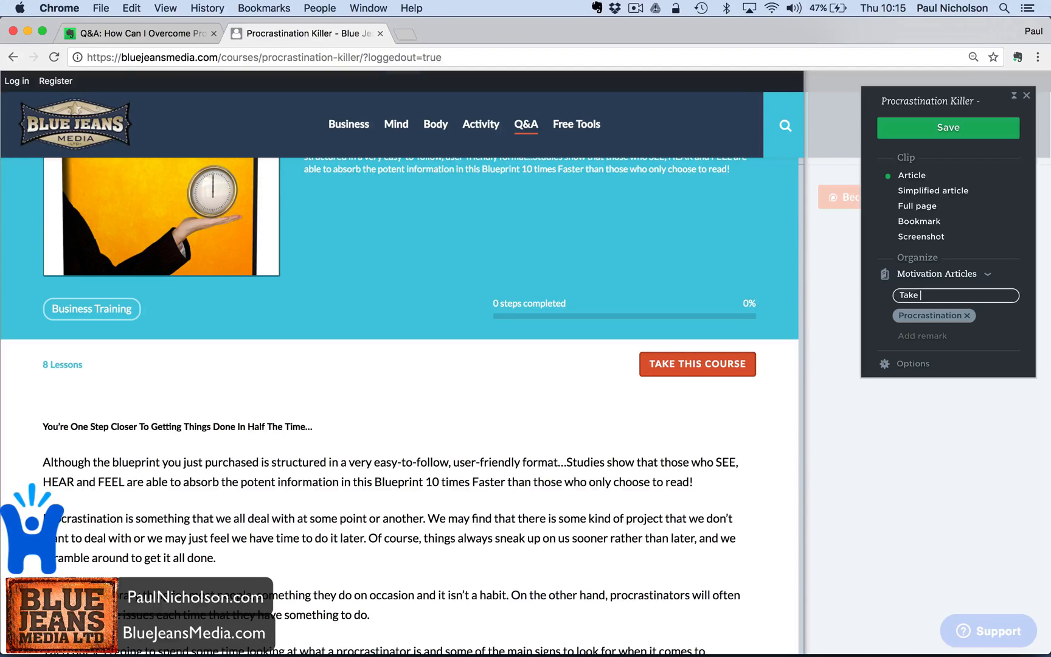
pyautogui.write('Course')
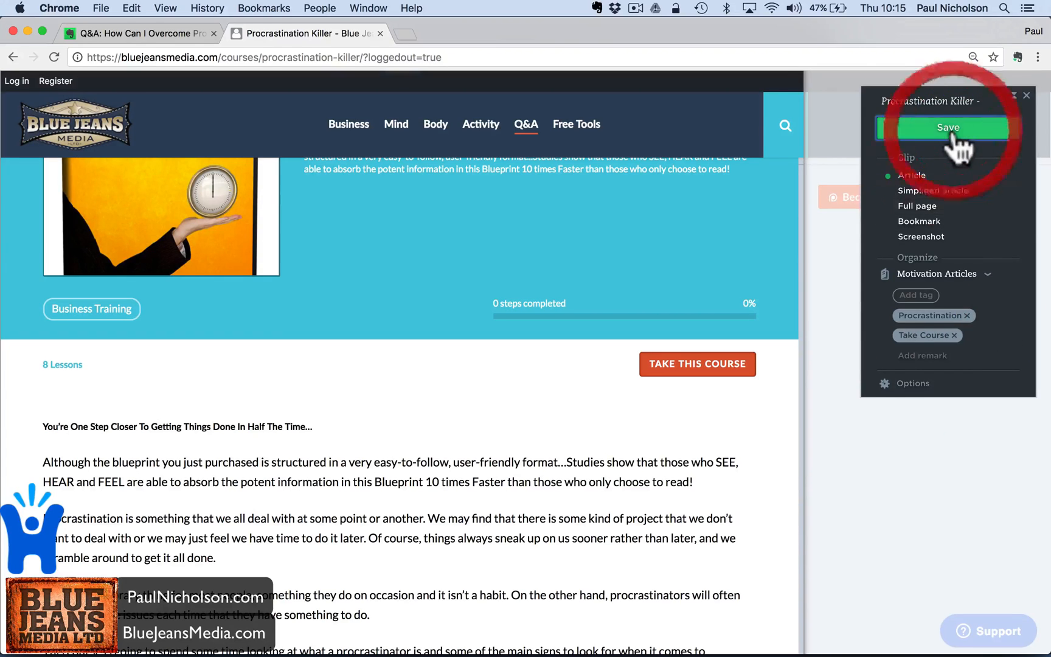
pyautogui.click(947, 127)
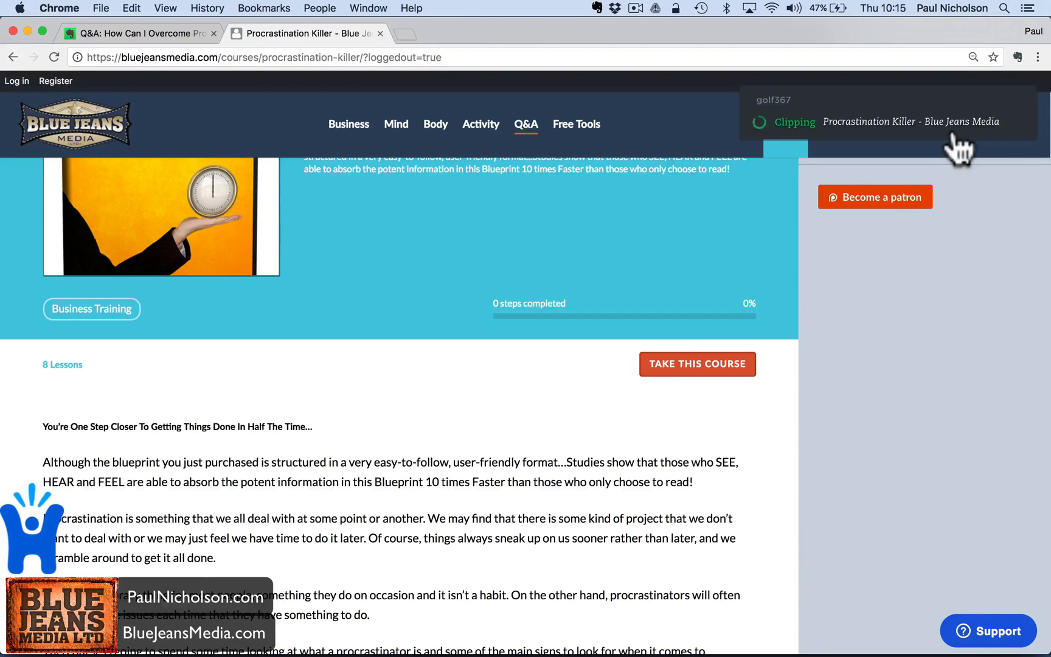
pyautogui.click(131, 32)
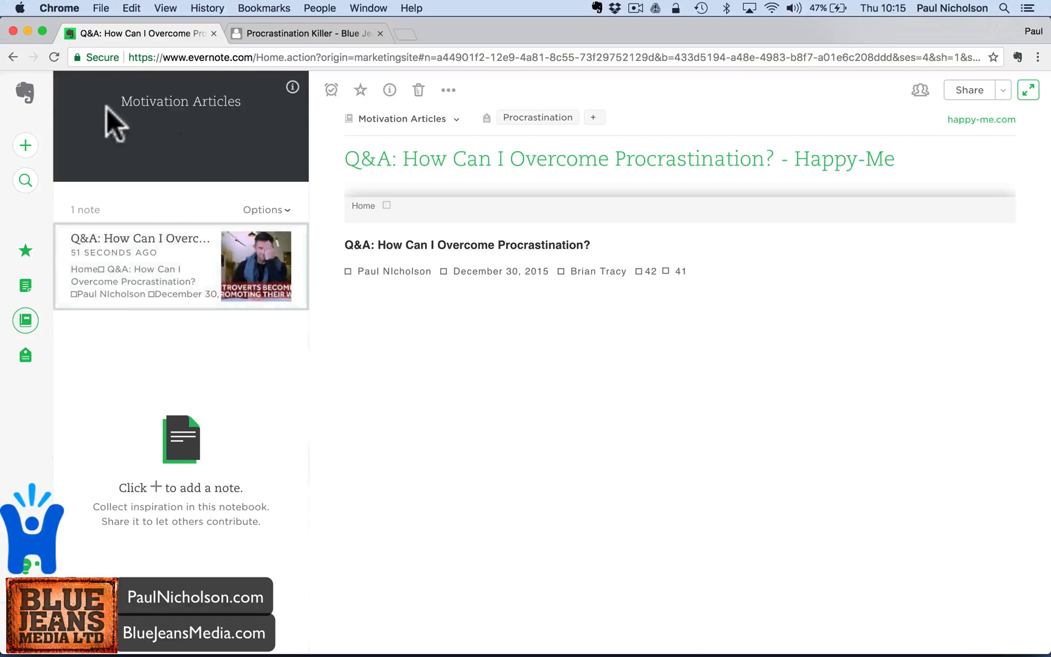
# Step: Back in Evernote Web, skip the email verification and load the clipped Procrastination Killer note
pyautogui.click(53, 57)
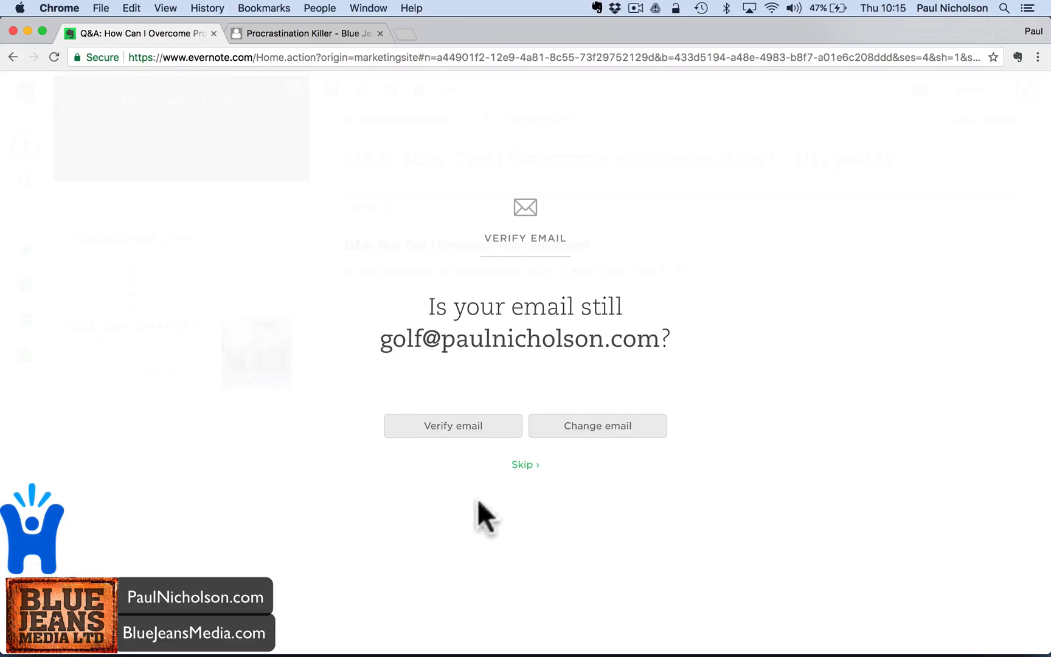
pyautogui.click(525, 464)
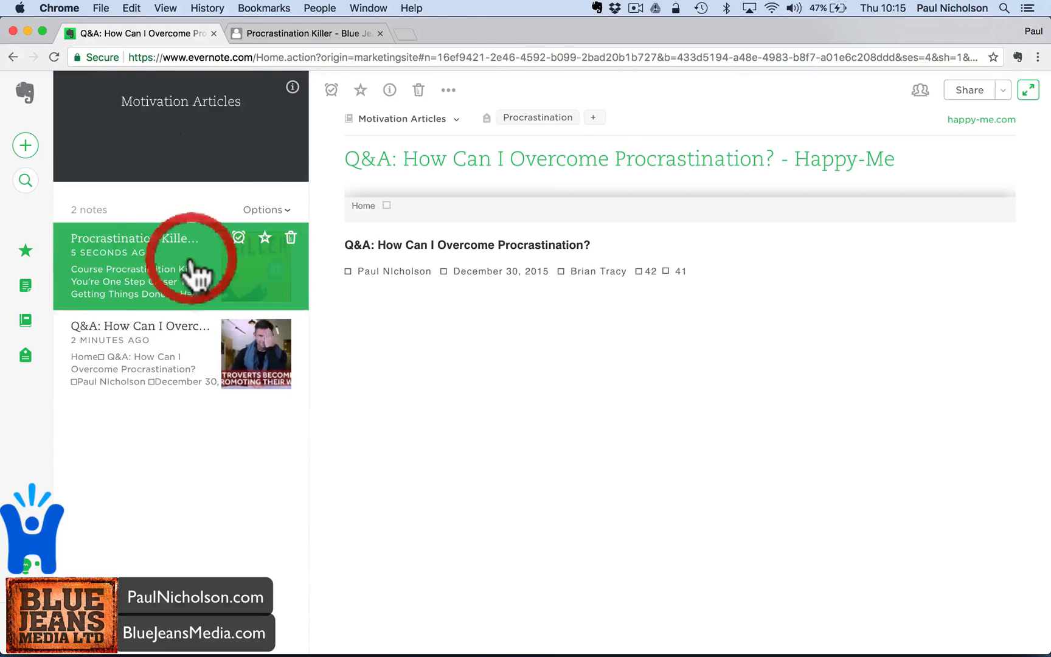
pyautogui.click(154, 264)
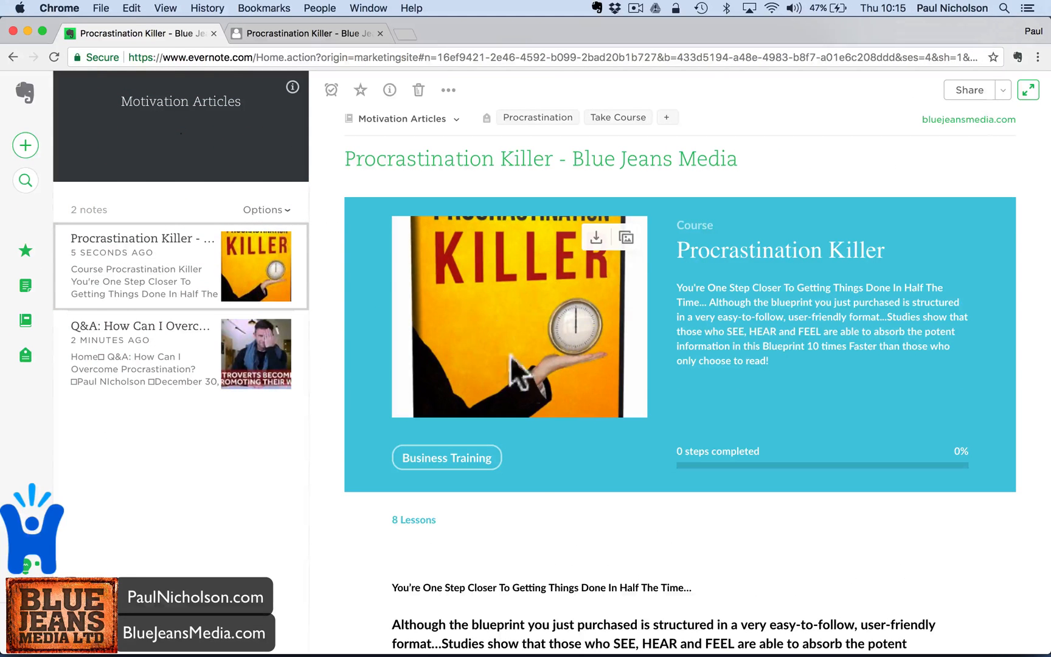
pyautogui.moveTo(617, 386)
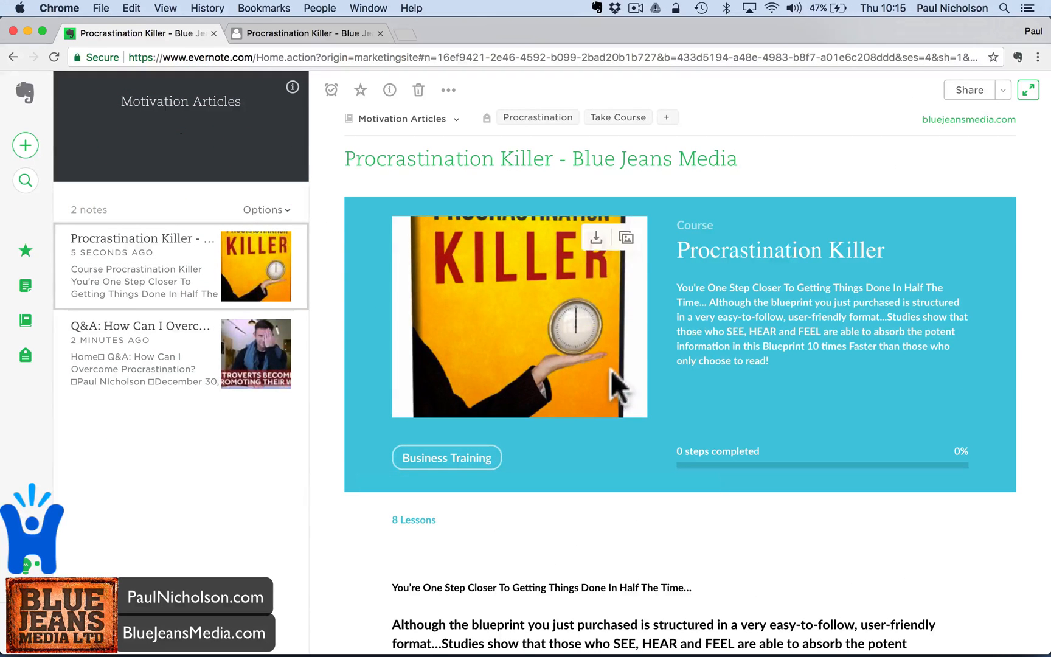
# Step: Scroll through the note's tags and lesson content to check the clip
pyautogui.scroll(-3)
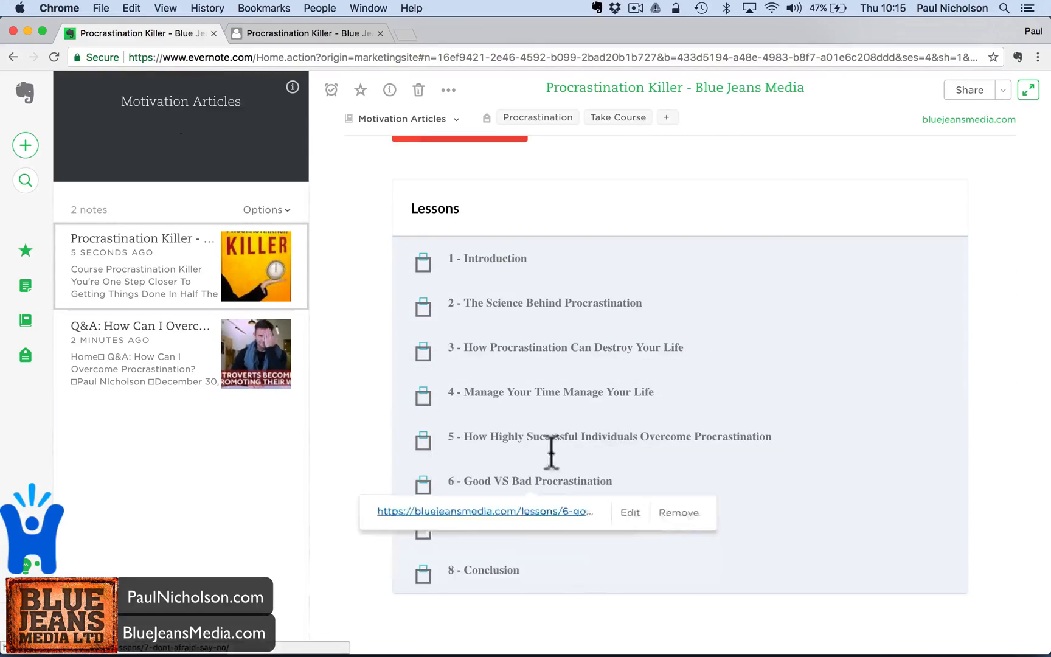
pyautogui.scroll(3)
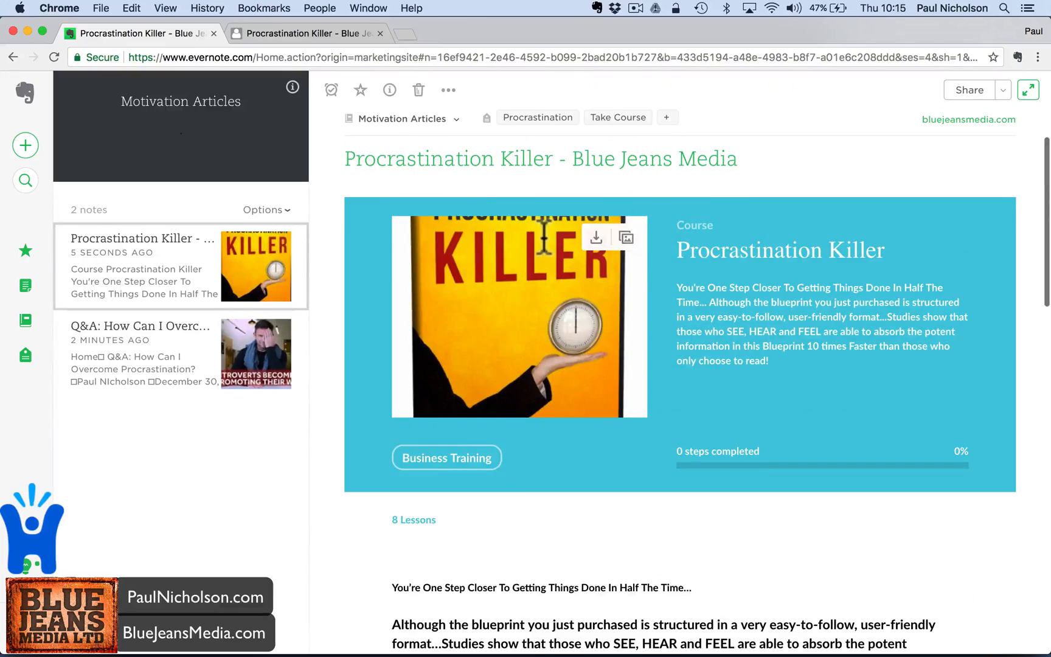
pyautogui.scroll(-3)
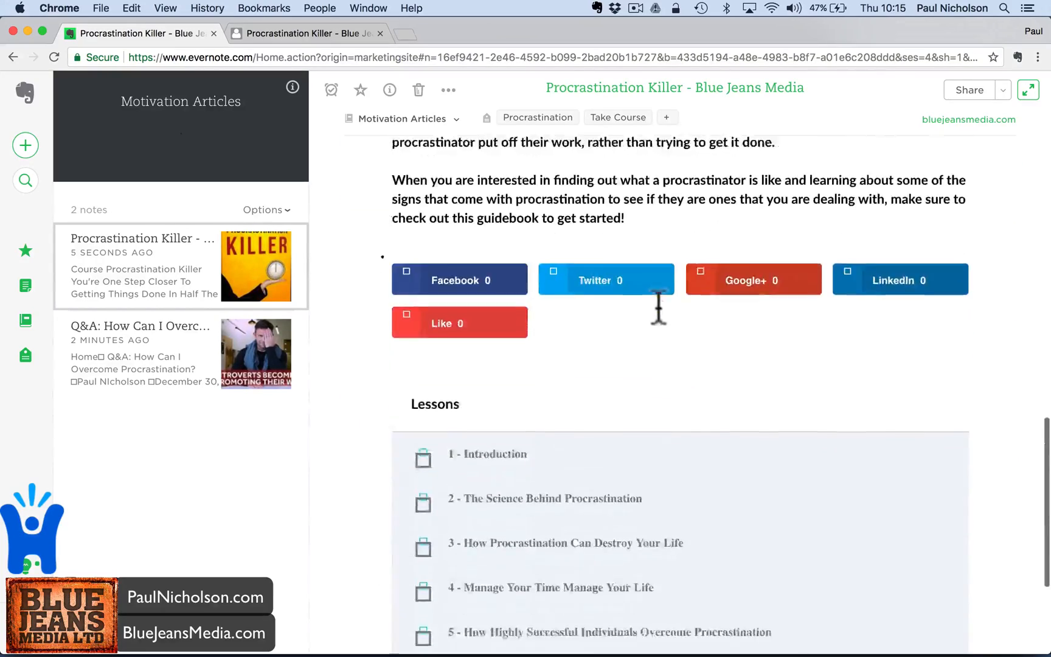
pyautogui.scroll(3)
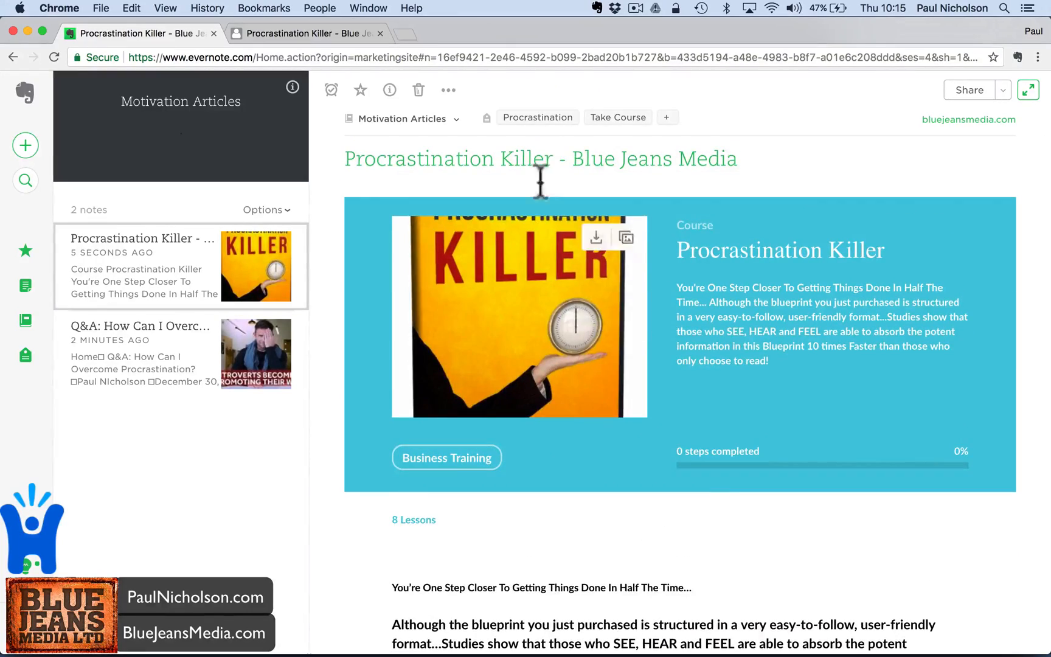
pyautogui.scroll(-3)
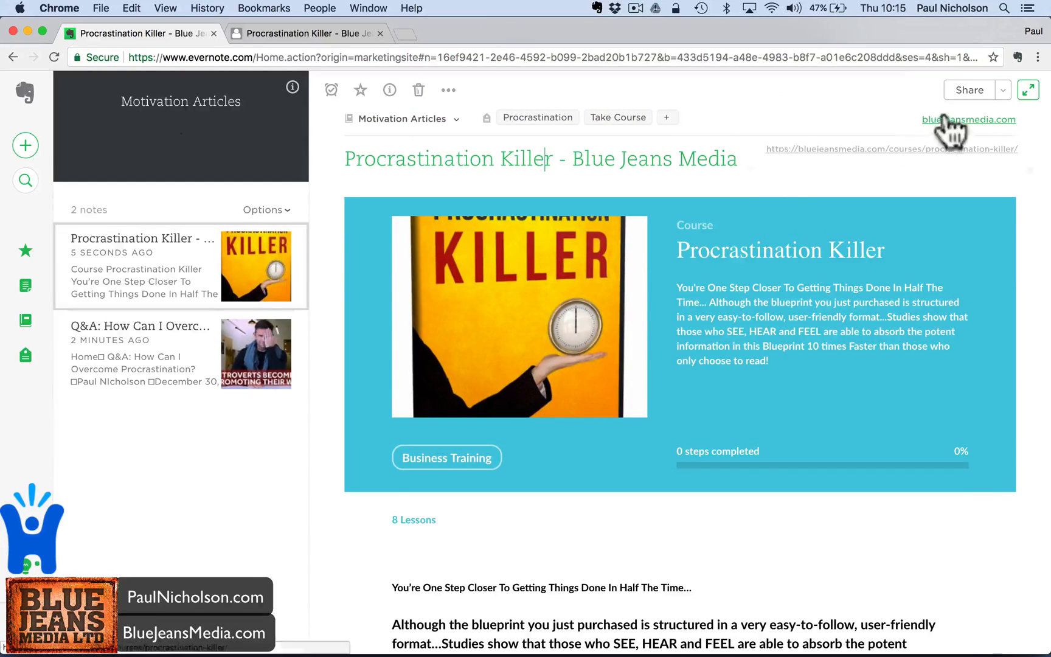
pyautogui.moveTo(969, 119)
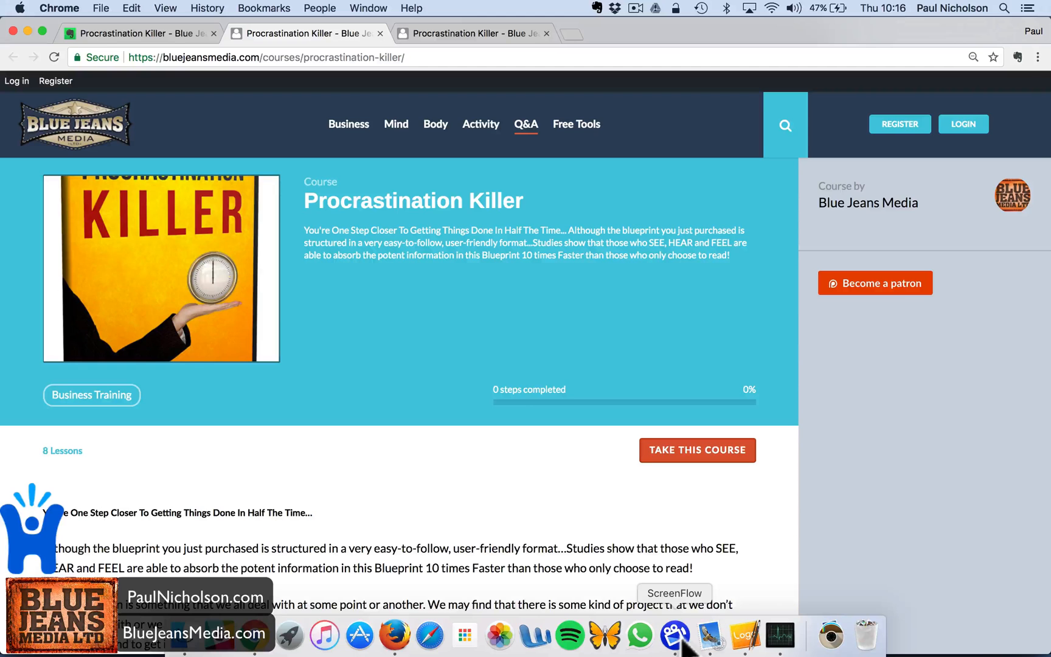
pyautogui.moveTo(348, 183)
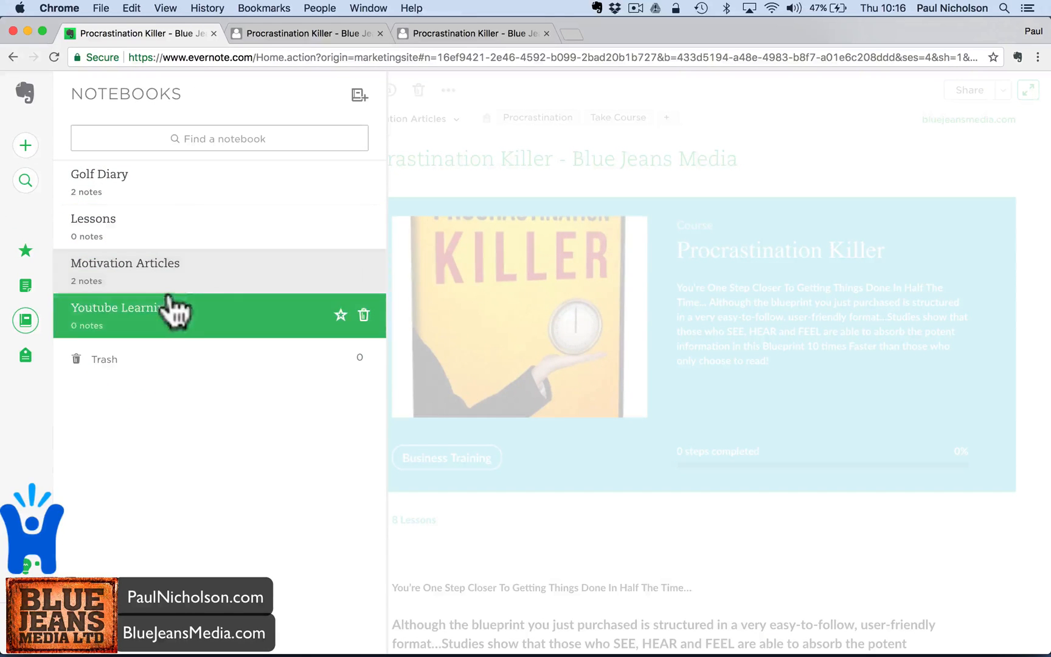
pyautogui.click(125, 263)
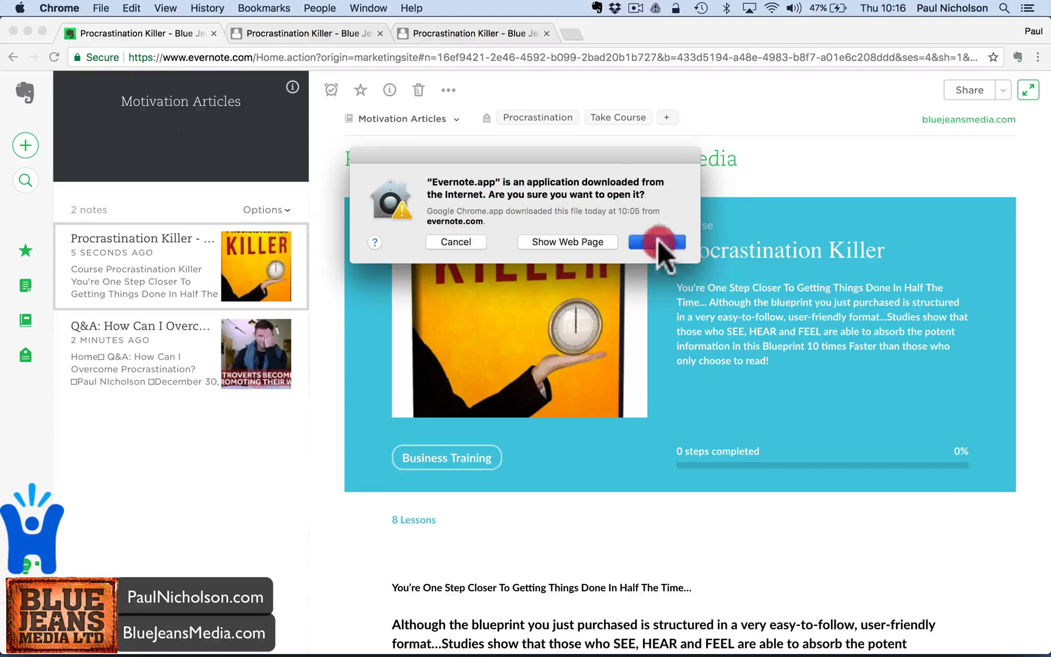
# Step: Launch the Evernote desktop app and start adding another account
pyautogui.click(657, 242)
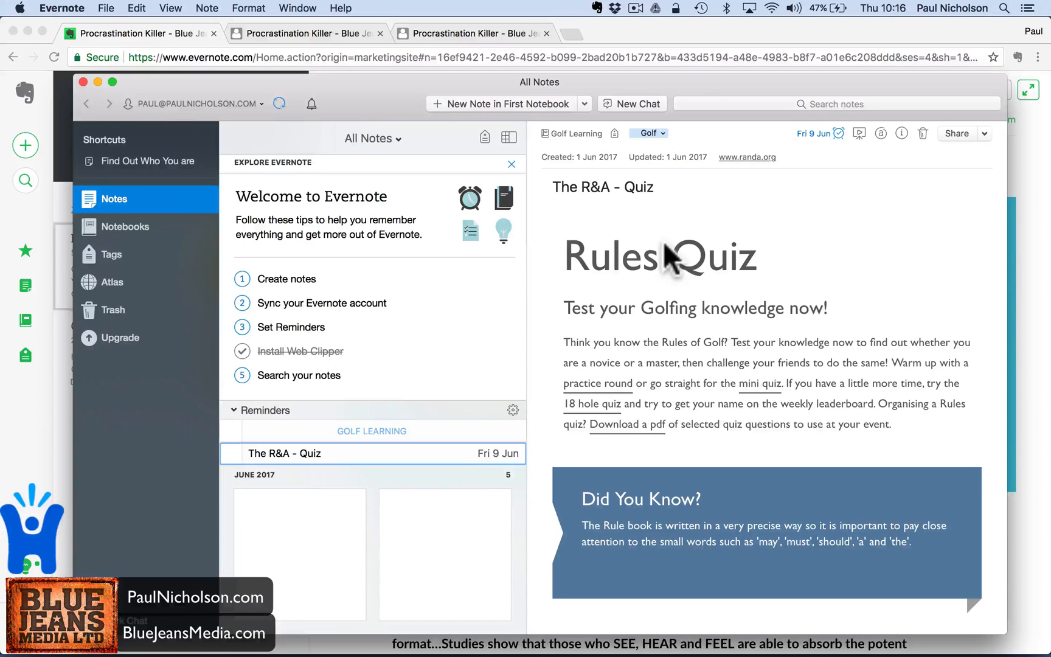
pyautogui.click(194, 103)
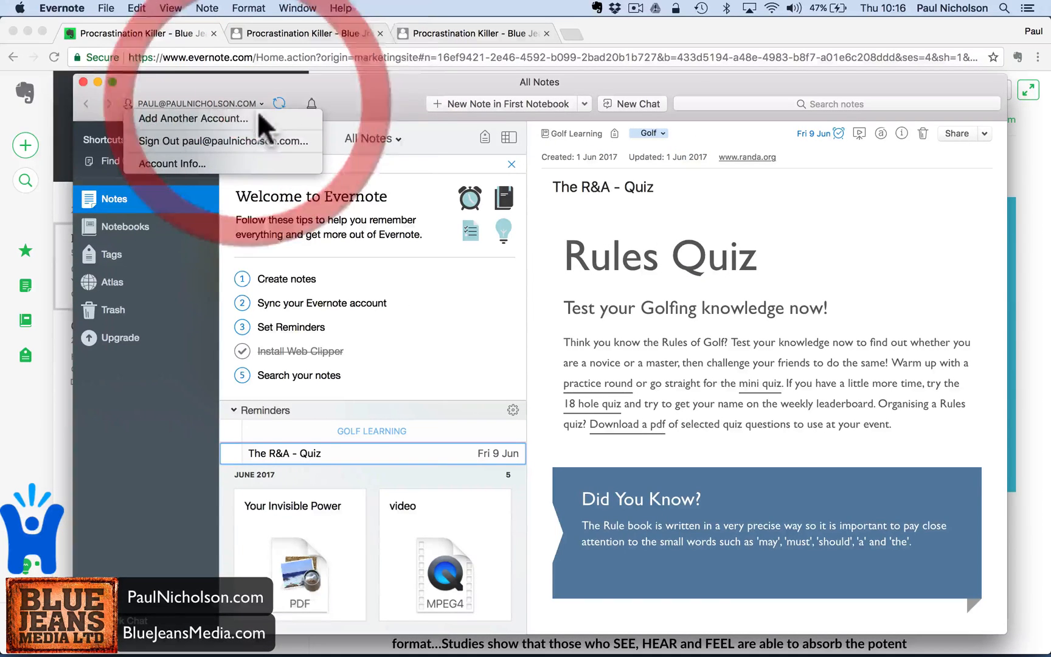
pyautogui.click(214, 141)
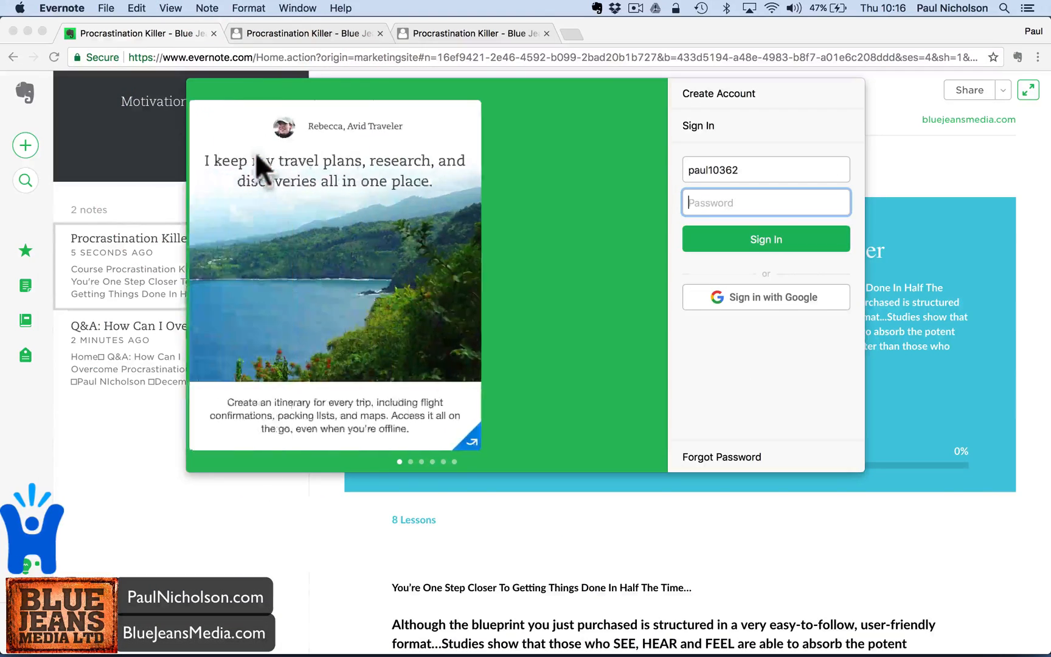
pyautogui.click(758, 169)
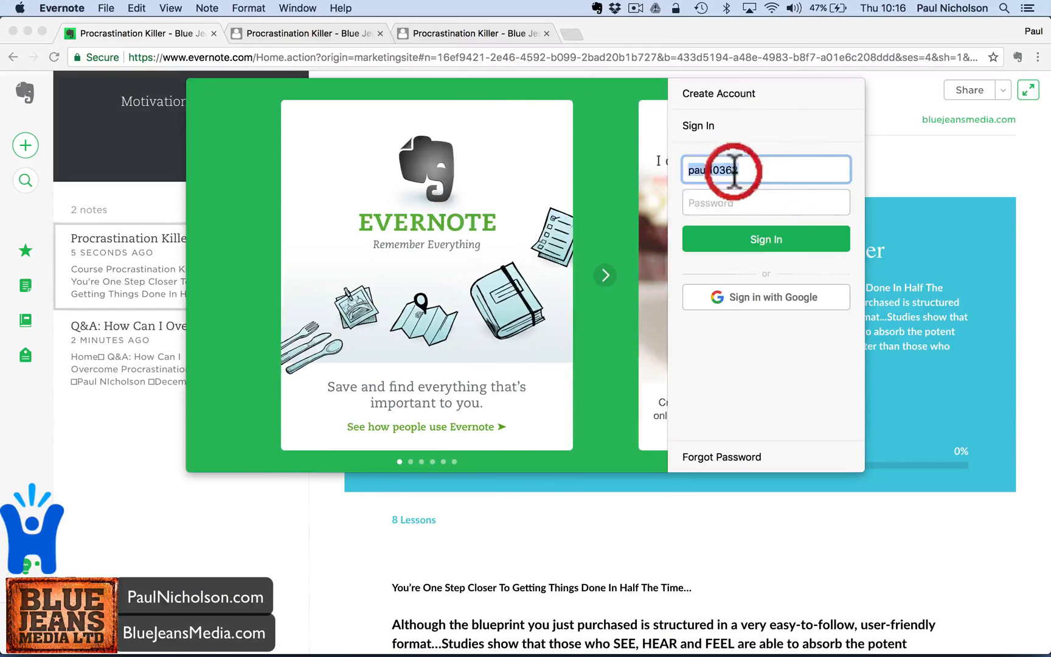
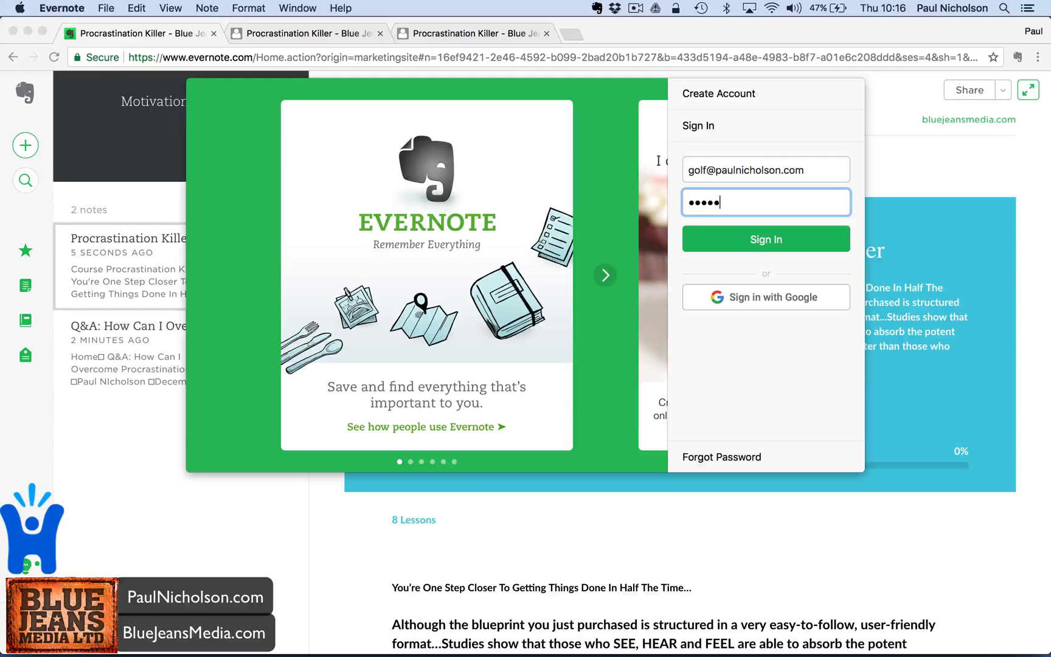
pyautogui.click(764, 238)
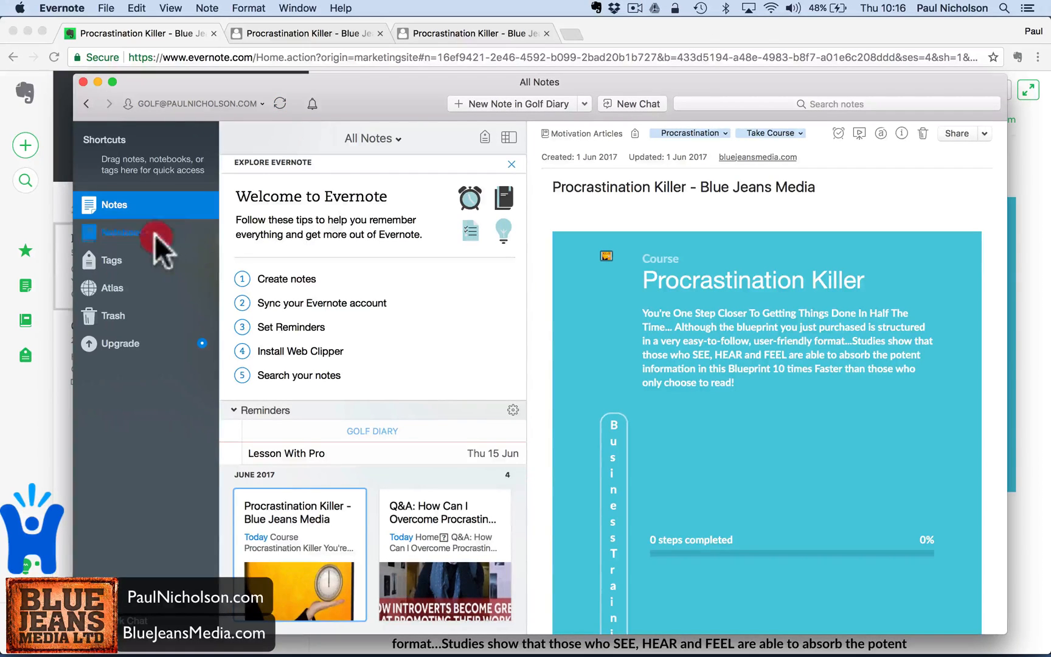
# Step: Sync the account, dismiss the sync and presentation tips, and show the notebooks overview with Golf Diary, Lessons, Motivation Articles and Youtube Learning
pyautogui.click(125, 232)
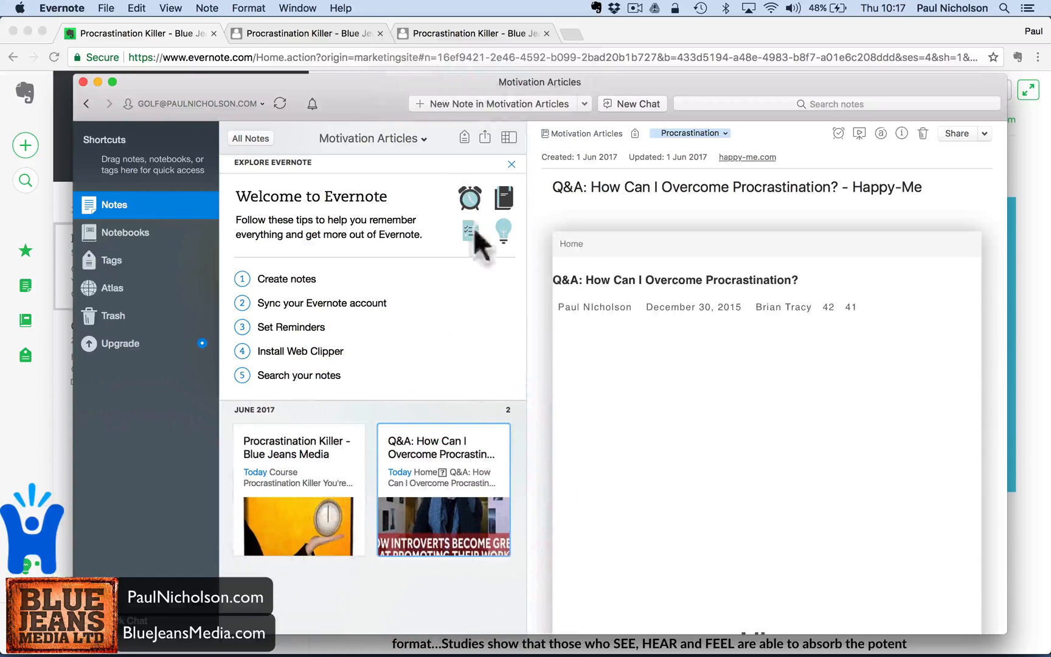
pyautogui.moveTo(441, 320)
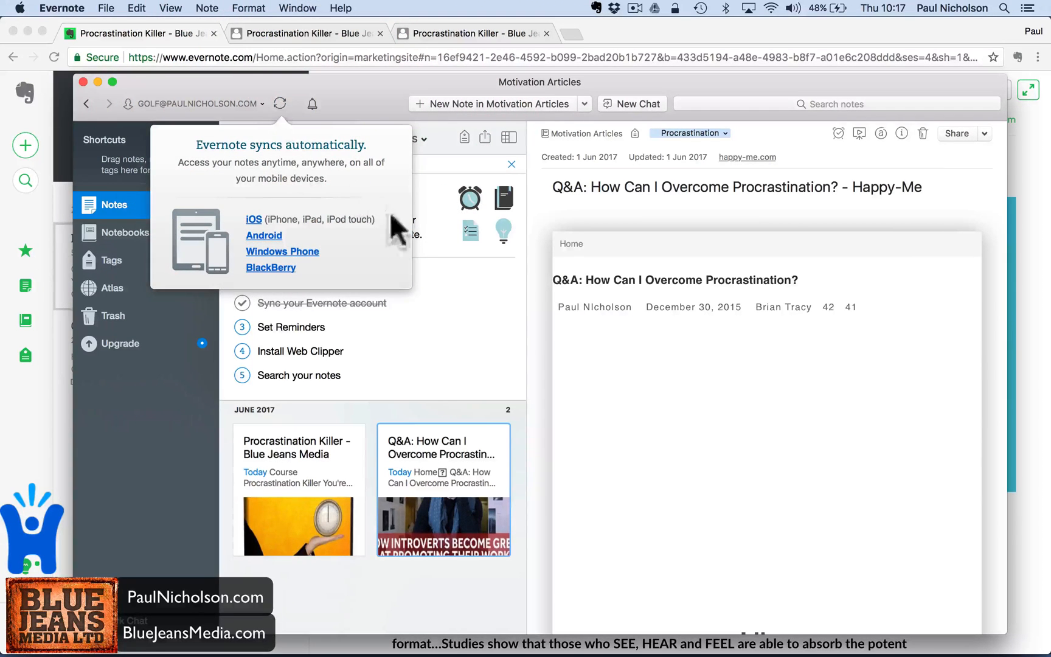
pyautogui.click(458, 329)
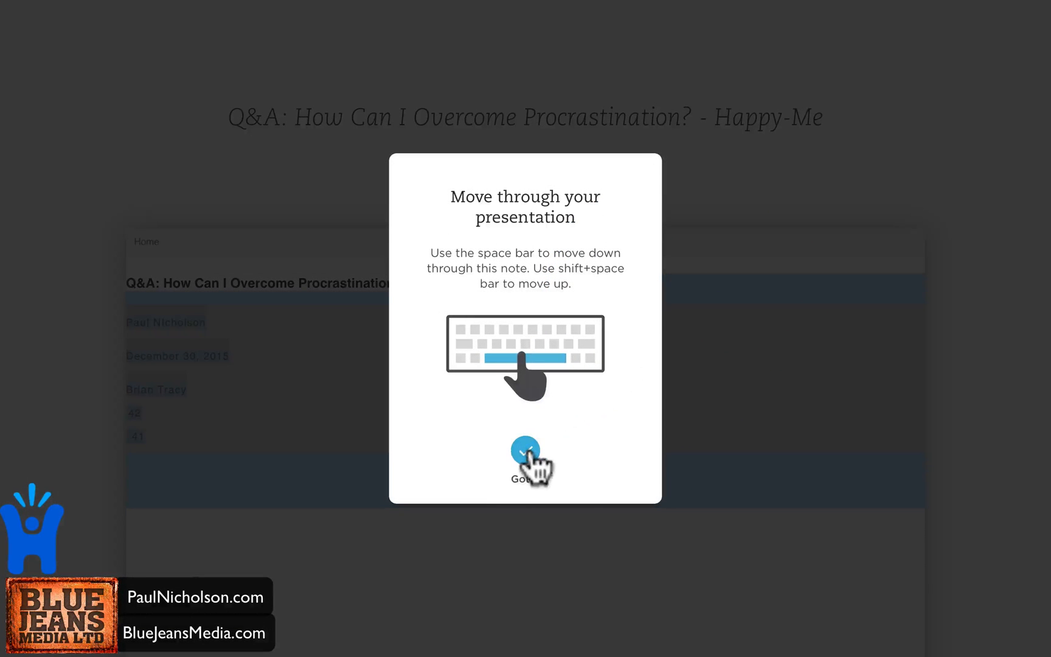
pyautogui.click(525, 458)
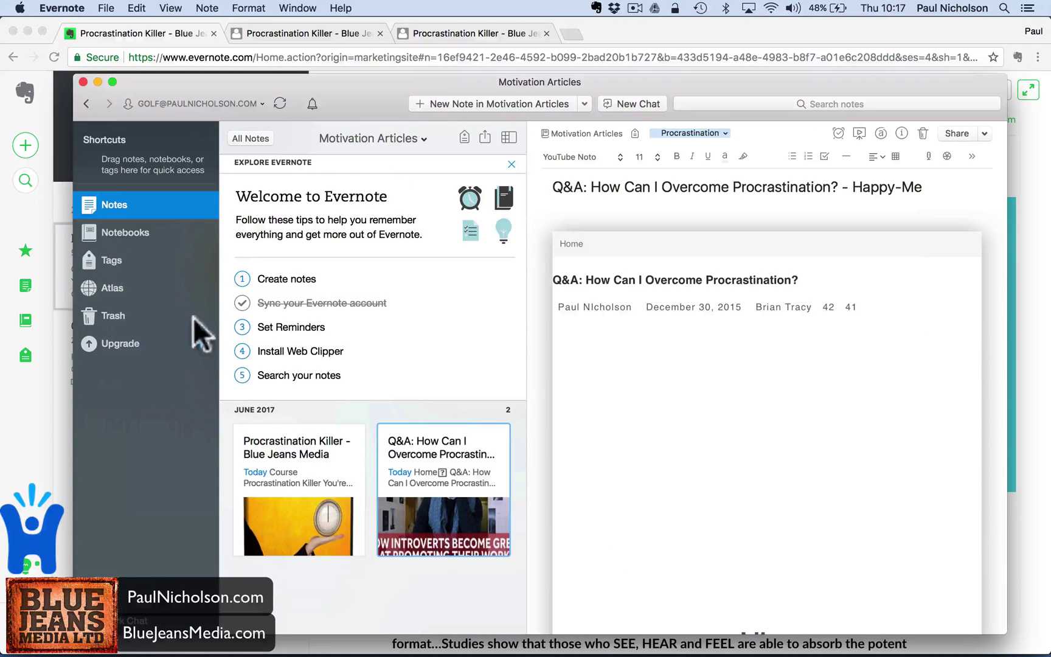
pyautogui.click(124, 233)
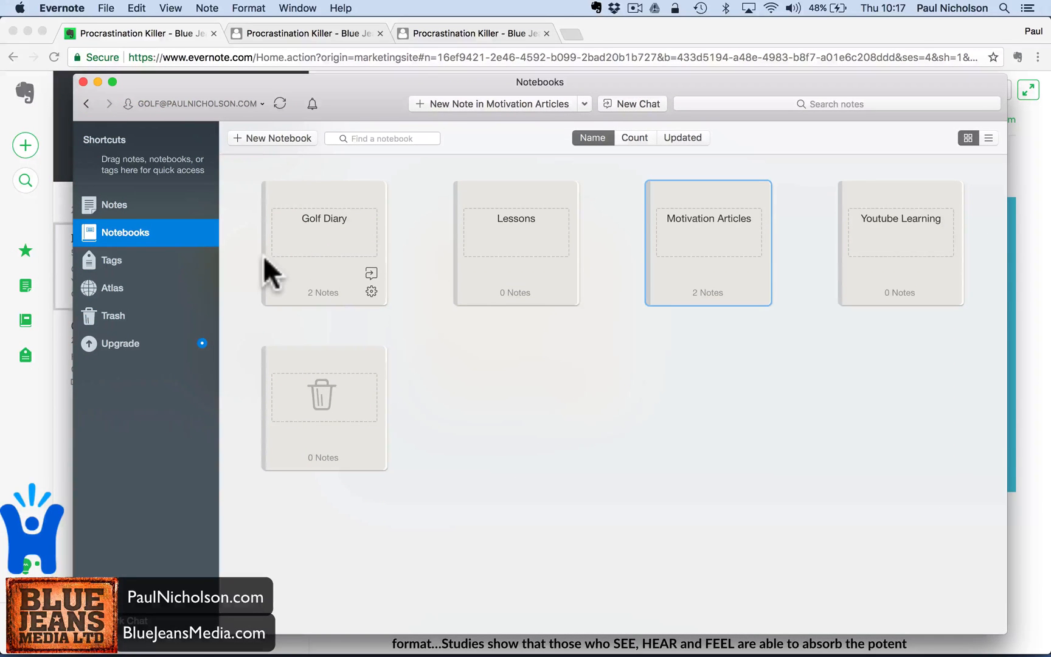
# Step: Create a new note in Motivation Articles titled 'Happy-Me Image' and move into its body
pyautogui.doubleClick(707, 221)
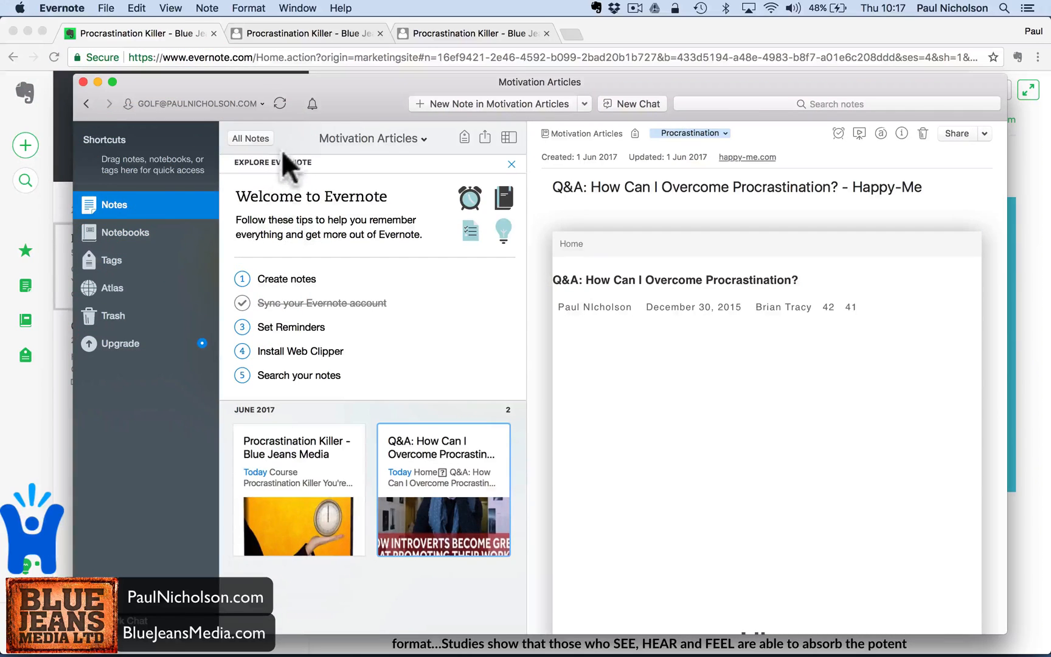
pyautogui.moveTo(275, 151)
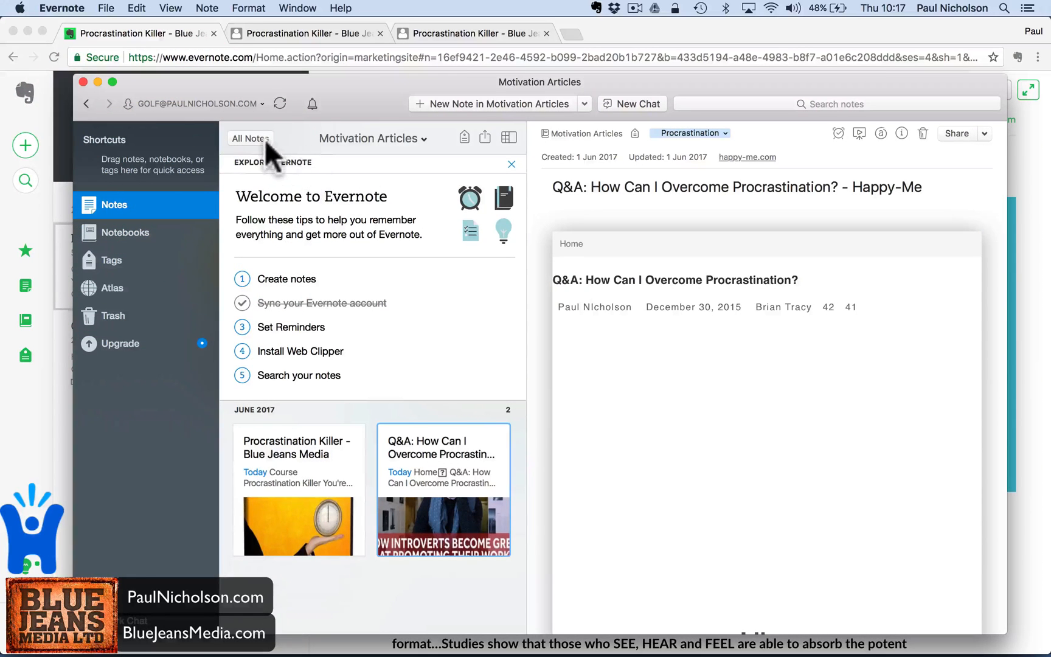
pyautogui.moveTo(419, 238)
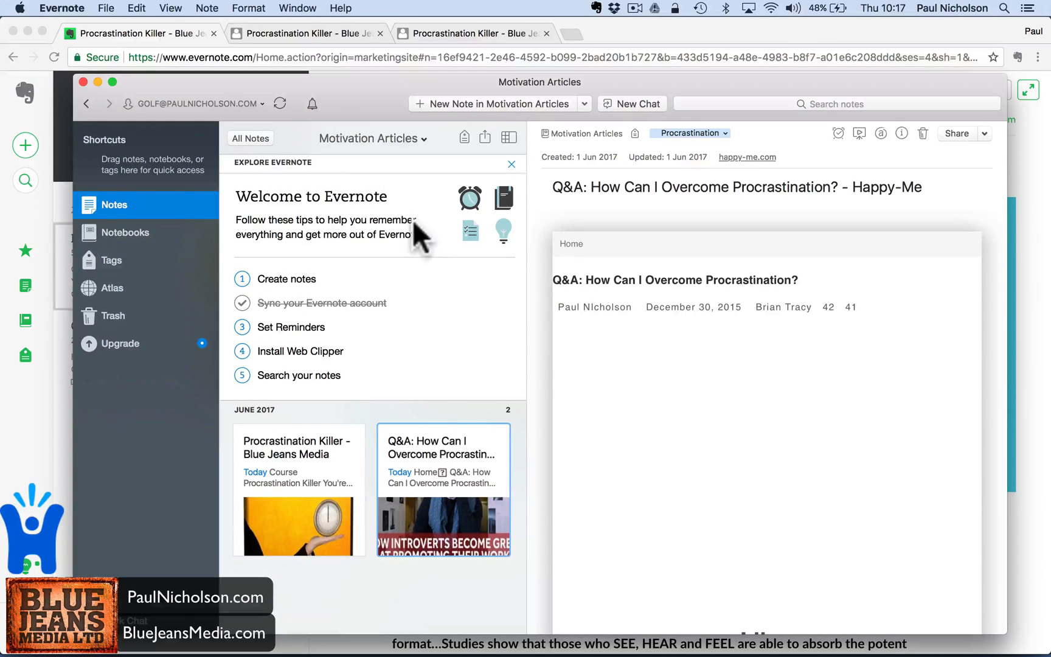
pyautogui.moveTo(507, 117)
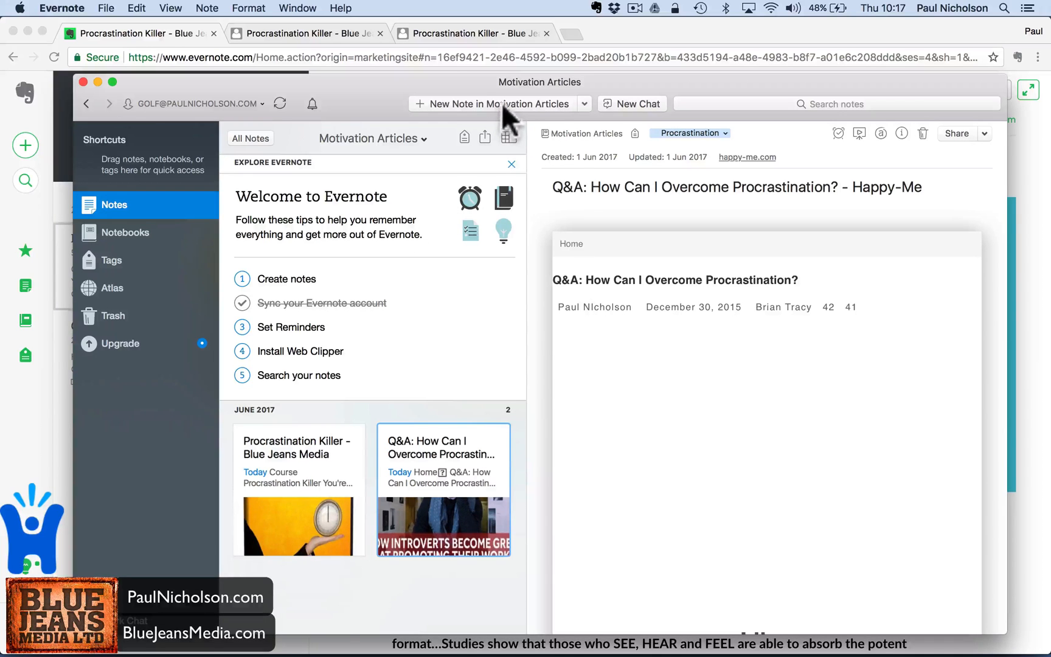
pyautogui.click(499, 104)
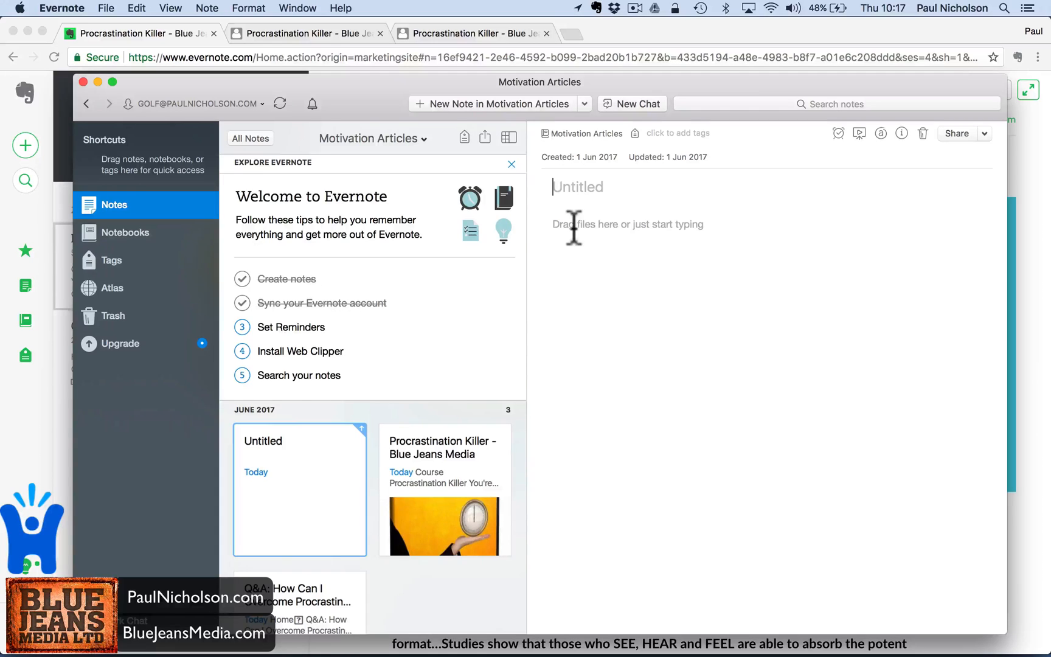
pyautogui.write('Happy')
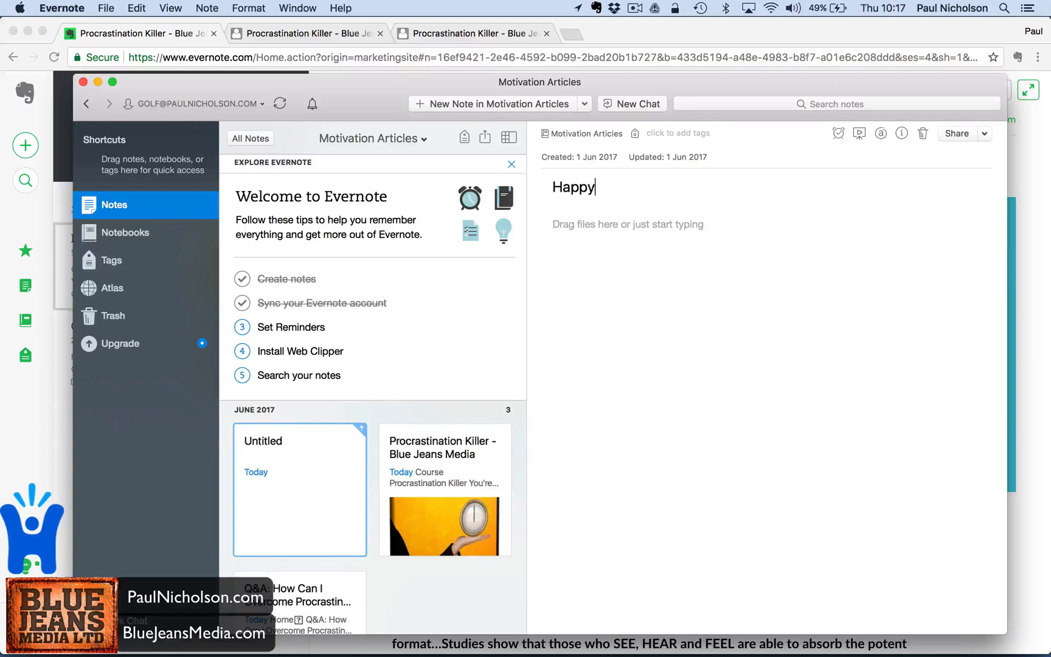
pyautogui.write('-Me Image')
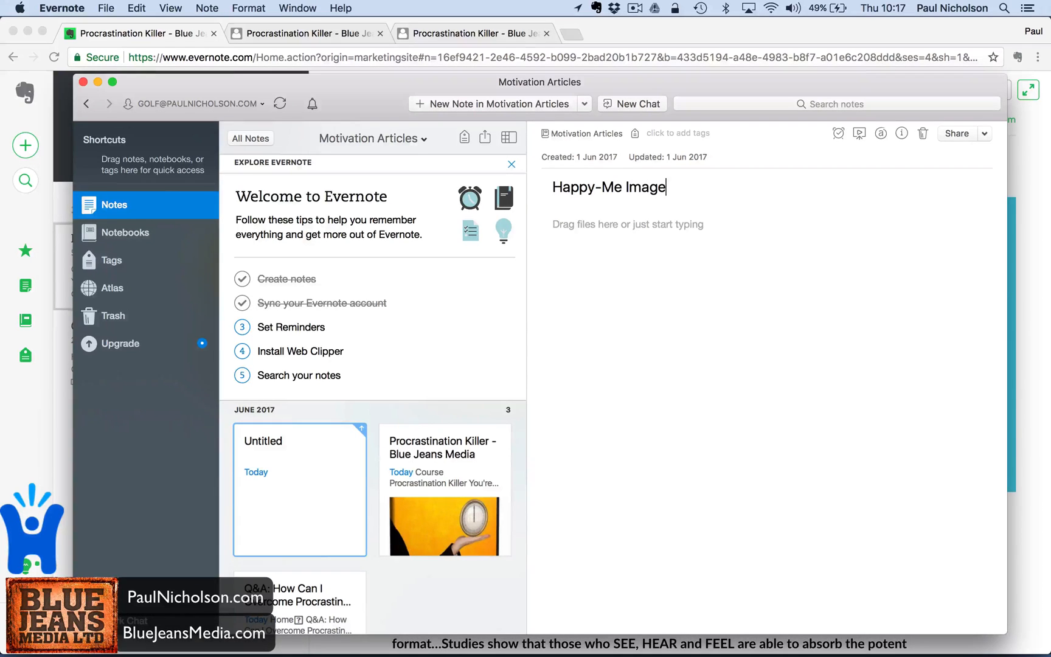
pyautogui.click(669, 232)
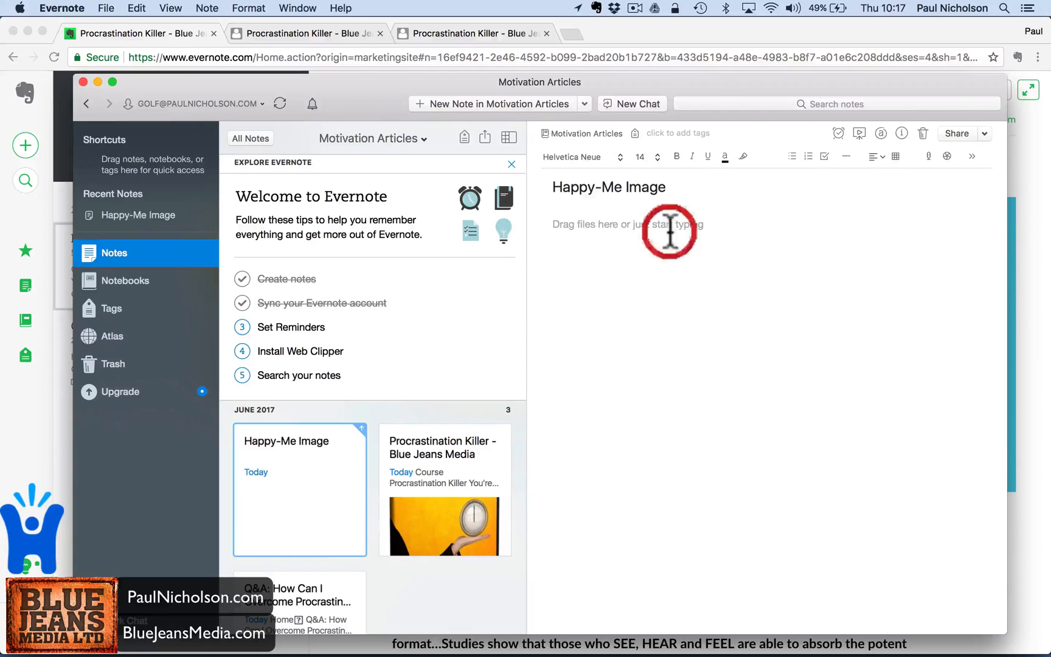
pyautogui.rightClick(657, 232)
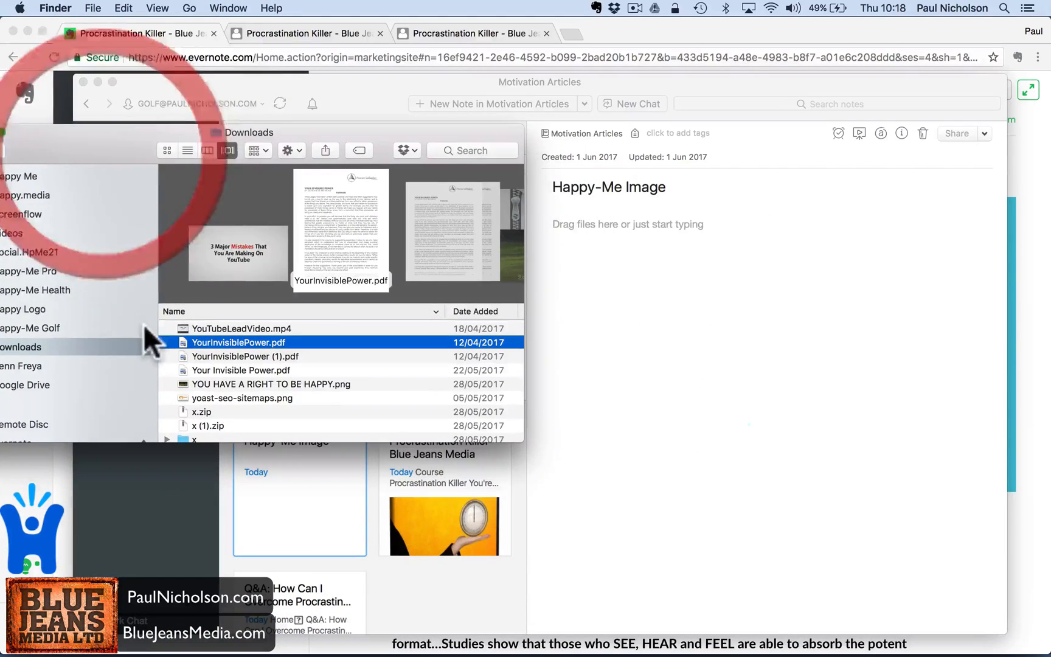
# Step: In Finder, go to the Happy Logo folder to drag Find Out Who You Are.jpg into the note
pyautogui.click(22, 309)
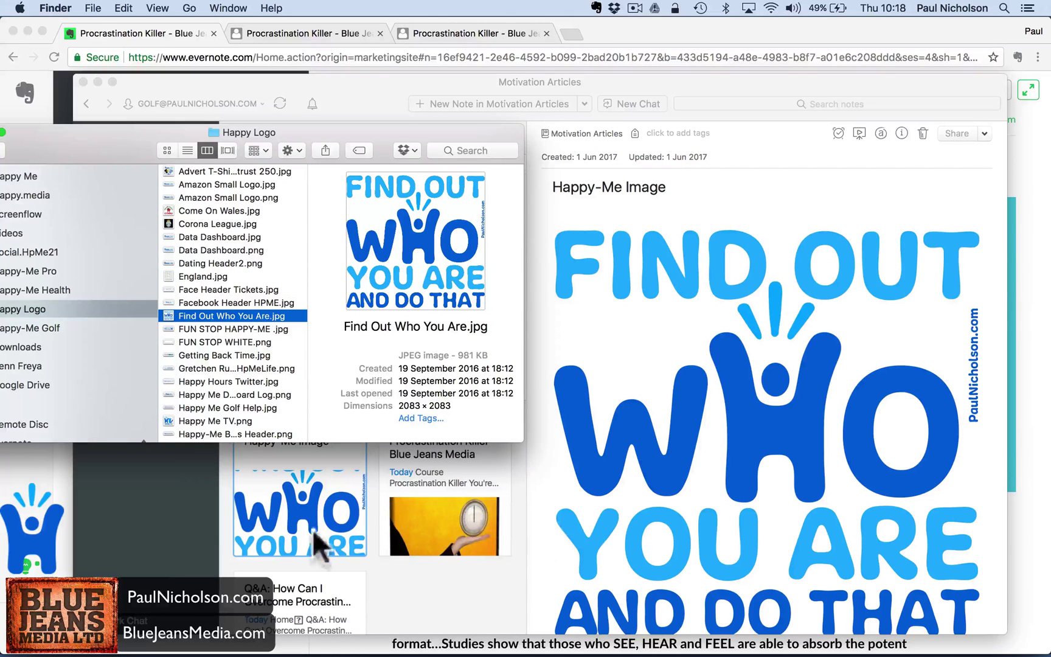
pyautogui.moveTo(584, 245)
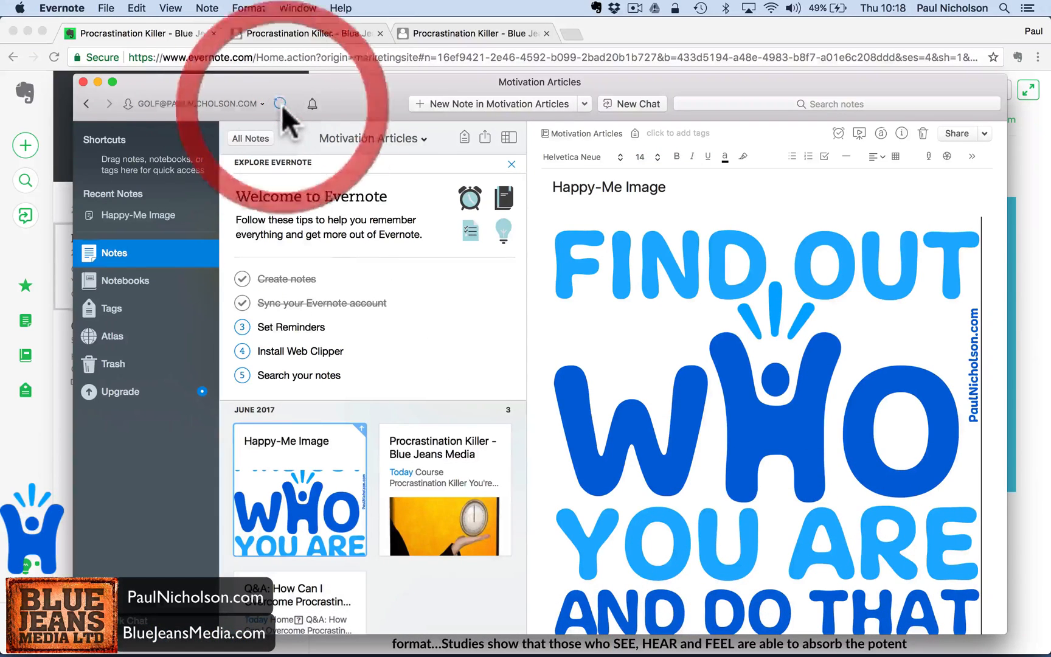
pyautogui.moveTo(138, 393)
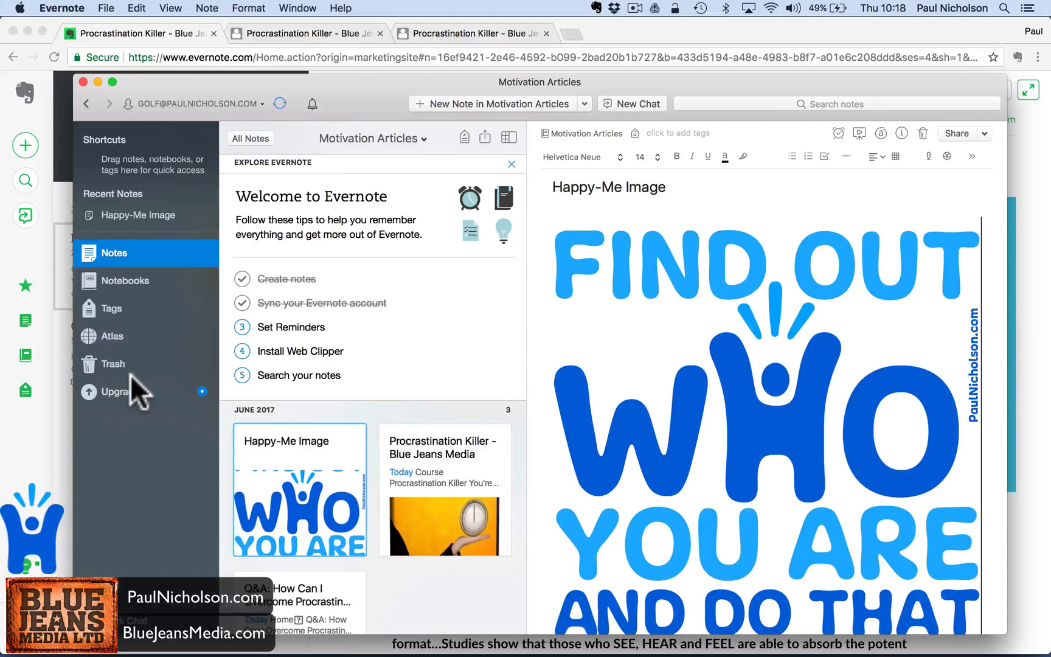
pyautogui.moveTo(73, 488)
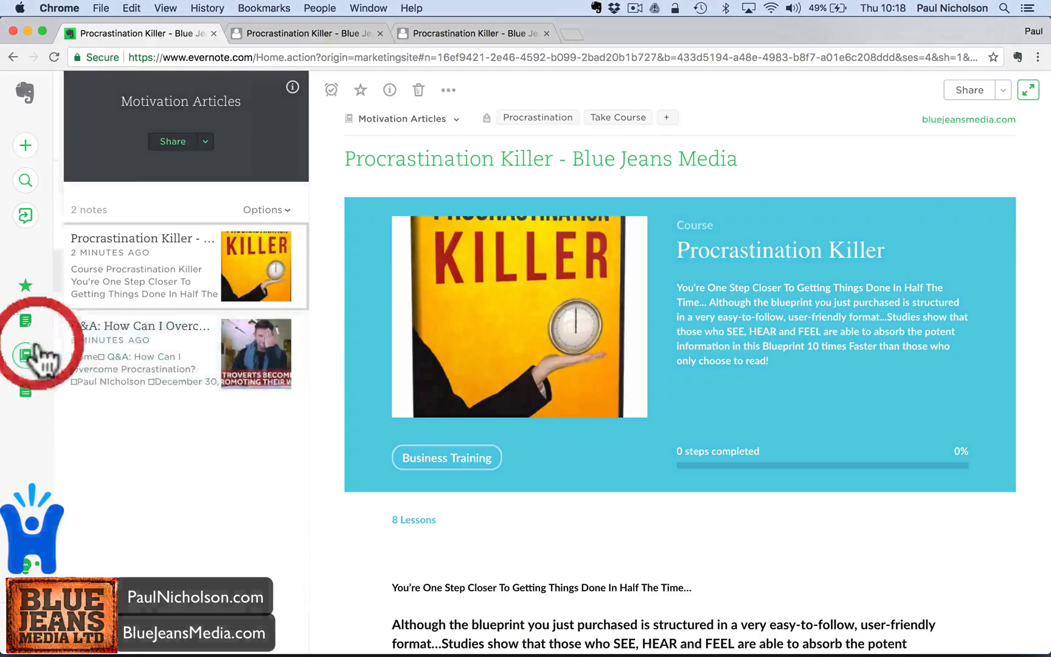
# Step: Reload Motivation Articles in Evernote Web and view the synced Happy-Me Image note with its picture
pyautogui.click(161, 282)
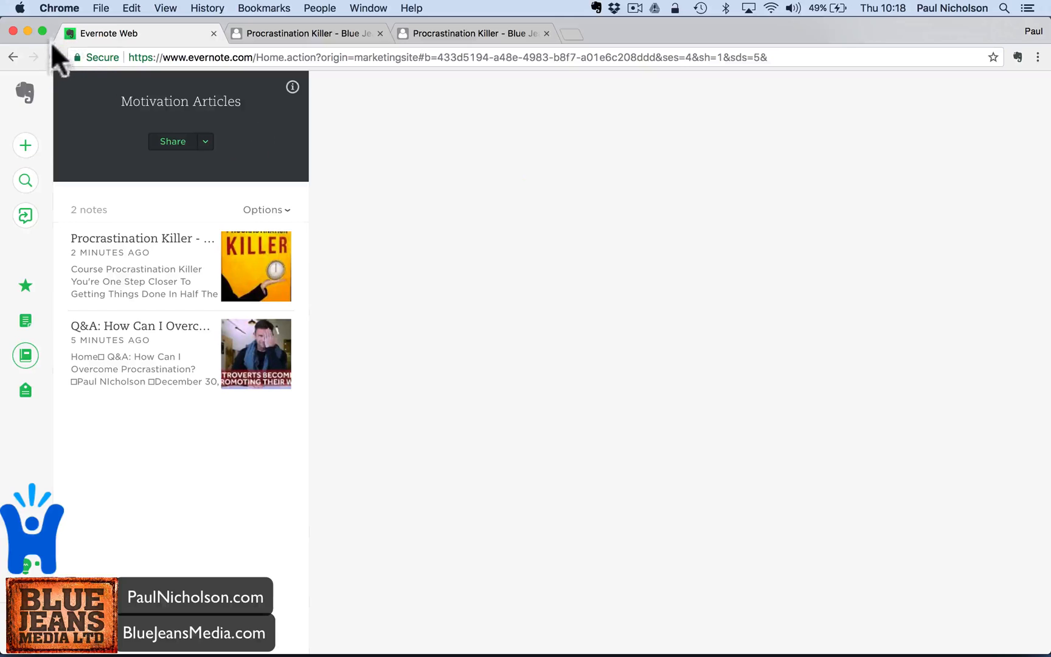
pyautogui.click(55, 57)
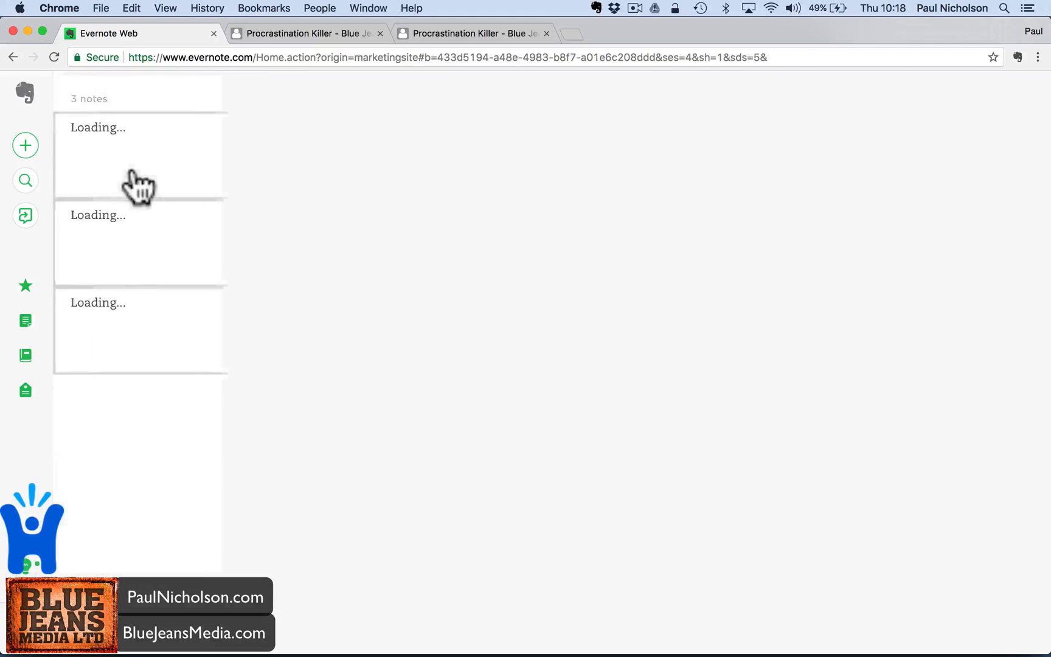
pyautogui.click(134, 153)
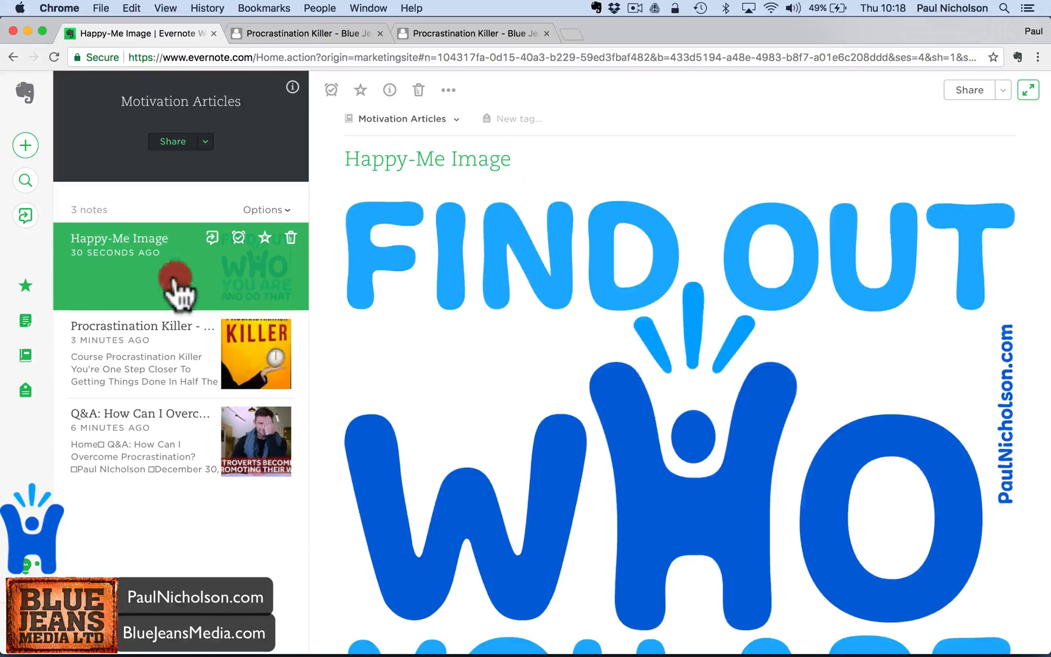
pyautogui.scroll(-3)
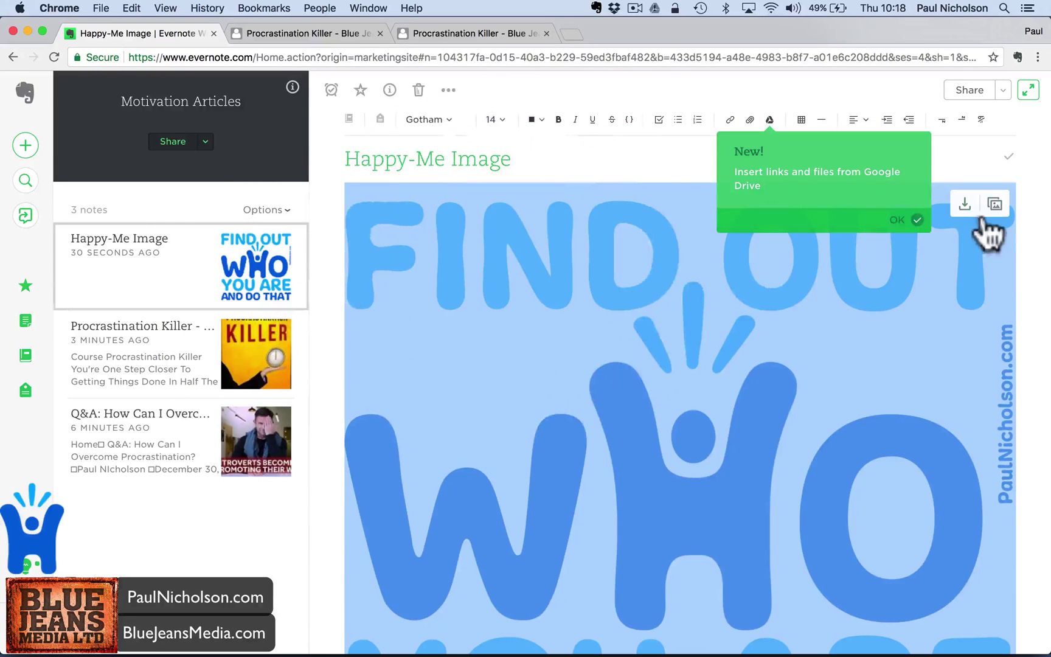
pyautogui.moveTo(882, 356)
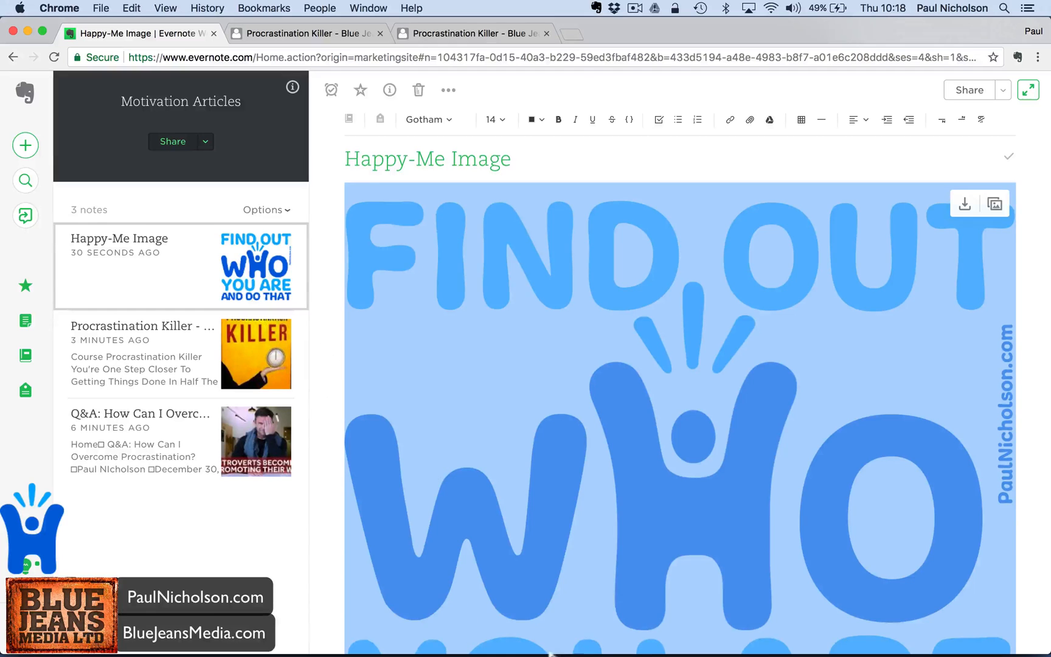
pyautogui.moveTo(797, 633)
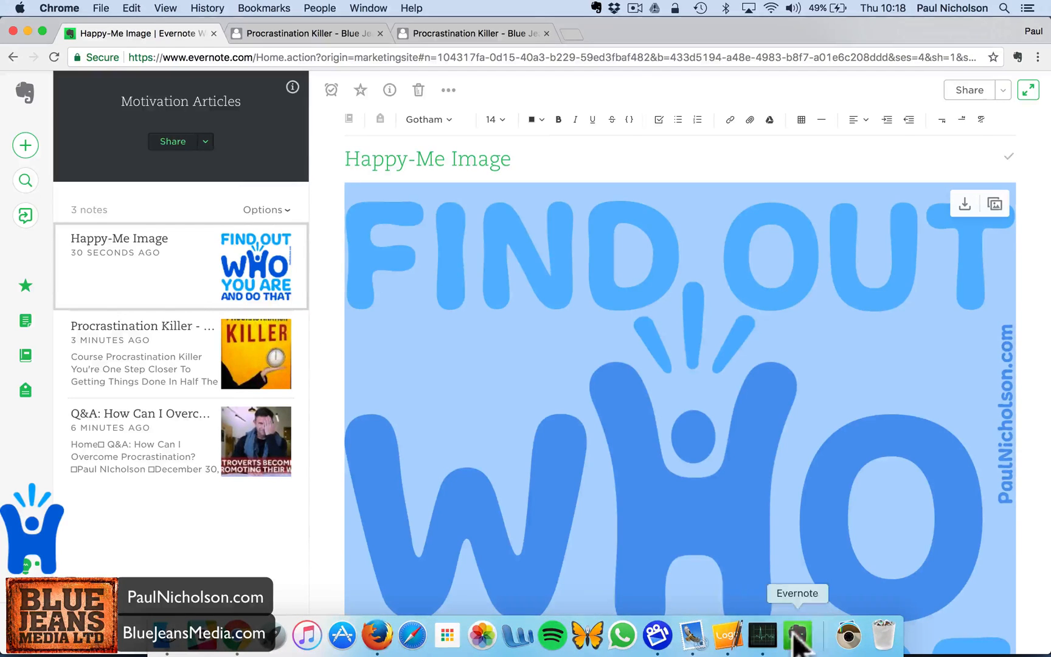
# Step: Return to the Evernote desktop app and view the notebooks overview via the Tags list
pyautogui.click(797, 633)
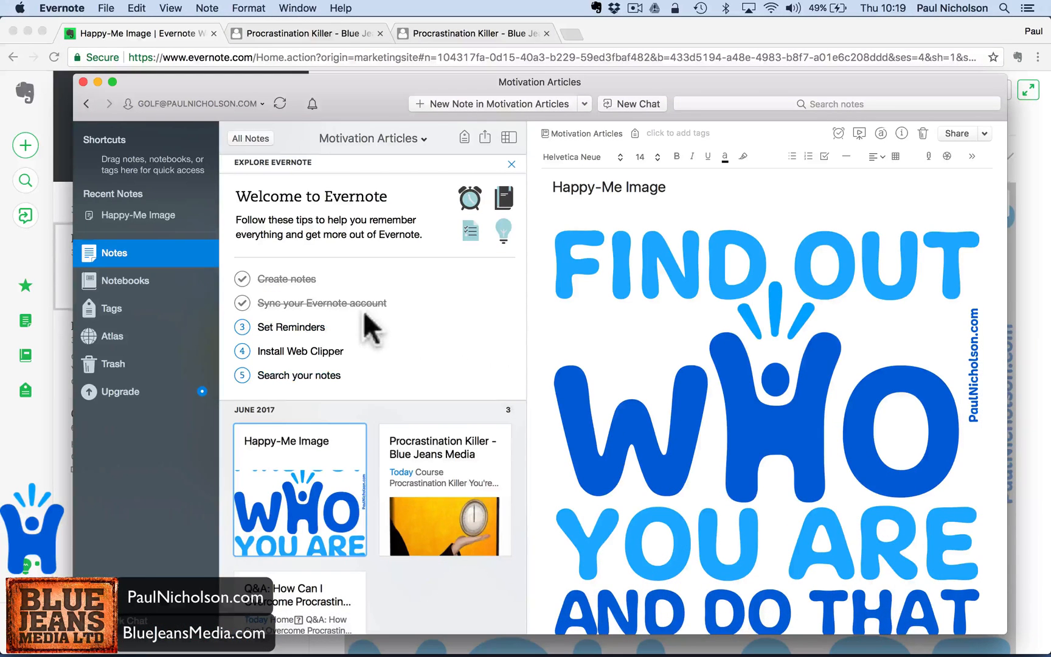
pyautogui.click(112, 309)
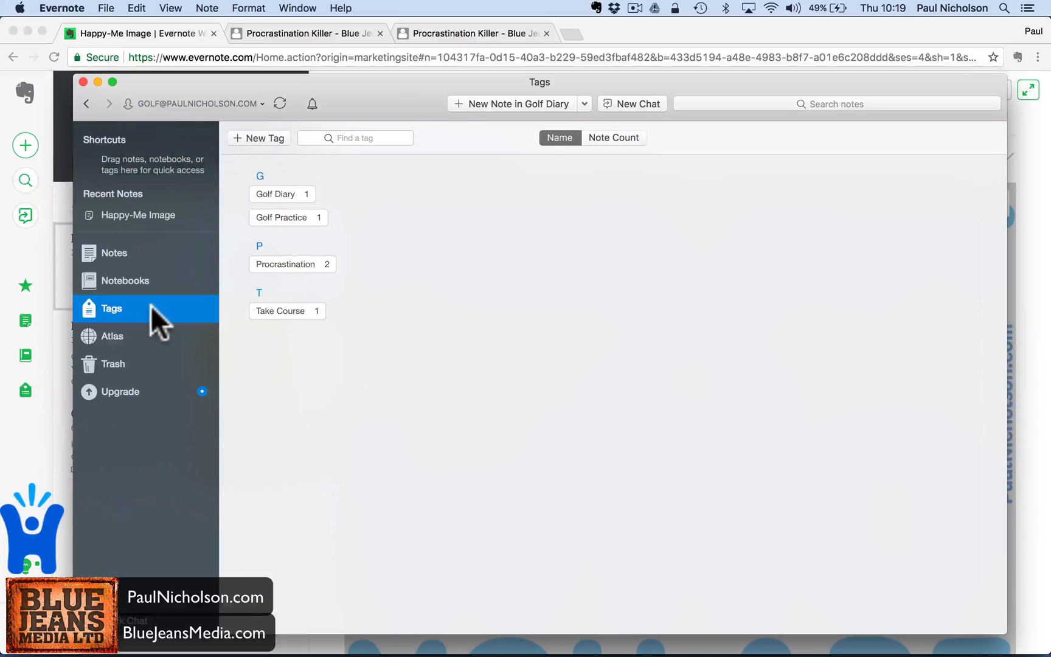
pyautogui.moveTo(160, 295)
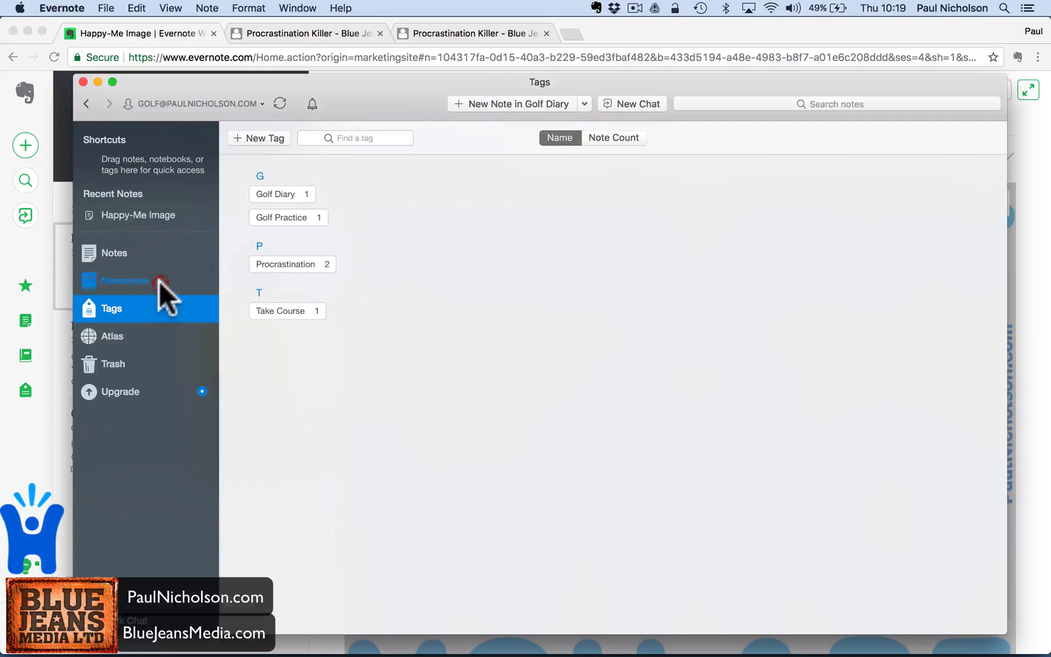
pyautogui.click(124, 280)
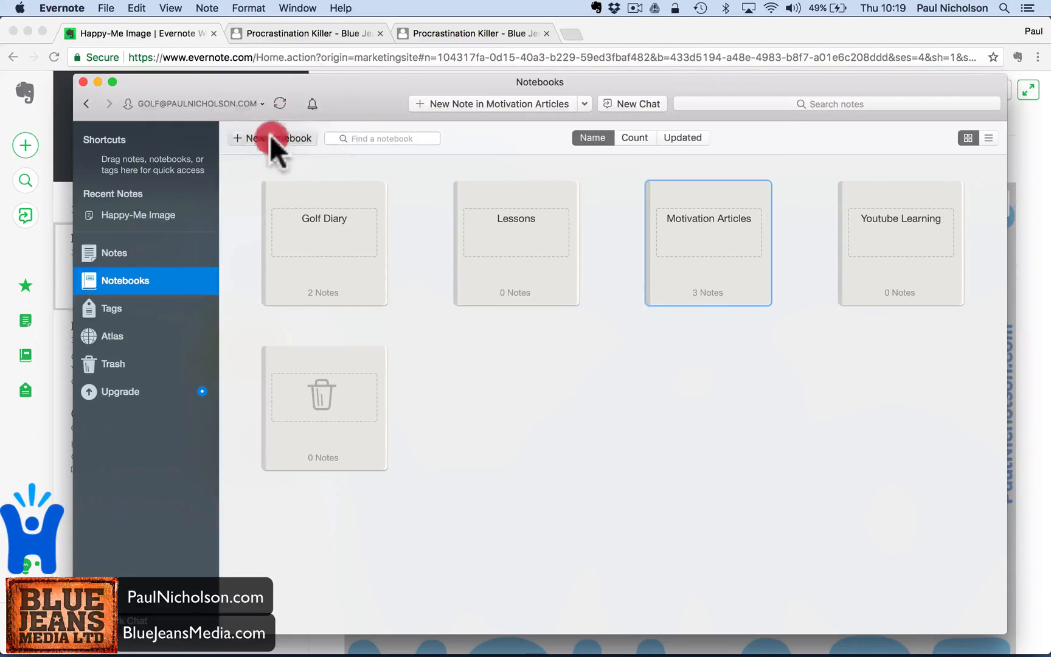
# Step: Create a new private notebook named 'Youtube Videos To Do'
pyautogui.click(272, 139)
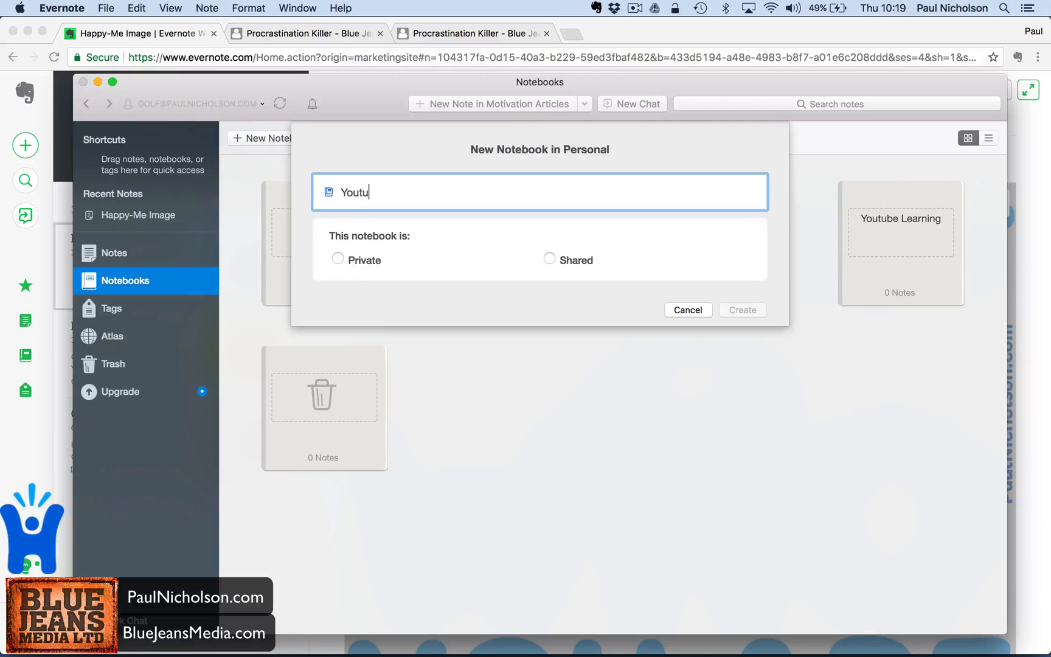
pyautogui.write('be Videos')
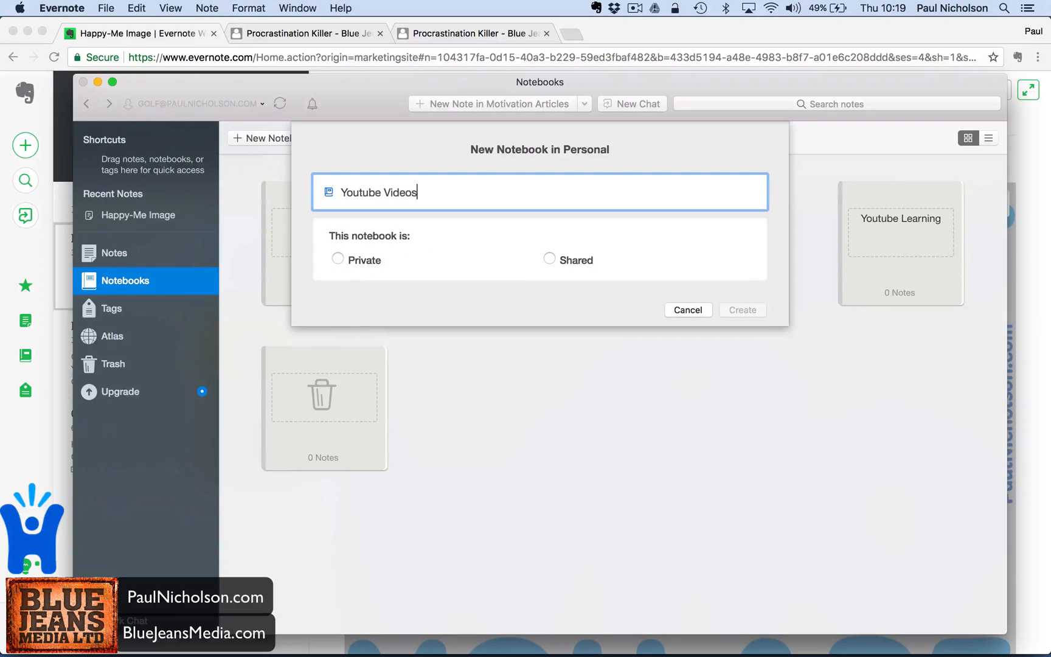
pyautogui.write('To')
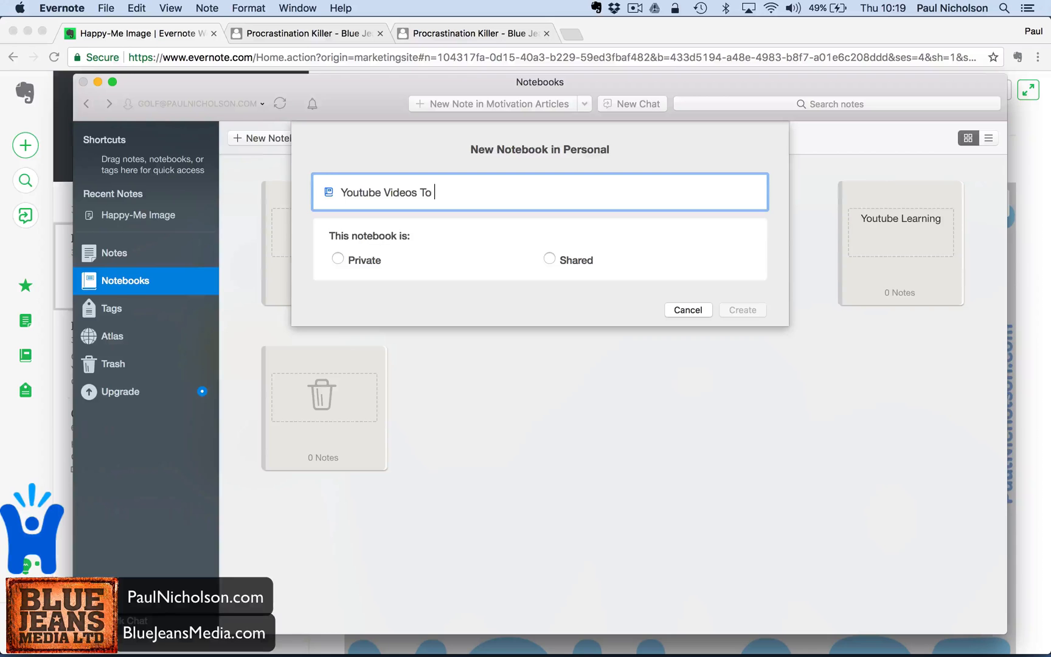
pyautogui.write('D')
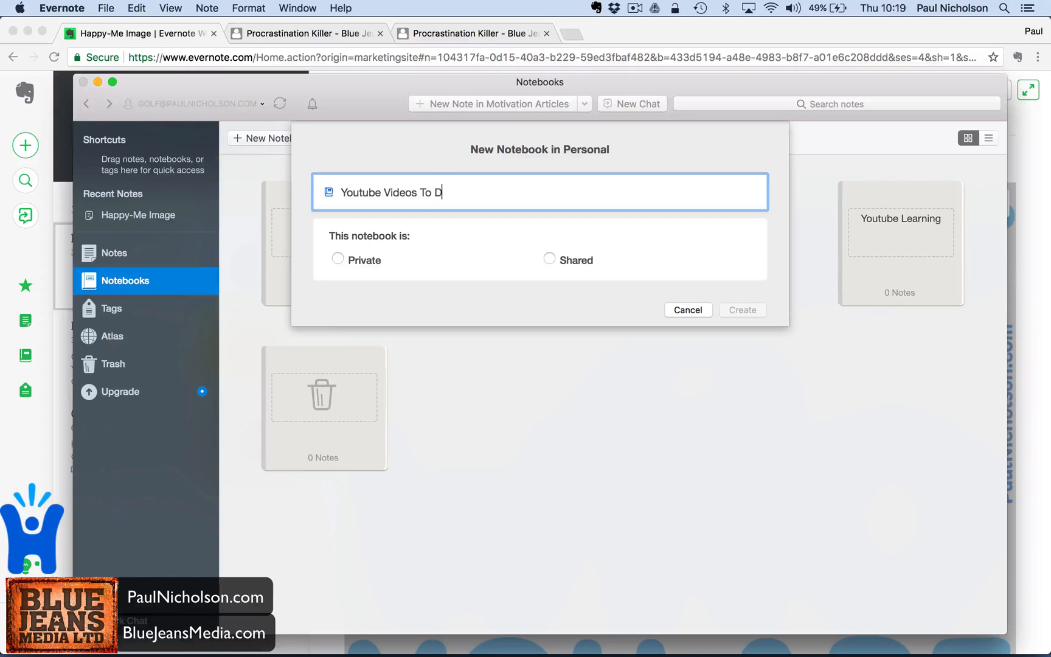
pyautogui.write('o')
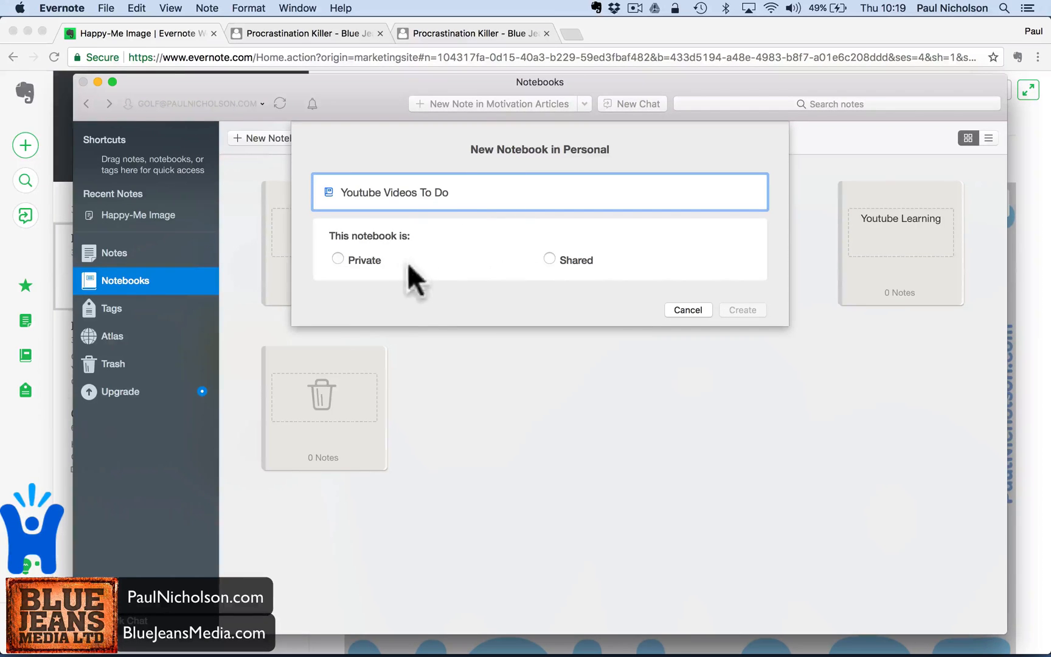
pyautogui.click(339, 261)
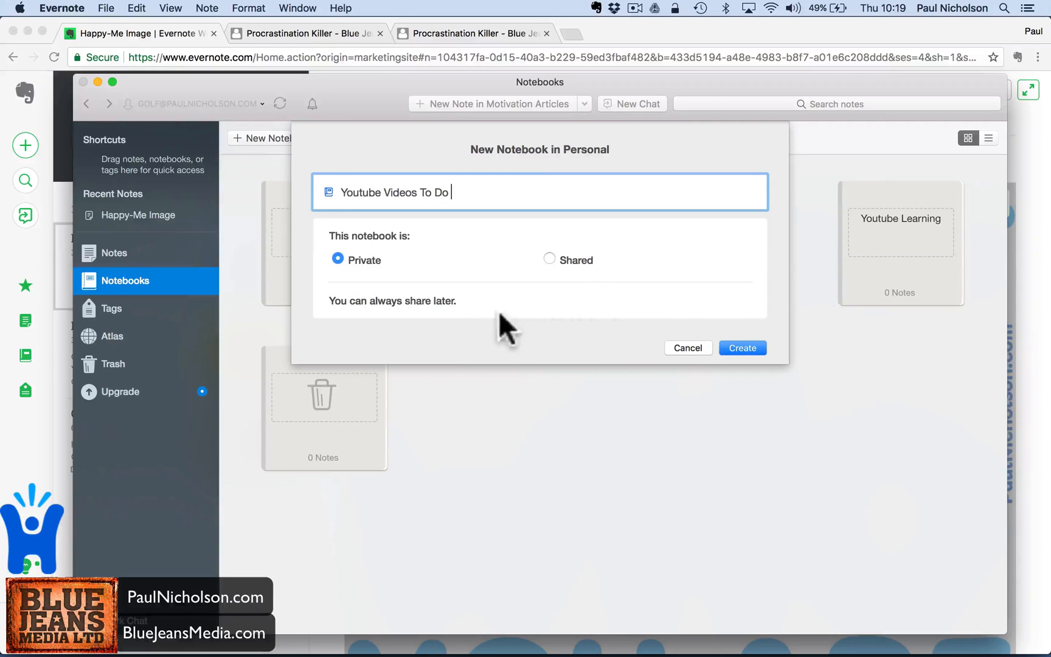
pyautogui.click(742, 347)
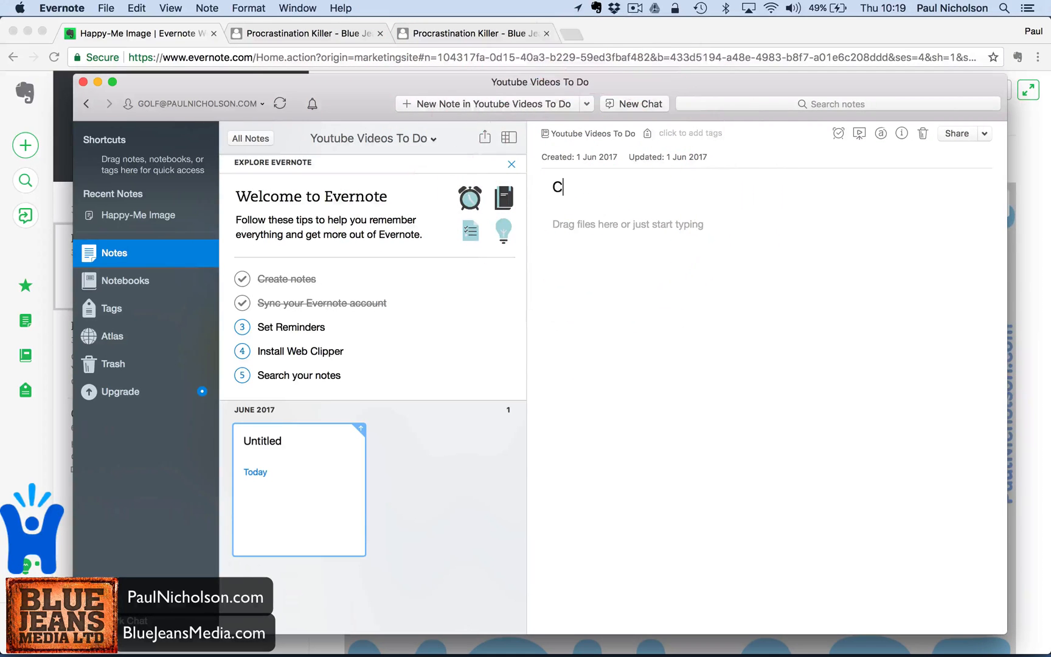
# Step: Title the note 'Create Evernote Video' with checklist items Do research, make video, do edit, add to youtube
pyautogui.write('reate Eve')
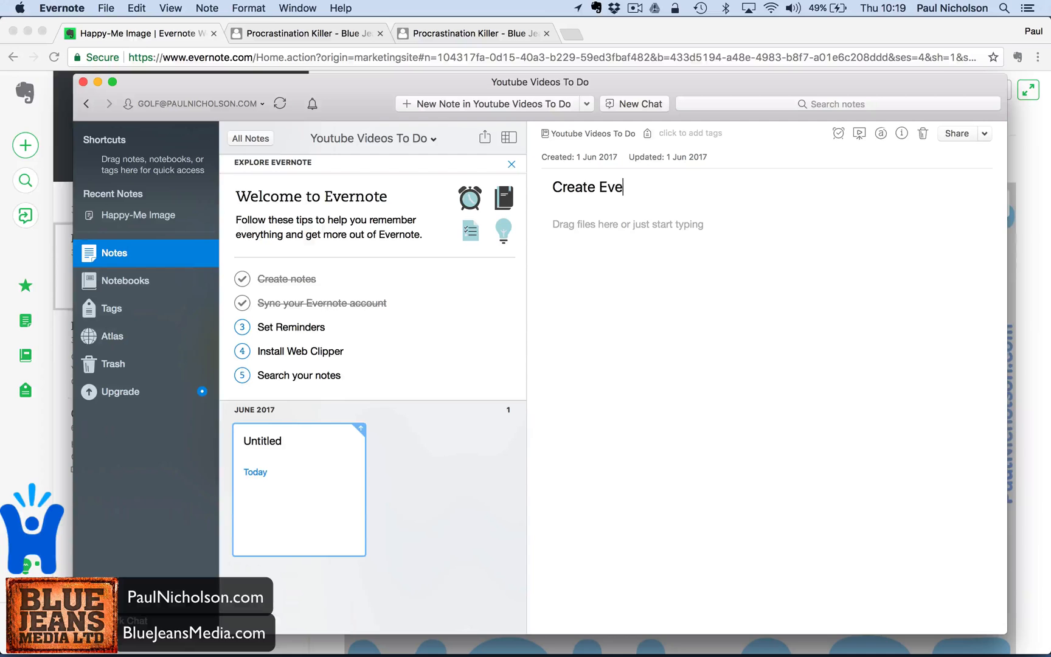
pyautogui.write('rnote Video')
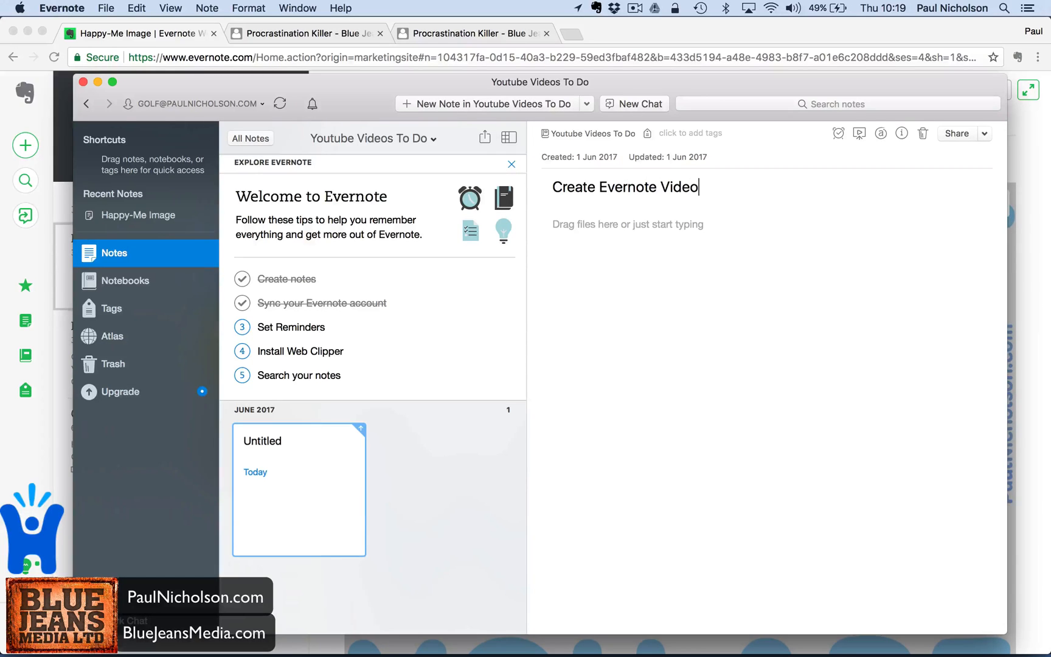
pyautogui.write('Do')
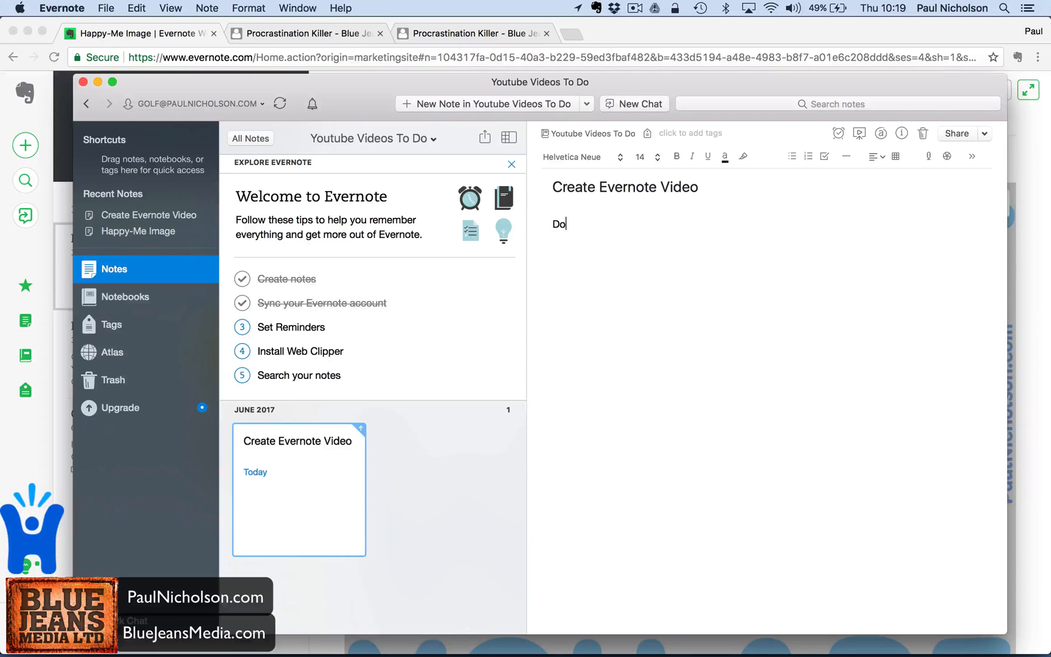
pyautogui.write('res')
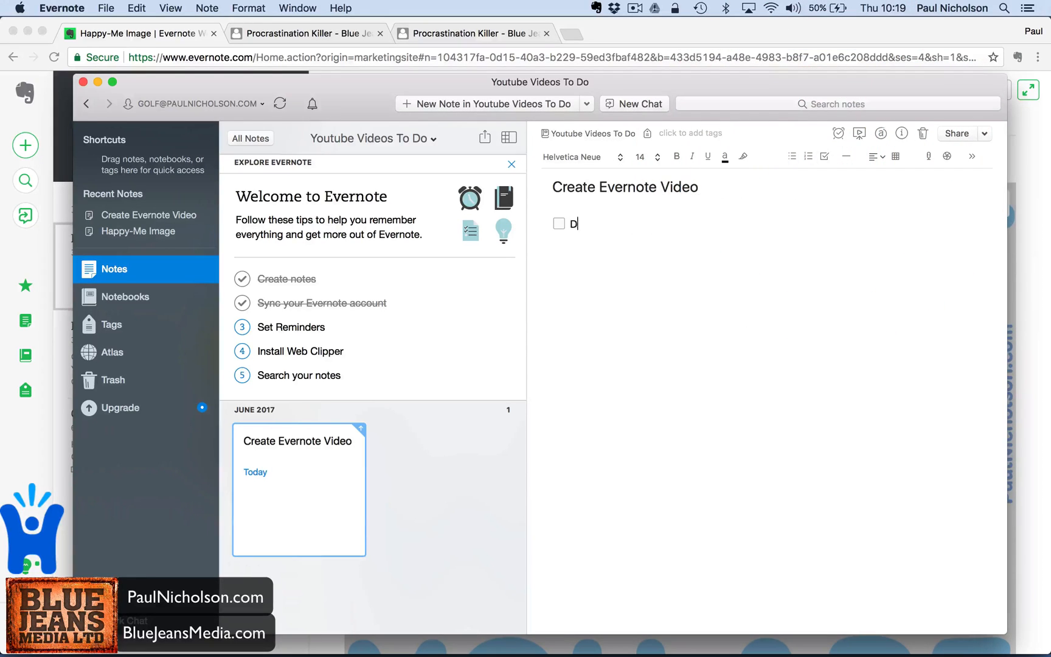
pyautogui.write('o research')
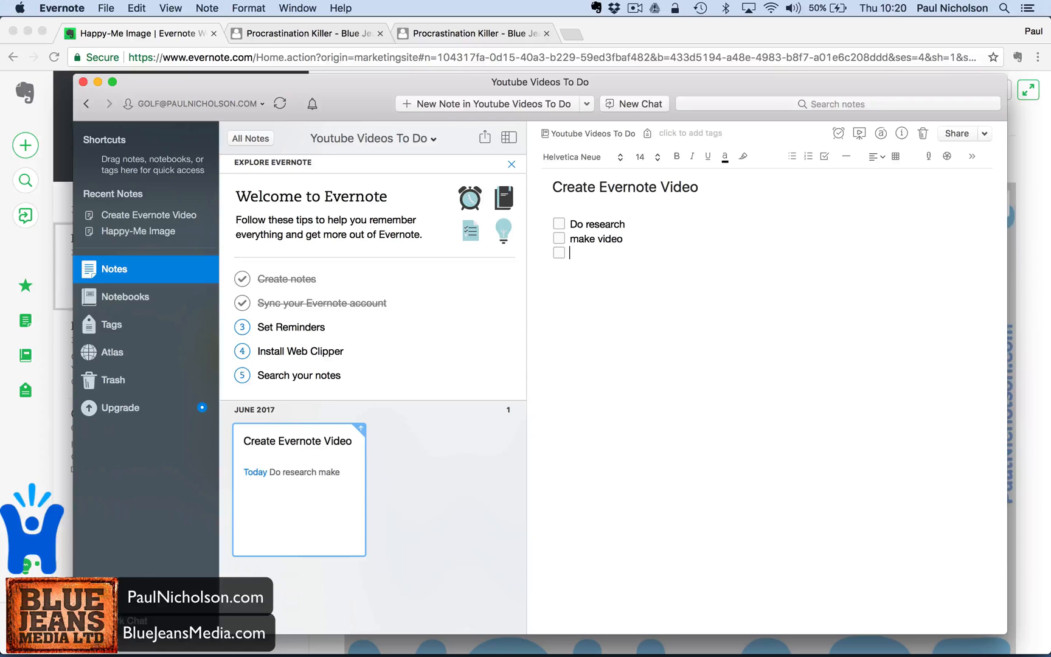
pyautogui.write('do edit')
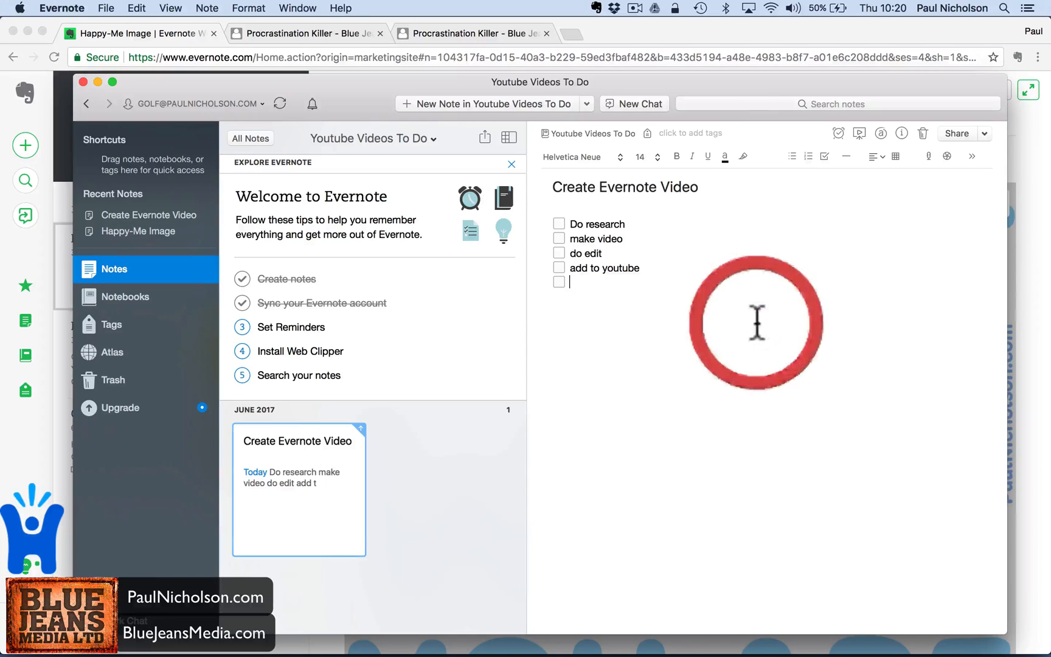
pyautogui.moveTo(765, 256)
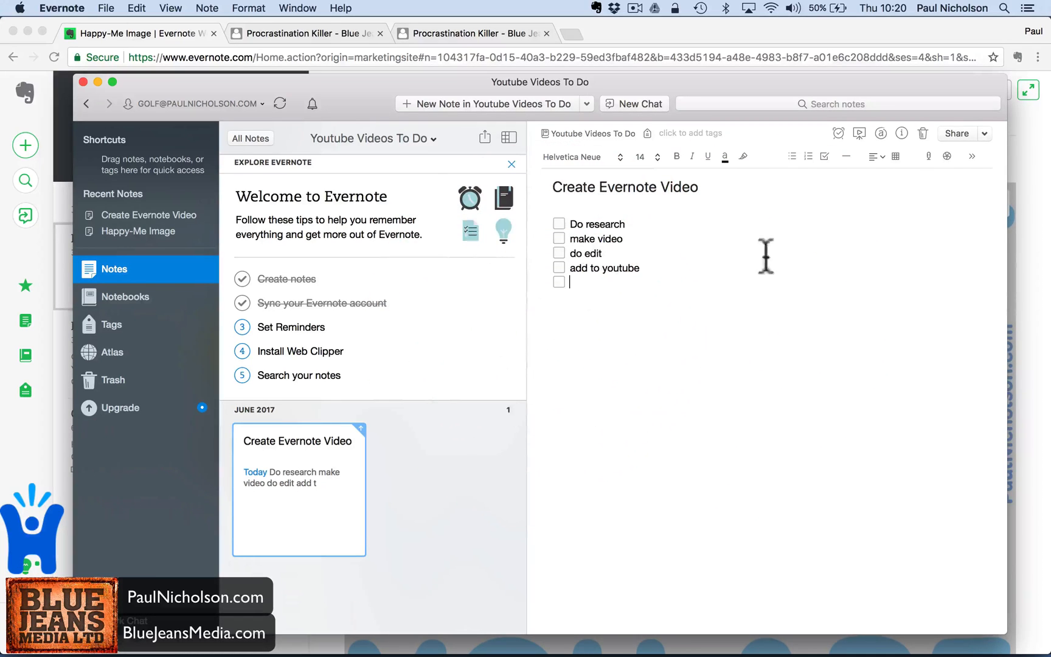
pyautogui.moveTo(671, 228)
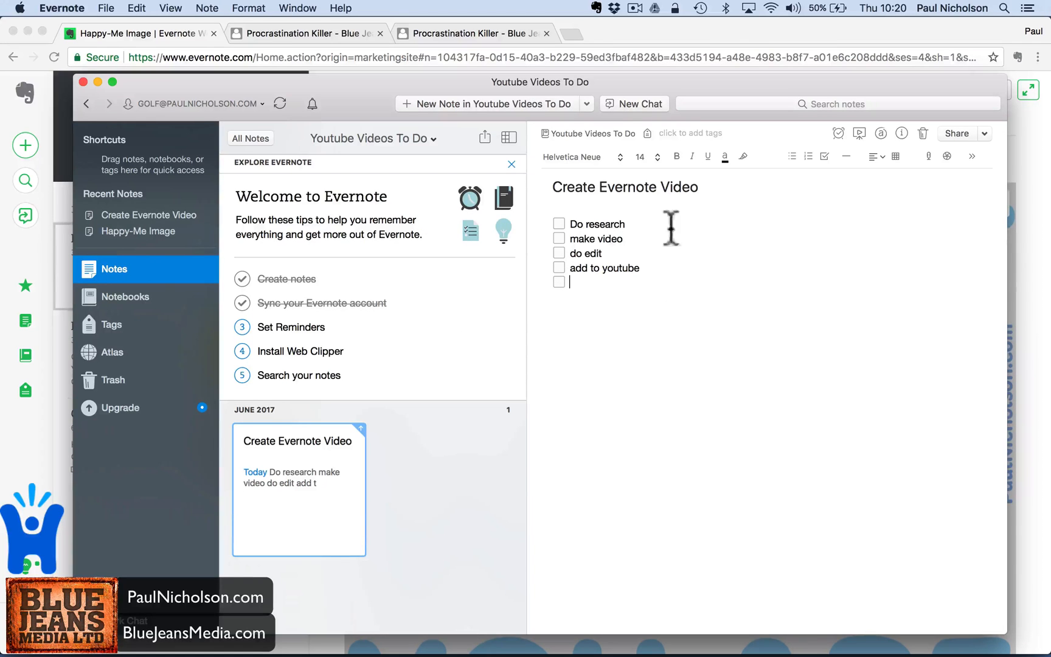
# Step: List all notes and tick every checklist item in Create Evernote Video, including add to youtube
pyautogui.click(124, 297)
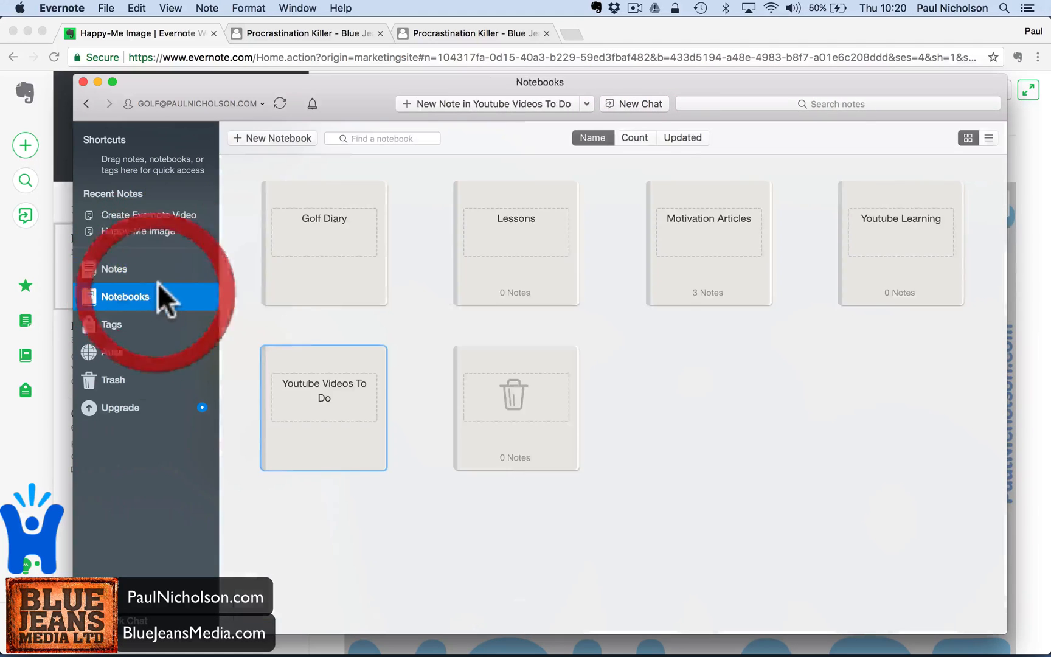
pyautogui.click(114, 269)
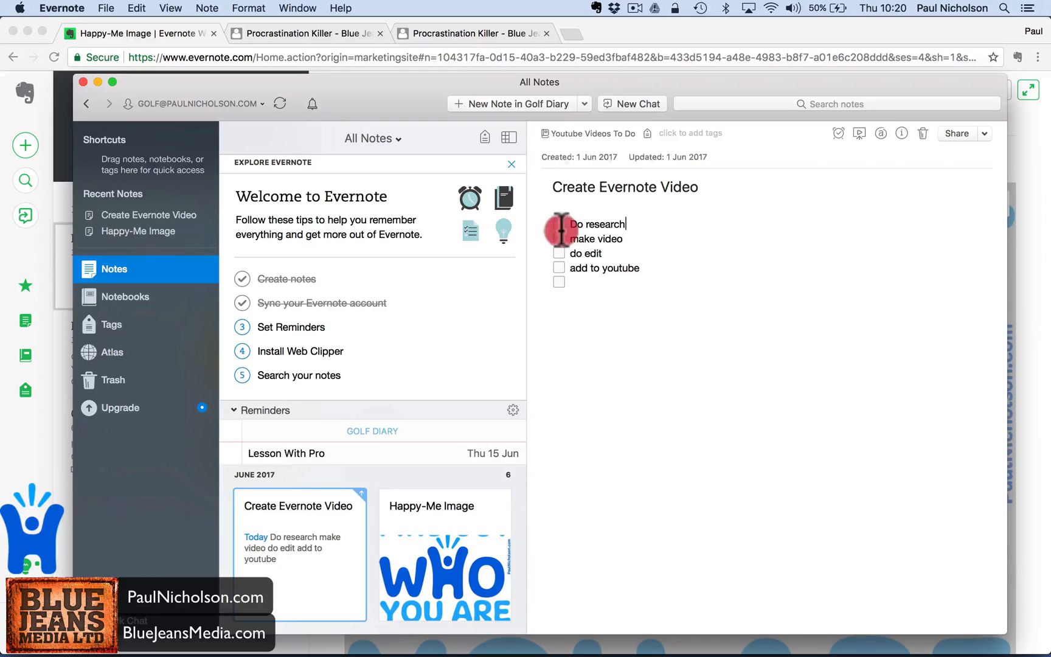
pyautogui.click(559, 252)
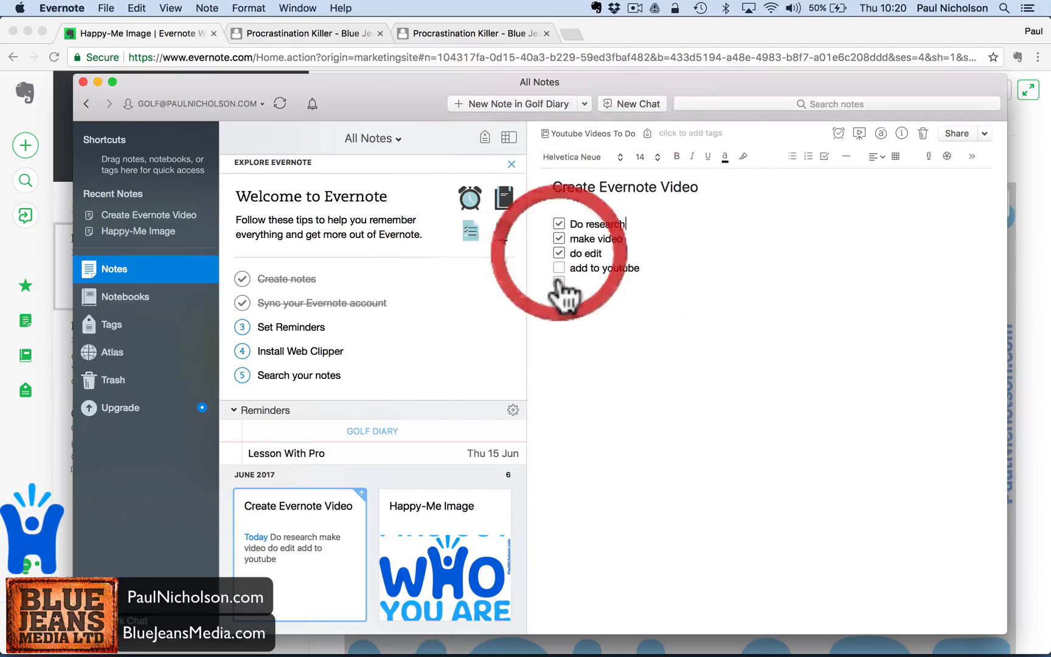
pyautogui.click(559, 268)
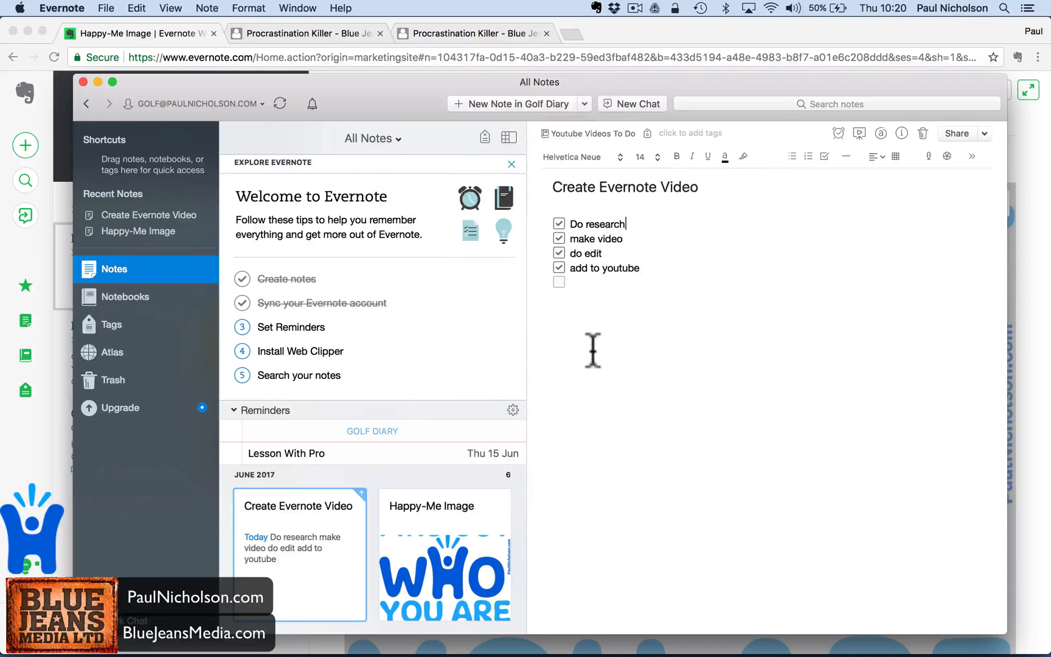
pyautogui.moveTo(611, 374)
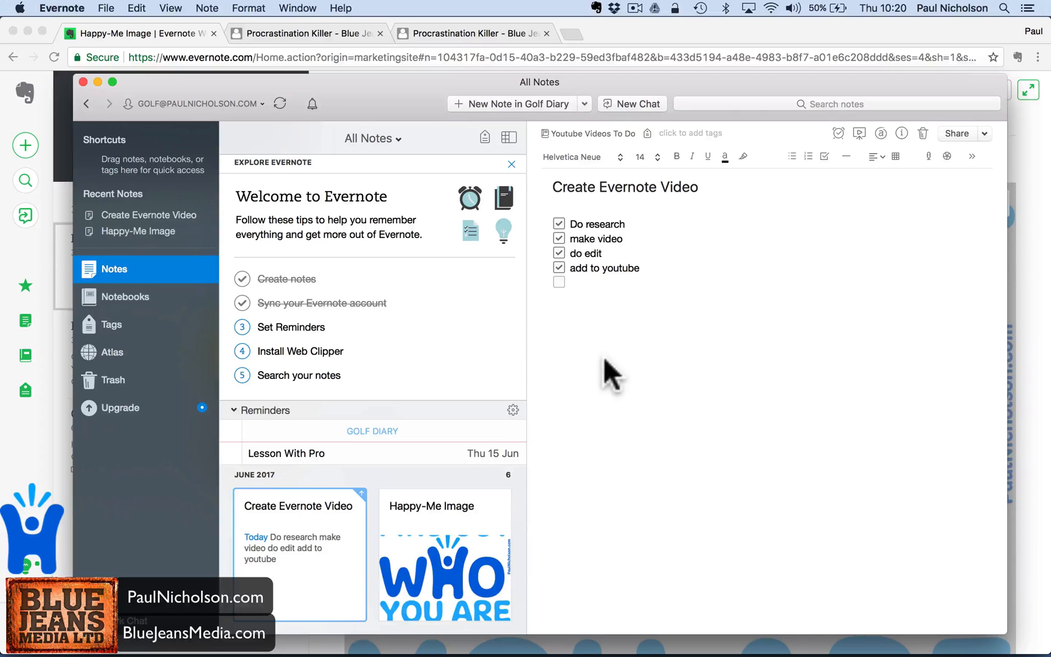
pyautogui.moveTo(580, 187)
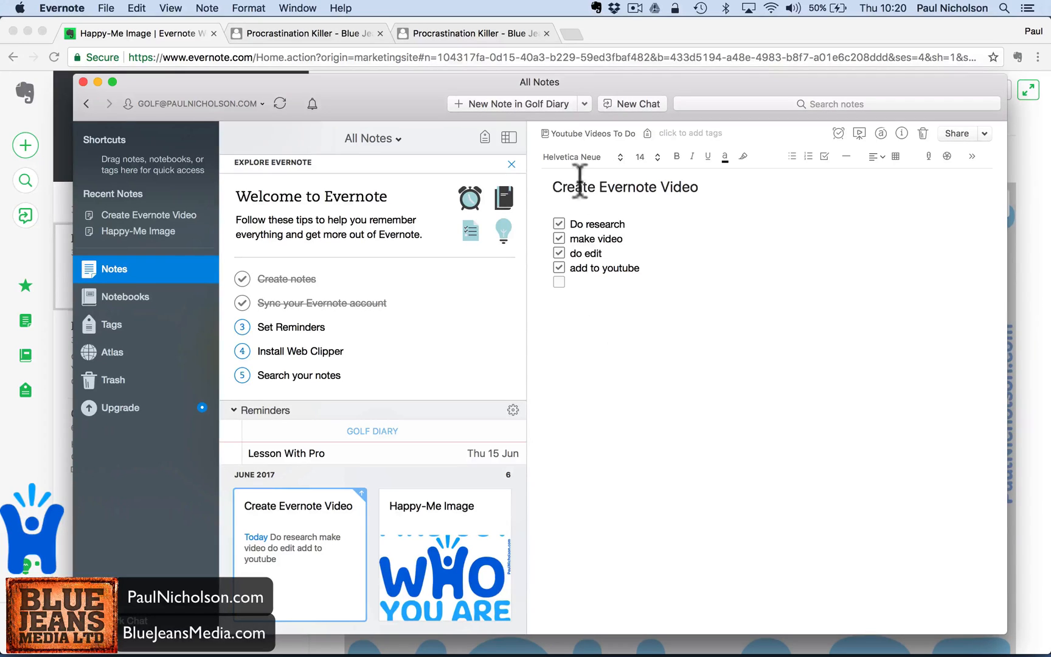
# Step: Load paulnicholson.com in a new tab and the Blue Jeans Media course catalogue in another
pyautogui.click(736, 34)
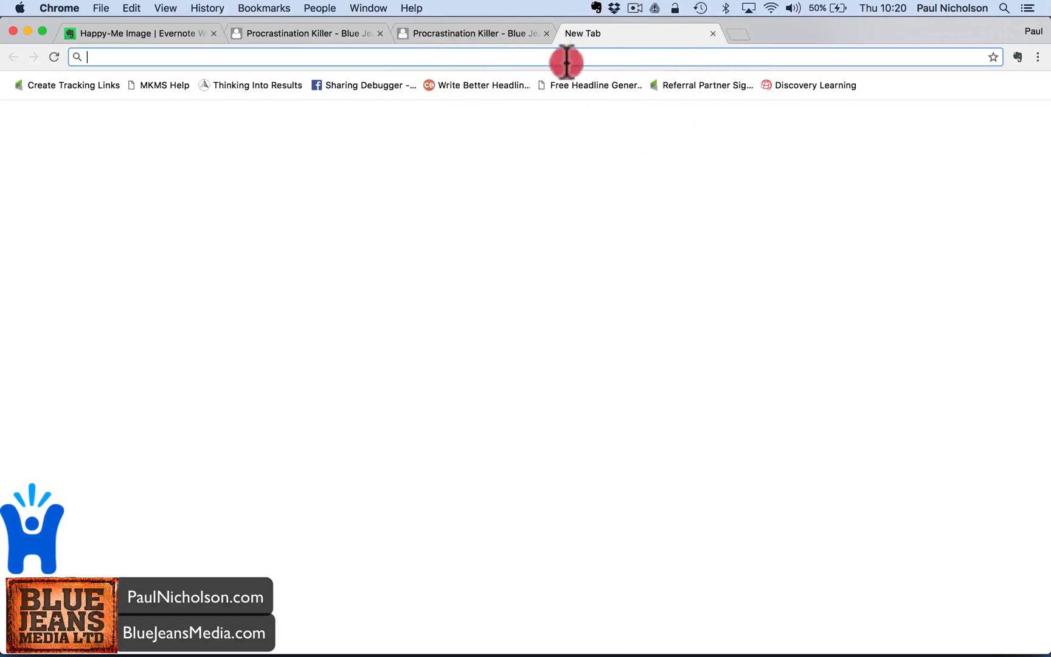
pyautogui.write('paulnicholson.com')
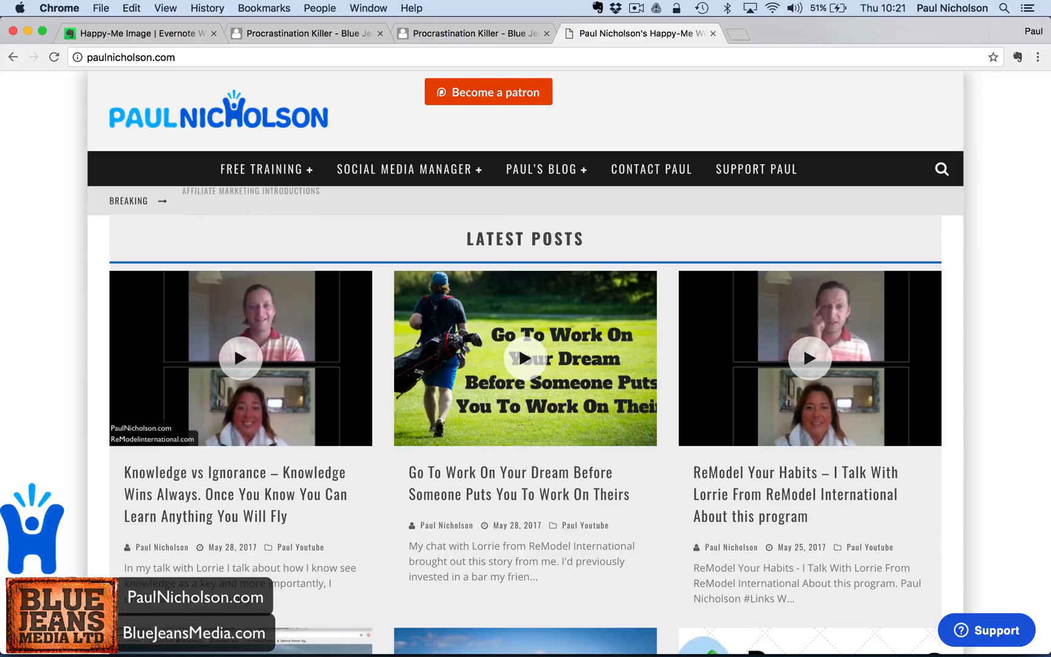
pyautogui.click(473, 33)
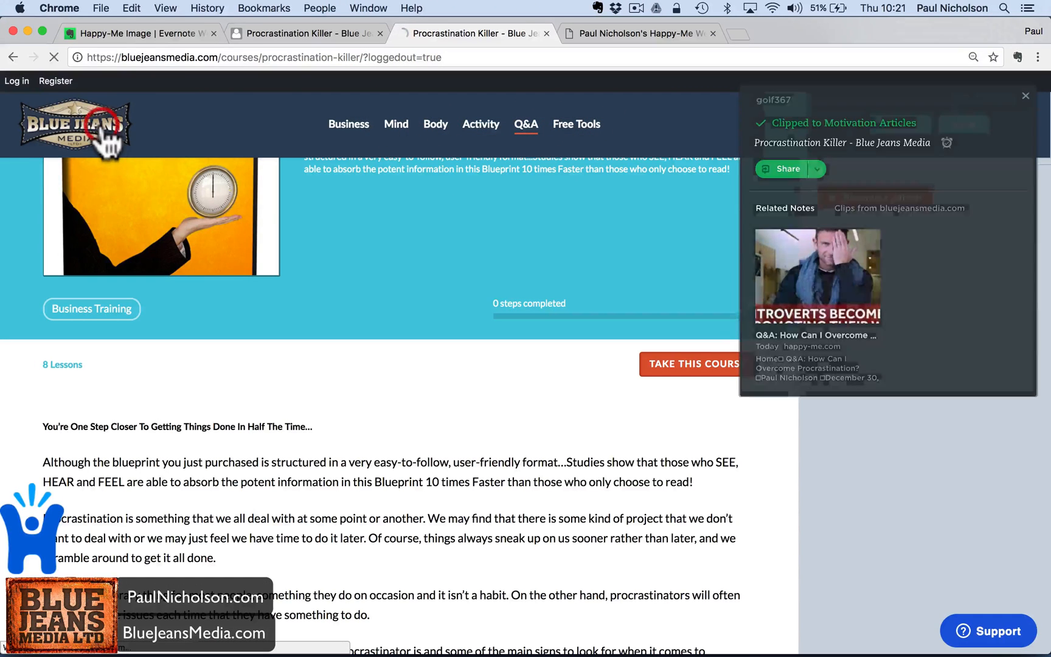
pyautogui.click(1025, 95)
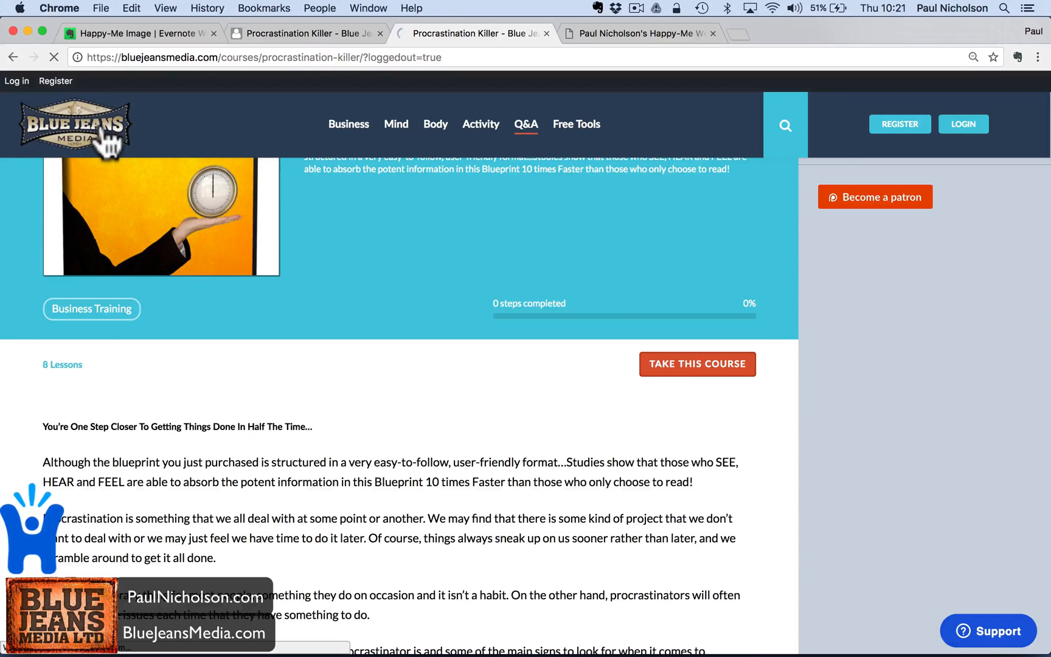
pyautogui.click(74, 125)
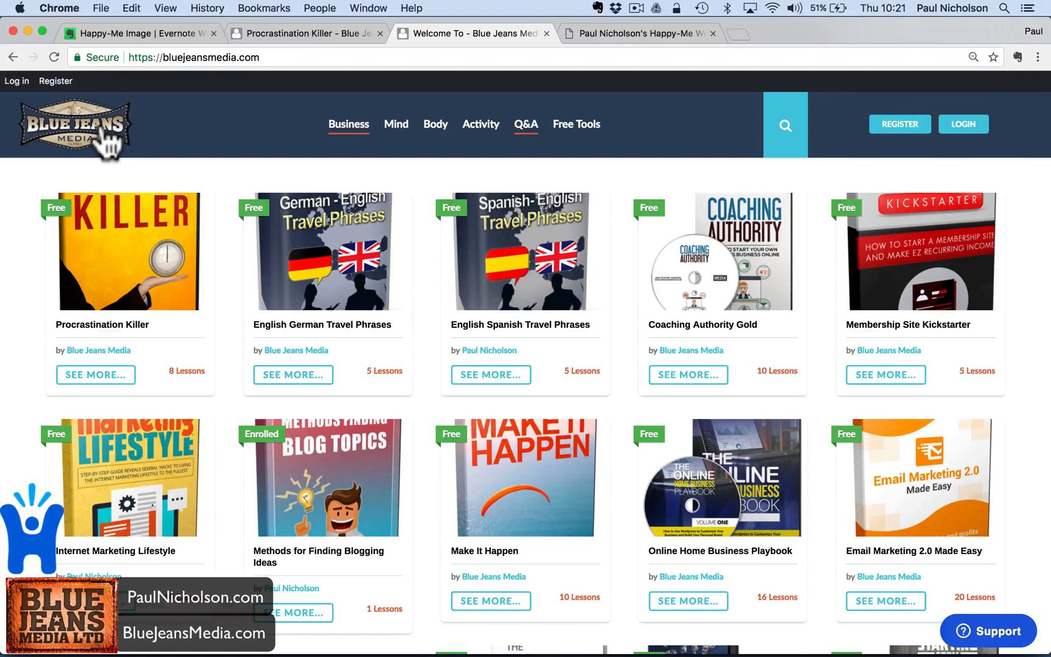
pyautogui.moveTo(120, 101)
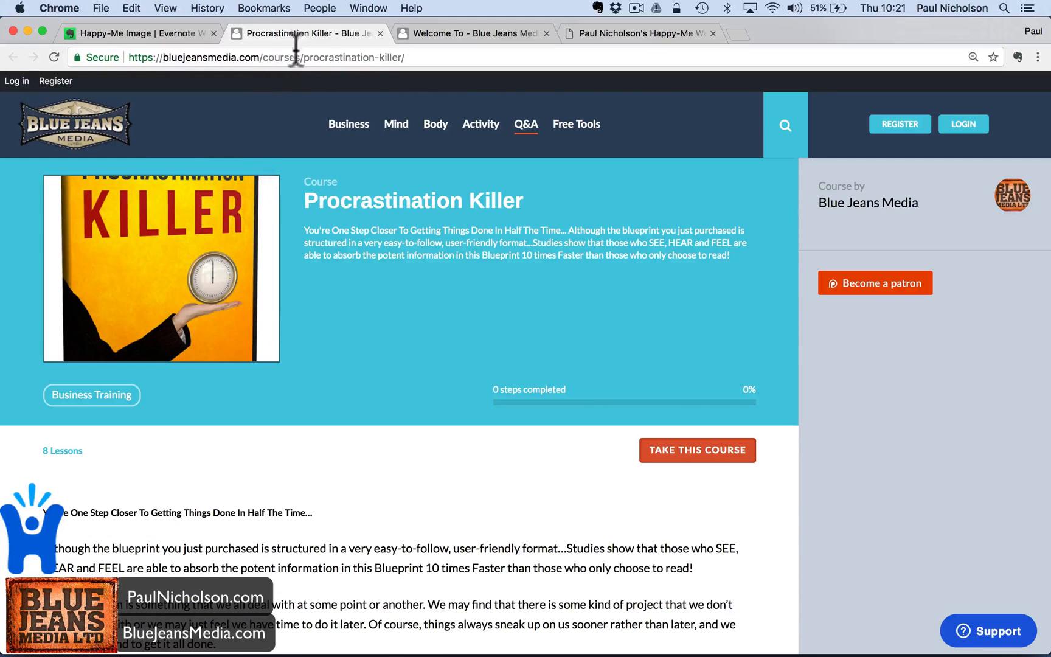
# Step: Load happy-me.com in the tab that held the Procrastination Killer course page
pyautogui.write('happy-me.com')
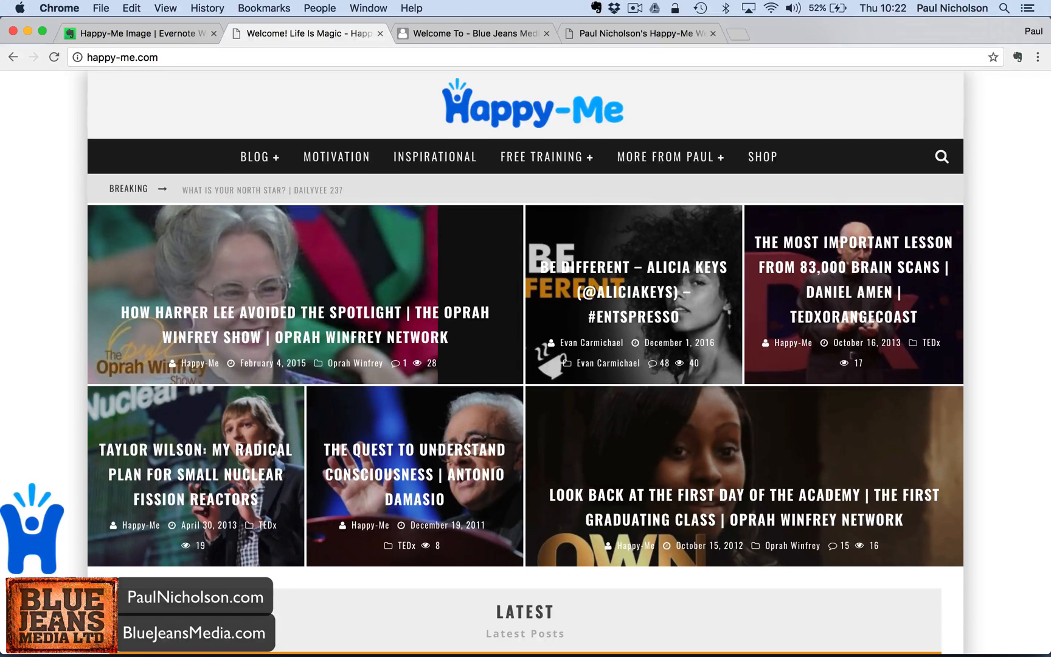
# Step: Show Paul Nicholson's own YouTube channel page in the first tab
pyautogui.click(138, 32)
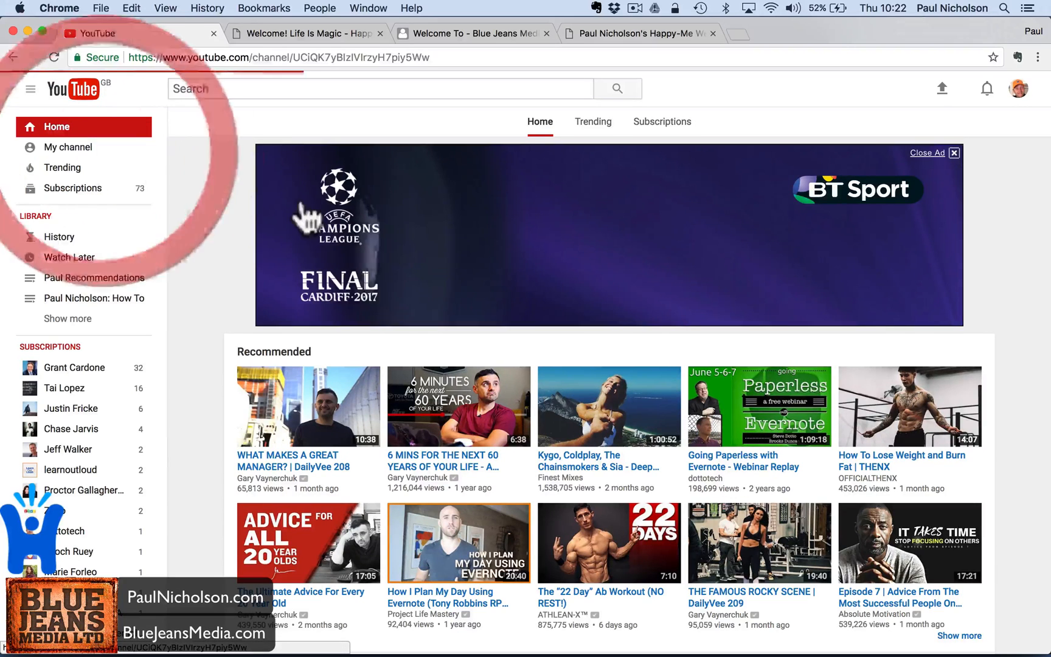
pyautogui.click(67, 146)
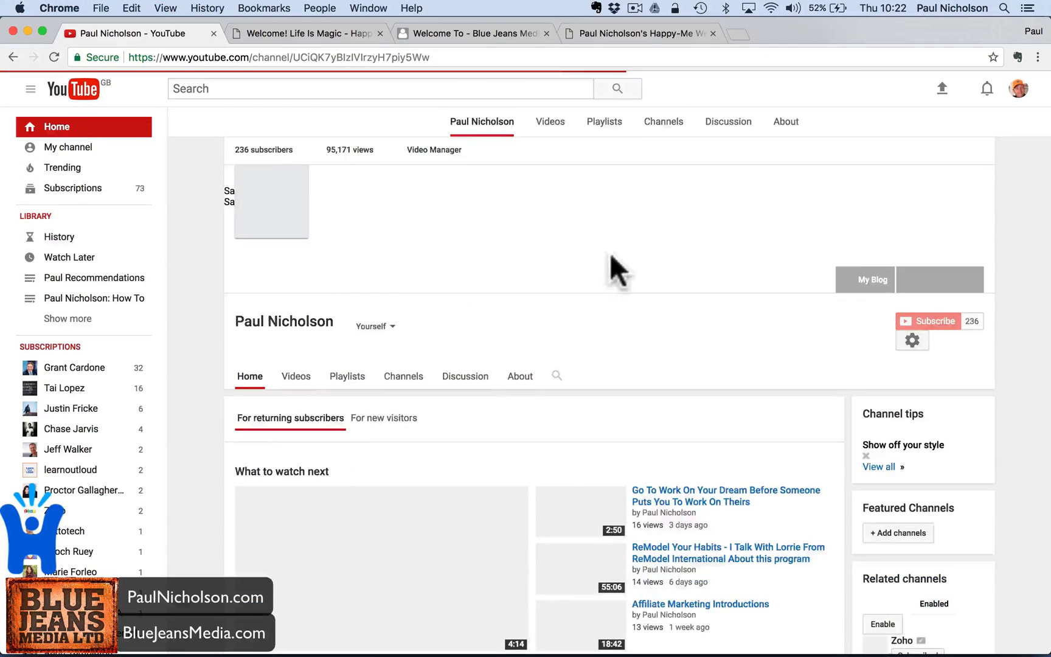